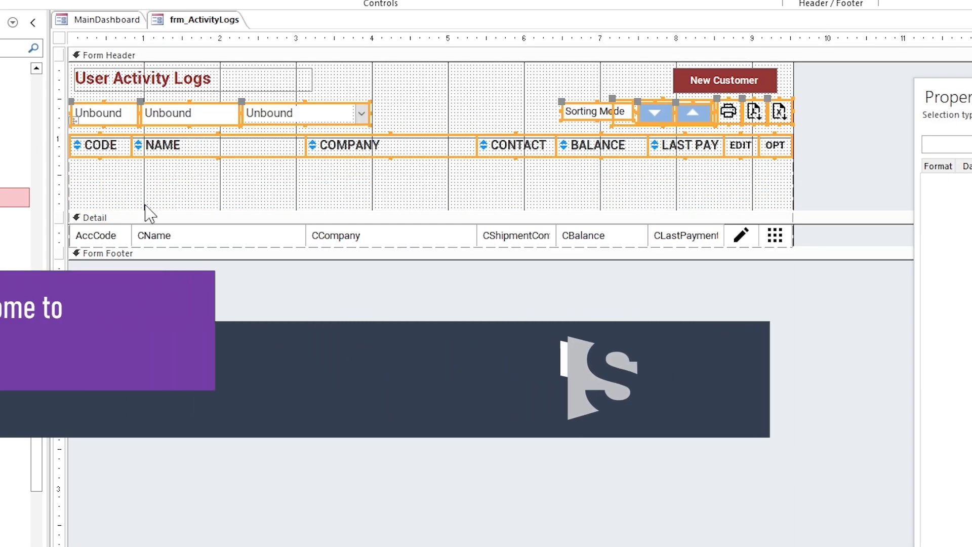
# Point a draft form at tbl_logs as its record source and select the logID field box
pyautogui.click(100, 144)
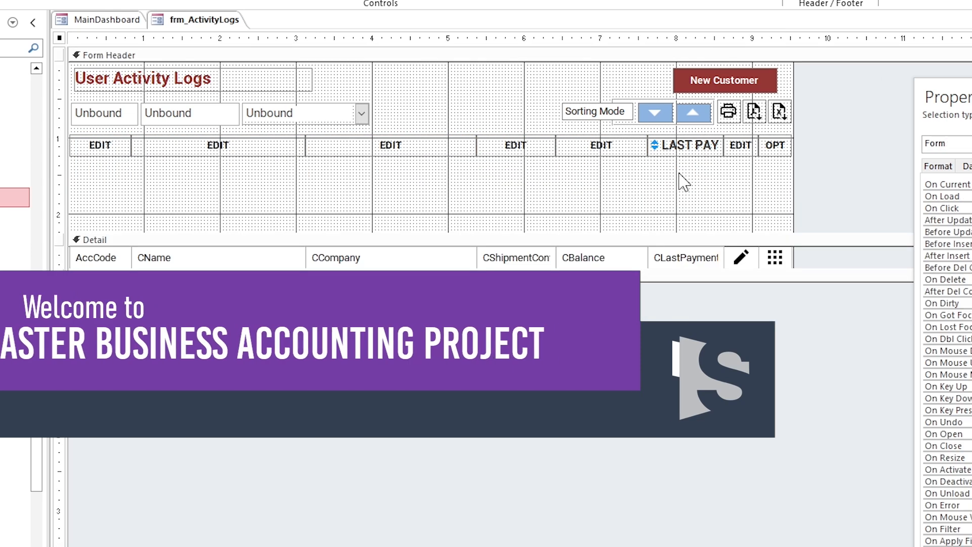
pyautogui.click(105, 20)
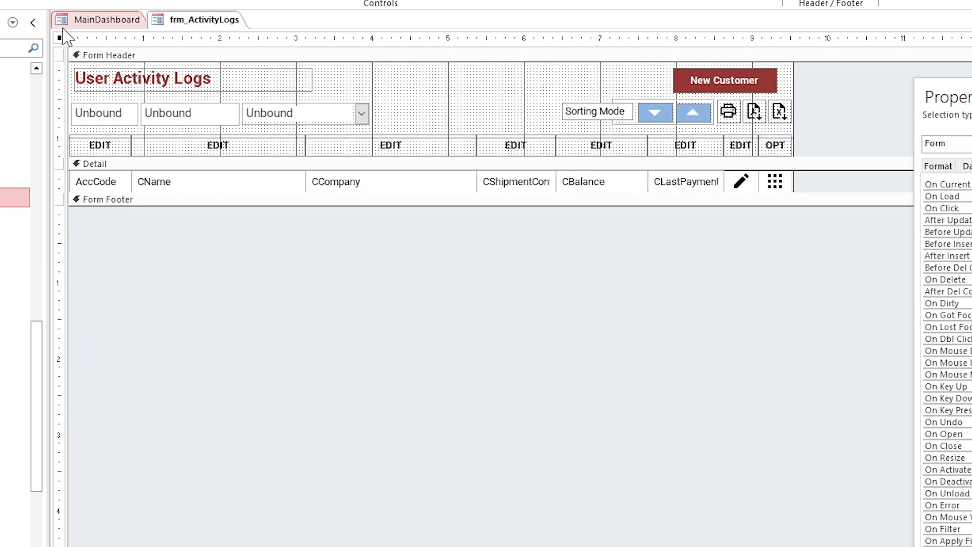
pyautogui.click(909, 133)
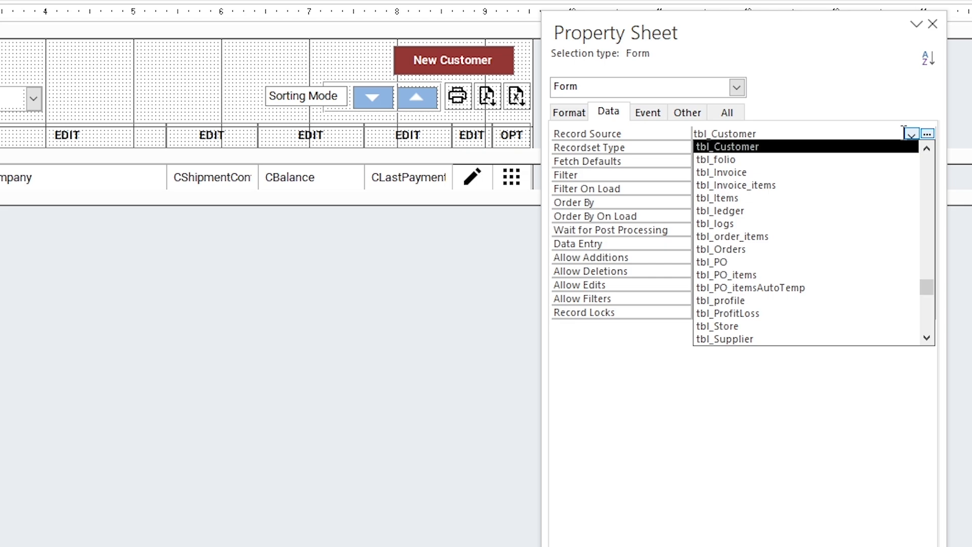
pyautogui.click(567, 112)
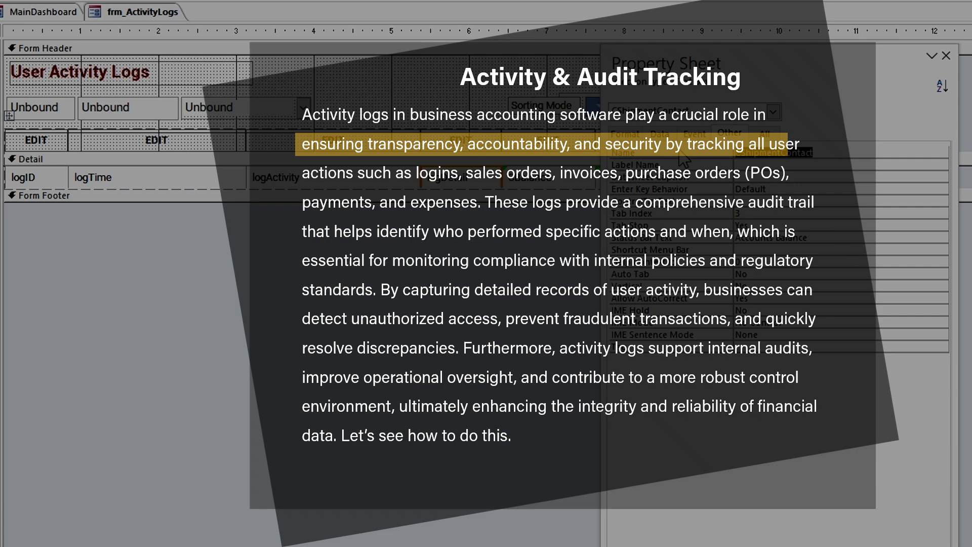
pyautogui.click(26, 178)
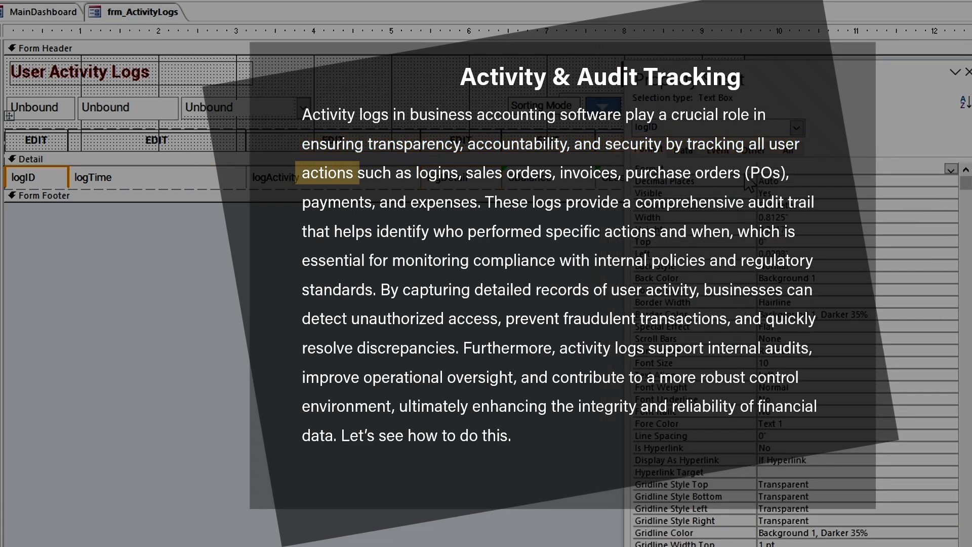
pyautogui.click(35, 140)
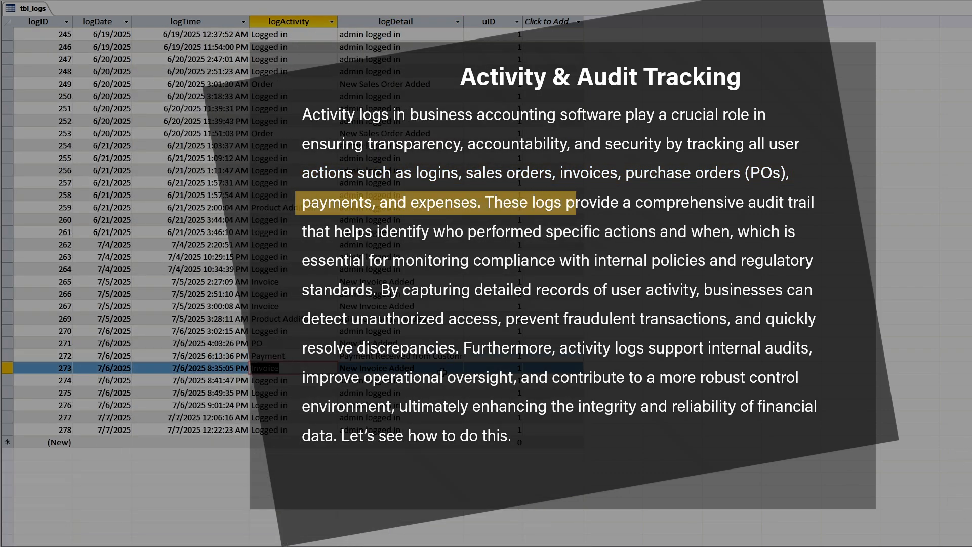
pyautogui.rightClick(32, 8)
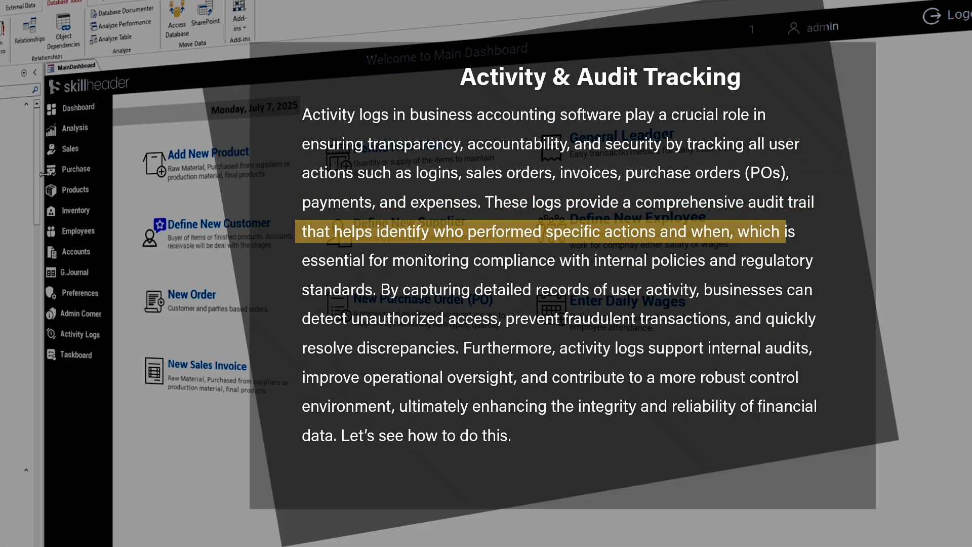
# Preview the finished Activity Logs page from the dashboard, filtering by an activity type and viewing the analysis page
pyautogui.click(81, 334)
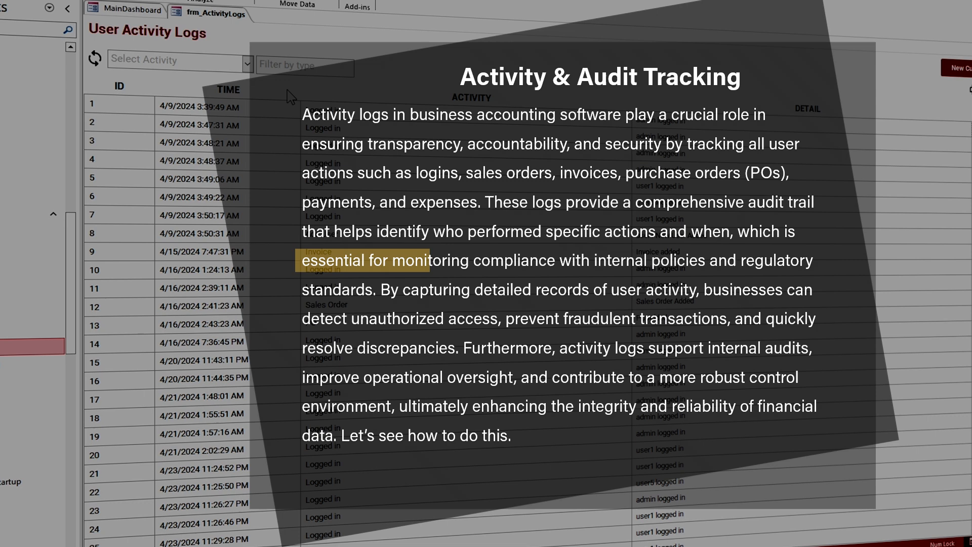
pyautogui.write('invoi')
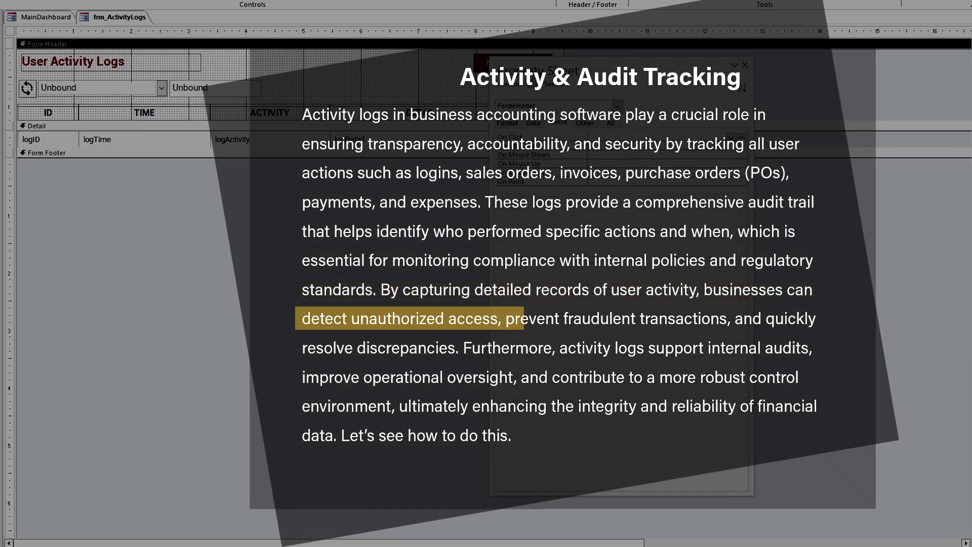
pyautogui.click(44, 26)
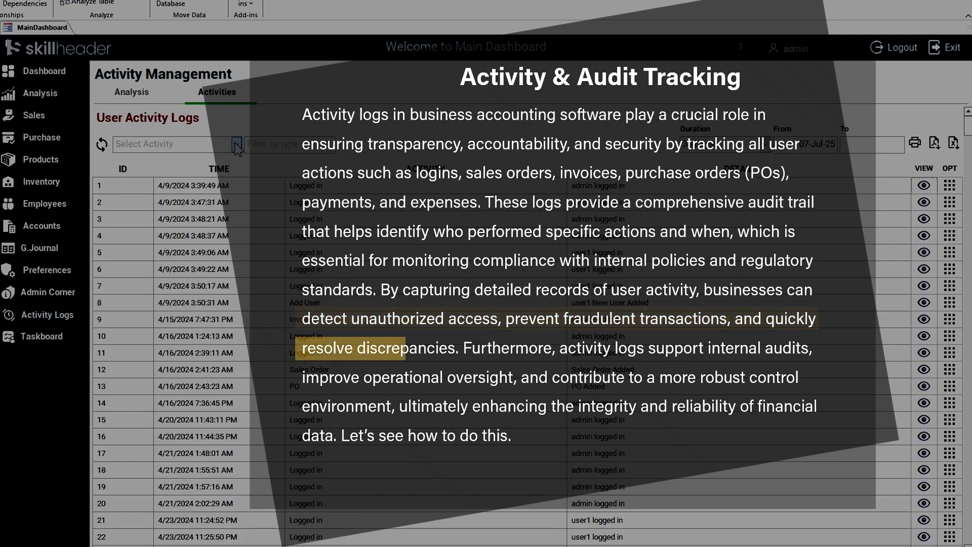
pyautogui.click(236, 144)
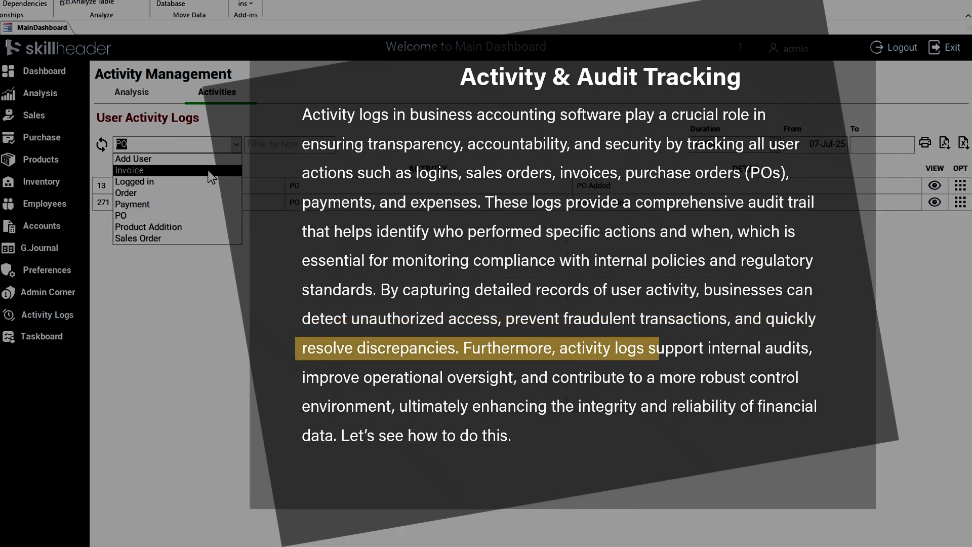
pyautogui.click(138, 238)
pyautogui.write('sale')
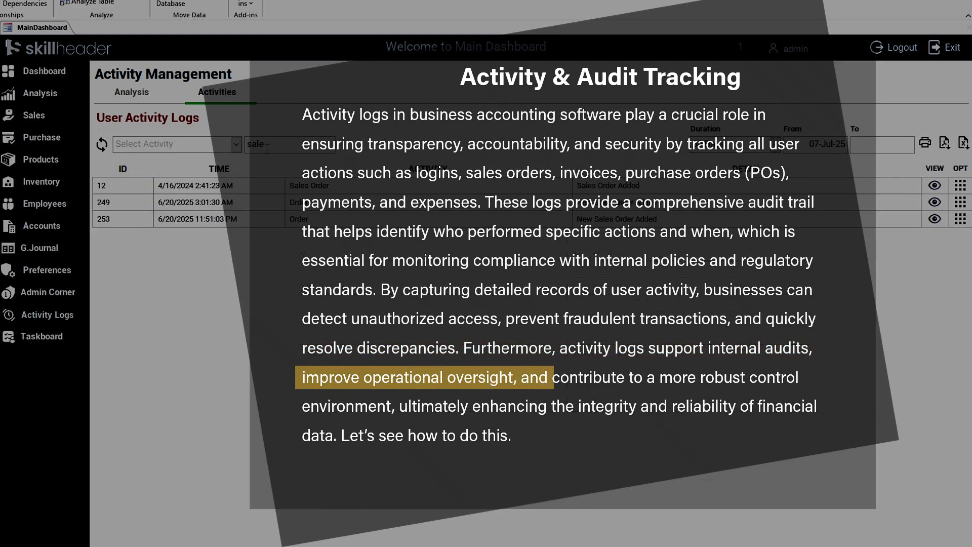
pyautogui.click(101, 144)
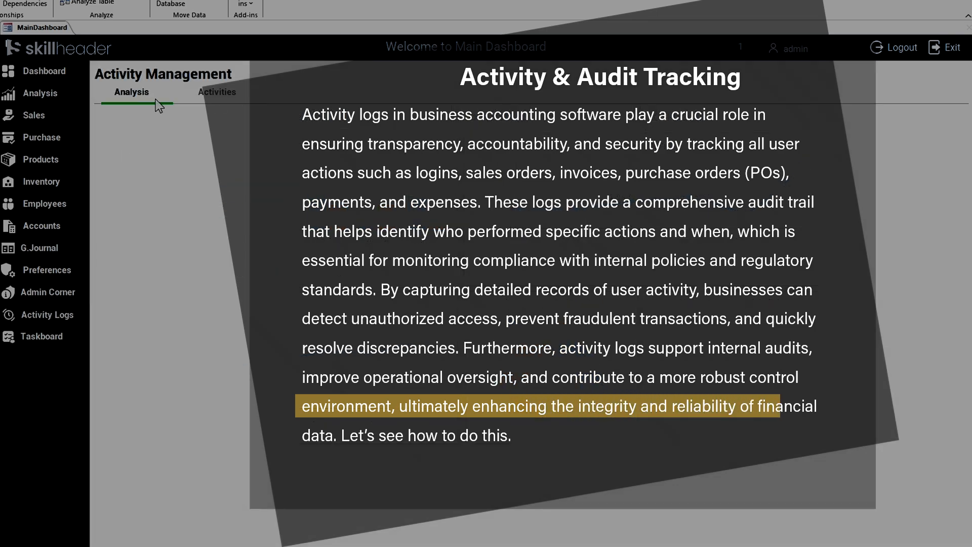
pyautogui.click(217, 92)
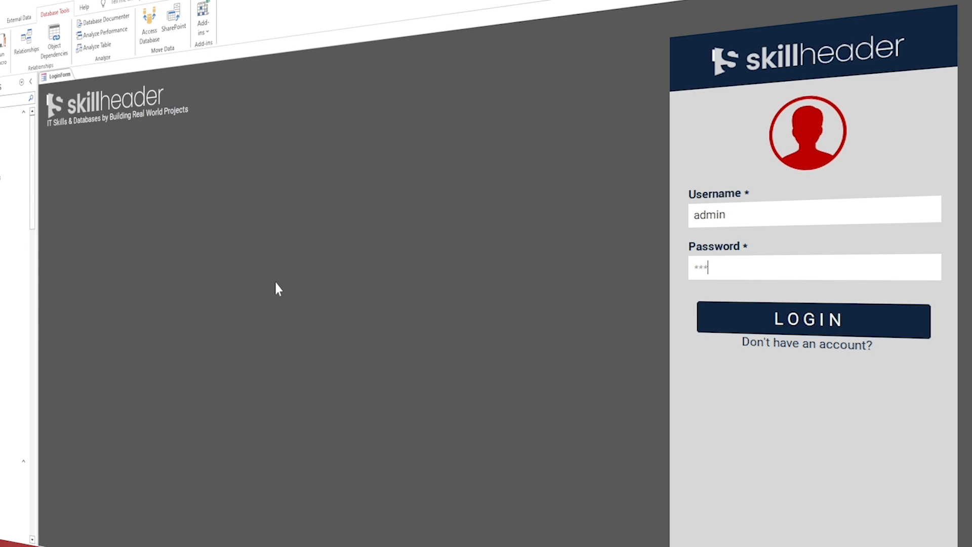
# Log in as admin, check the empty Activity Logs page, then paste a copy of frm_customers named frm_ActivityLogs
pyautogui.click(807, 320)
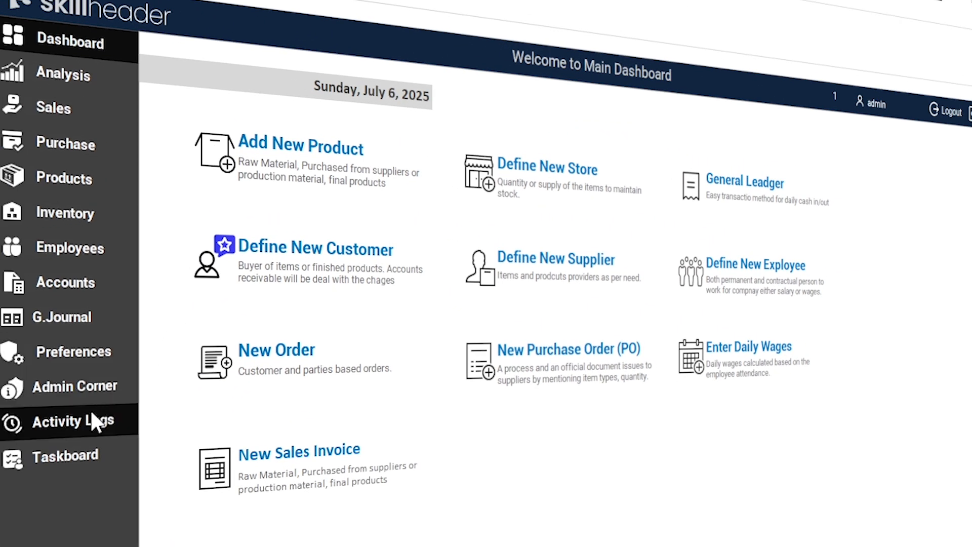
pyautogui.click(70, 421)
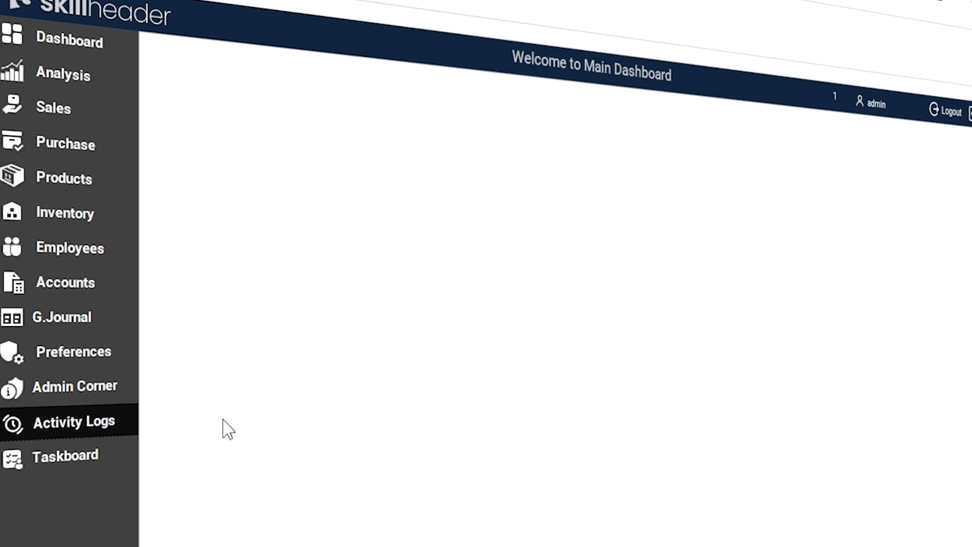
pyautogui.moveTo(229, 427)
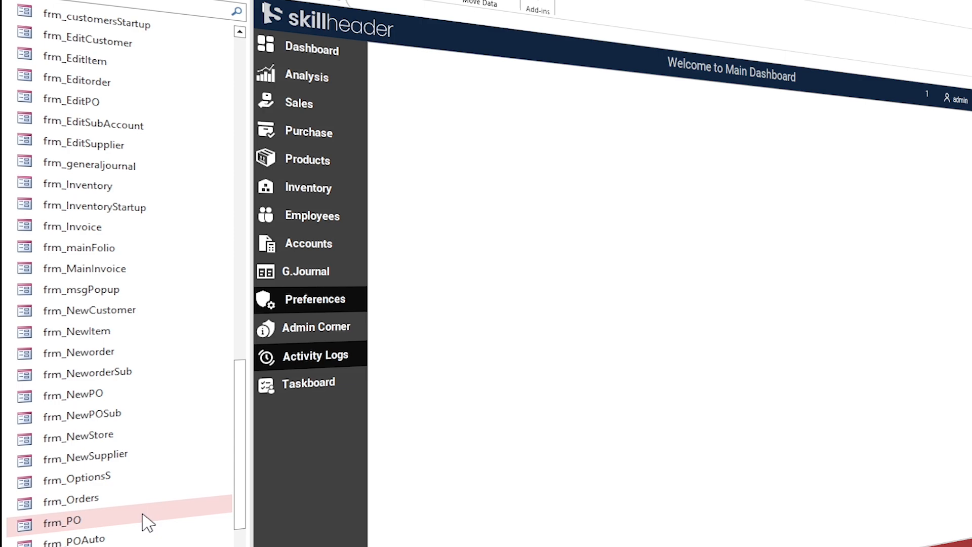
pyautogui.scroll(3)
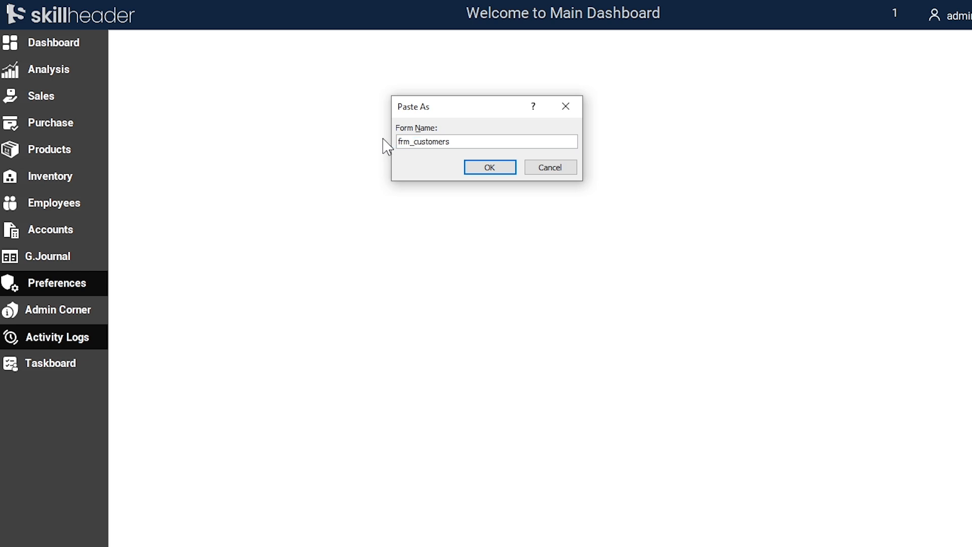
pyautogui.write('frm_ActivityLo')
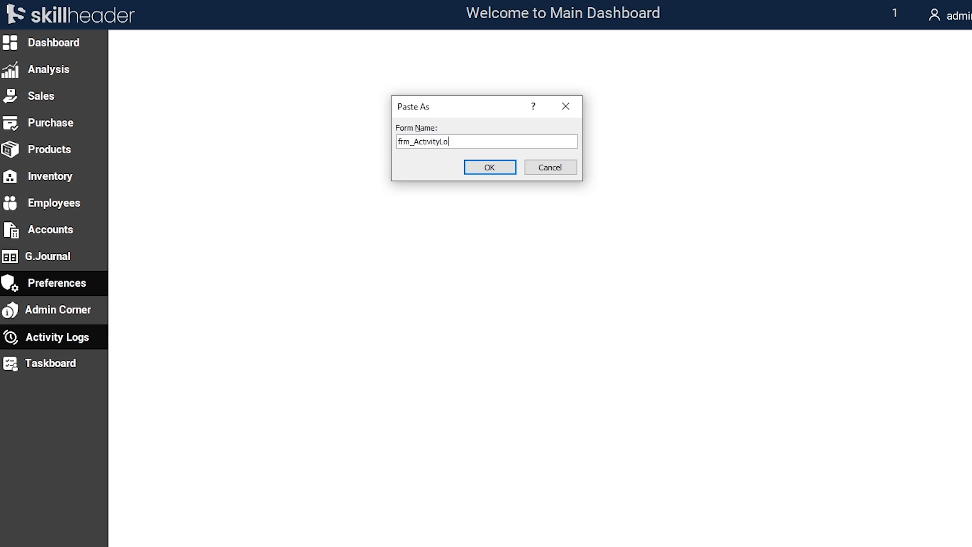
pyautogui.click(489, 167)
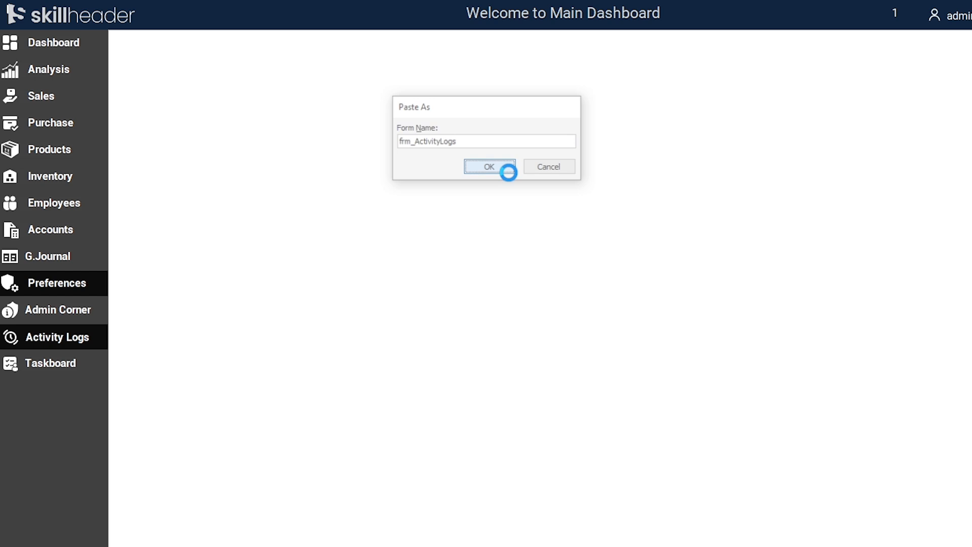
pyautogui.click(489, 166)
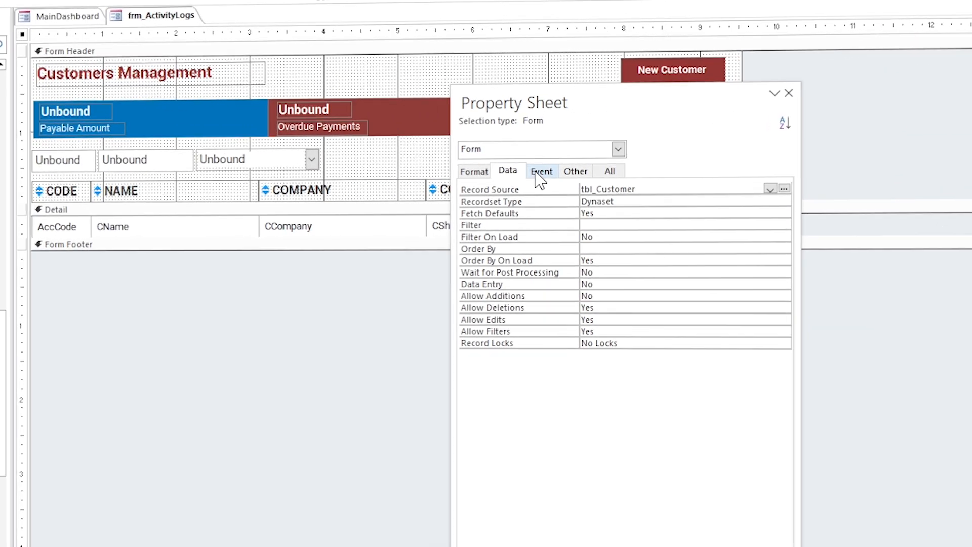
# Clear the copied On Click VBA code behind the New Customer button
pyautogui.click(540, 171)
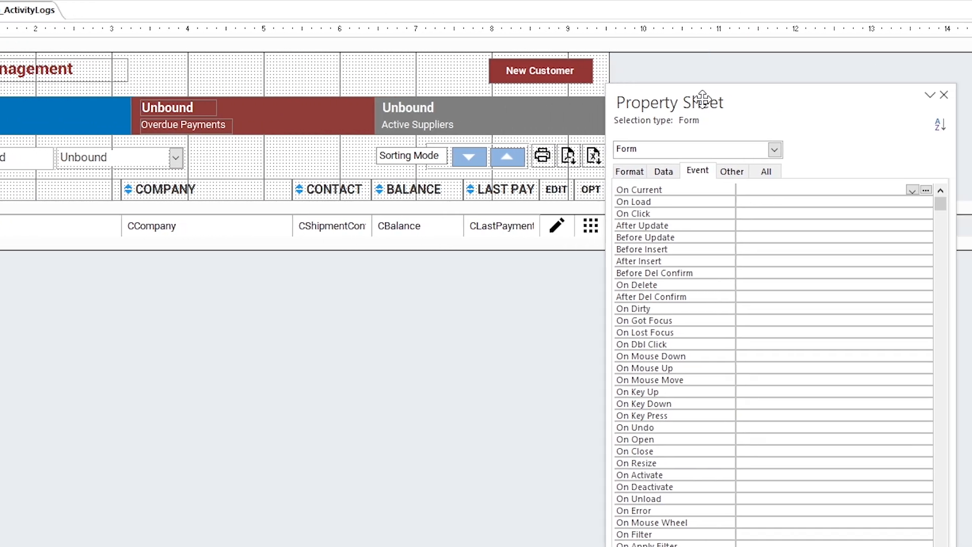
pyautogui.click(523, 70)
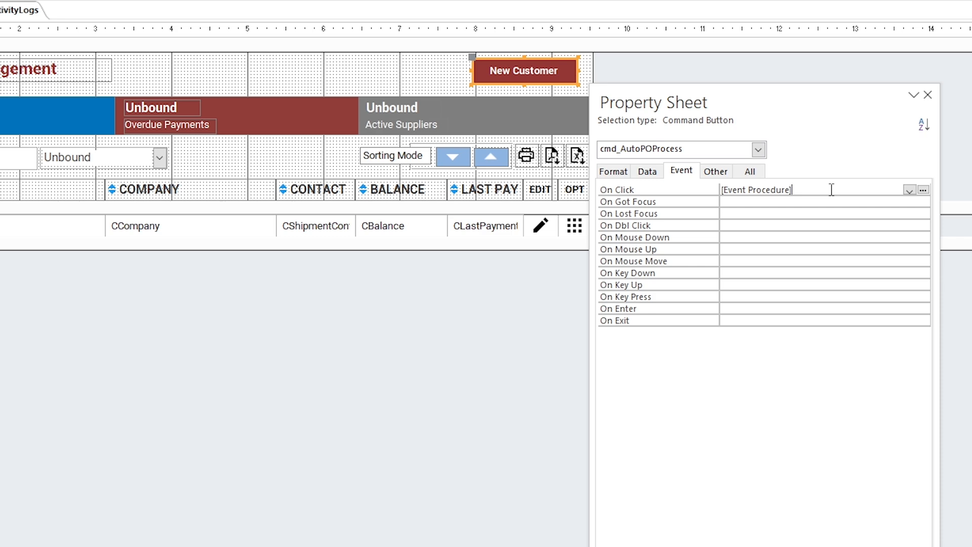
pyautogui.click(924, 189)
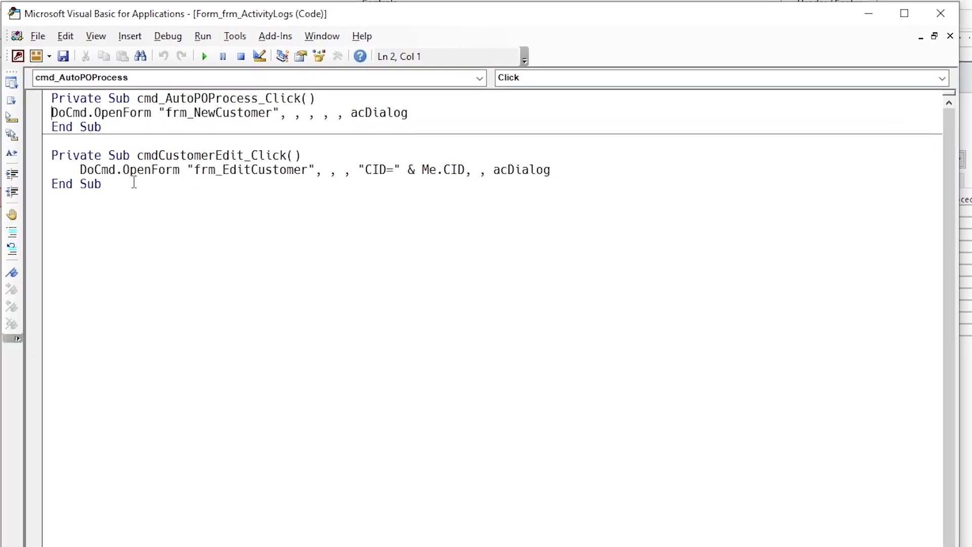
pyautogui.press('ctrl+a')
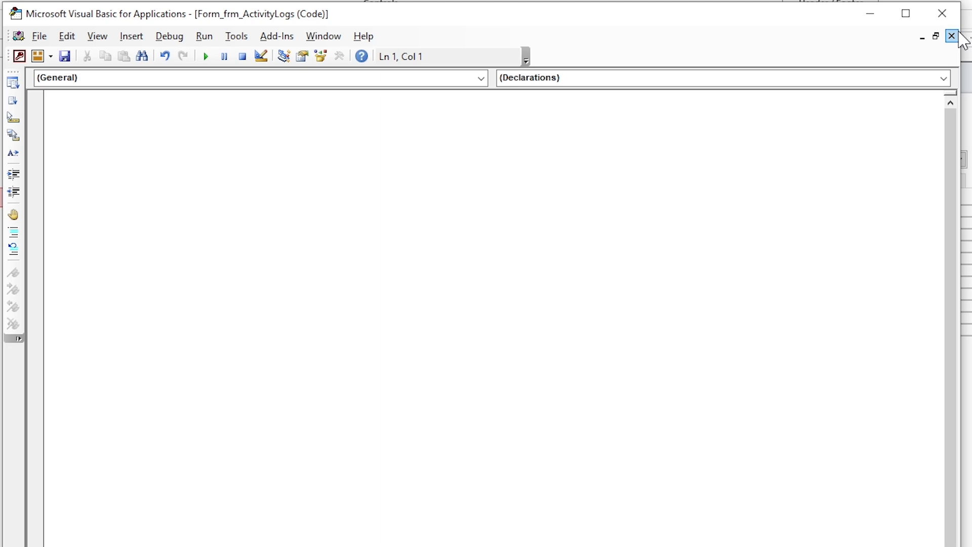
pyautogui.click(952, 37)
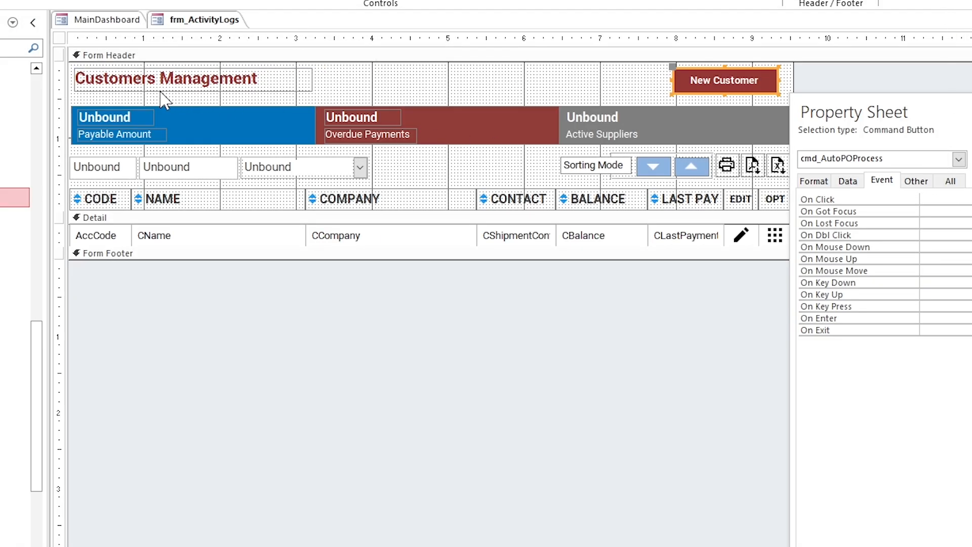
# Retitle the header label 'User Activity Logs', remove the summary tiles and set column captions to EDIT placeholders
pyautogui.click(162, 79)
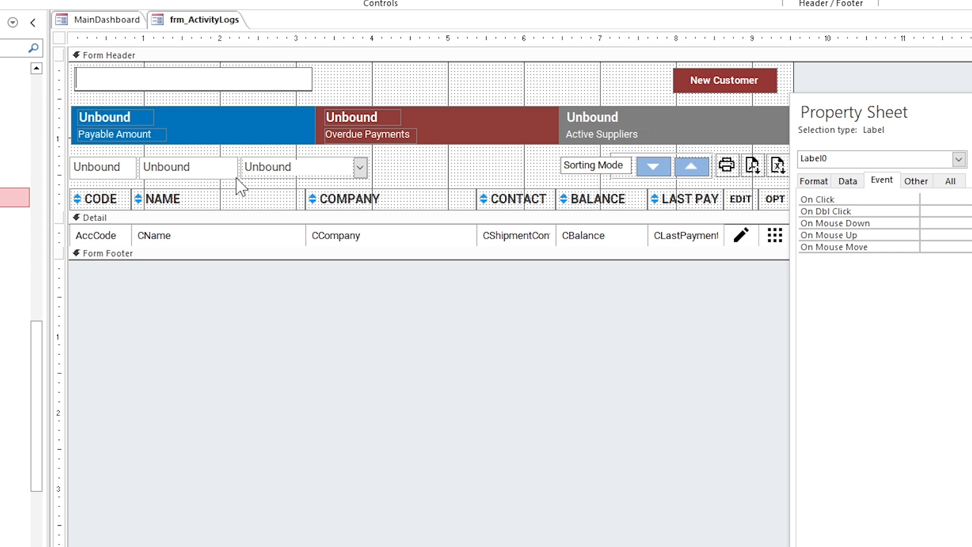
pyautogui.write('User Activity Logs')
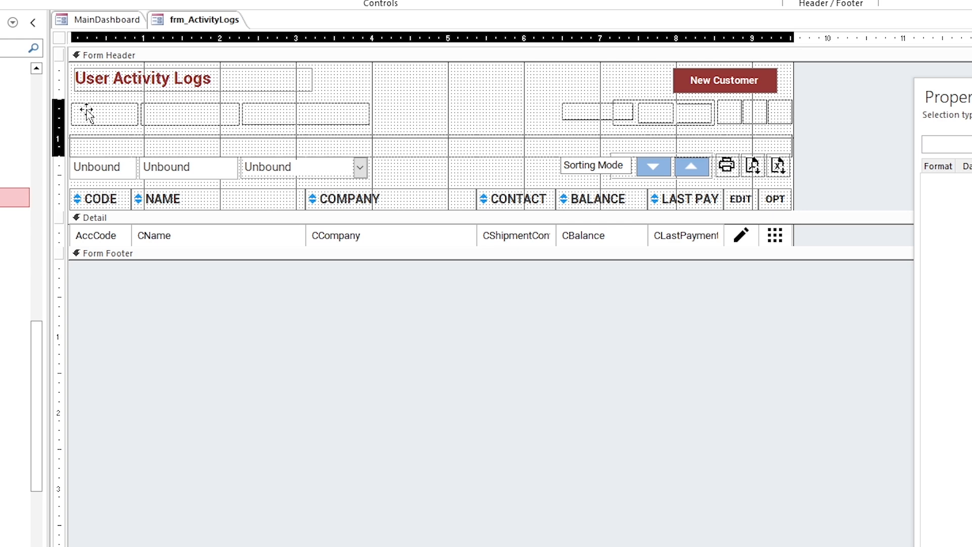
pyautogui.click(741, 144)
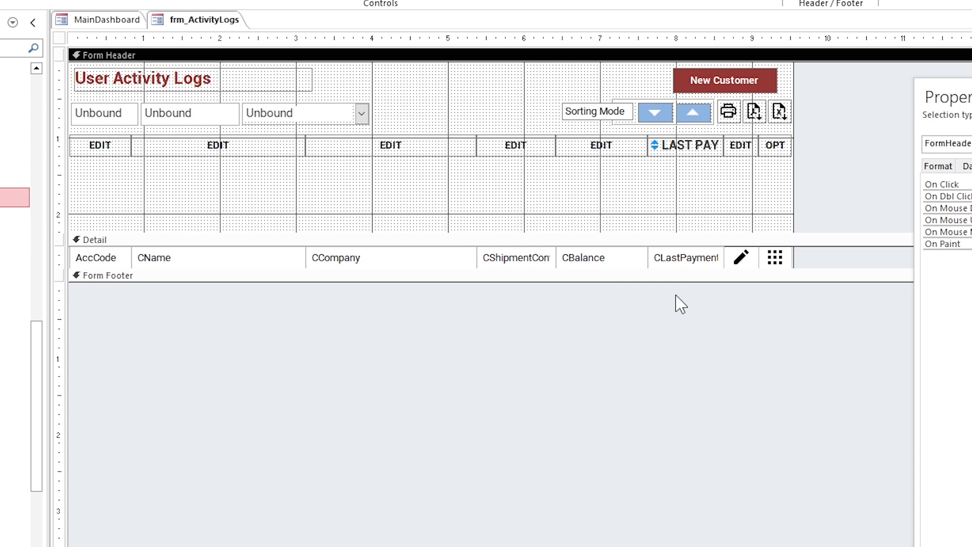
pyautogui.click(514, 145)
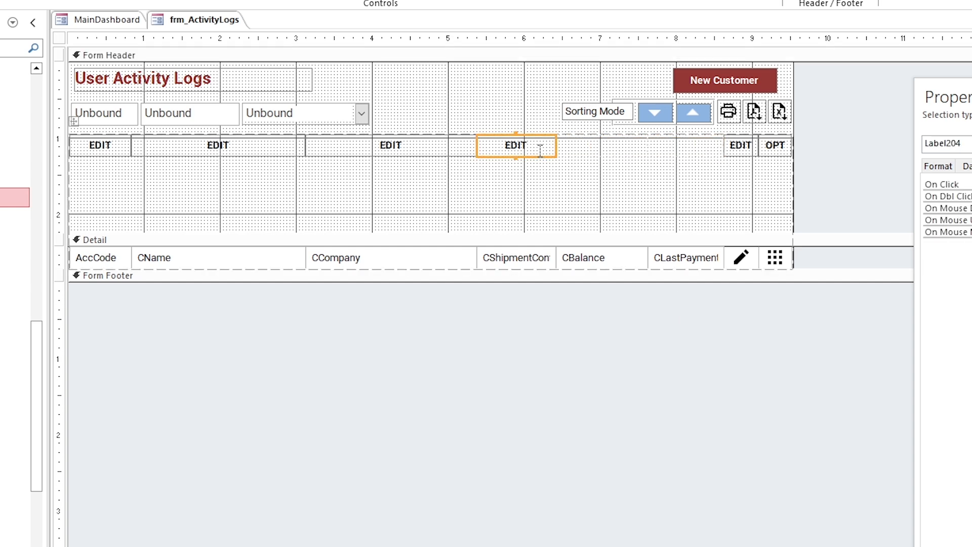
pyautogui.click(105, 55)
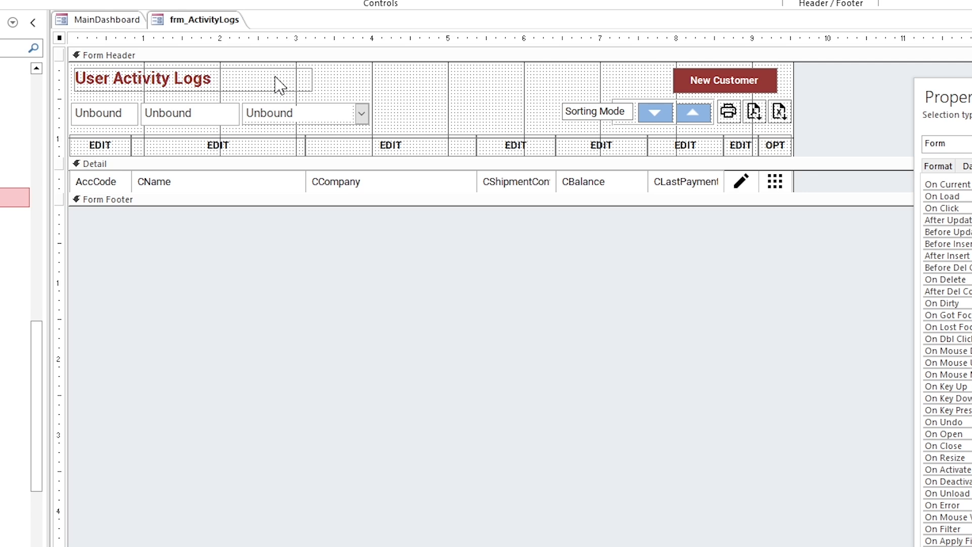
# Set the form's record source to tbl_logs in the Data properties
pyautogui.click(607, 113)
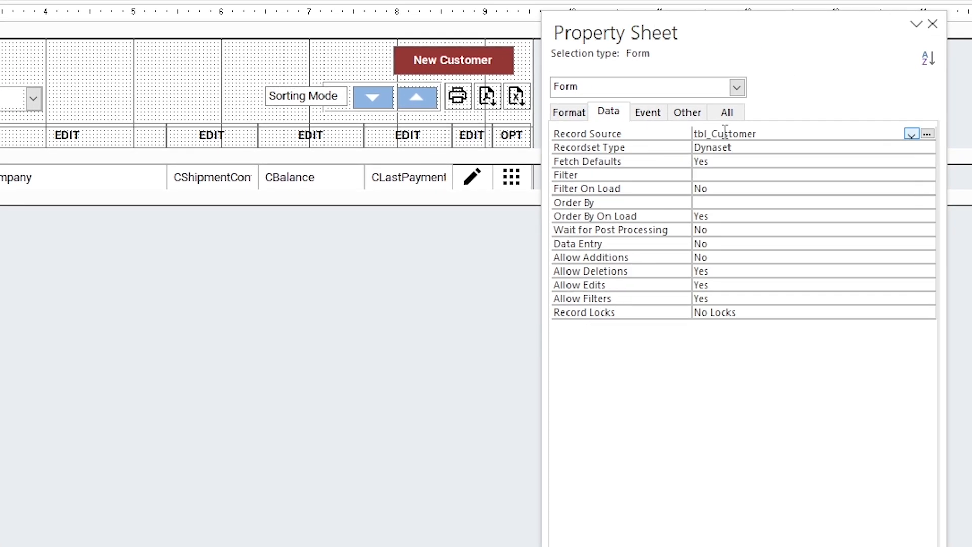
pyautogui.click(912, 134)
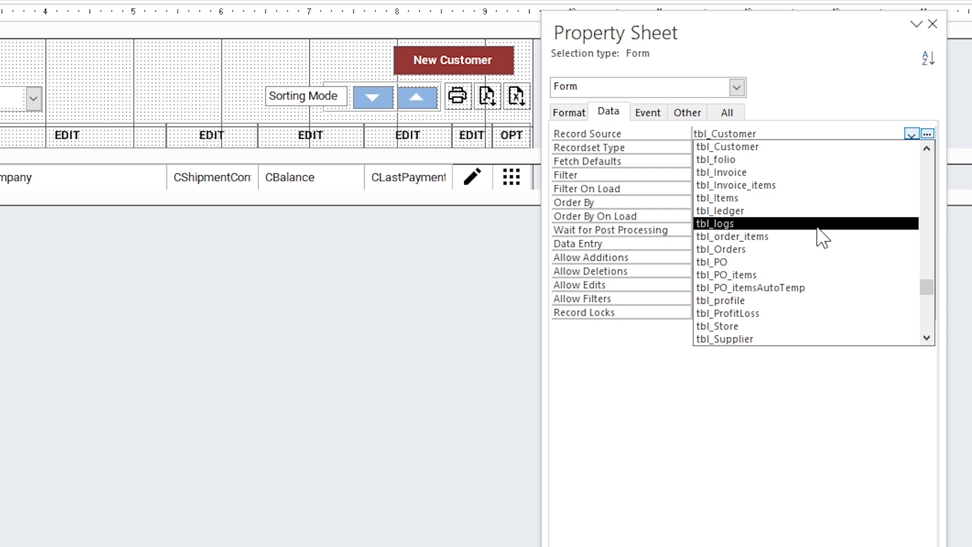
pyautogui.click(715, 222)
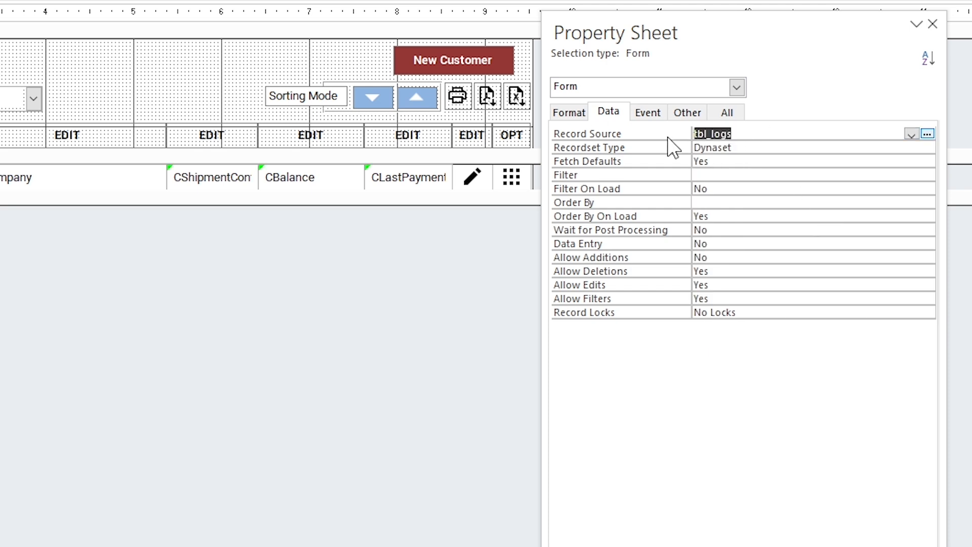
pyautogui.click(568, 113)
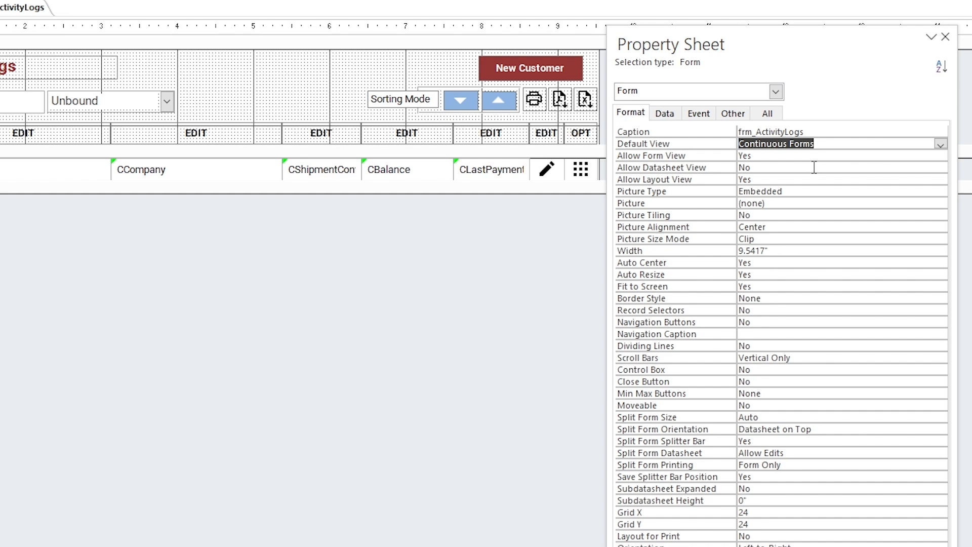
# Bind the detail boxes to logID, logTime, logActivity and logDetail and remove the leftover balance boxes
pyautogui.click(28, 163)
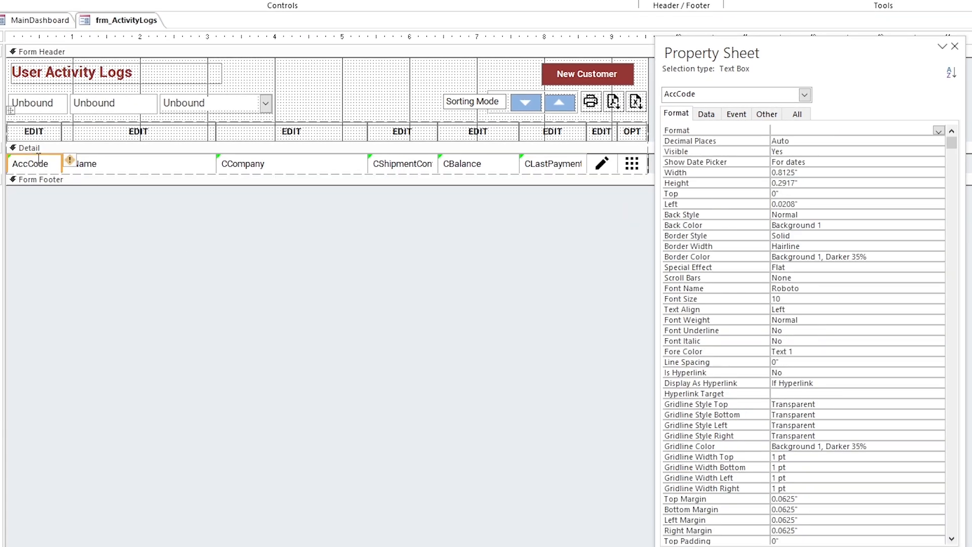
pyautogui.click(706, 114)
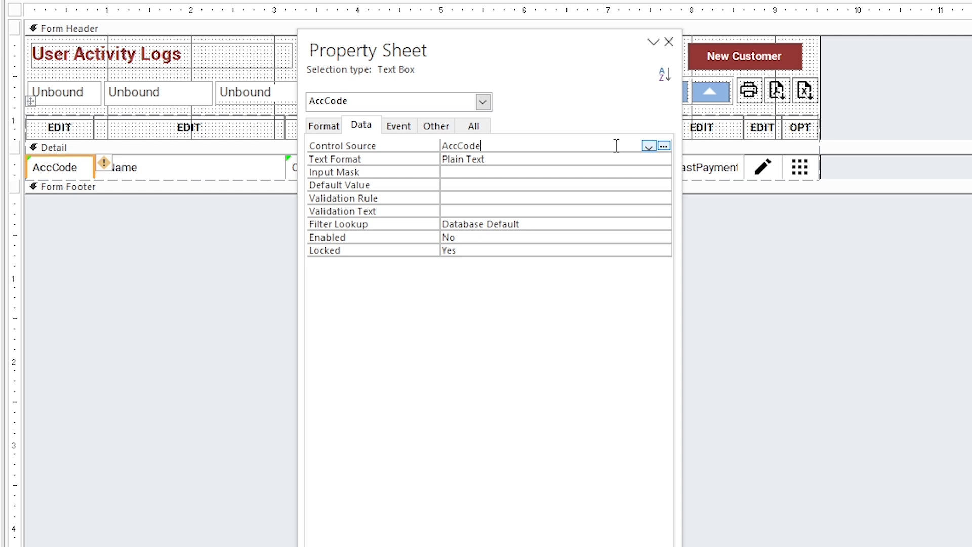
pyautogui.click(436, 126)
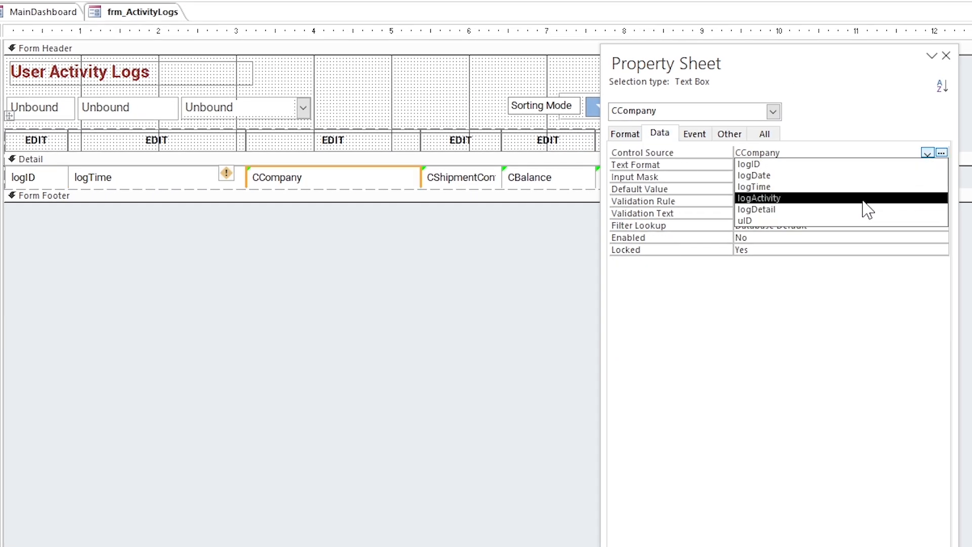
pyautogui.click(759, 199)
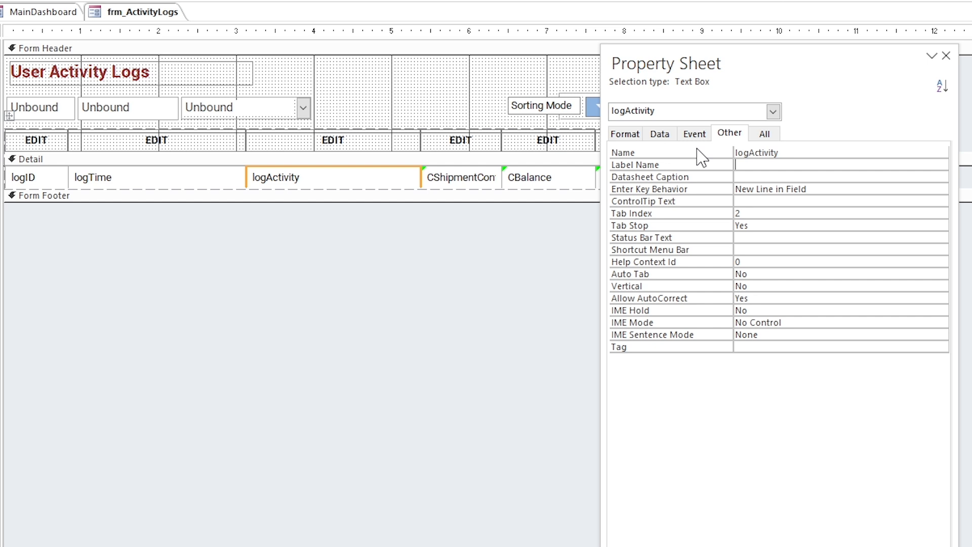
pyautogui.click(460, 177)
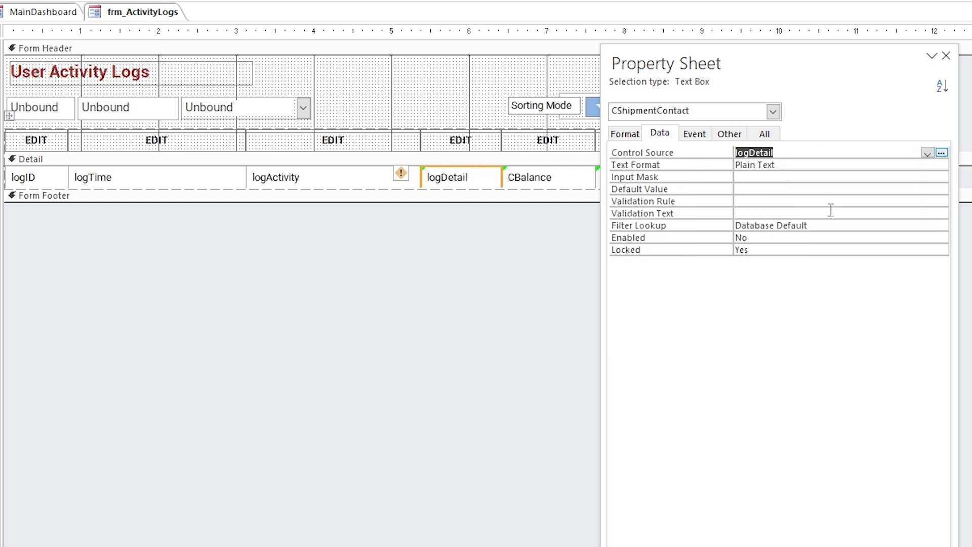
pyautogui.click(729, 134)
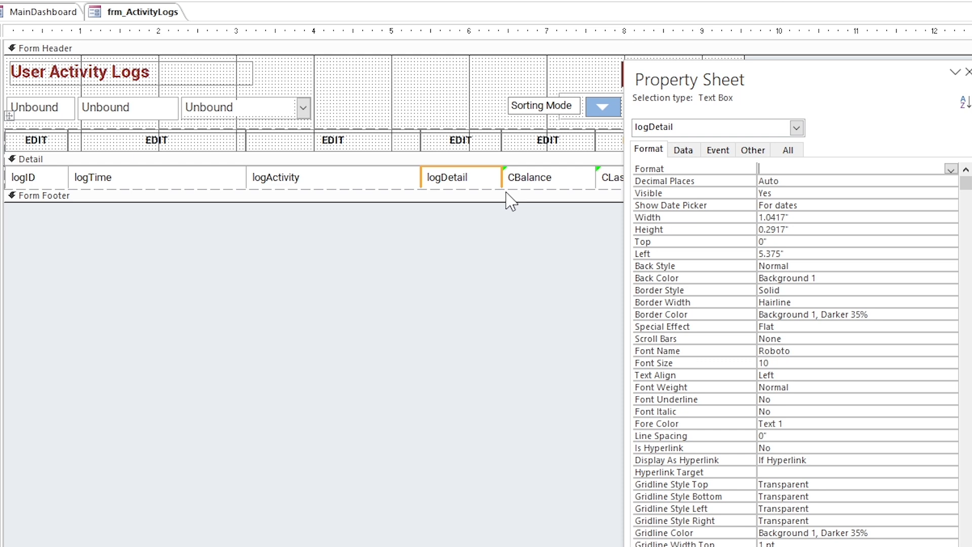
pyautogui.click(35, 178)
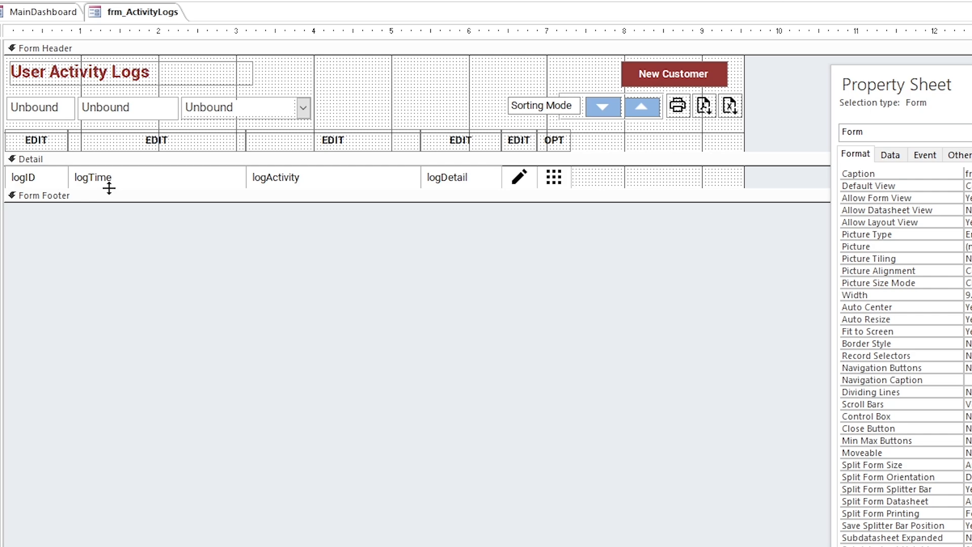
# Rename the column headings to ID, TIME, ACTIVITY and DETAIL
pyautogui.click(36, 140)
pyautogui.write('ID')
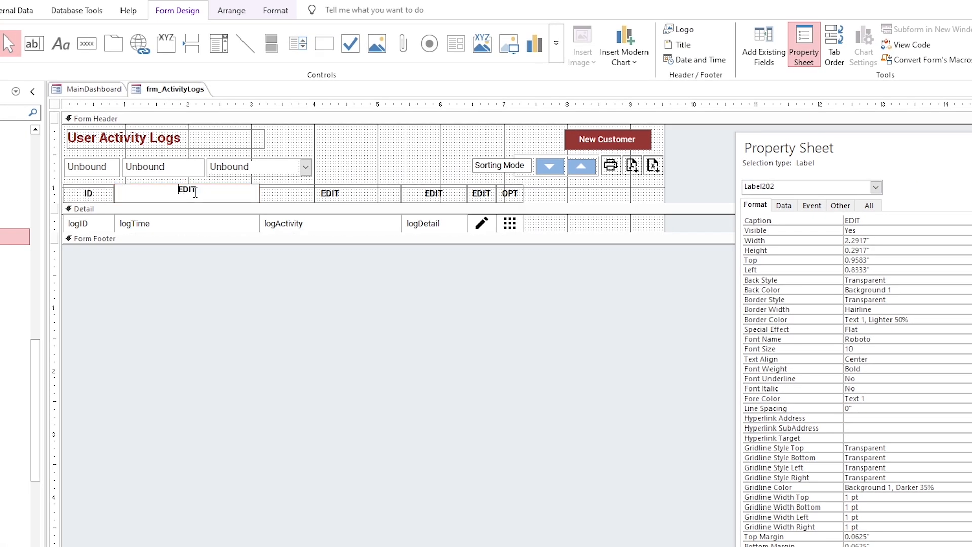
pyautogui.write('TIME')
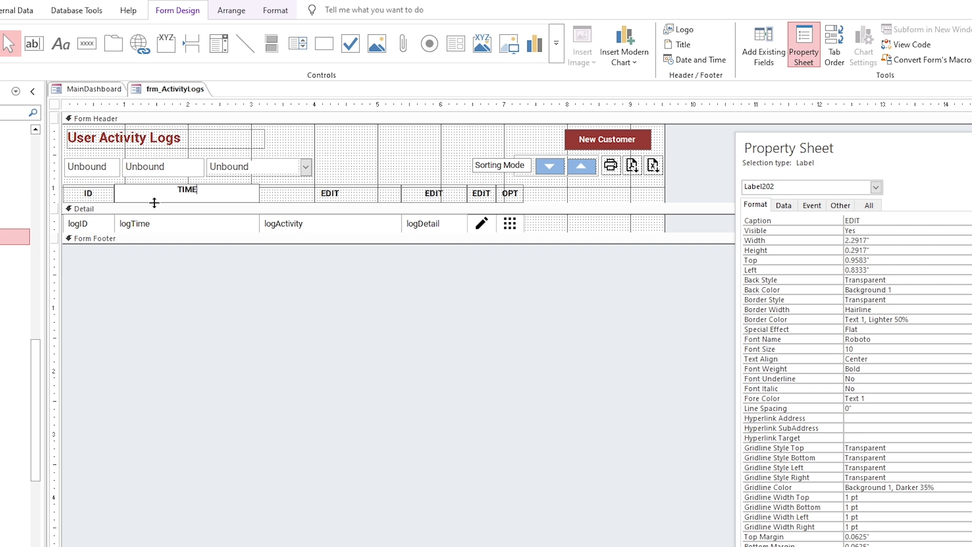
pyautogui.click(329, 192)
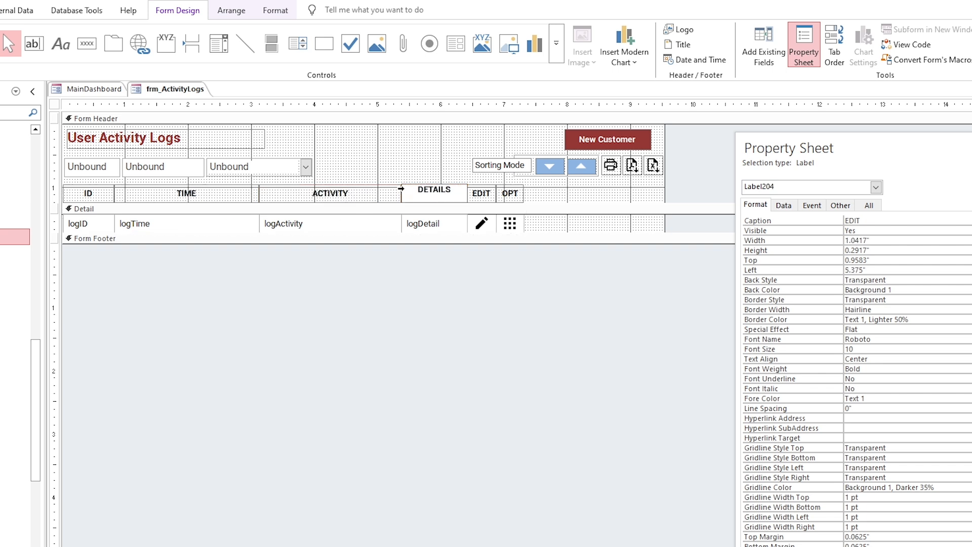
pyautogui.doubleClick(435, 192)
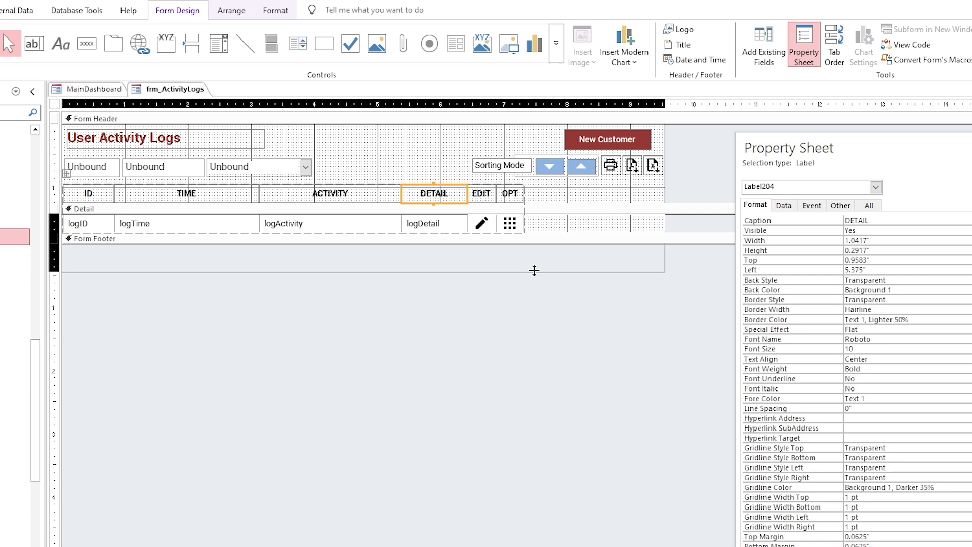
pyautogui.click(480, 223)
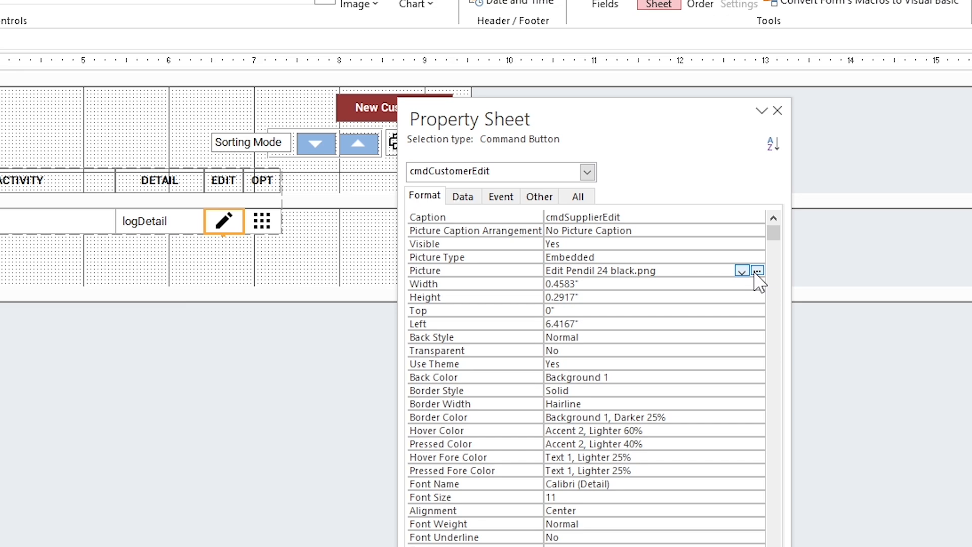
# Give the row button the Eye 24.png picture and rename its EDIT heading to VIEW
pyautogui.click(757, 270)
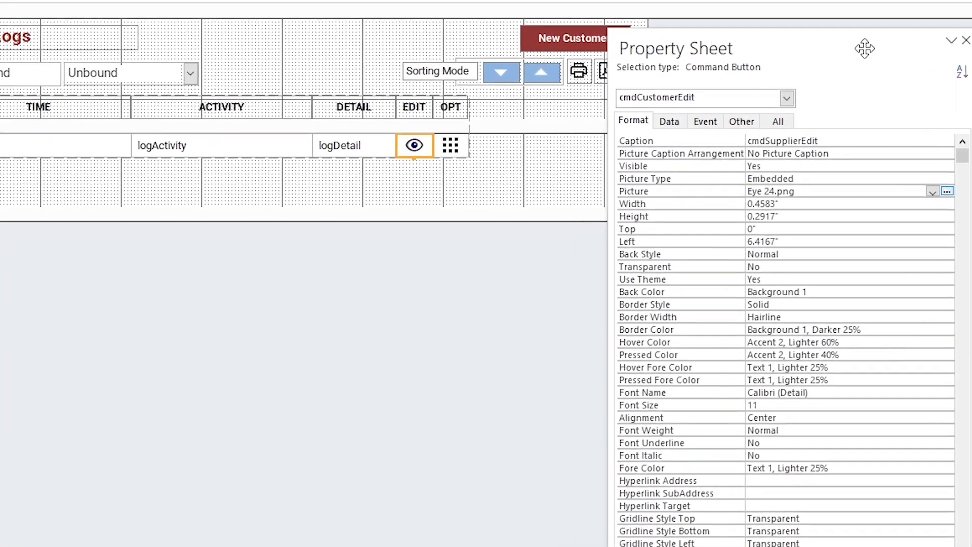
pyautogui.click(414, 106)
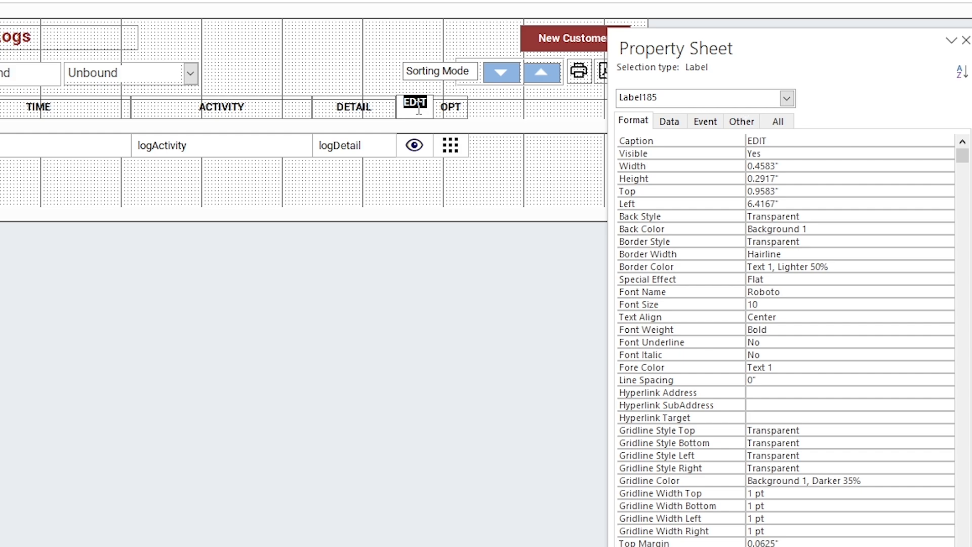
pyautogui.click(487, 206)
pyautogui.write('VIEW')
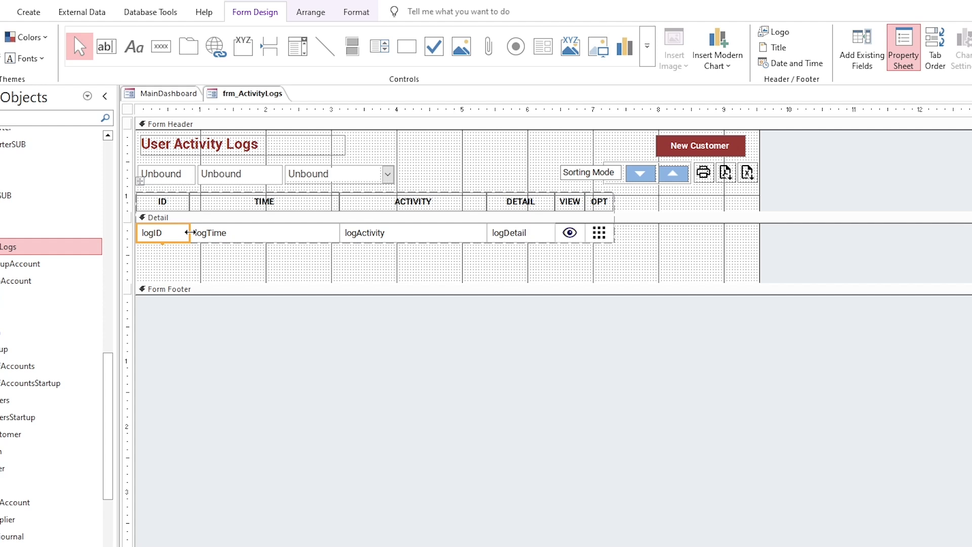
# Widen the logDetail box, narrow ID and resize logTime, then align the columns with Arrange Size/Space
pyautogui.click(537, 232)
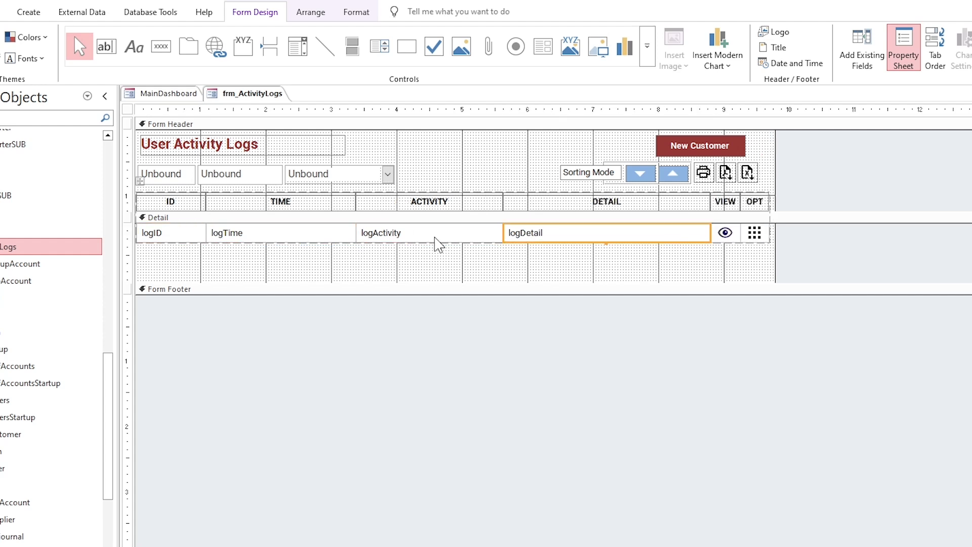
pyautogui.click(424, 233)
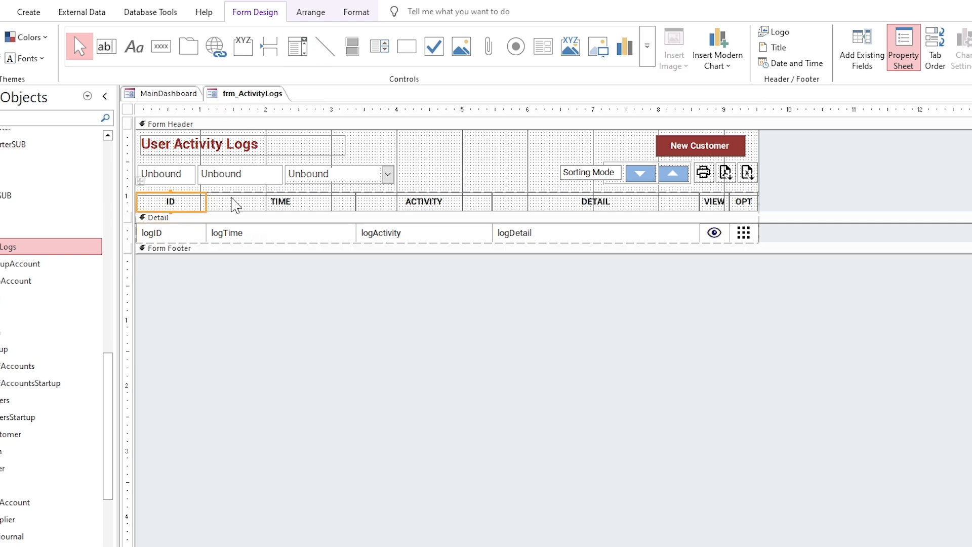
pyautogui.click(152, 38)
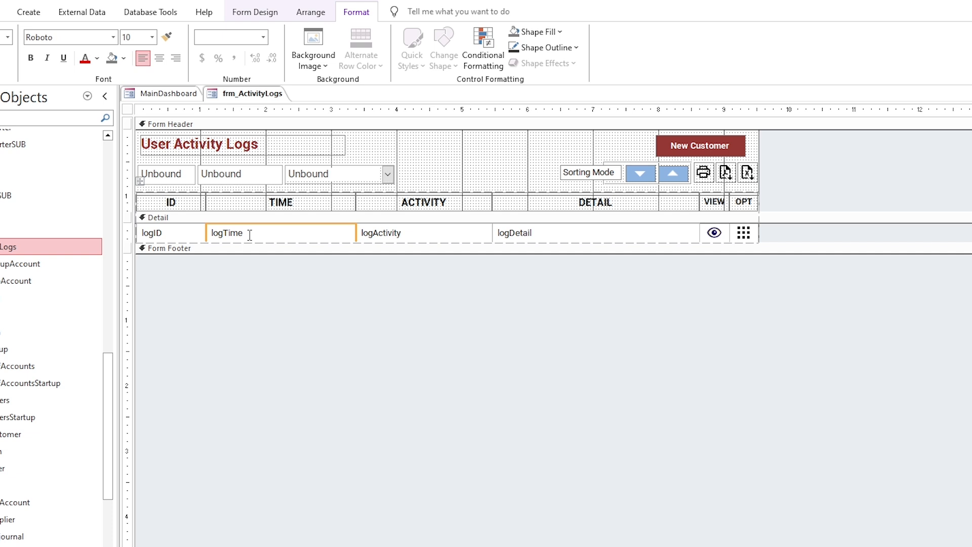
pyautogui.click(311, 11)
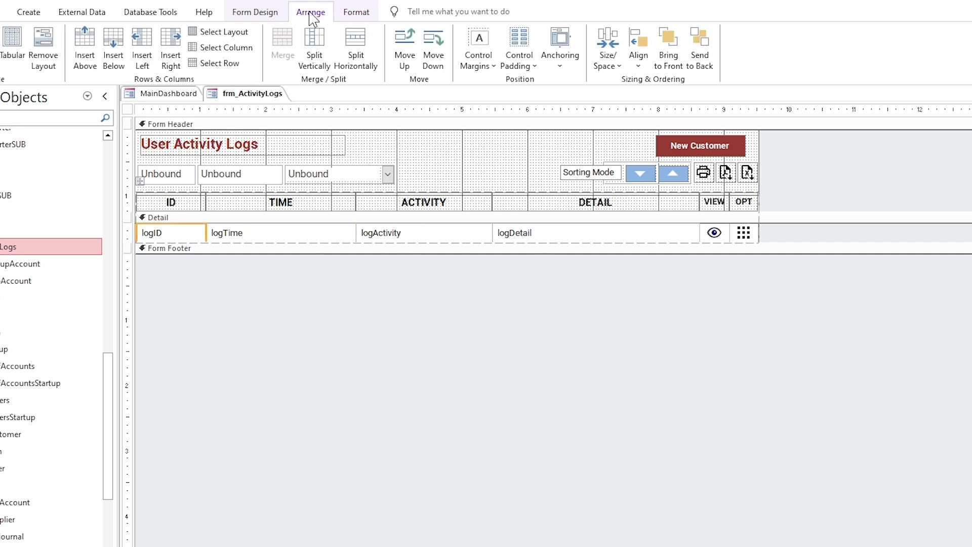
pyautogui.click(559, 47)
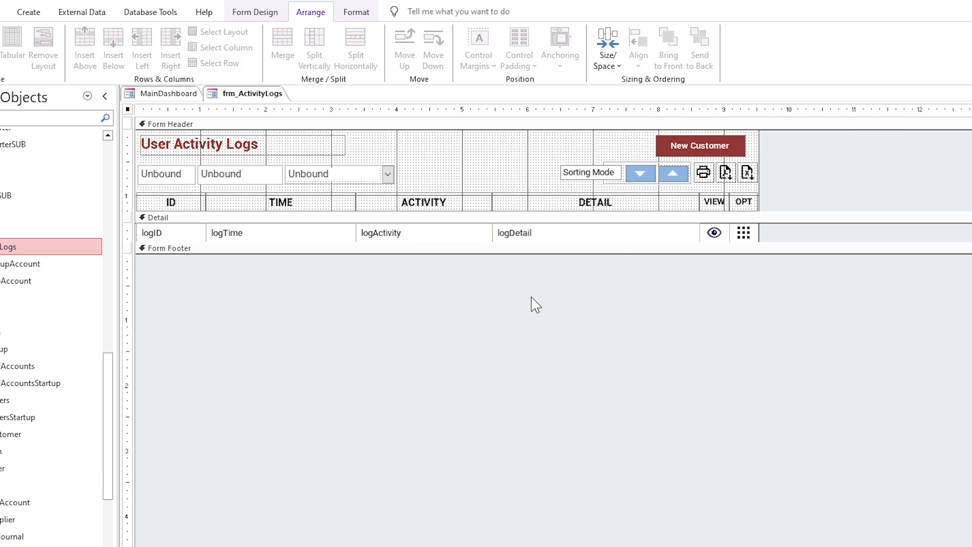
pyautogui.click(46, 24)
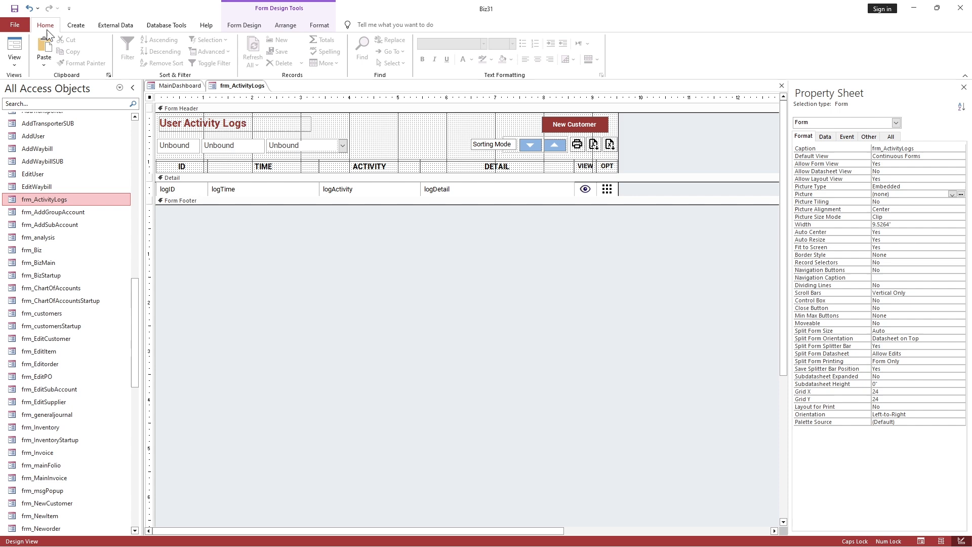
# Run the form in Form View and scroll through its listed log records
pyautogui.click(14, 49)
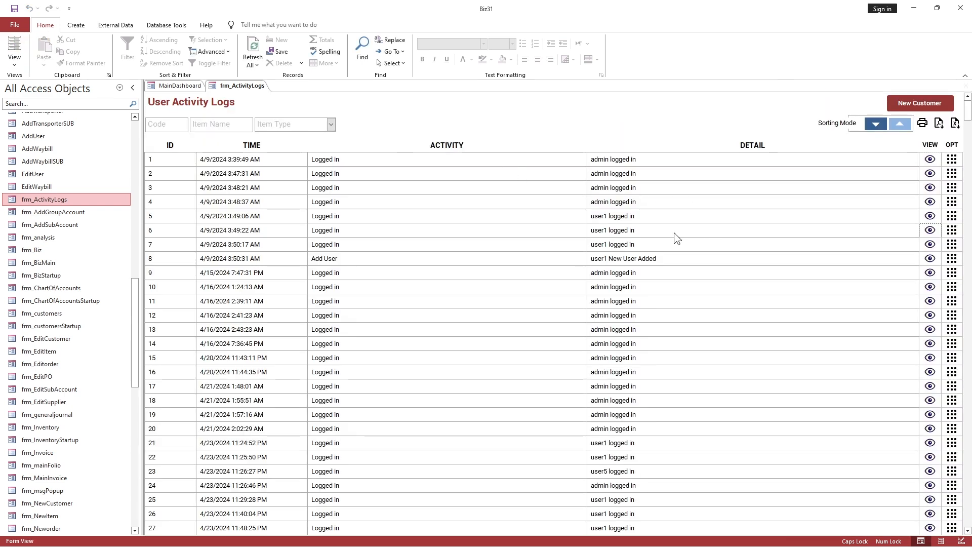
pyautogui.scroll(-3)
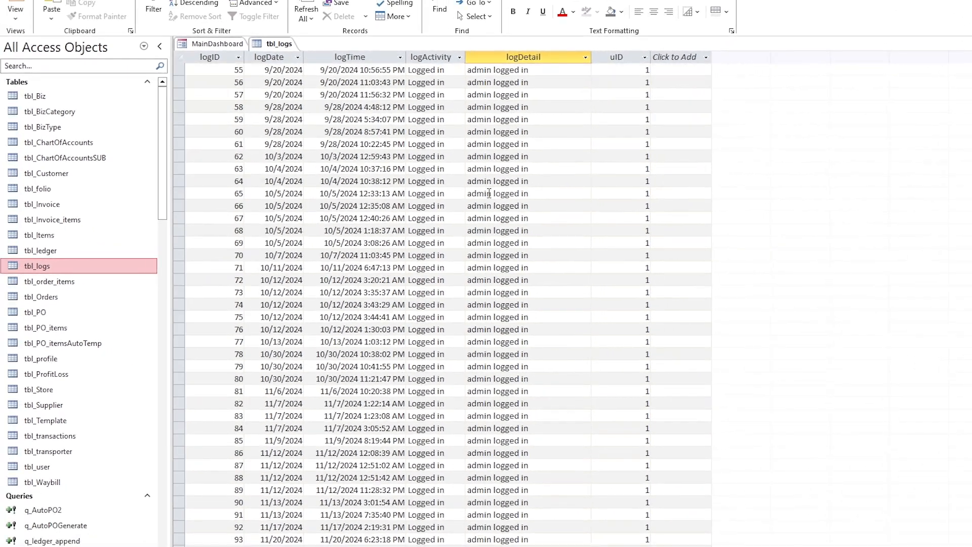
# Check tbl_logs and the MainDashboard, then reopen frm_ActivityLogs in Design View from the navigation pane
pyautogui.rightClick(274, 43)
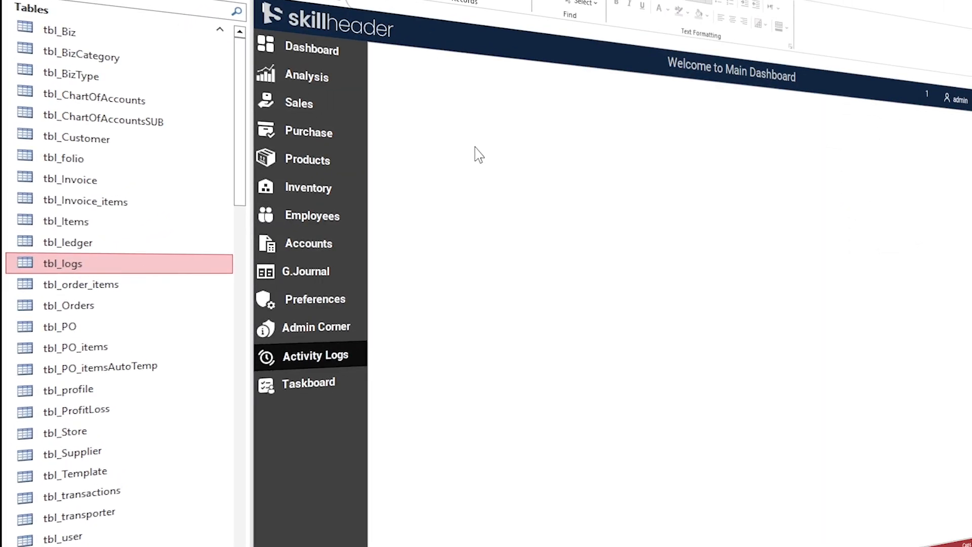
pyautogui.scroll(-3)
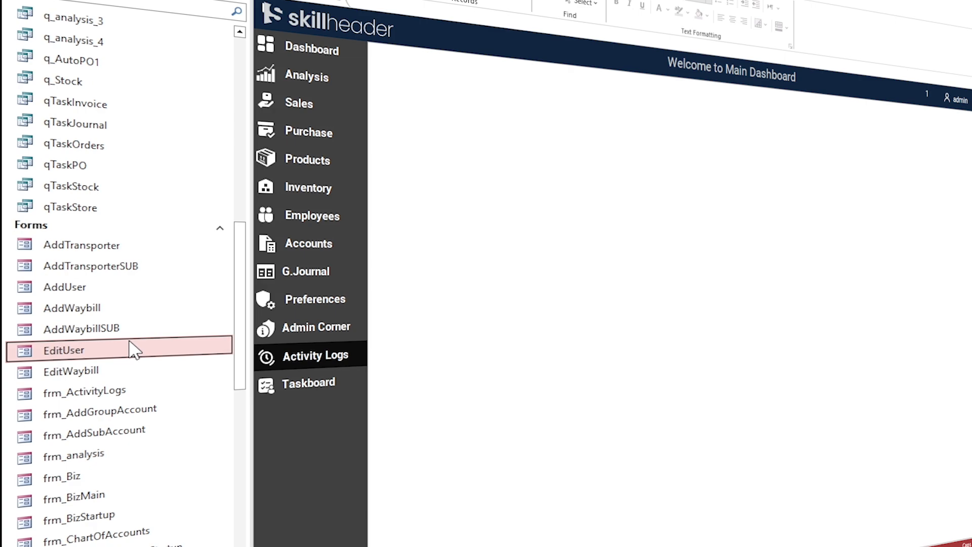
pyautogui.rightClick(84, 391)
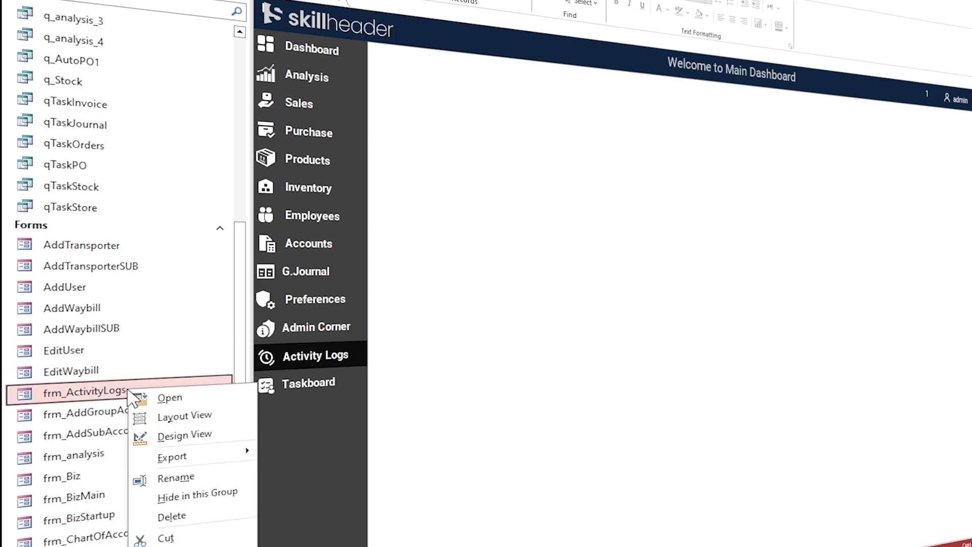
pyautogui.click(185, 434)
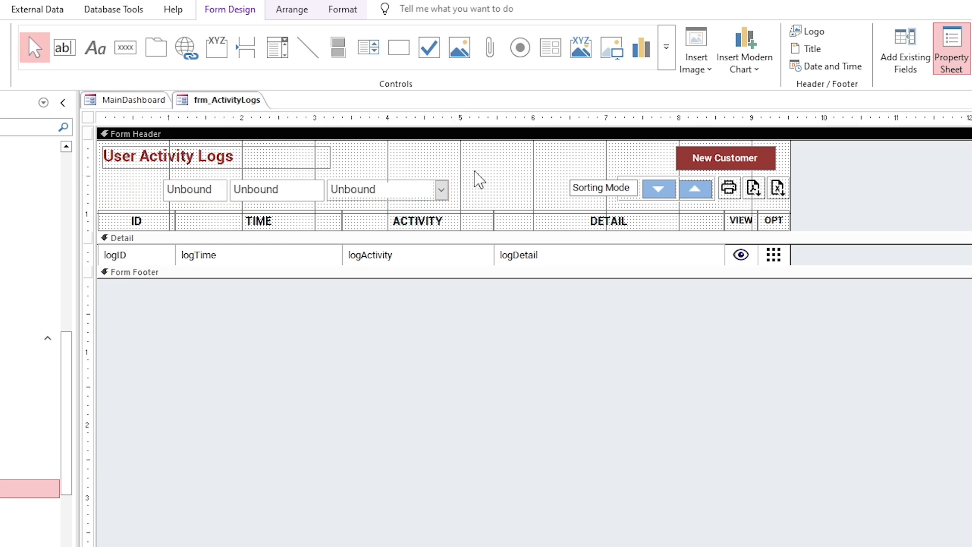
pyautogui.moveTo(701, 189)
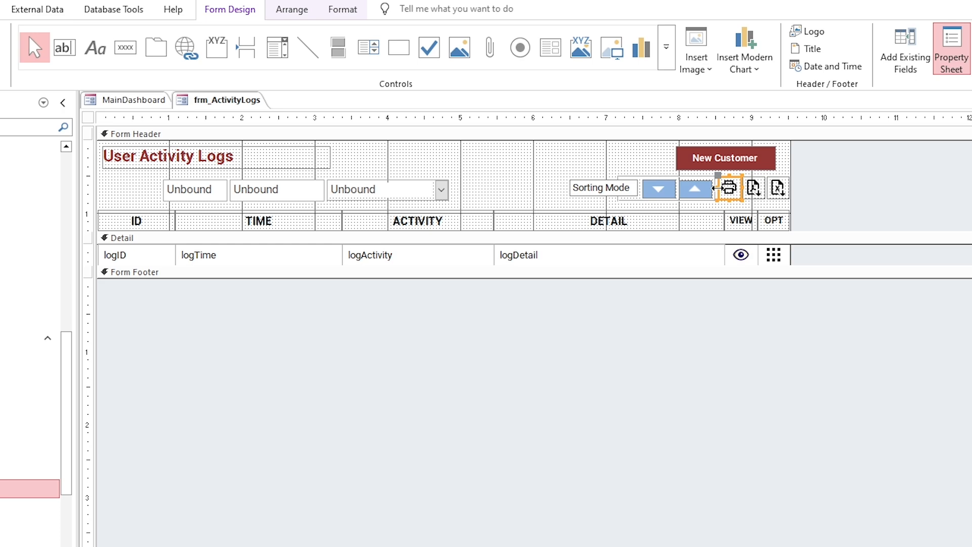
# Give the header's print button the Refresh picture via Picture Builder
pyautogui.click(953, 49)
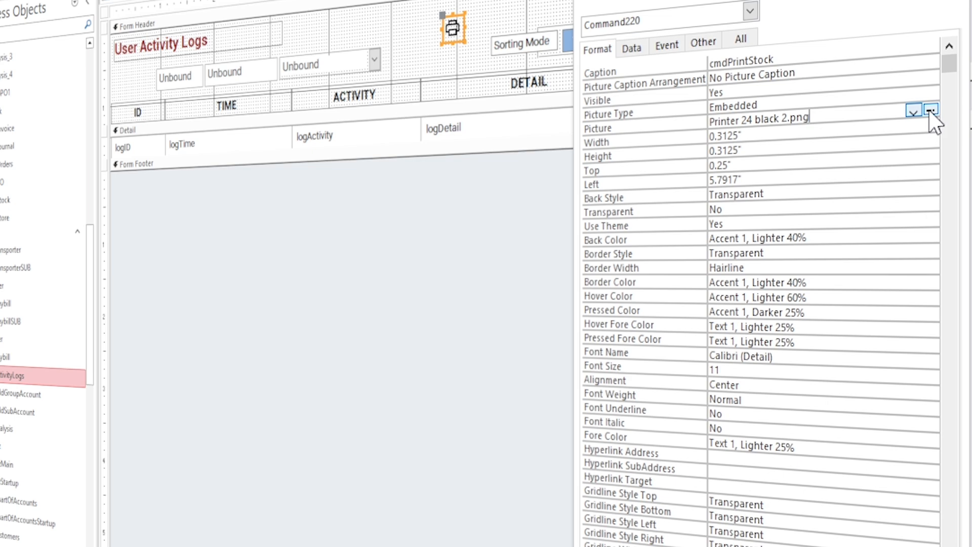
pyautogui.click(931, 113)
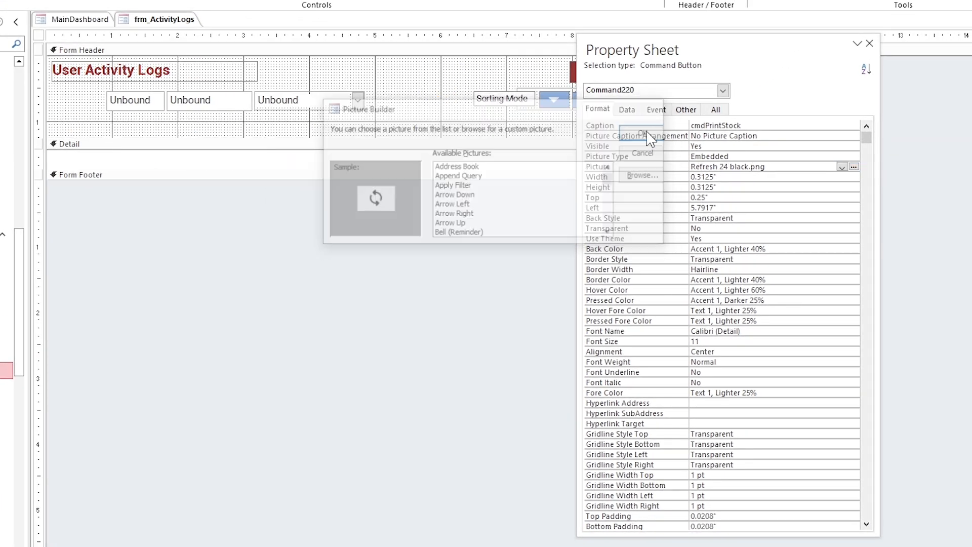
pyautogui.click(642, 153)
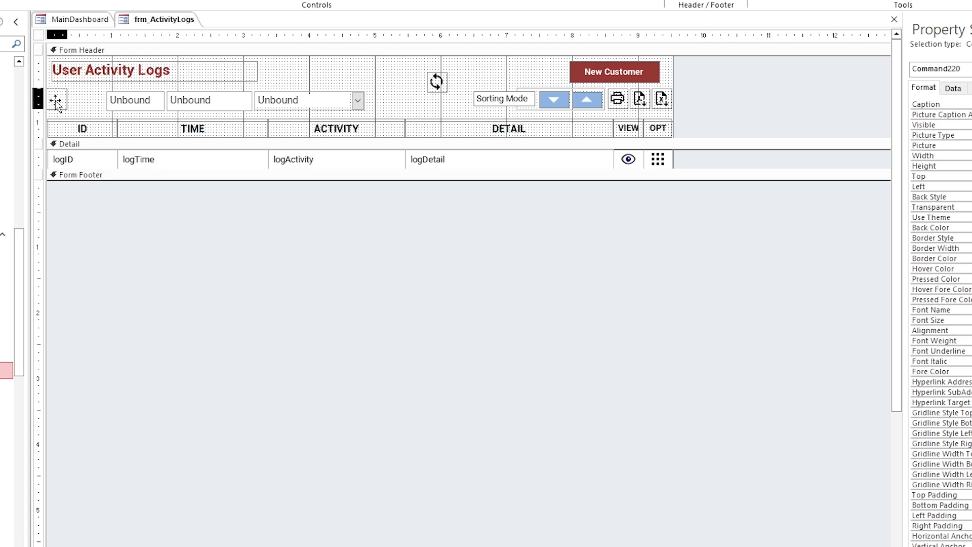
# Move the refresh button to the header's left and line up the combo box and filter text box beside it
pyautogui.click(135, 100)
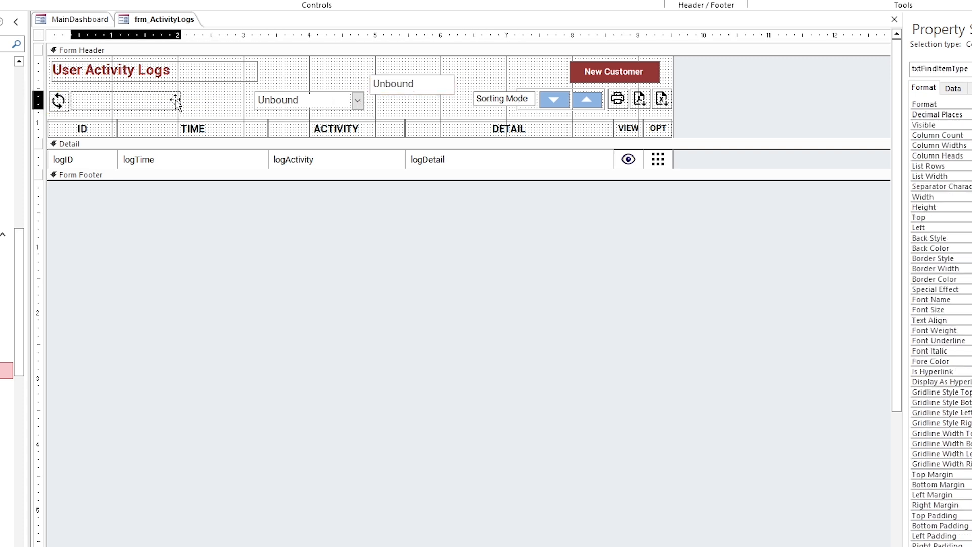
pyautogui.click(265, 100)
pyautogui.write('@;"Select A')
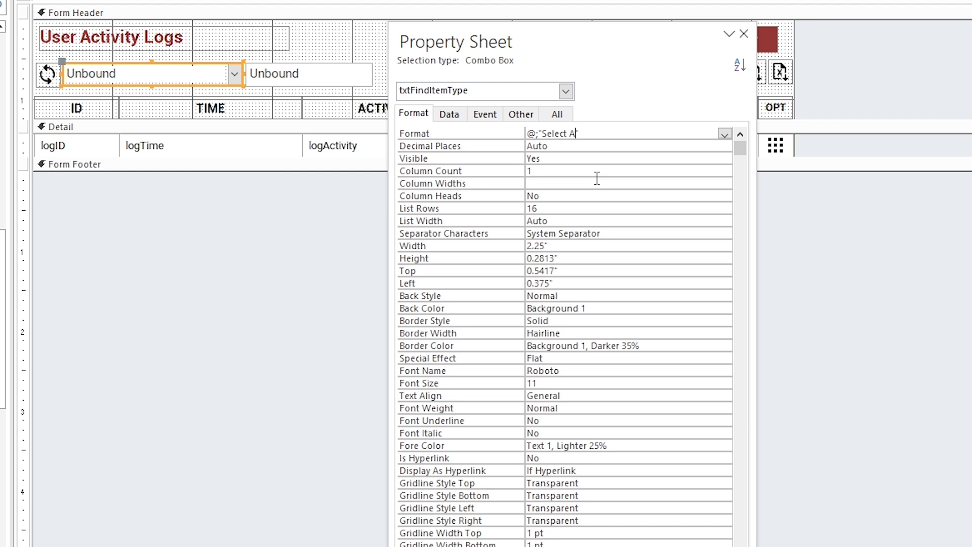
pyautogui.click(308, 74)
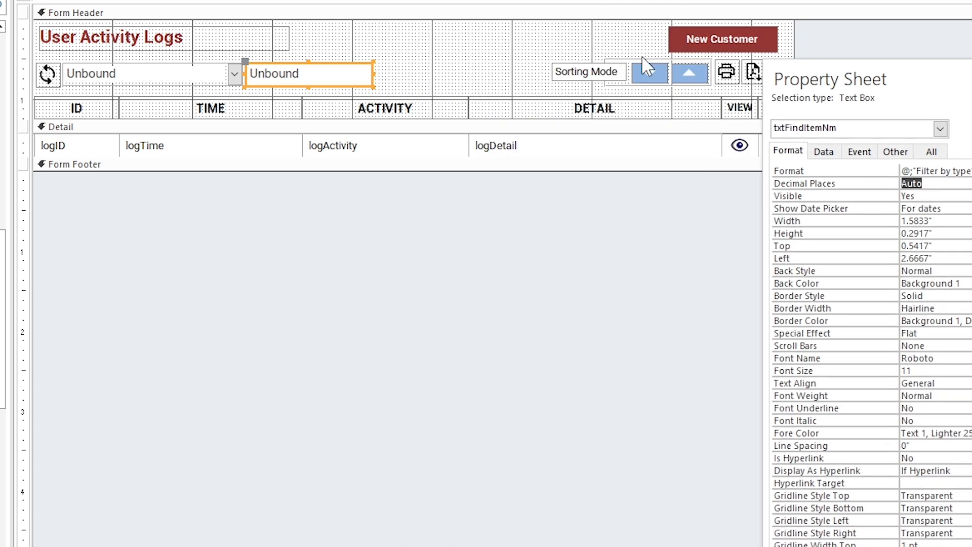
# Set the refresh button's caption to cmdActivityLogRequery
pyautogui.click(149, 73)
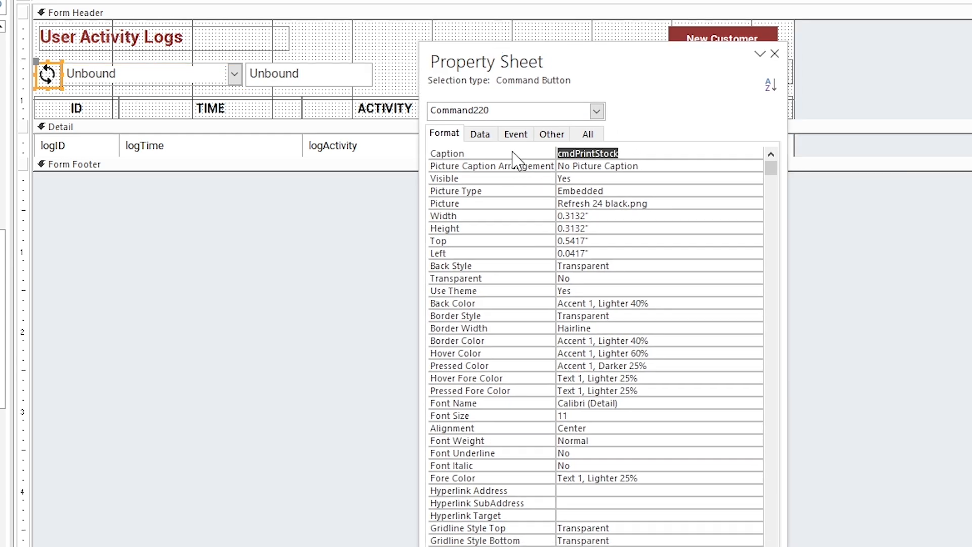
pyautogui.write('cmdActivityLog')
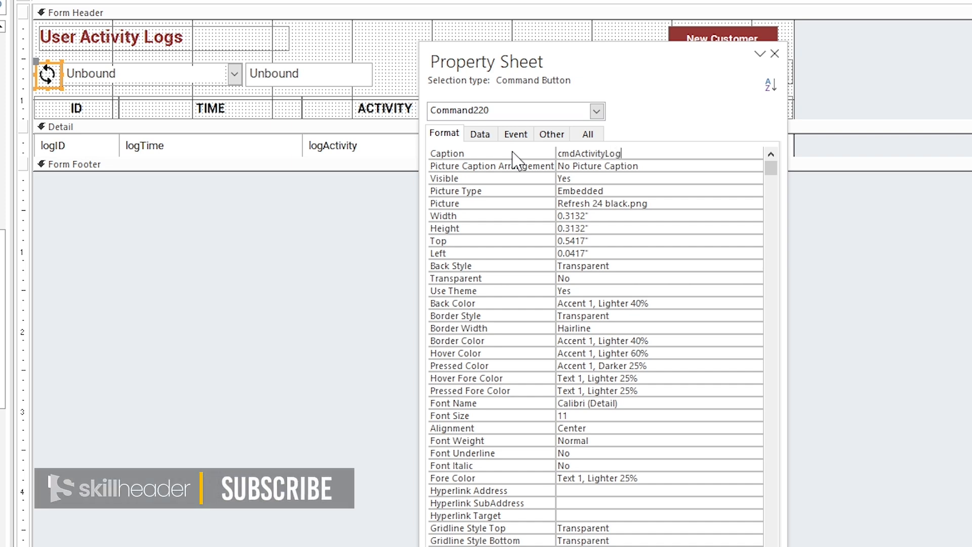
pyautogui.write('Requery')
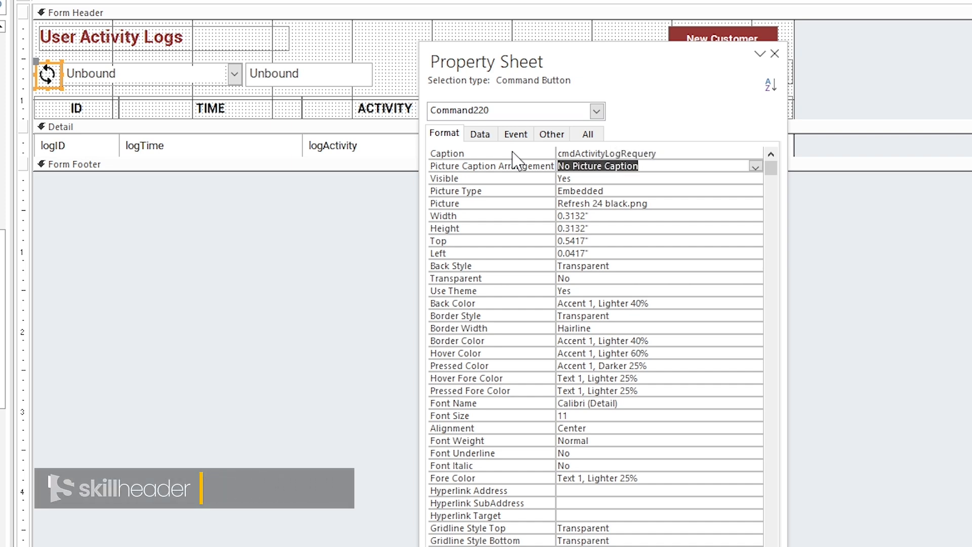
# Rename the header combo box to txtFilterActivities on its Other properties
pyautogui.click(143, 73)
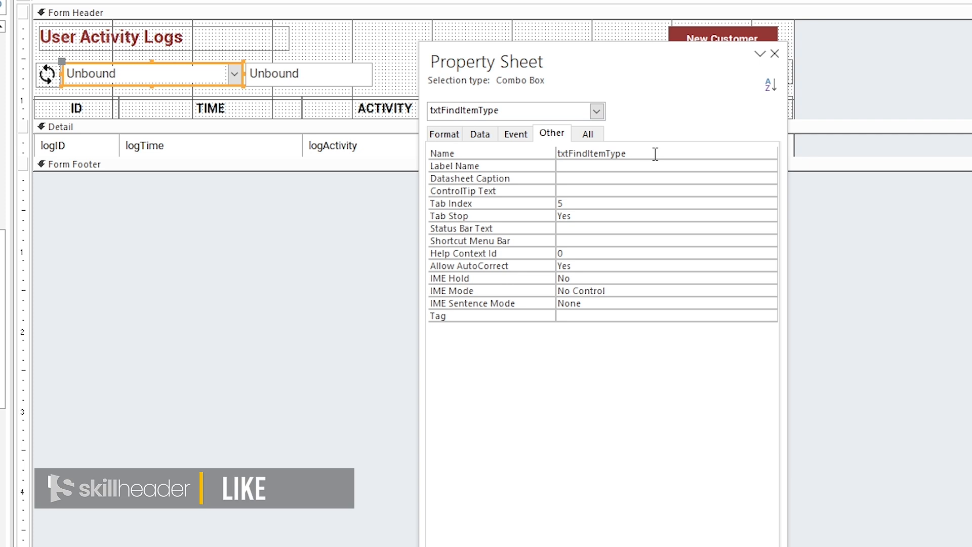
pyautogui.doubleClick(592, 153)
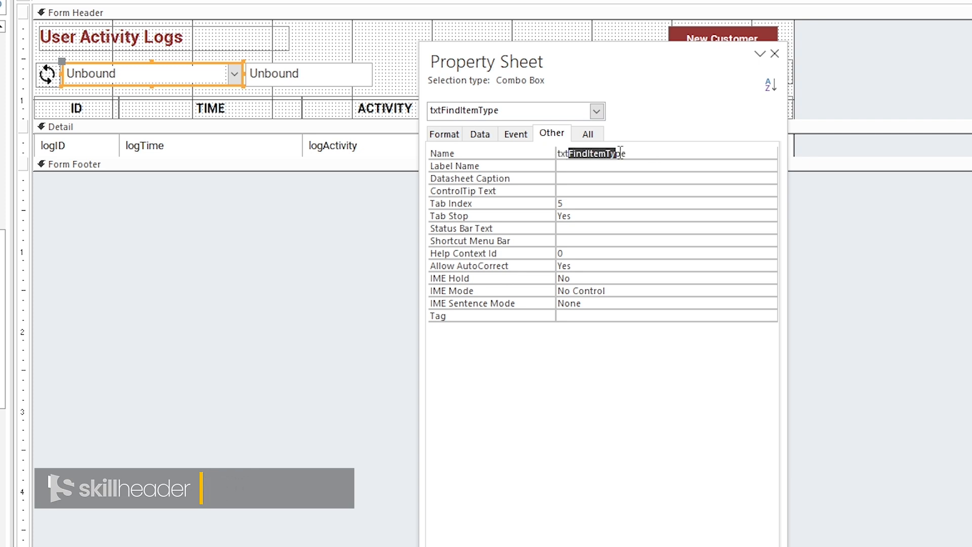
pyautogui.press('Delete')
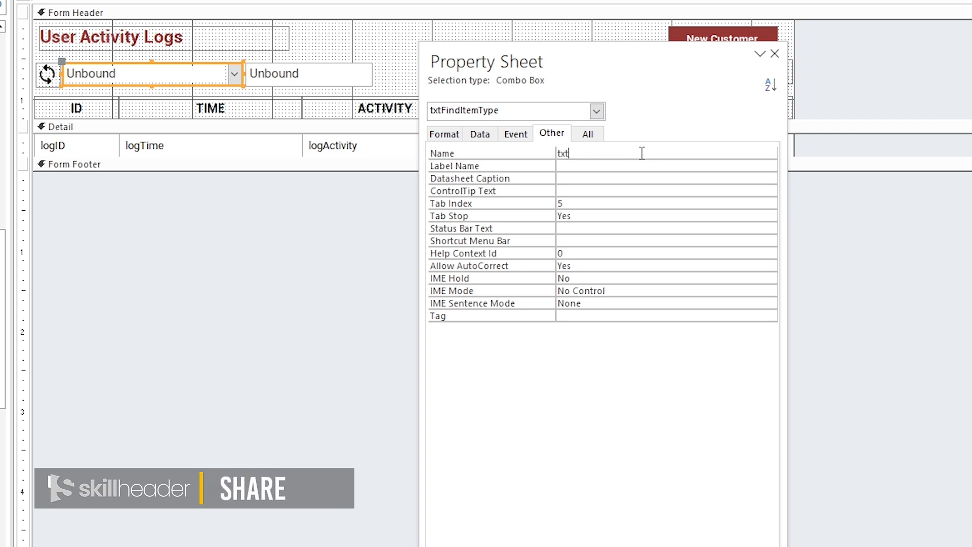
pyautogui.write('Filter')
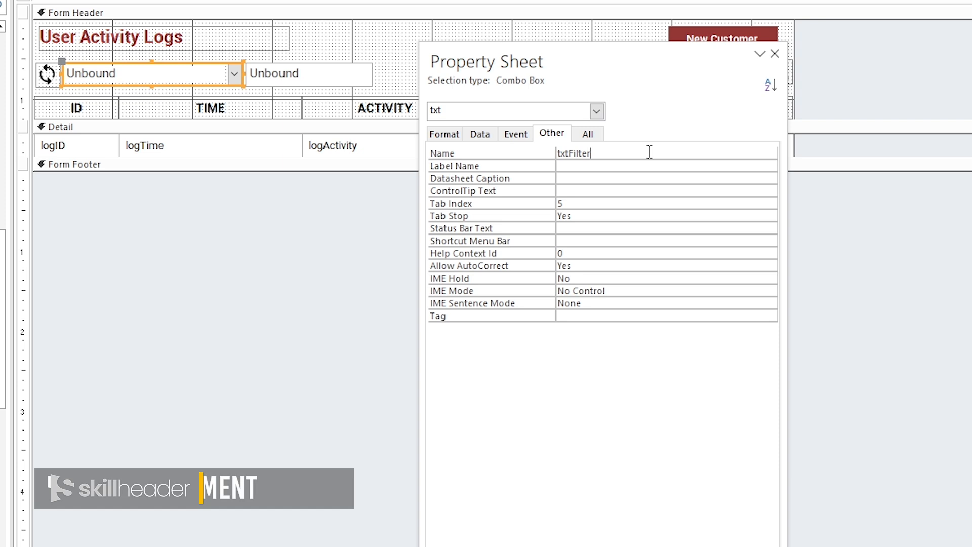
pyautogui.write('Act')
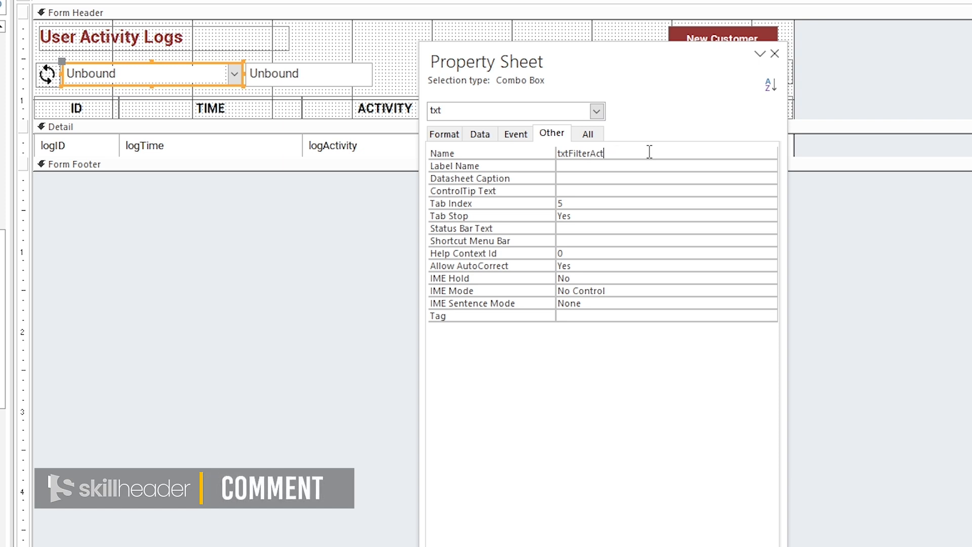
pyautogui.write('ivities')
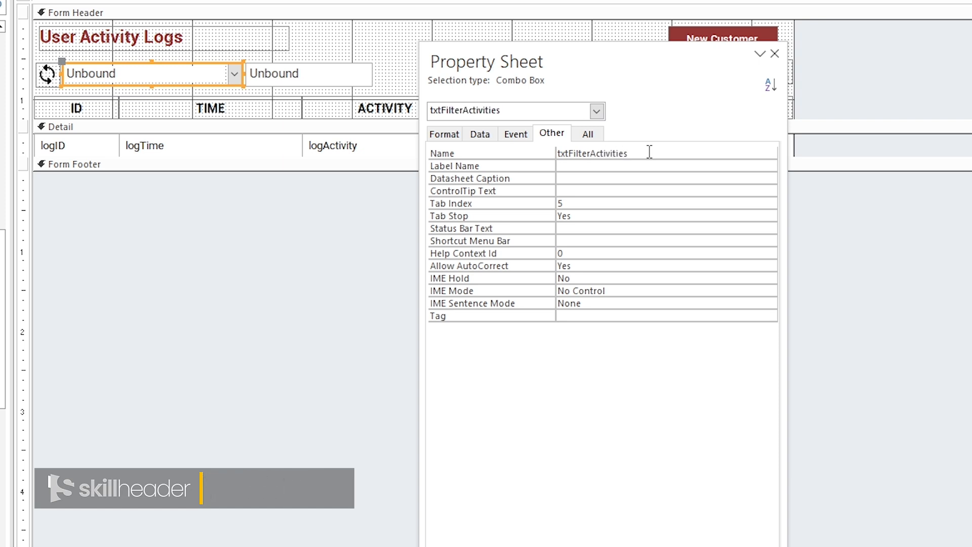
pyautogui.click(774, 54)
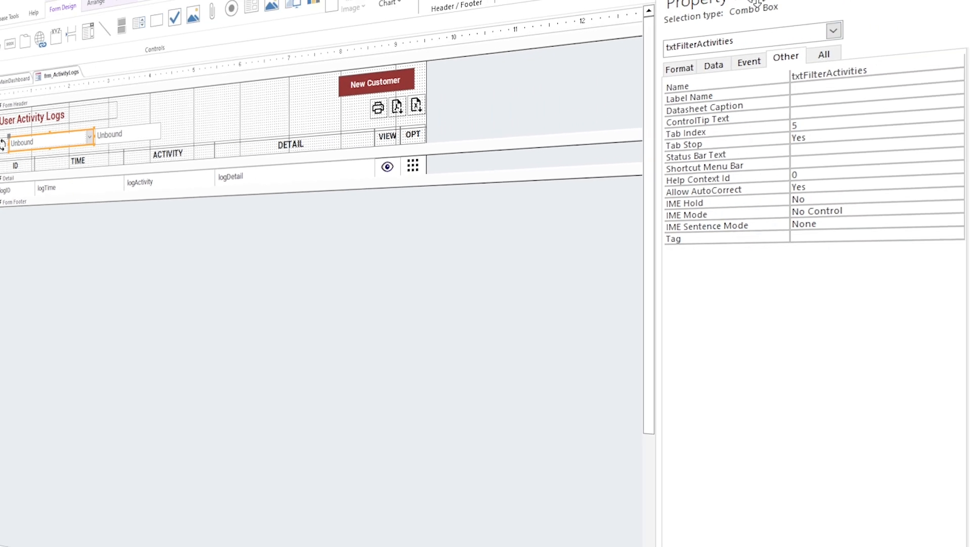
# Clear the combo's hard-coded Row Source value list and set Row Source Type to Table/Query
pyautogui.click(748, 60)
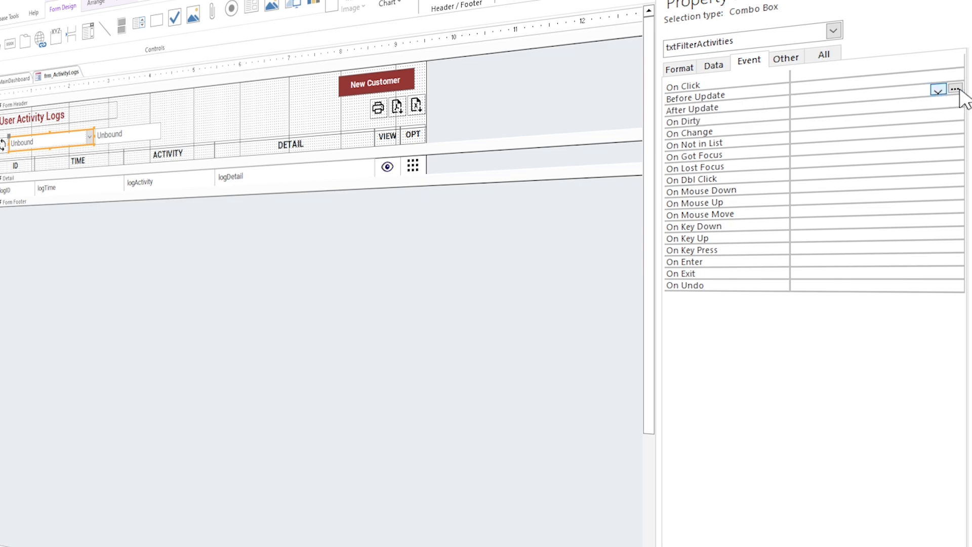
pyautogui.click(957, 90)
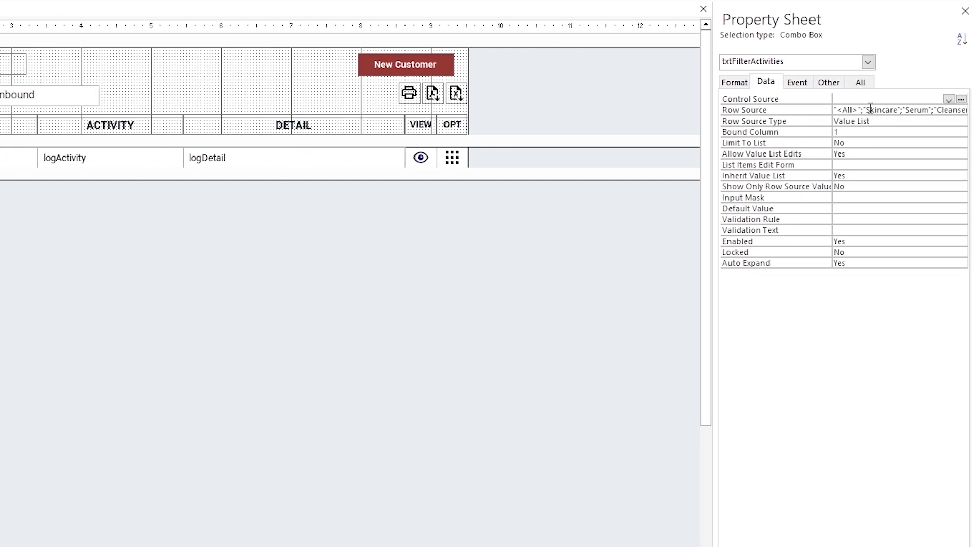
pyautogui.click(894, 120)
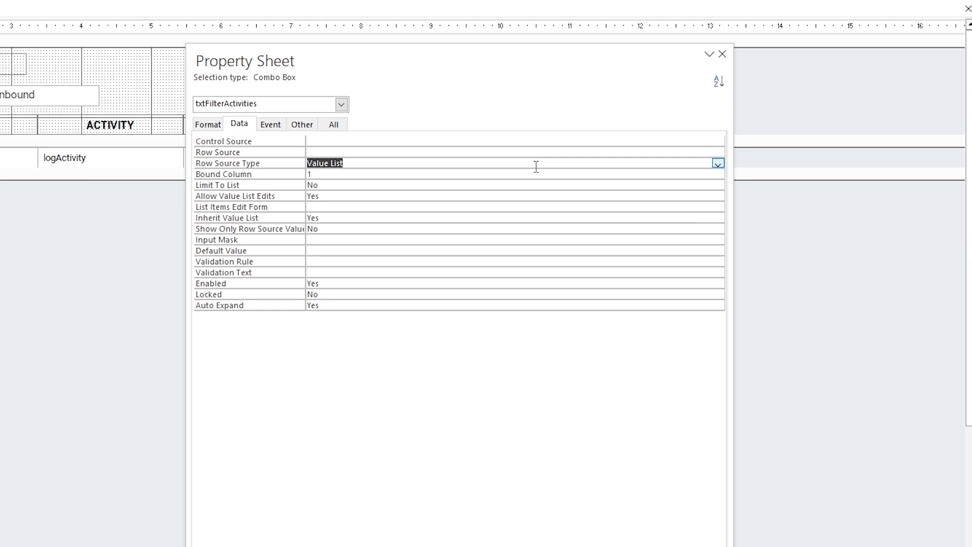
pyautogui.click(717, 163)
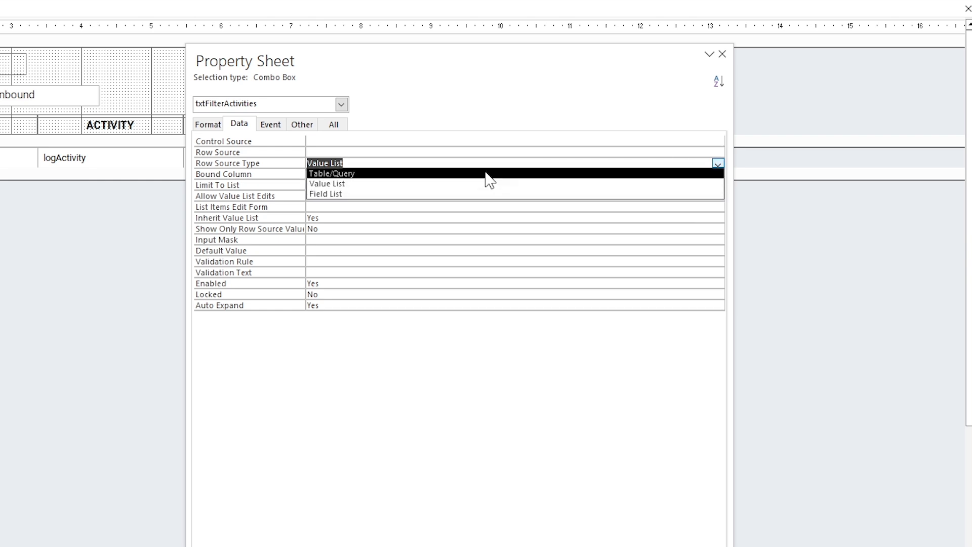
pyautogui.click(331, 174)
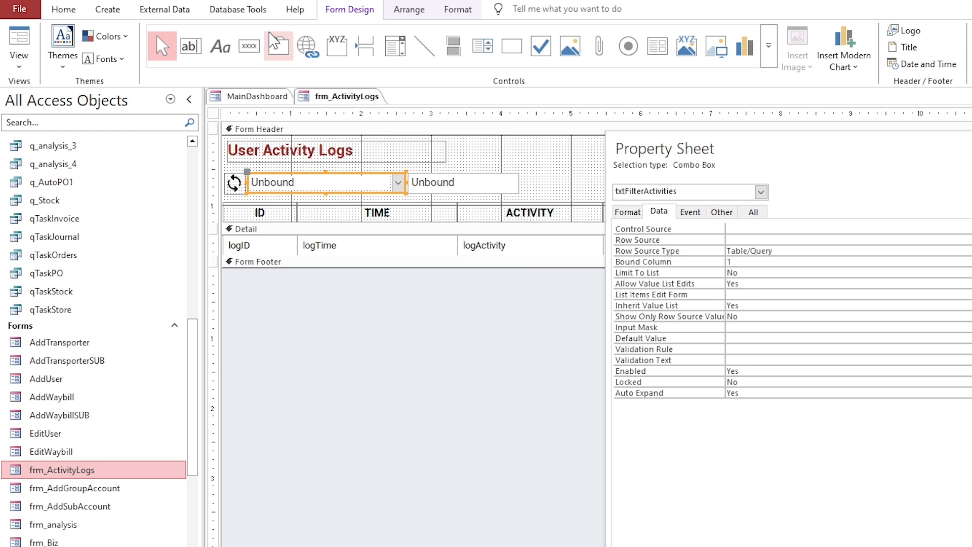
# Design a new grouped query on tbl_logs returning distinct logActivity values
pyautogui.click(107, 9)
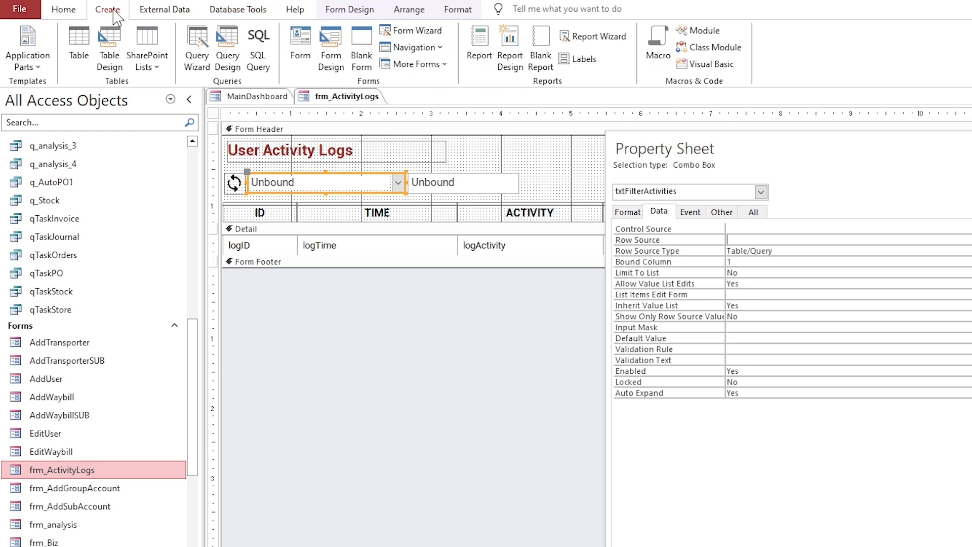
pyautogui.click(227, 48)
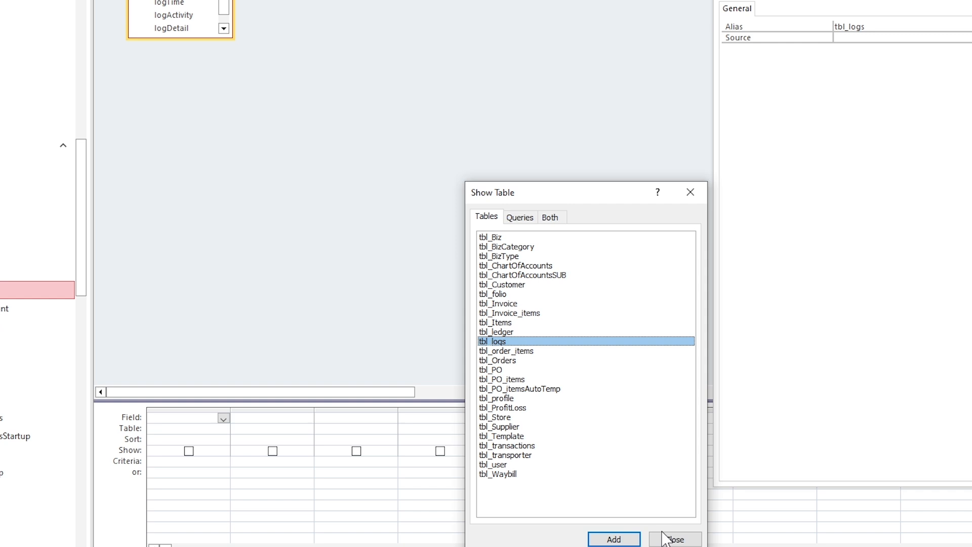
pyautogui.click(675, 538)
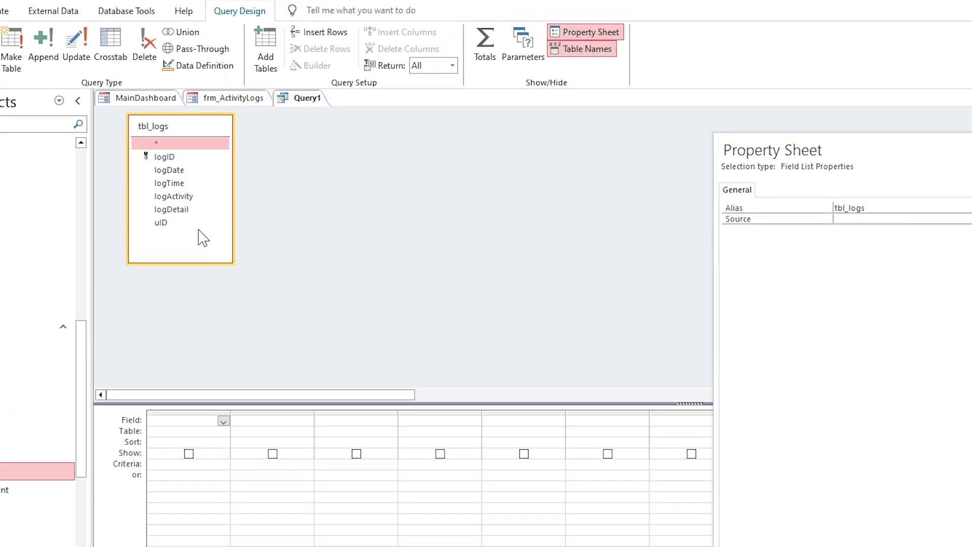
pyautogui.doubleClick(173, 195)
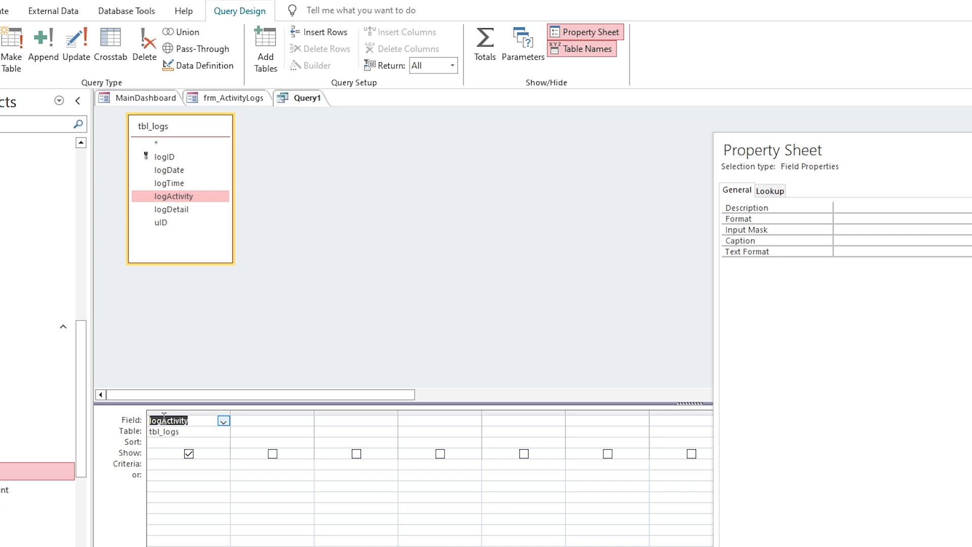
pyautogui.click(484, 44)
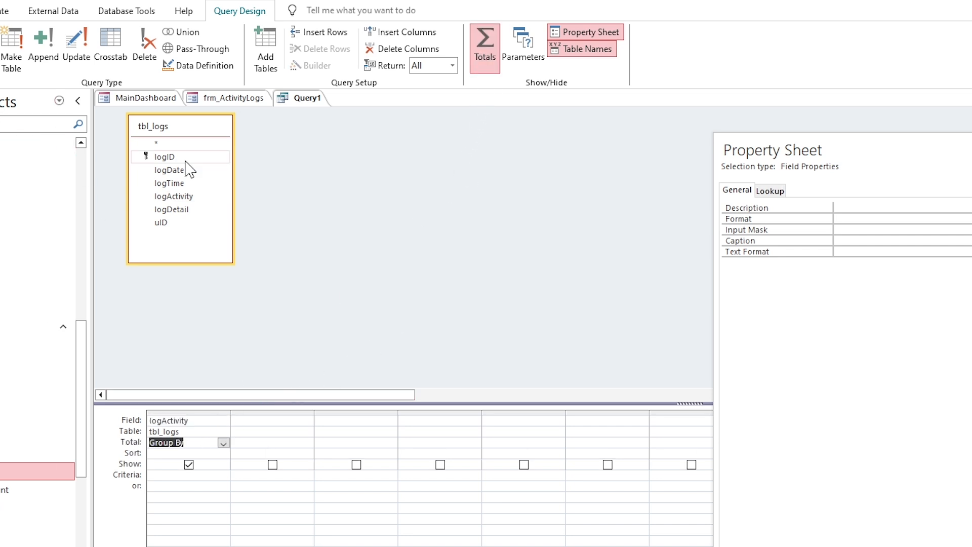
# Save the new query as qActivities
pyautogui.click(303, 103)
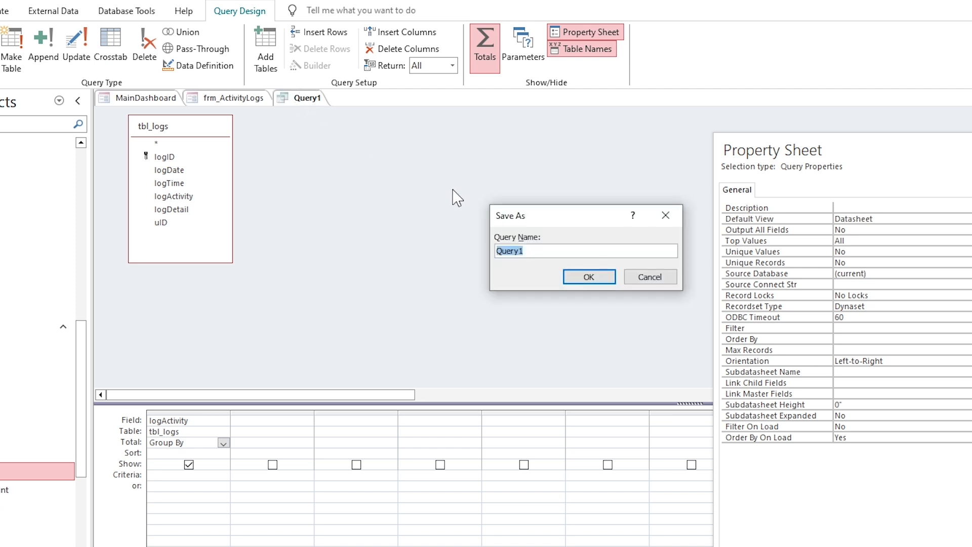
pyautogui.write('q_')
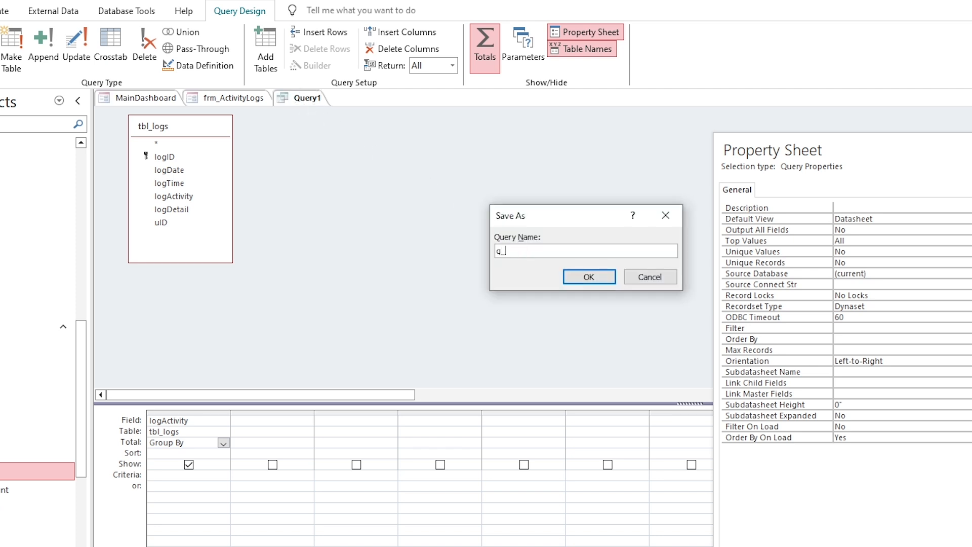
pyautogui.write('A')
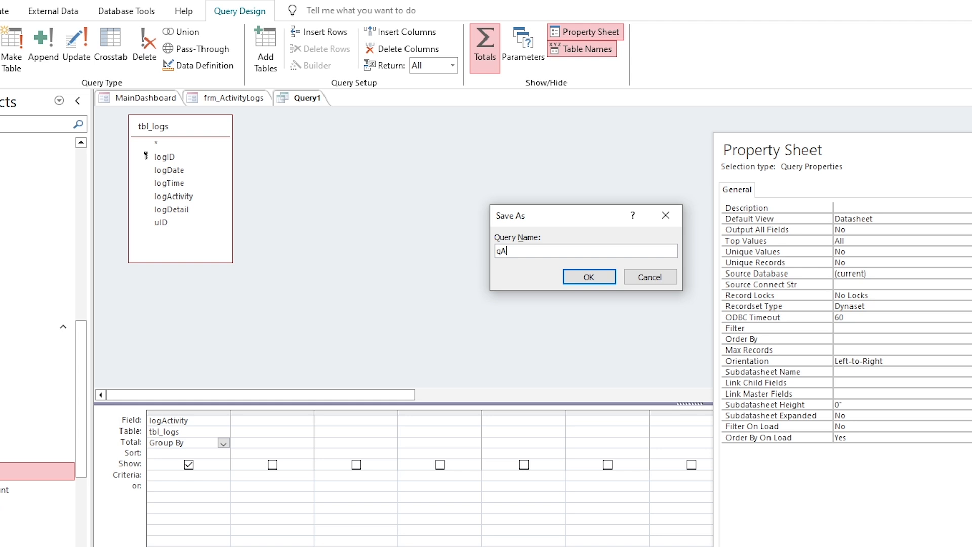
pyautogui.write('ctivities')
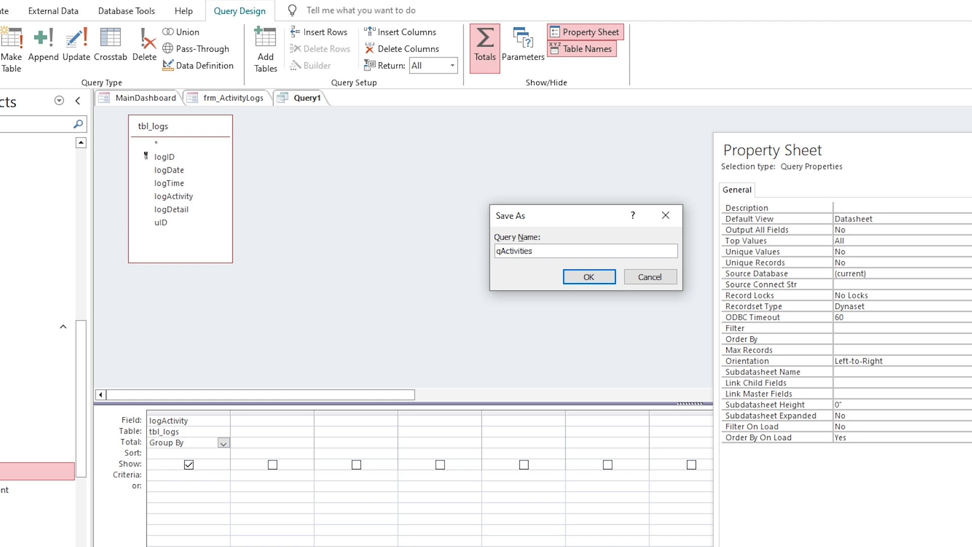
pyautogui.click(587, 276)
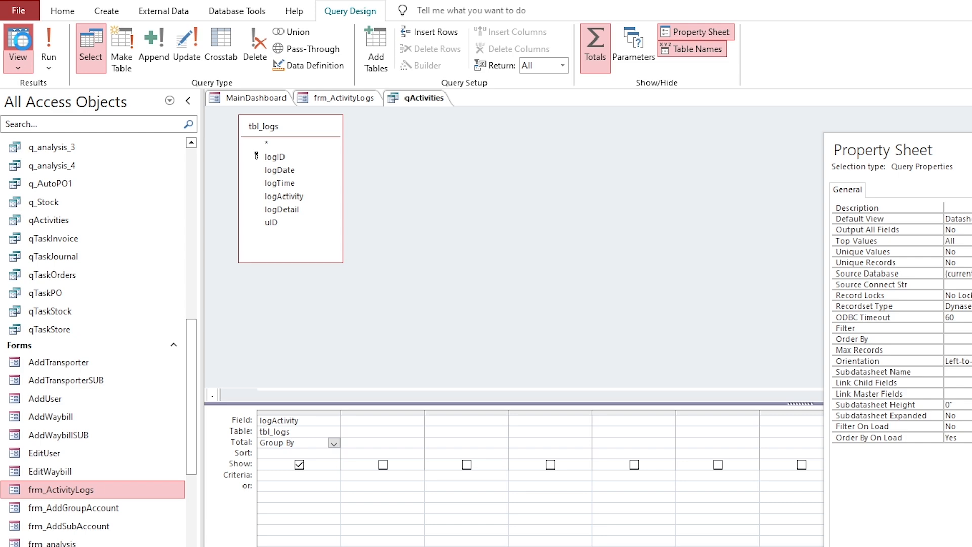
# Run qActivities to view the distinct activities, then close the query
pyautogui.click(18, 42)
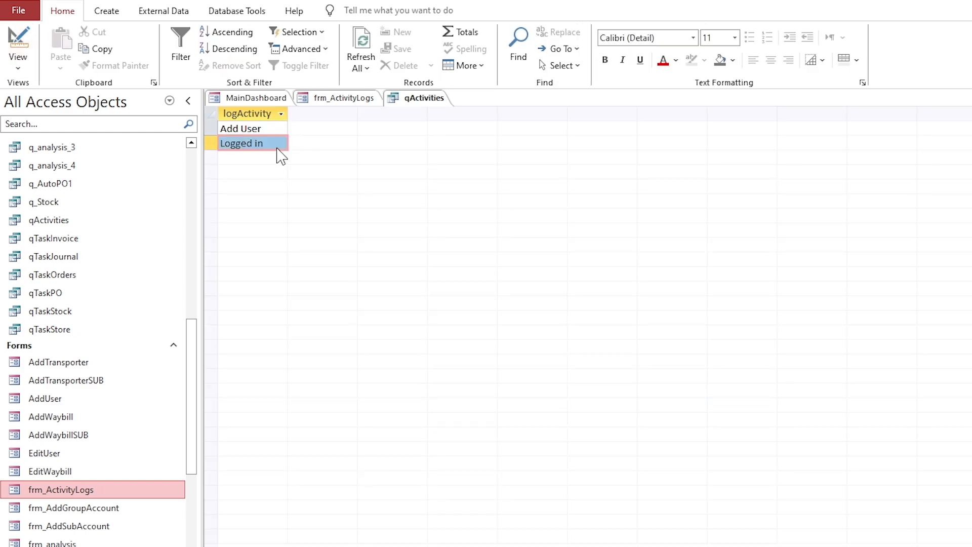
pyautogui.rightClick(421, 98)
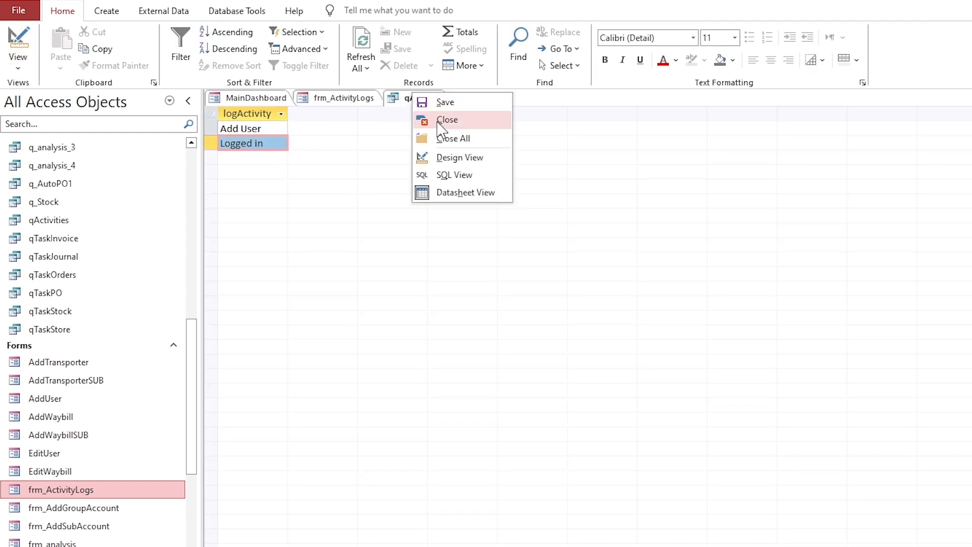
pyautogui.click(460, 157)
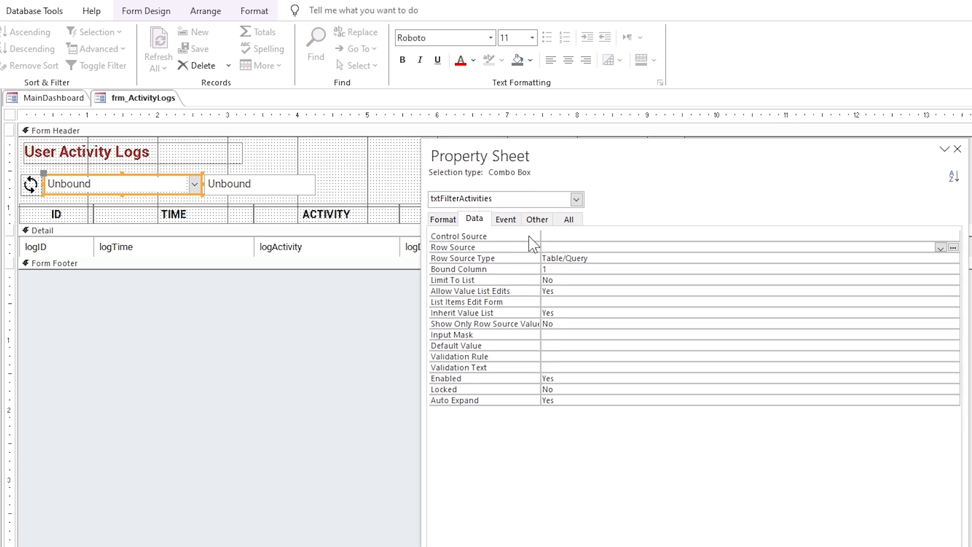
# Set the txtFilterActivities combo box Row Source to qActivities
pyautogui.click(941, 236)
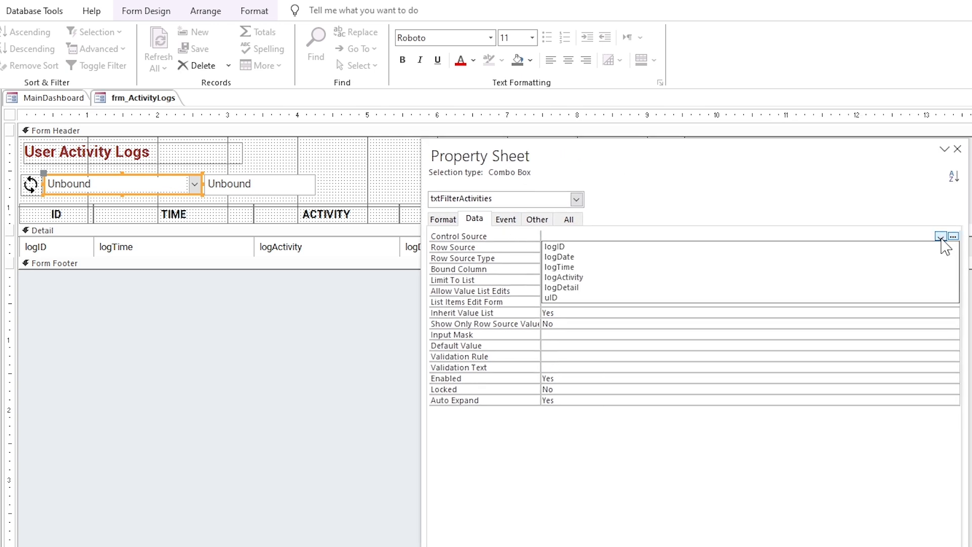
pyautogui.click(941, 236)
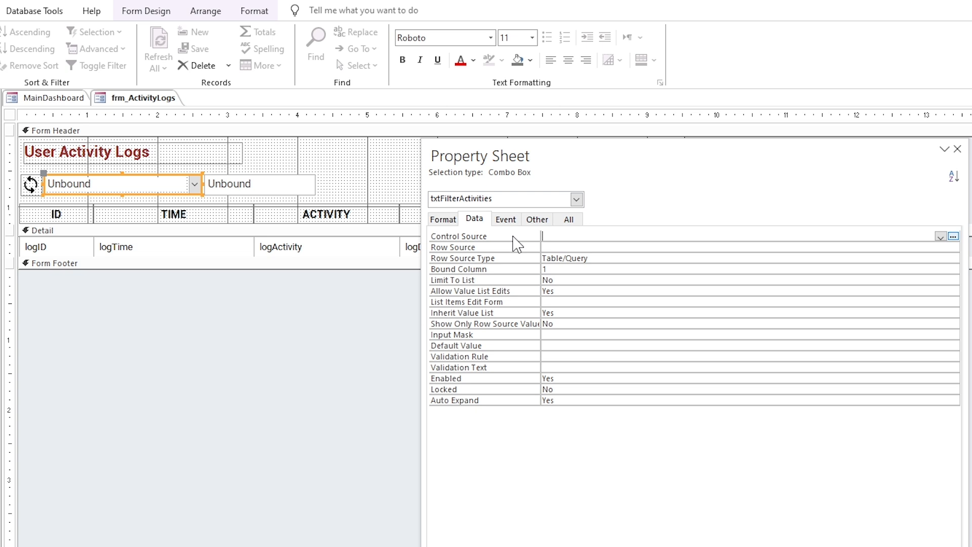
pyautogui.click(940, 247)
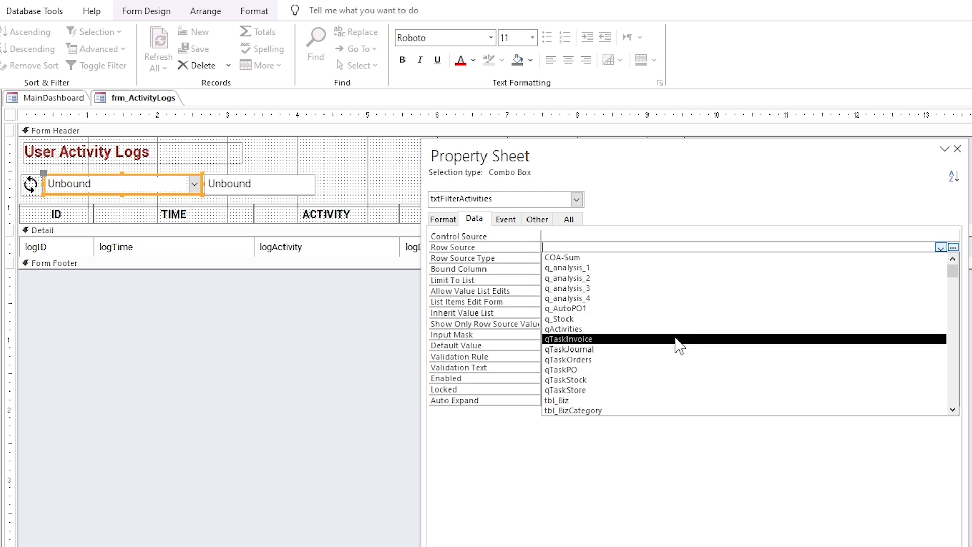
pyautogui.click(564, 328)
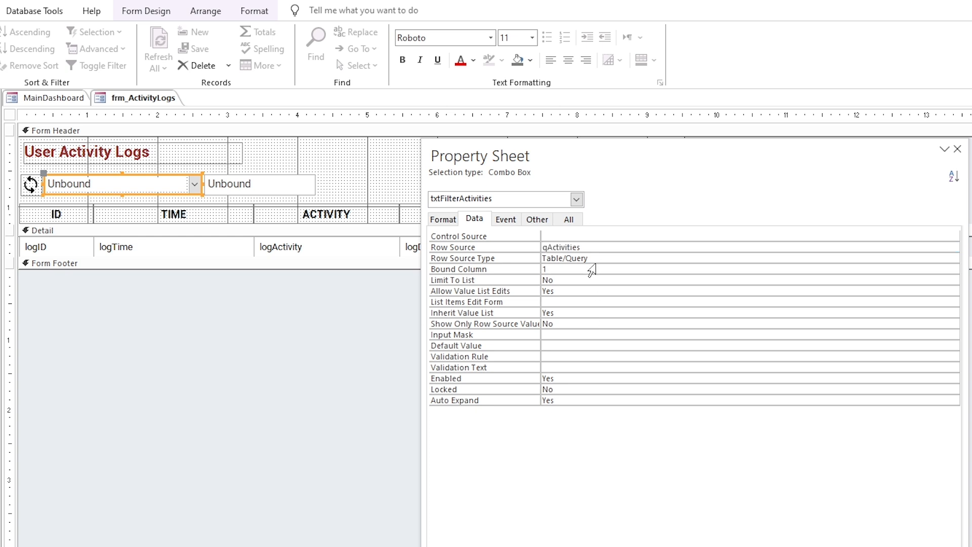
pyautogui.click(505, 219)
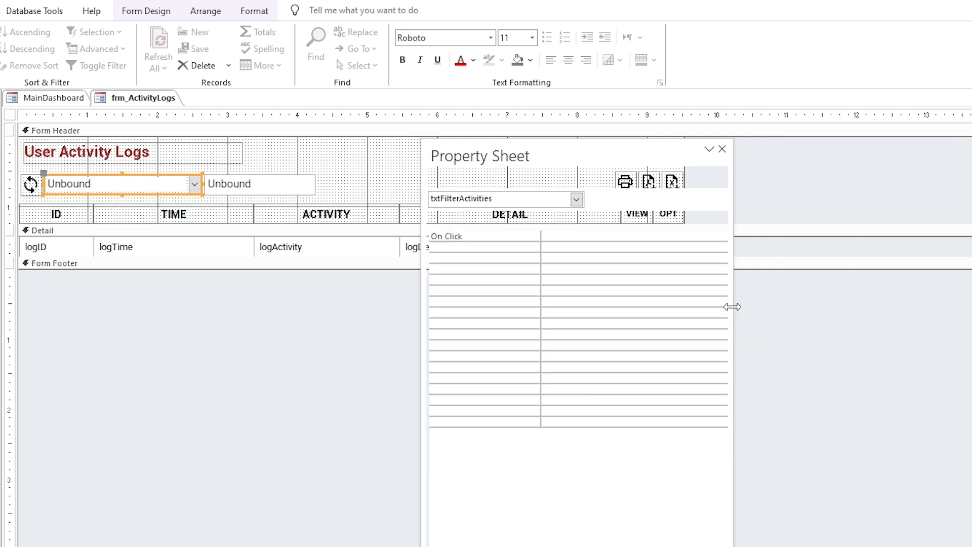
# Create an AfterUpdate procedure building strActivities as "[LogActivity]" Like the chosen value
pyautogui.click(506, 219)
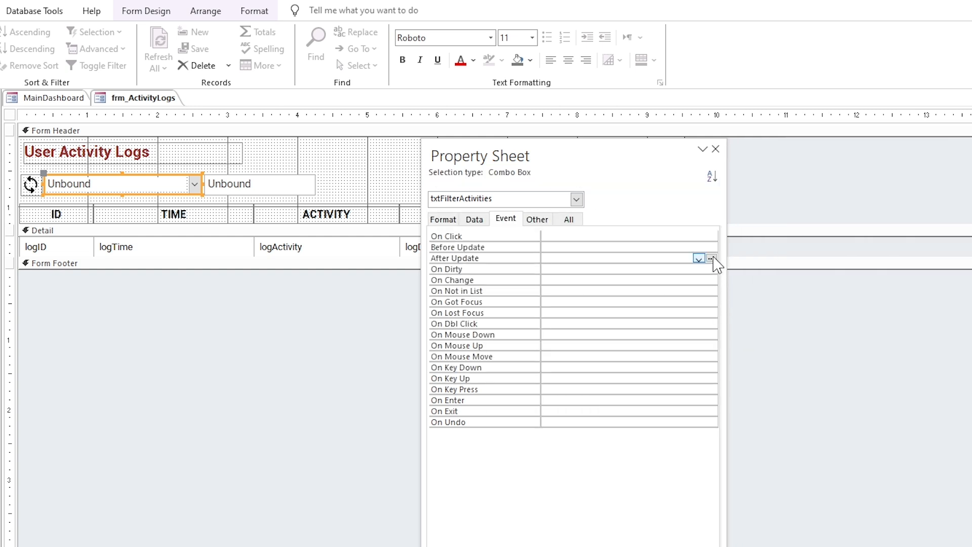
pyautogui.click(712, 258)
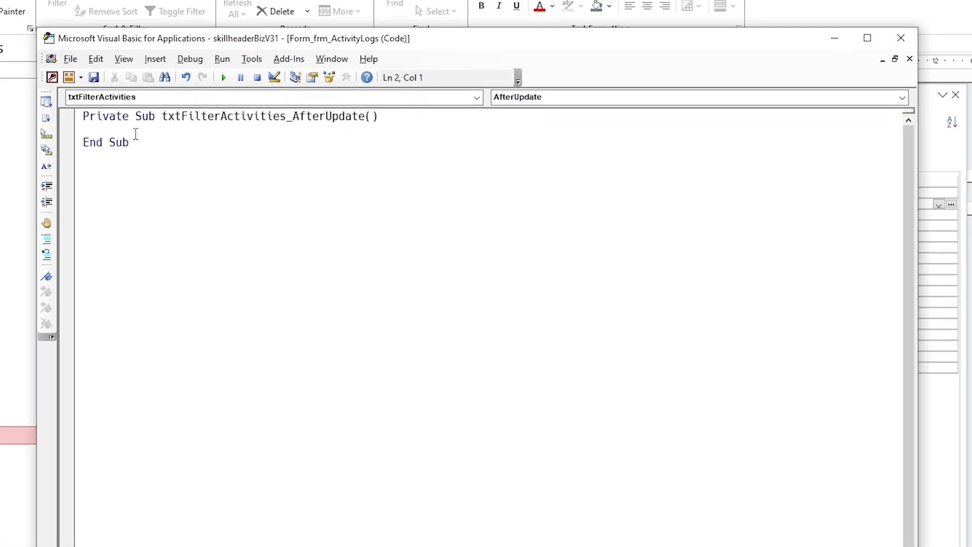
pyautogui.write('Dim')
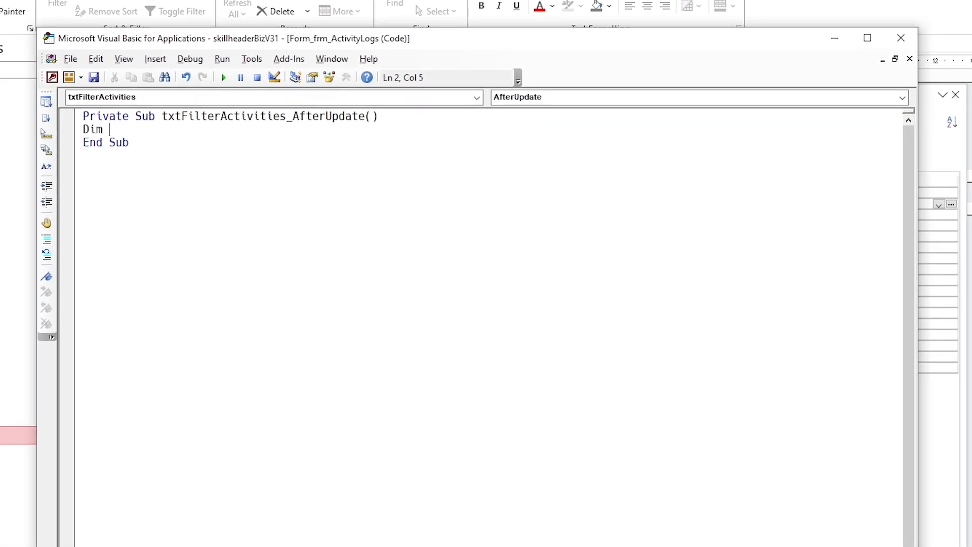
pyautogui.write('strActivities As String')
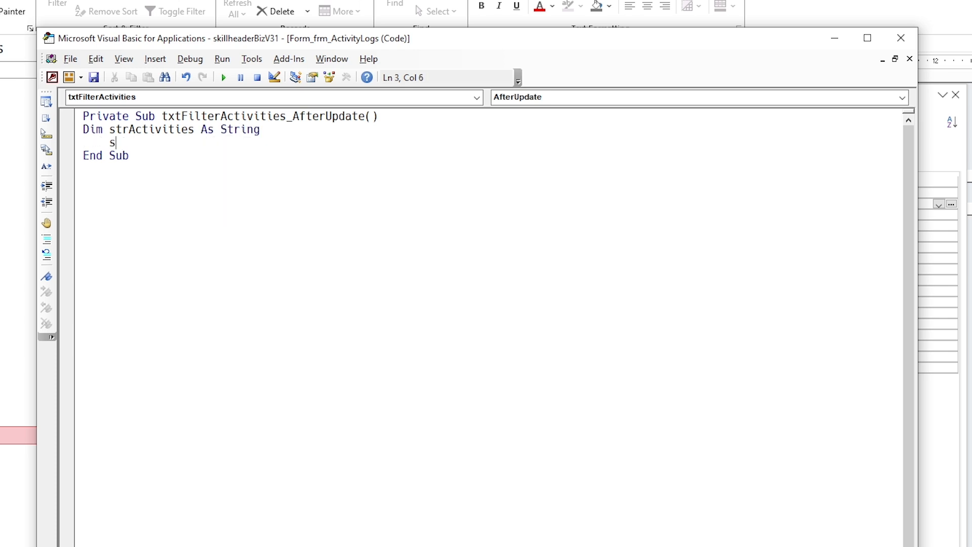
pyautogui.write('trActivities')
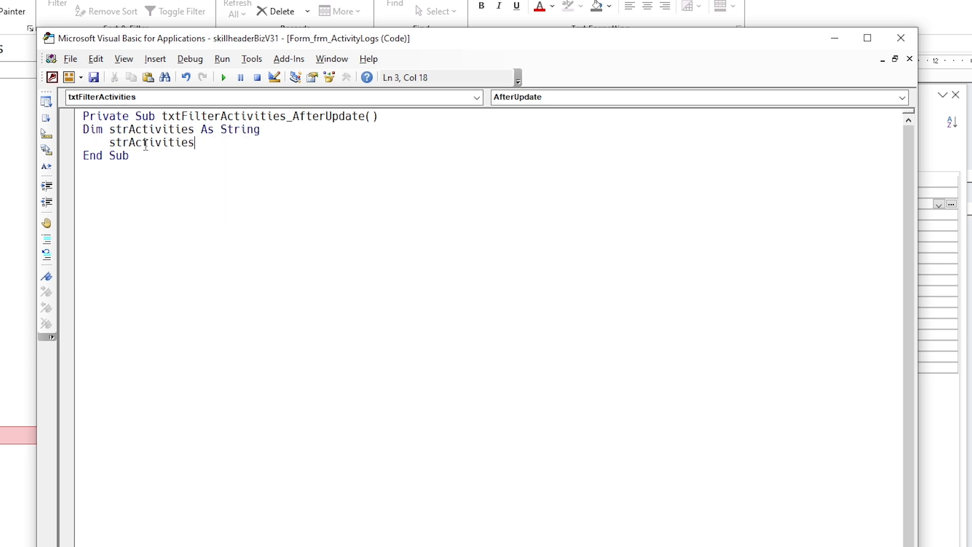
pyautogui.write('= "[]"')
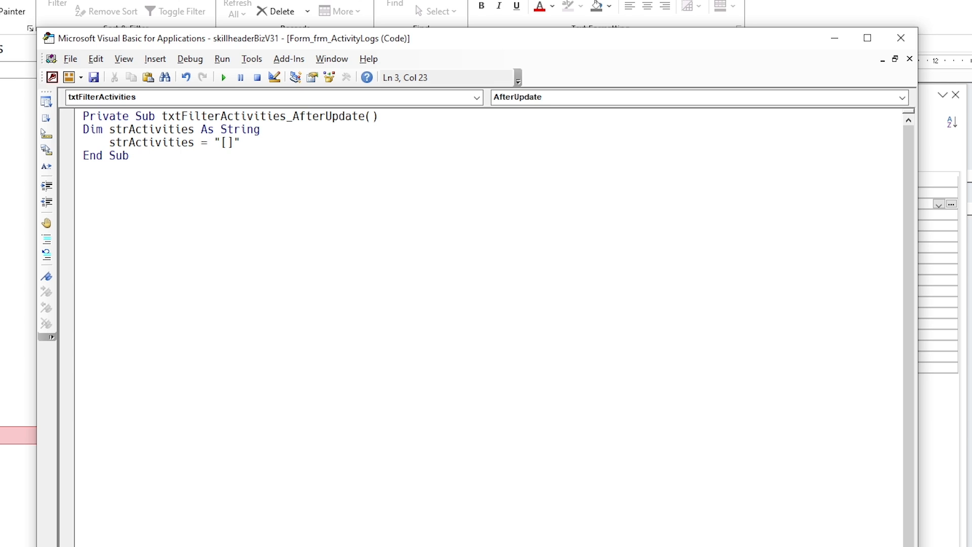
pyautogui.write('LogActivities')
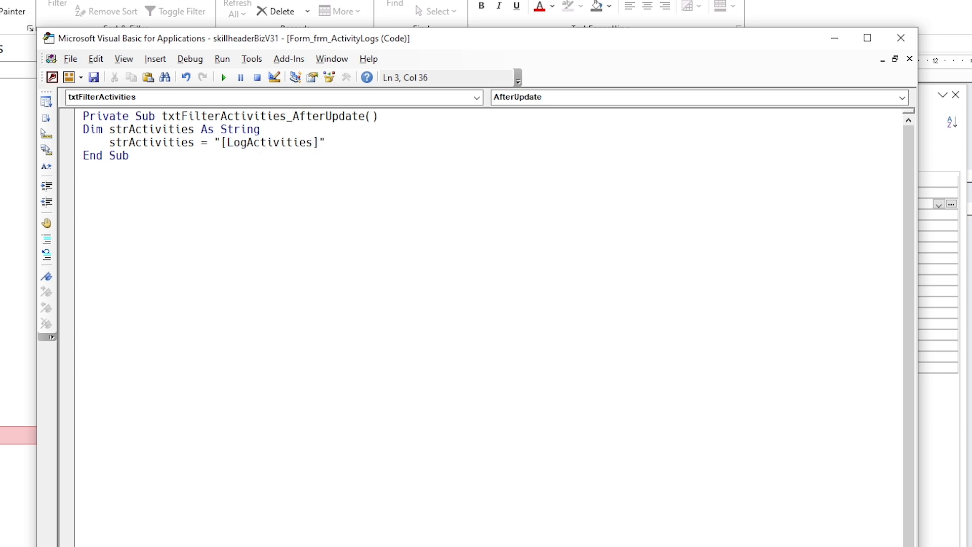
pyautogui.press('Backspace')
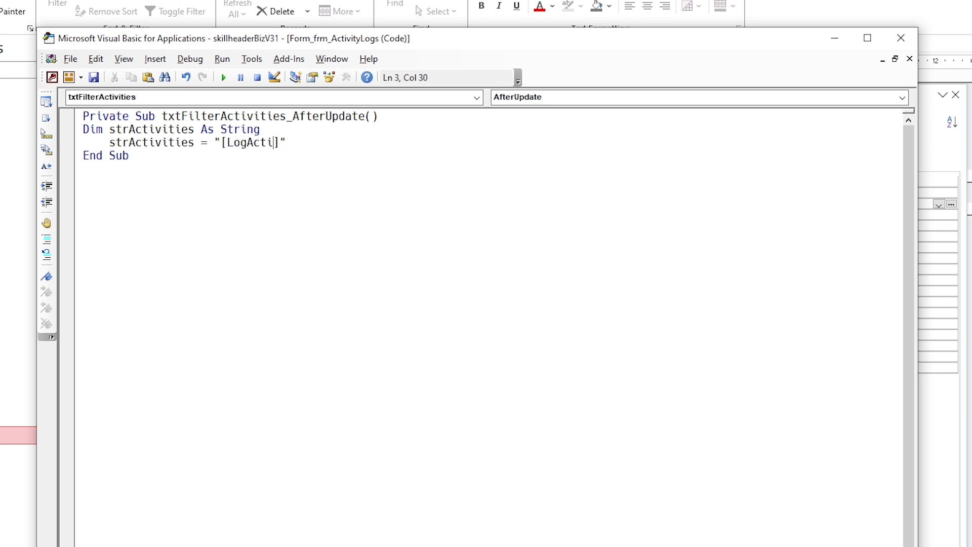
pyautogui.write('vity]" L')
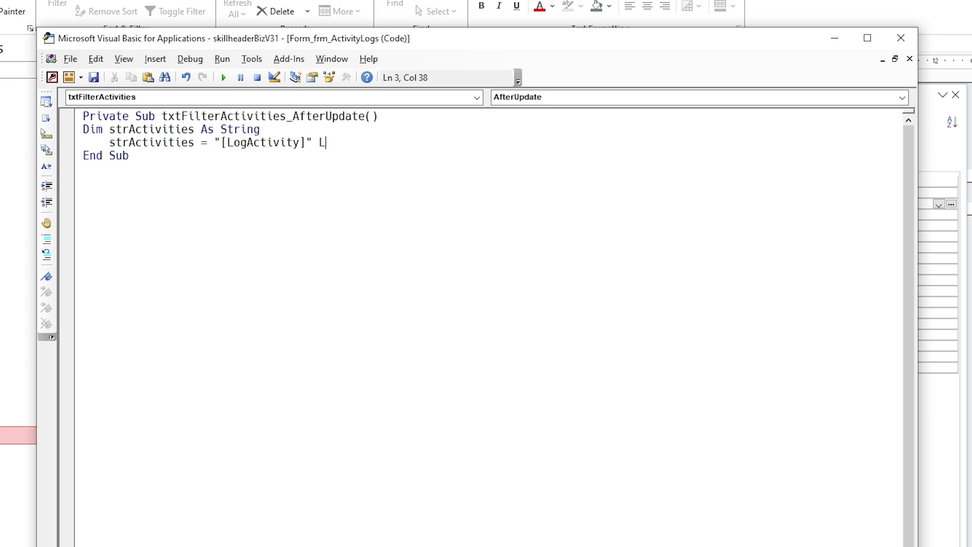
pyautogui.write("ike '")
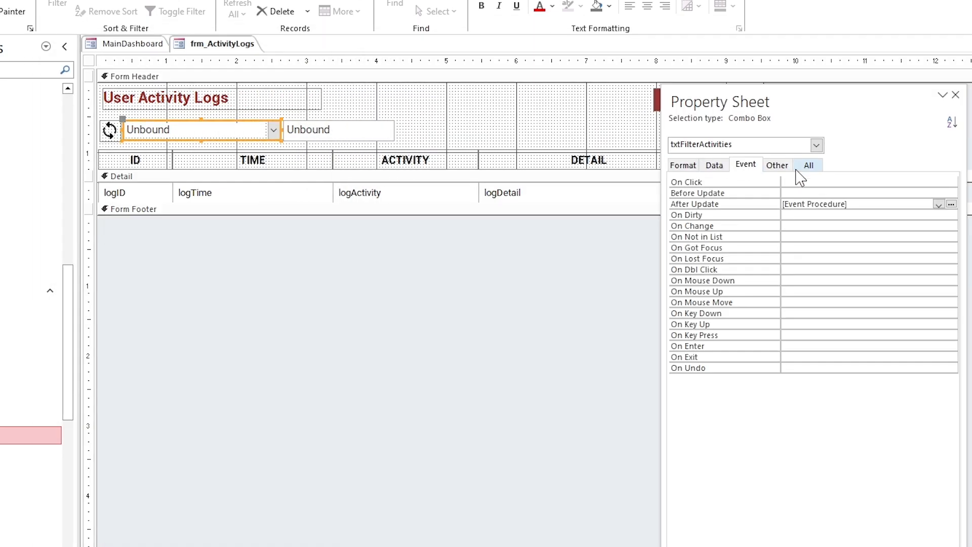
# Set Me.Form.Filter and FilterOn = True in the procedure, then leave the VBA editor
pyautogui.click(777, 165)
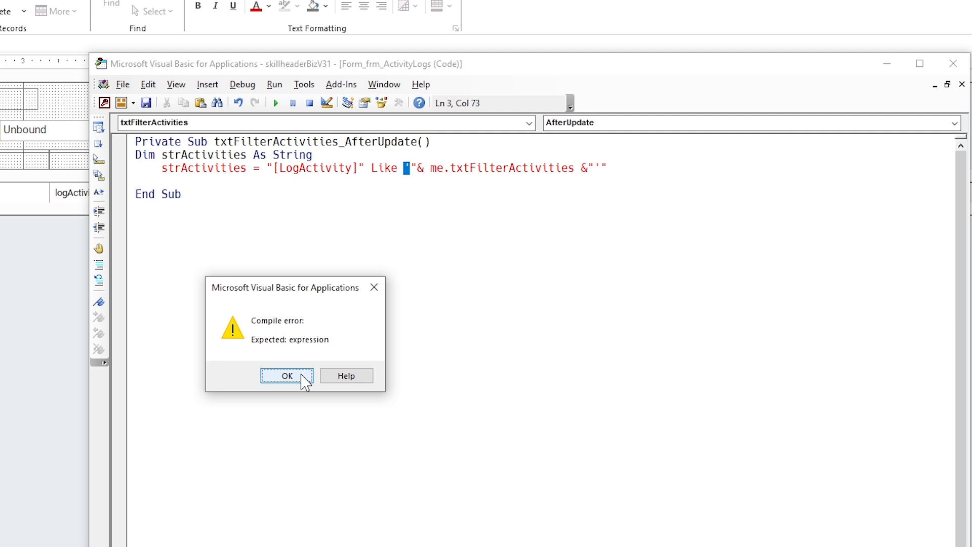
pyautogui.click(287, 376)
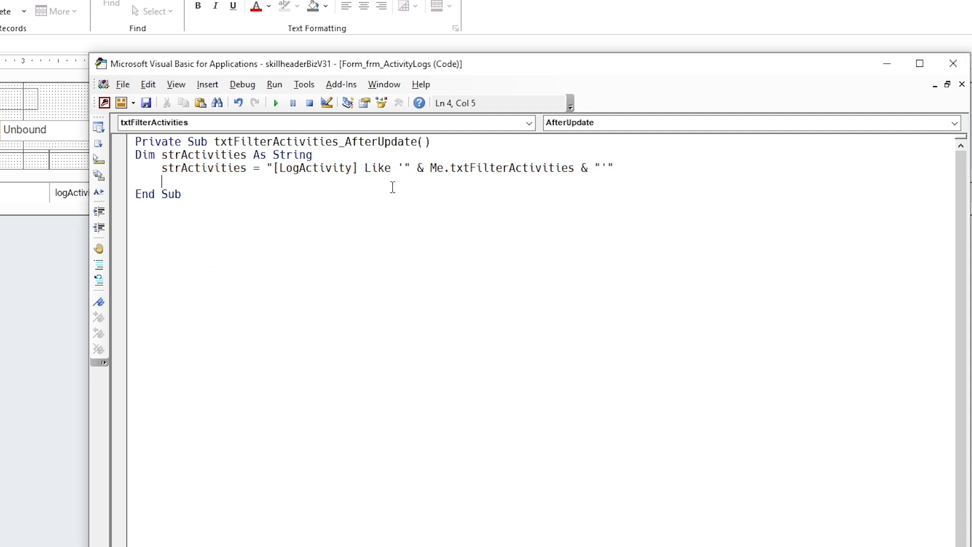
pyautogui.write('me.Form.')
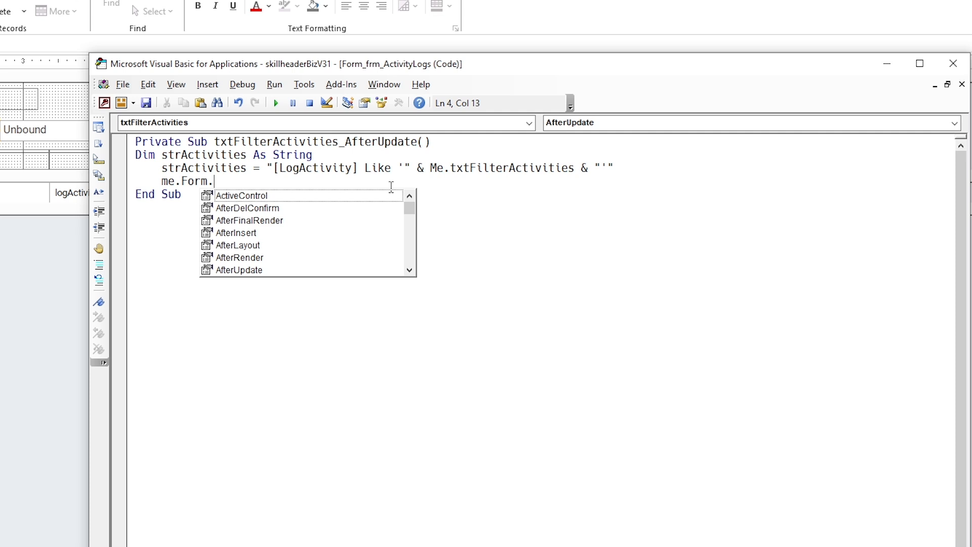
pyautogui.write('Filter = txtFilterActivities')
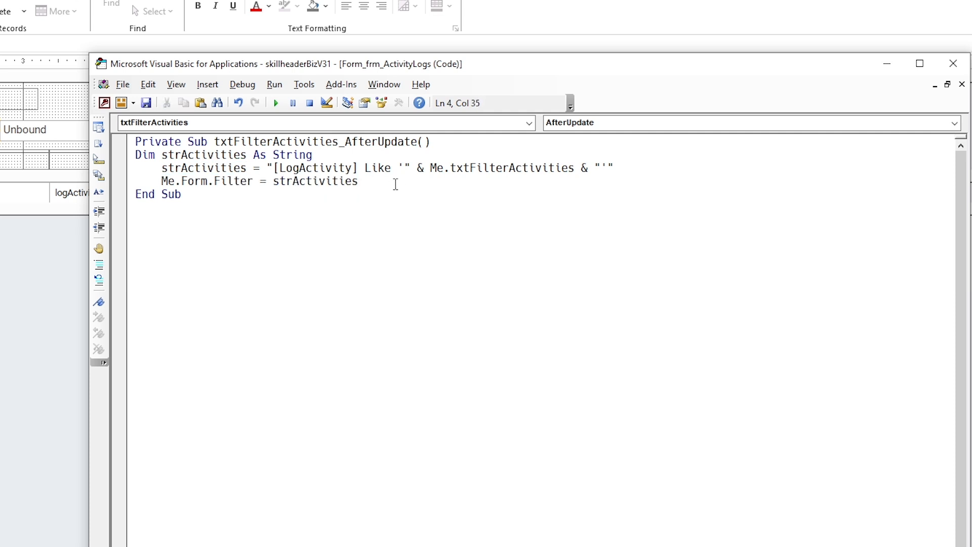
pyautogui.write('me.Form.filterOn = True')
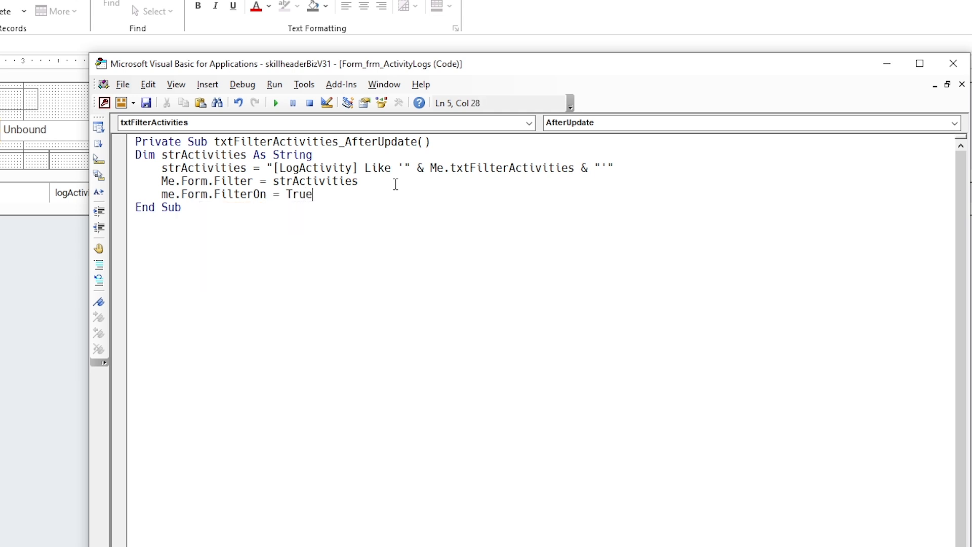
pyautogui.click(242, 84)
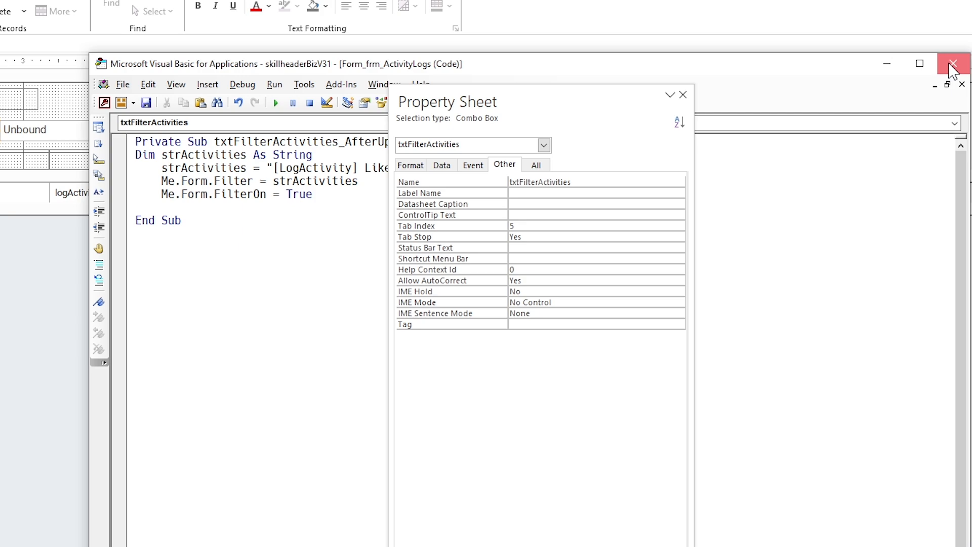
pyautogui.click(954, 64)
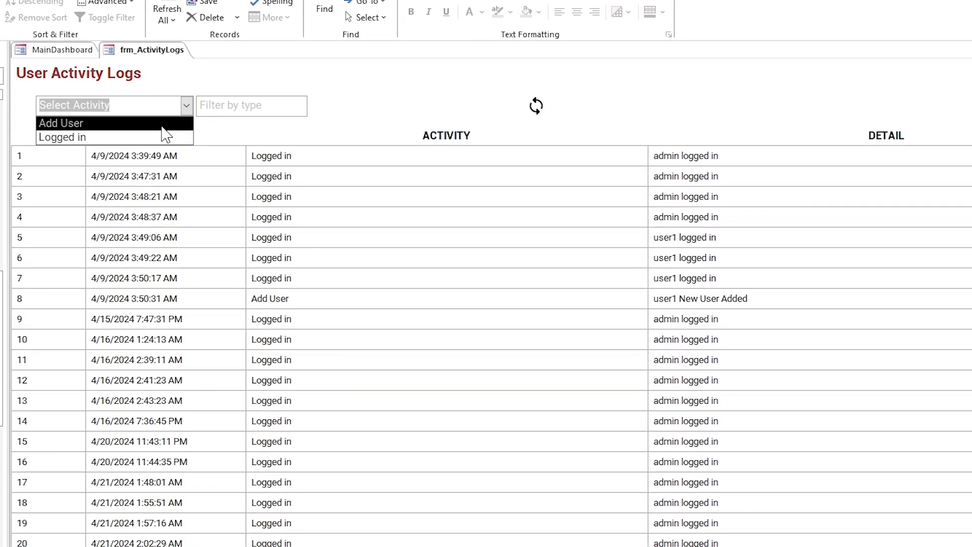
# Filter the logs form by Add User, then by Logged in, to test the combo box
pyautogui.click(60, 122)
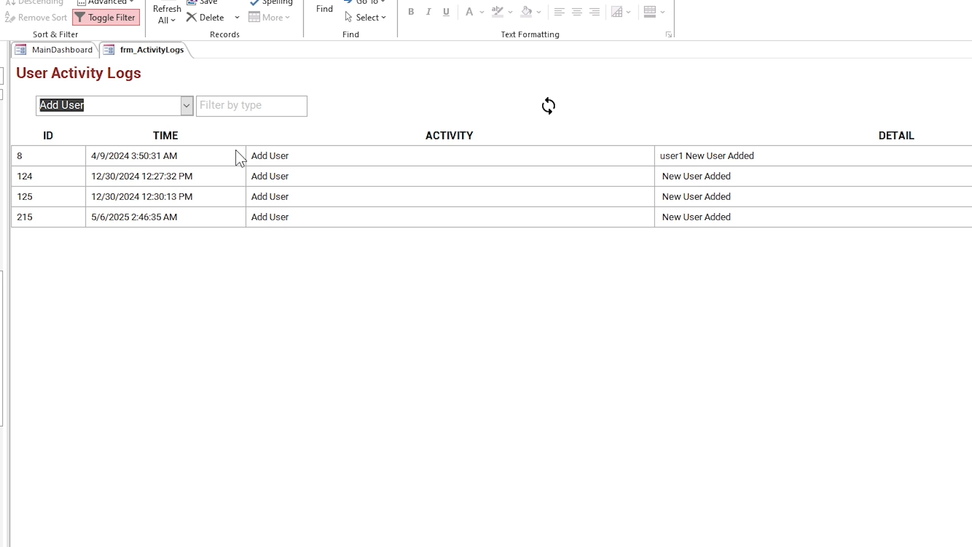
pyautogui.click(186, 105)
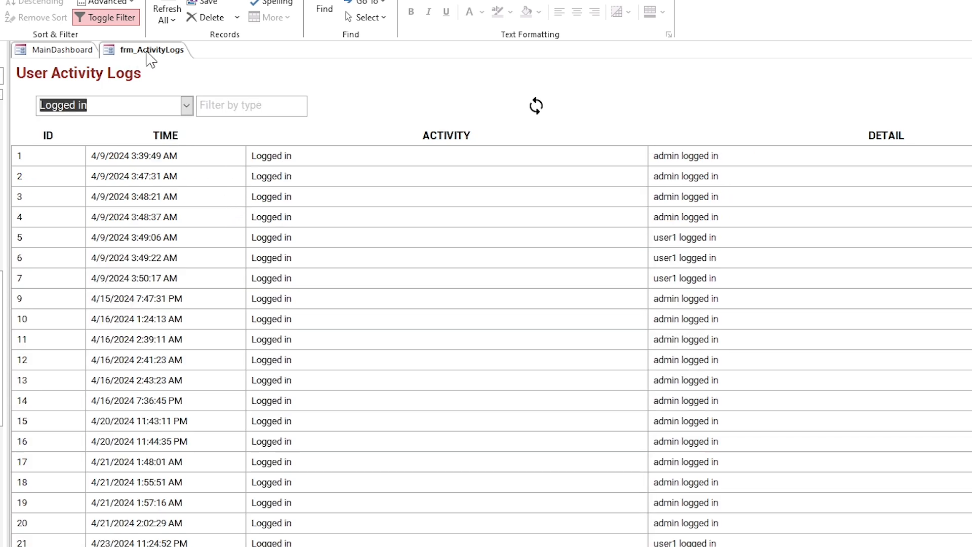
pyautogui.moveTo(511, 123)
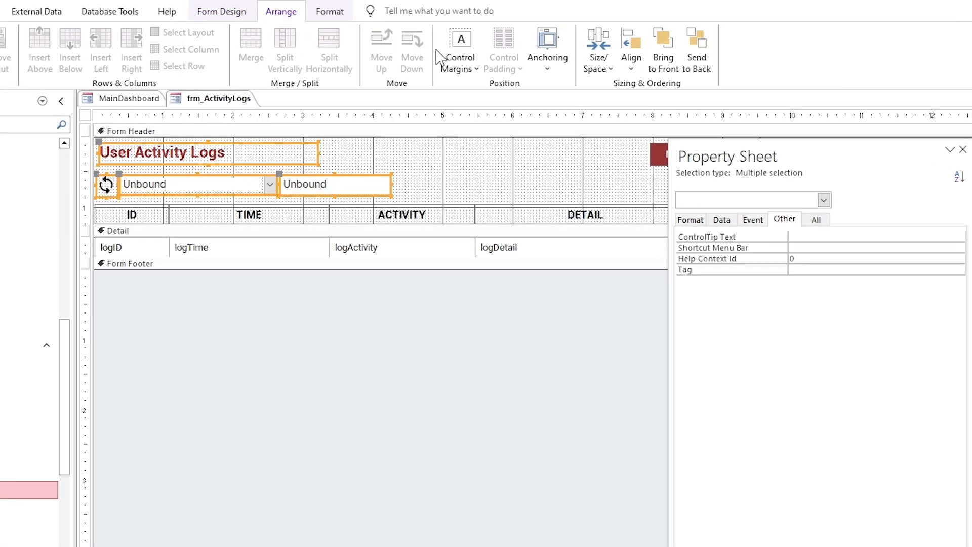
pyautogui.moveTo(725, 155)
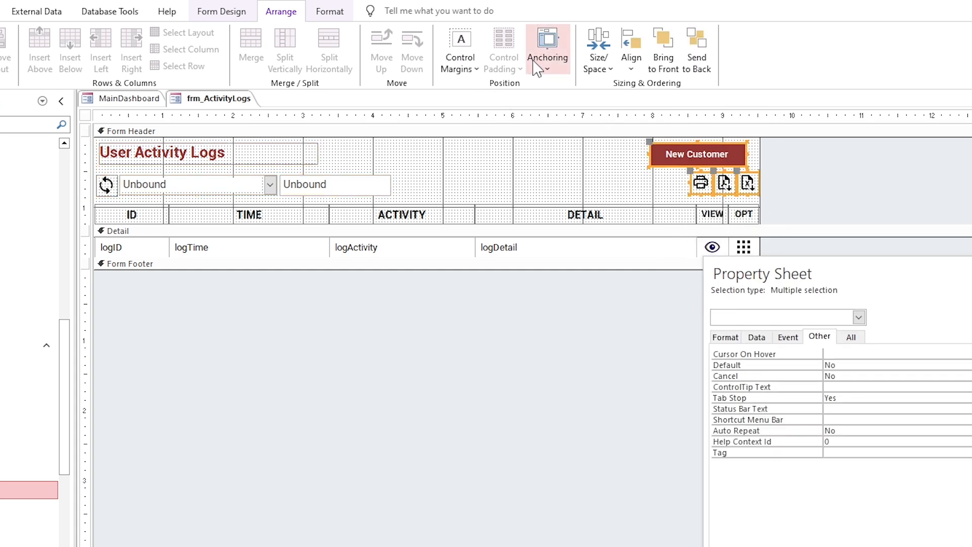
# Rename the header refresh button to cmdActivityReset
pyautogui.click(506, 186)
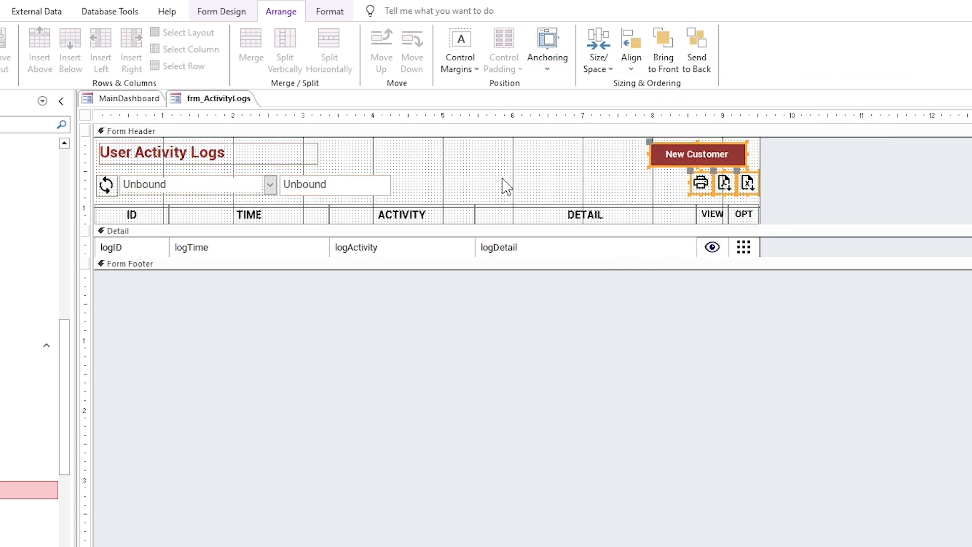
pyautogui.click(106, 186)
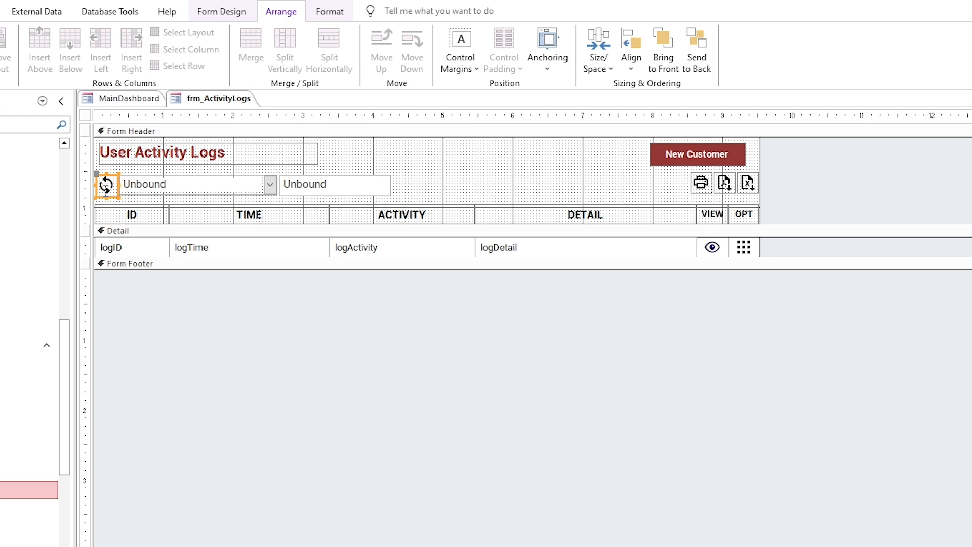
pyautogui.moveTo(171, 200)
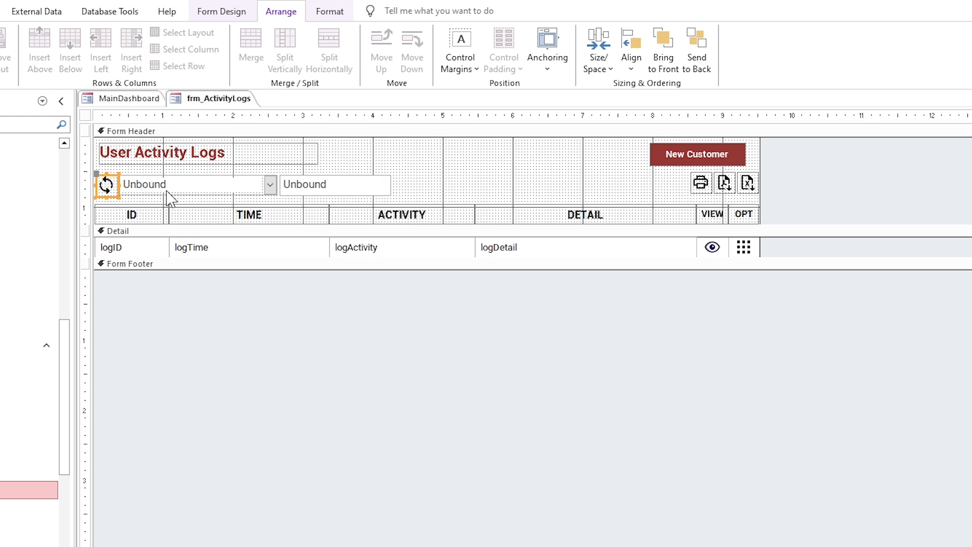
pyautogui.moveTo(912, 141)
pyautogui.write('cmdActivityLogRe')
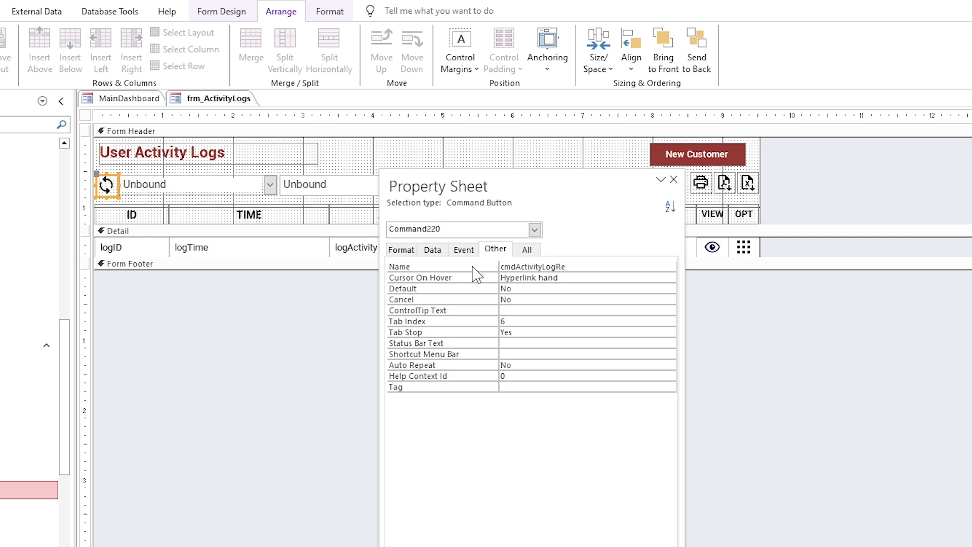
pyautogui.press('Backspace')
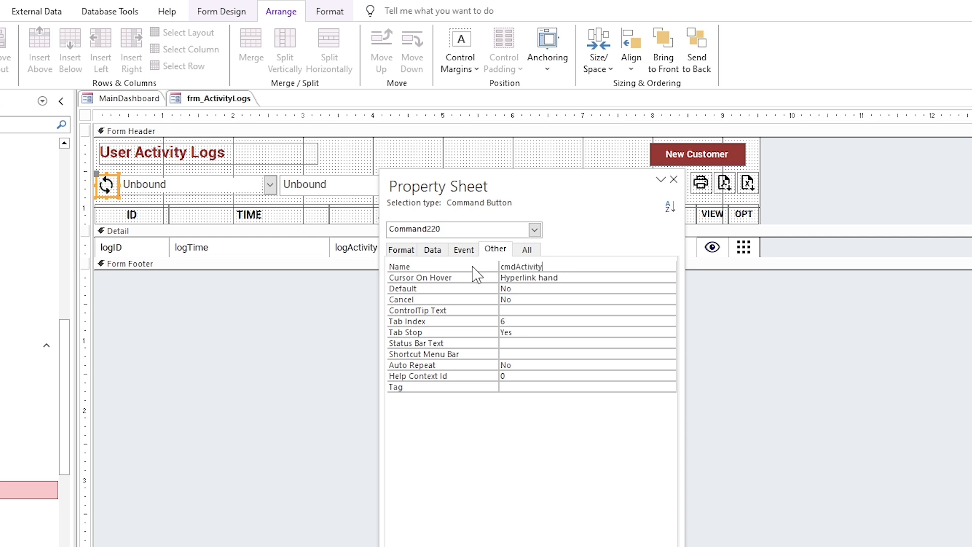
pyautogui.write('Reset')
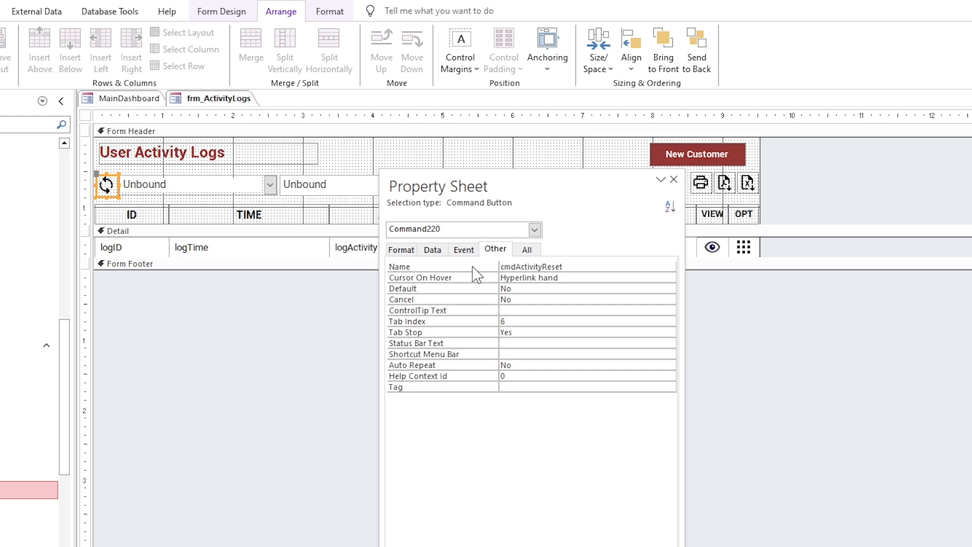
# Create the button's On Click event procedure in the code editor
pyautogui.click(463, 249)
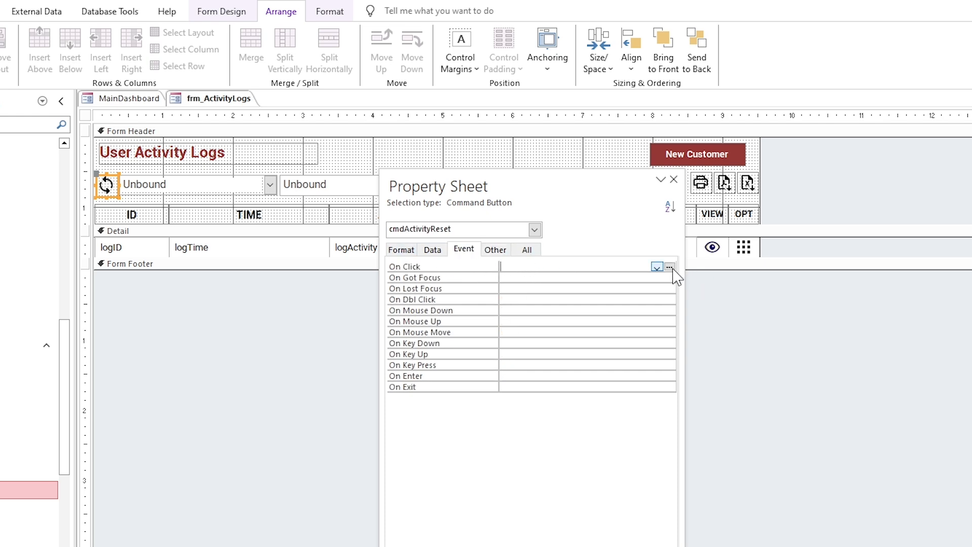
pyautogui.click(670, 267)
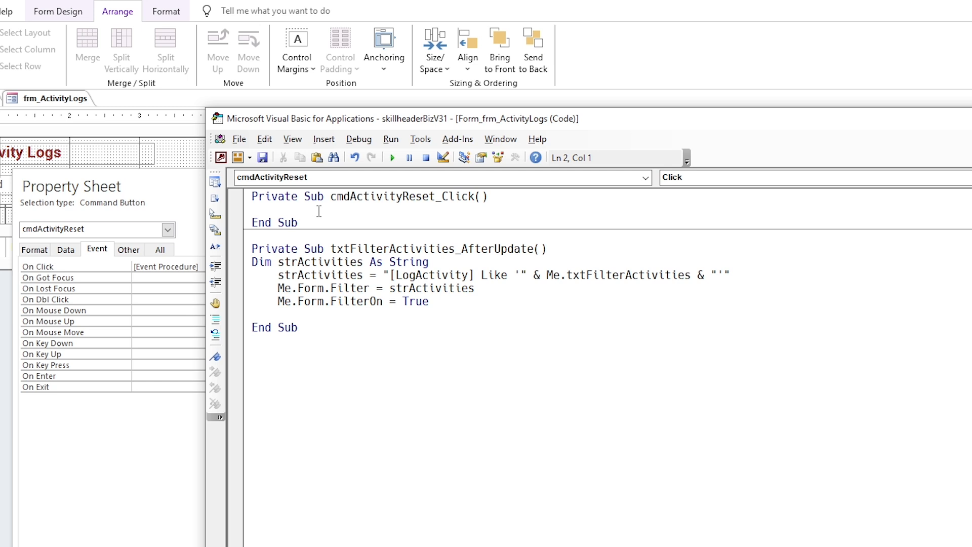
# Code cmdActivityReset_Click to set Me.txtFilterActivities = Null and begin the Me.Form.Filter line
pyautogui.write('me.txt')
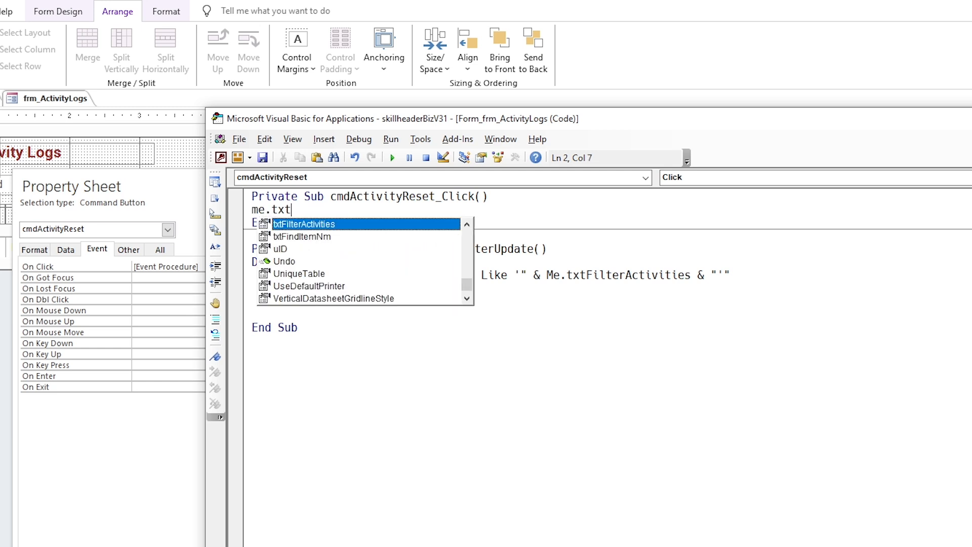
pyautogui.write('FilterActivities = null')
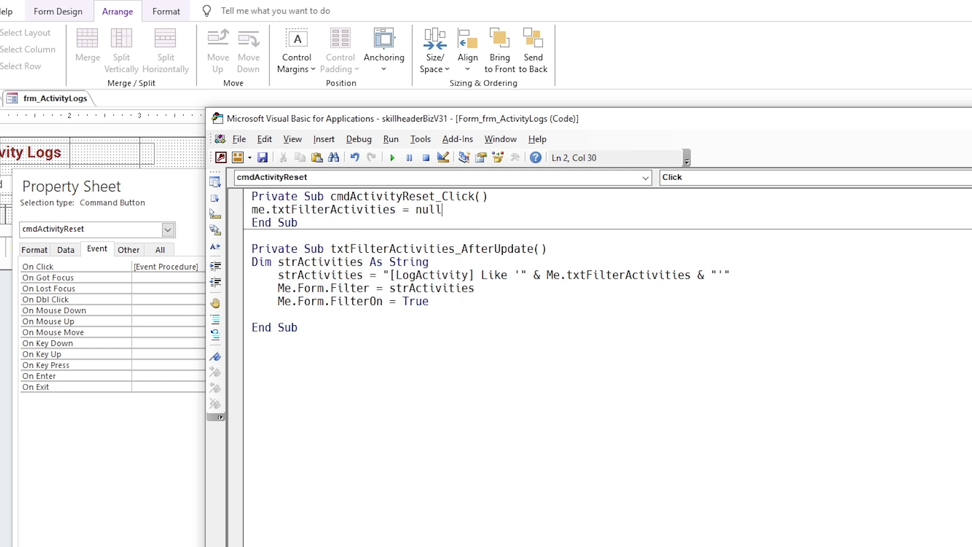
pyautogui.write('me.Form.filter')
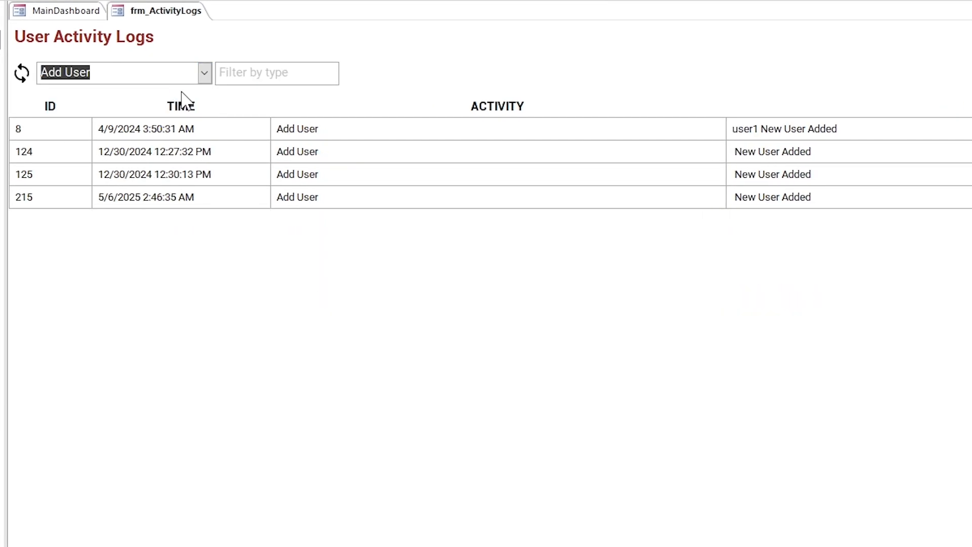
pyautogui.moveTo(173, 73)
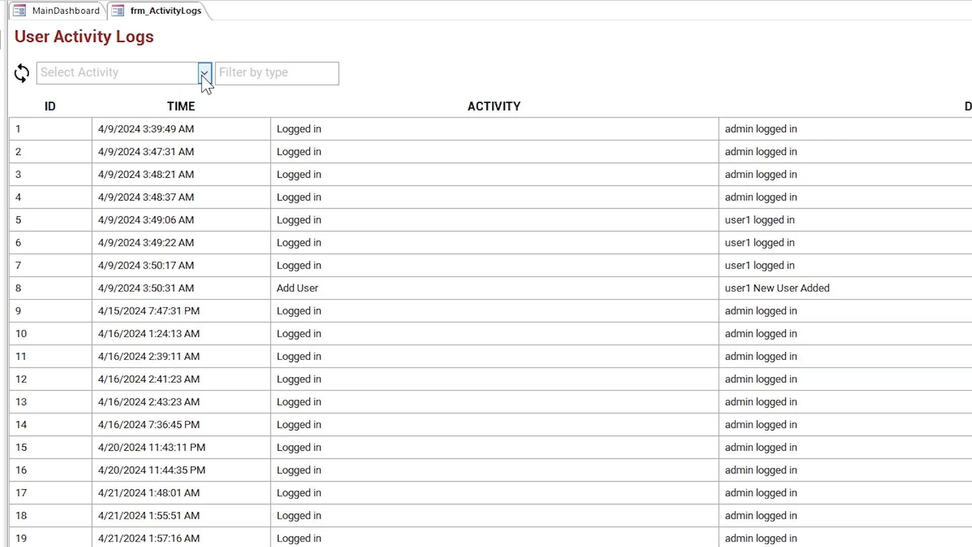
pyautogui.click(205, 73)
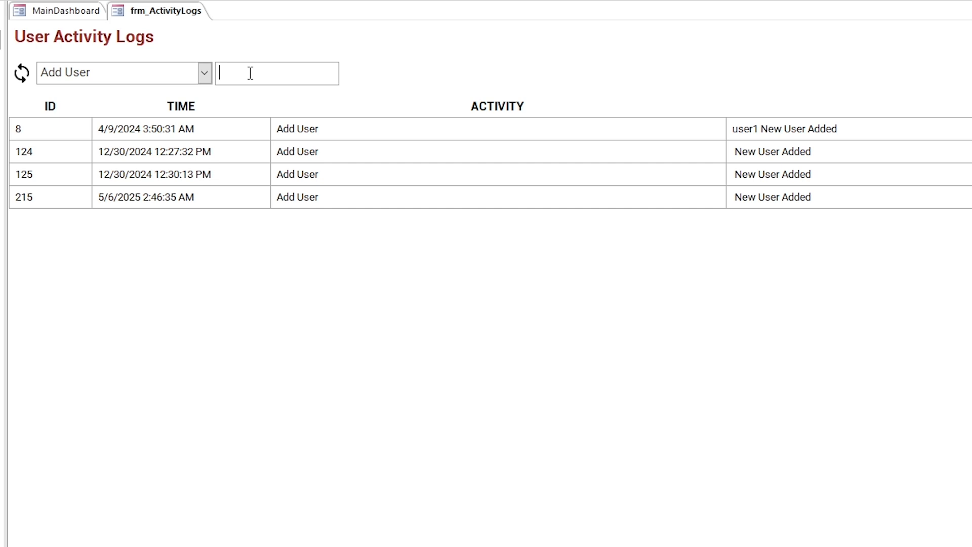
pyautogui.rightClick(158, 10)
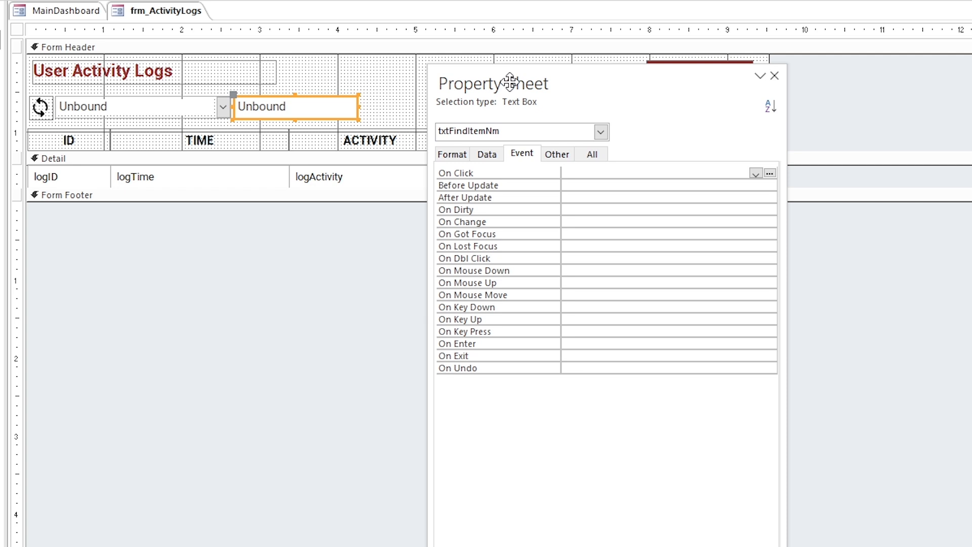
pyautogui.moveTo(505, 306)
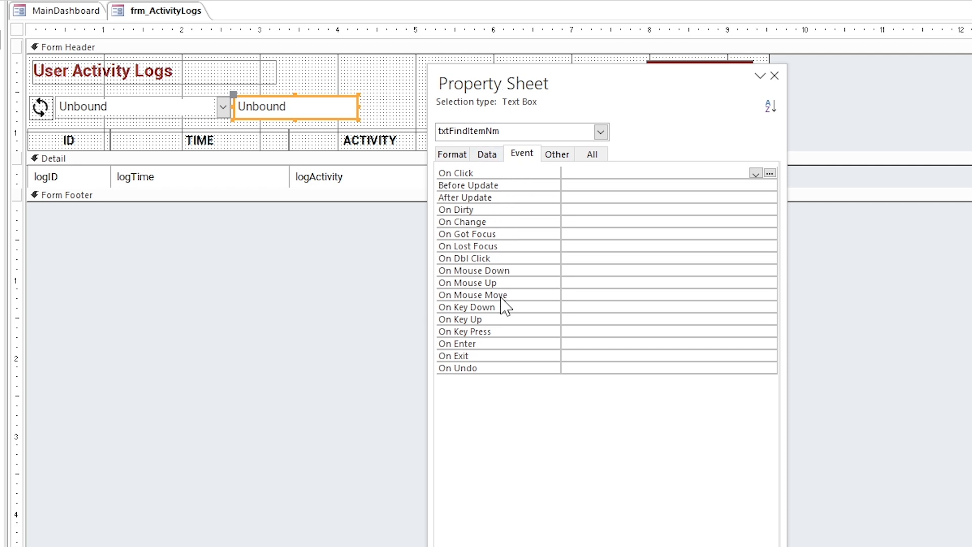
# Draft a txtFindItemNm KeyUp procedure with Dim filtertext As String, then delete it
pyautogui.click(484, 319)
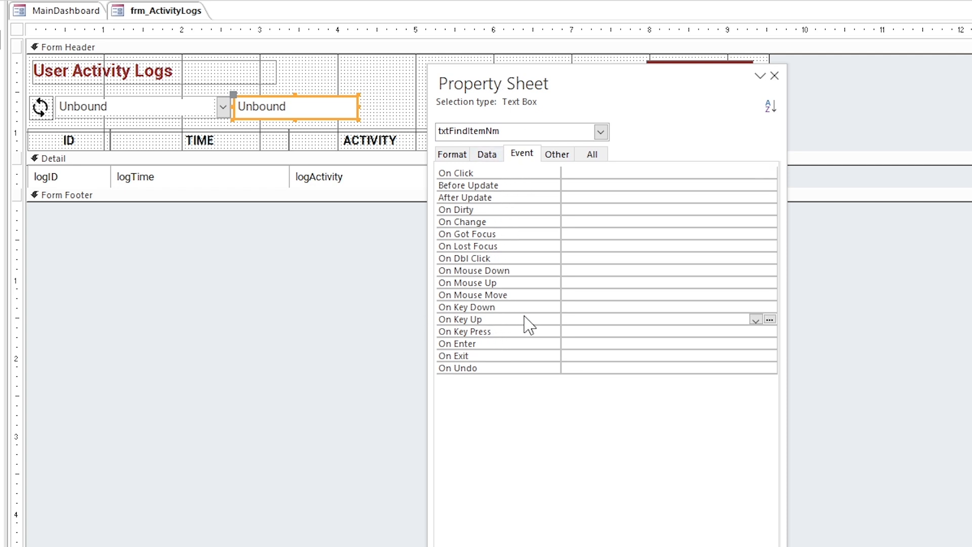
pyautogui.click(769, 319)
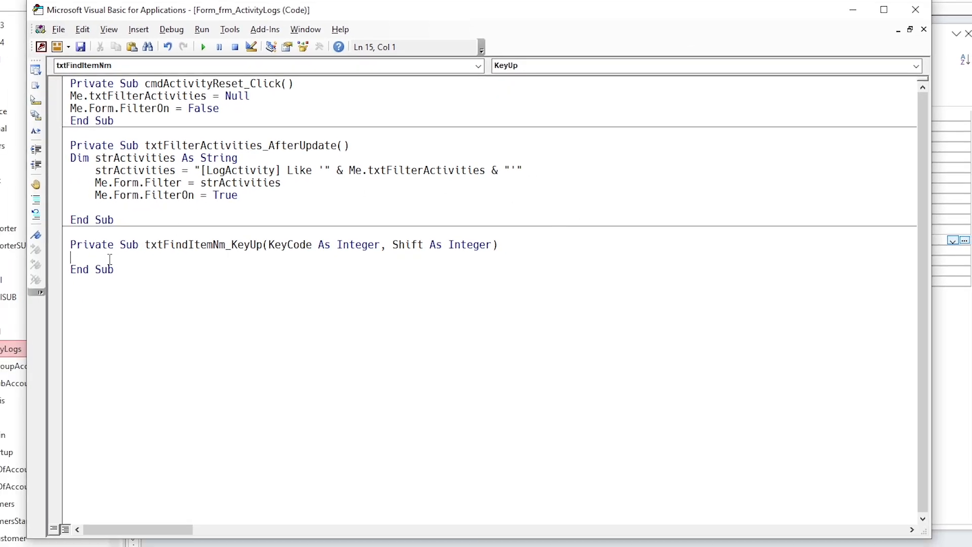
pyautogui.write('Dim')
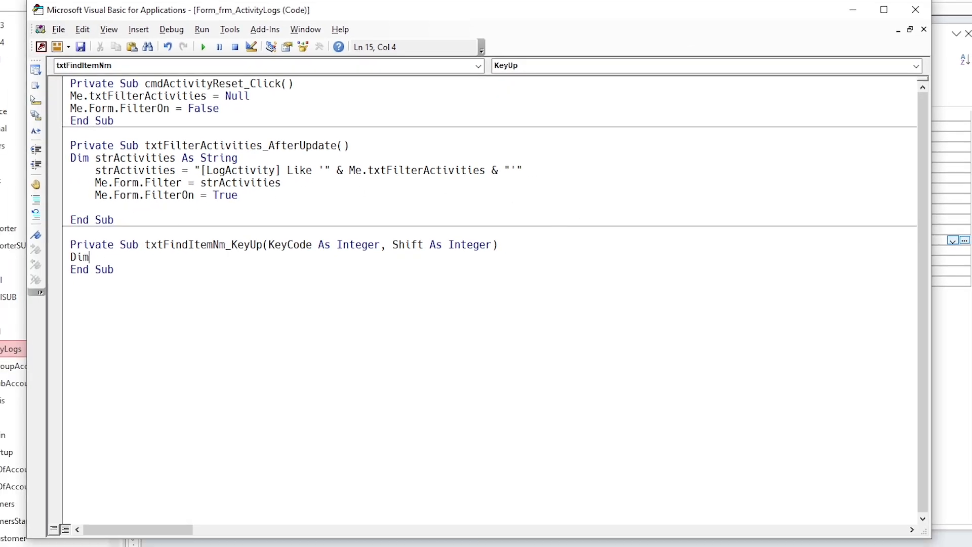
pyautogui.write('filtertext as String')
pyautogui.write('if len')
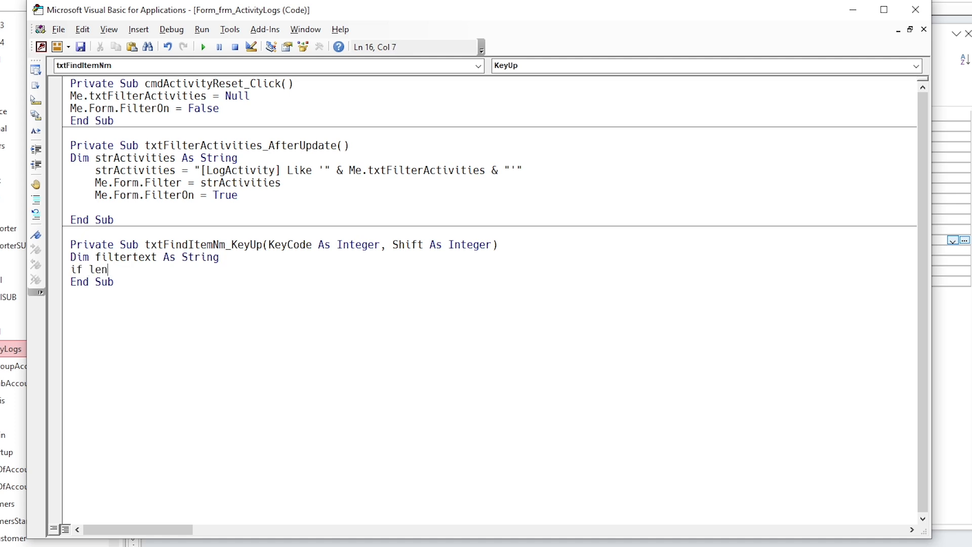
pyautogui.write('(txtFind')
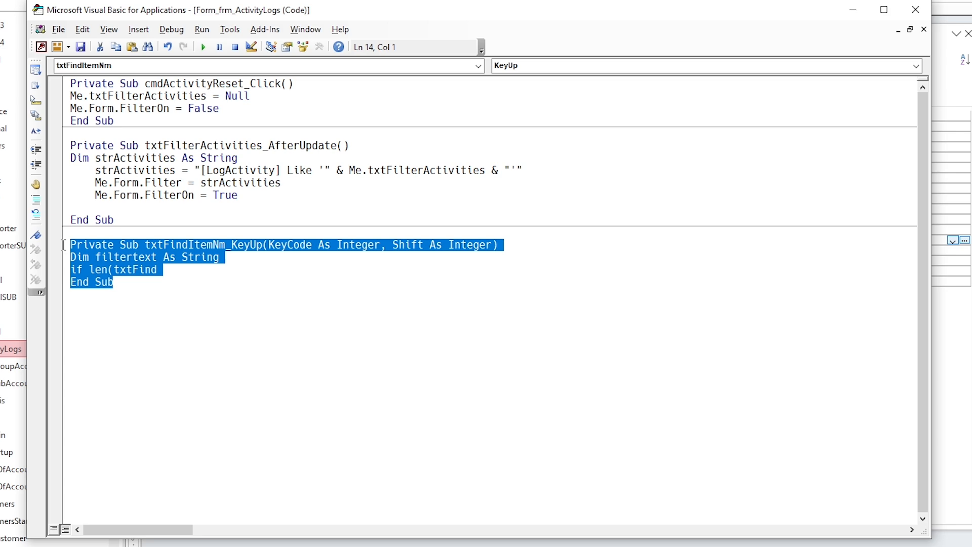
pyautogui.press('delete')
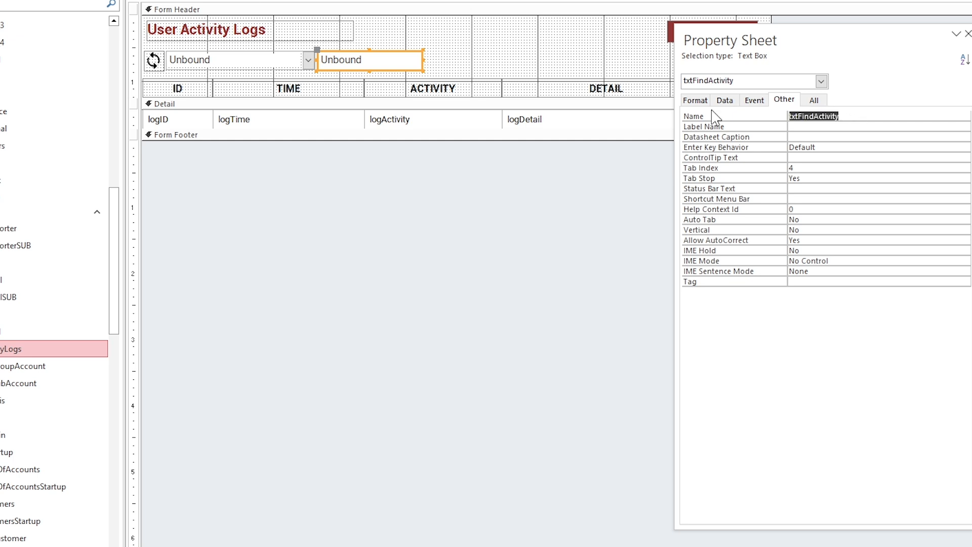
# Create an empty txtFindActivity KeyUp event procedure via the Code Builder
pyautogui.click(755, 100)
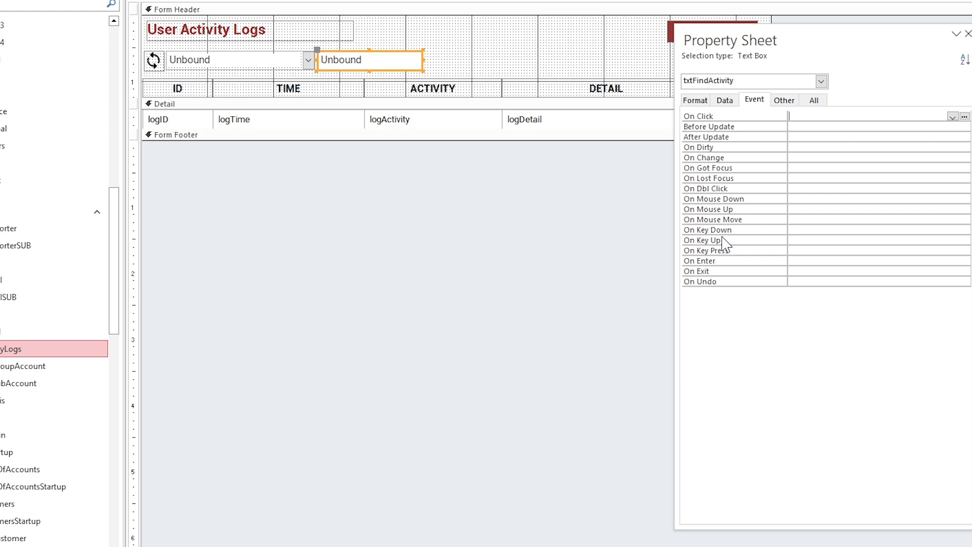
pyautogui.click(966, 240)
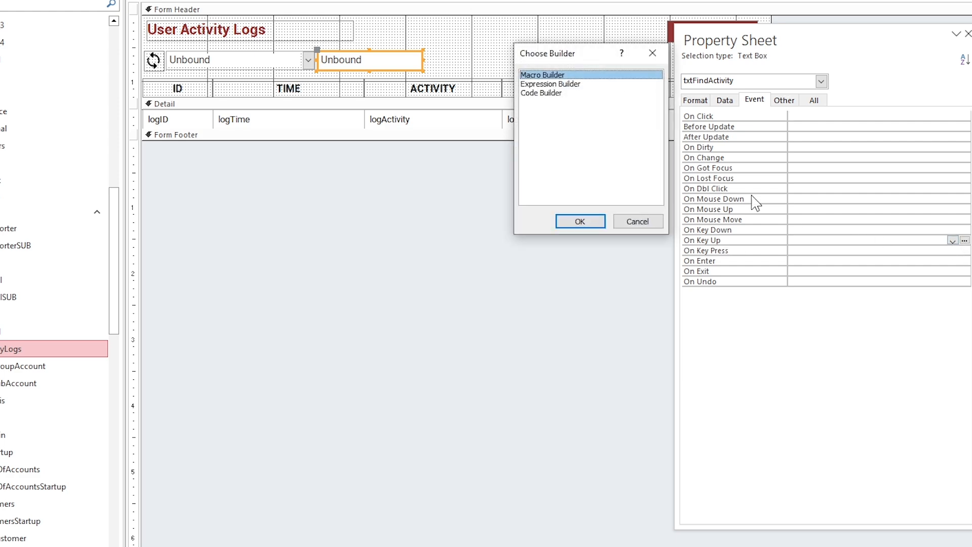
pyautogui.click(579, 222)
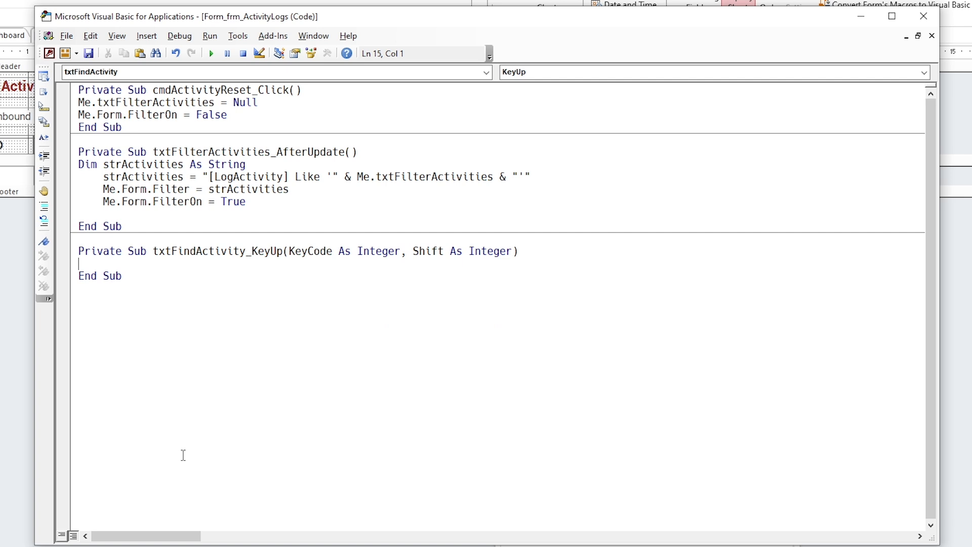
# Write the KeyUp code filtering logDetail Like '*filtertext*' when txtFindActivity has text
pyautogui.write('dim filter')
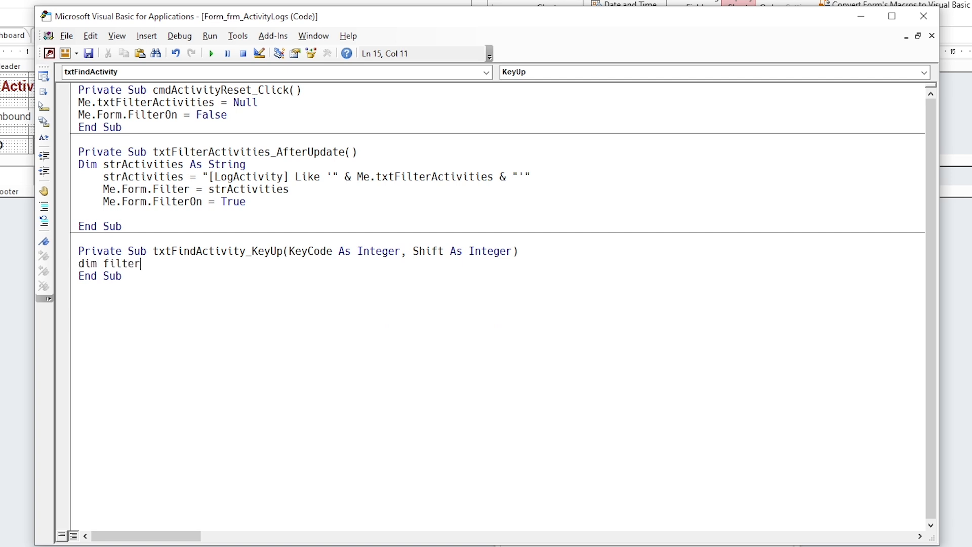
pyautogui.write('text As String')
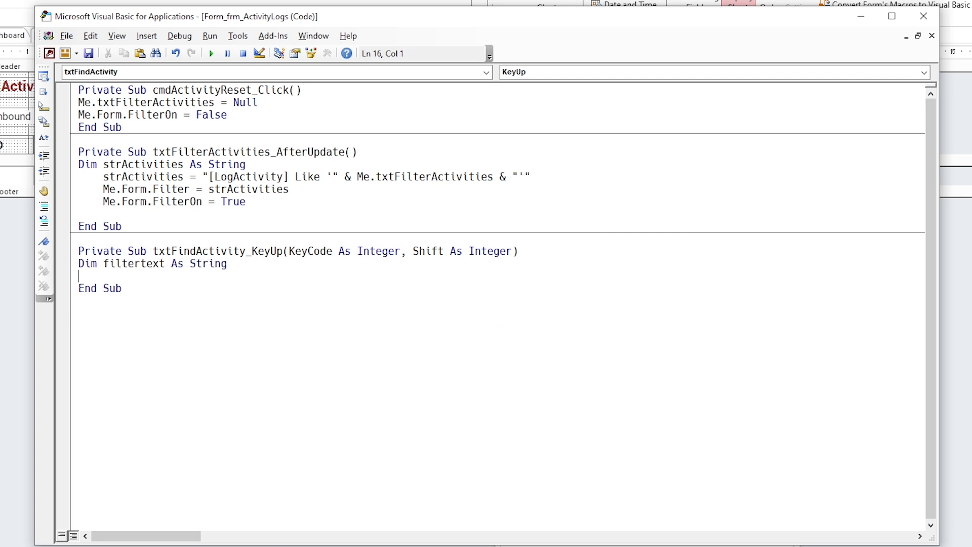
pyautogui.write('if len(')
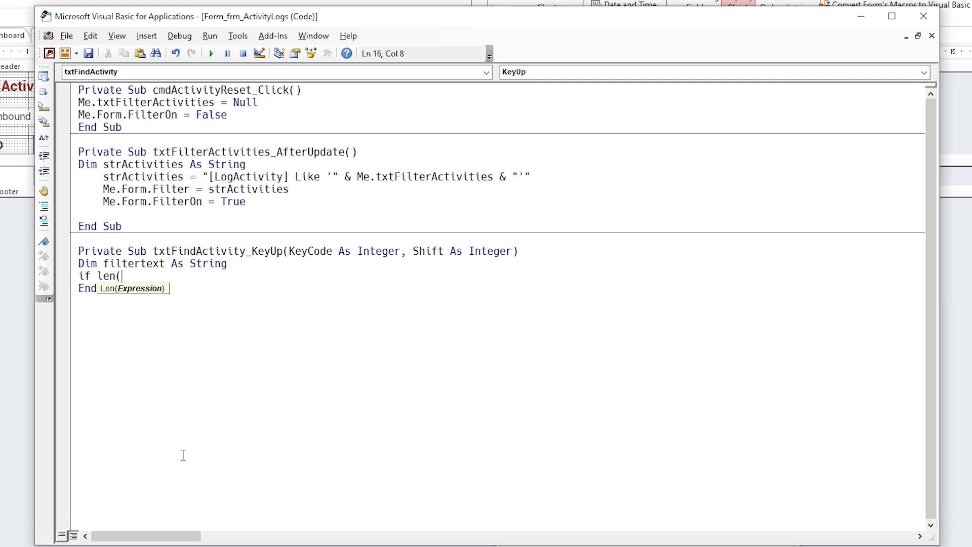
pyautogui.write('txtFindActivity.Text) > 0 Then')
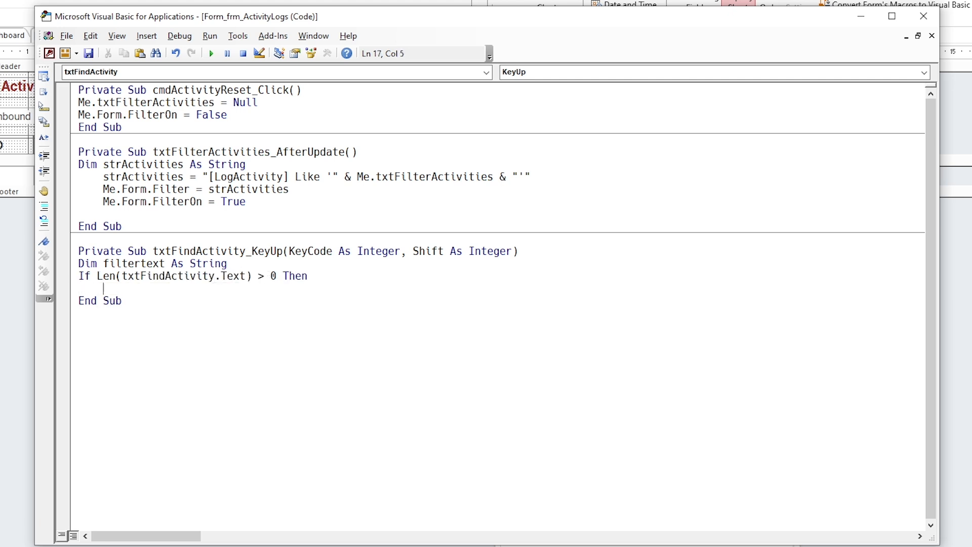
pyautogui.write('filtertext')
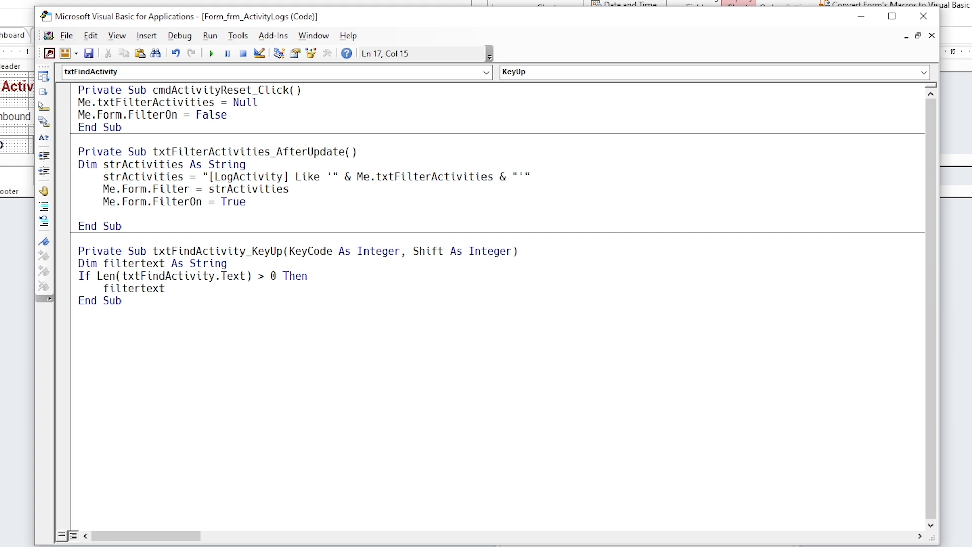
pyautogui.write('= txtFindActivity.Text')
pyautogui.write('me.Form.Filter = "')
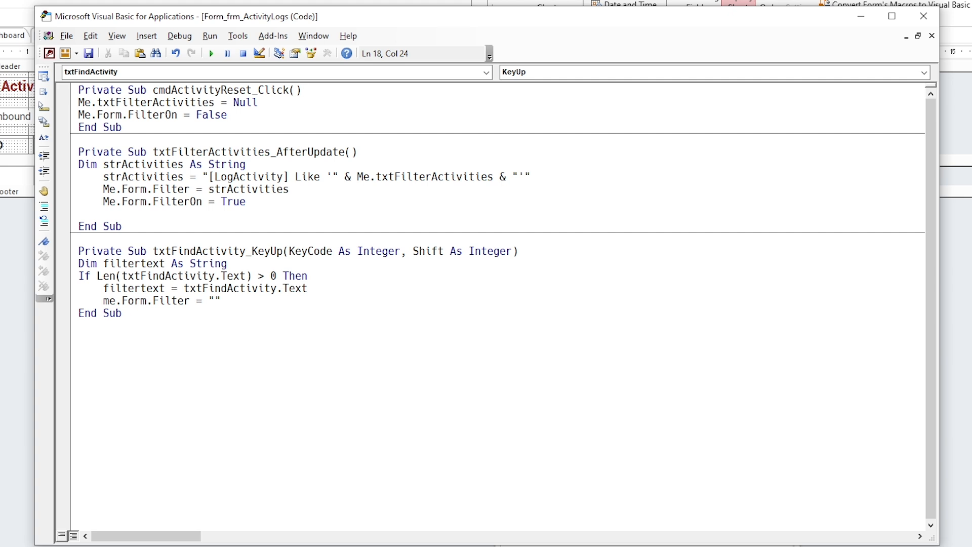
pyautogui.write('[log]')
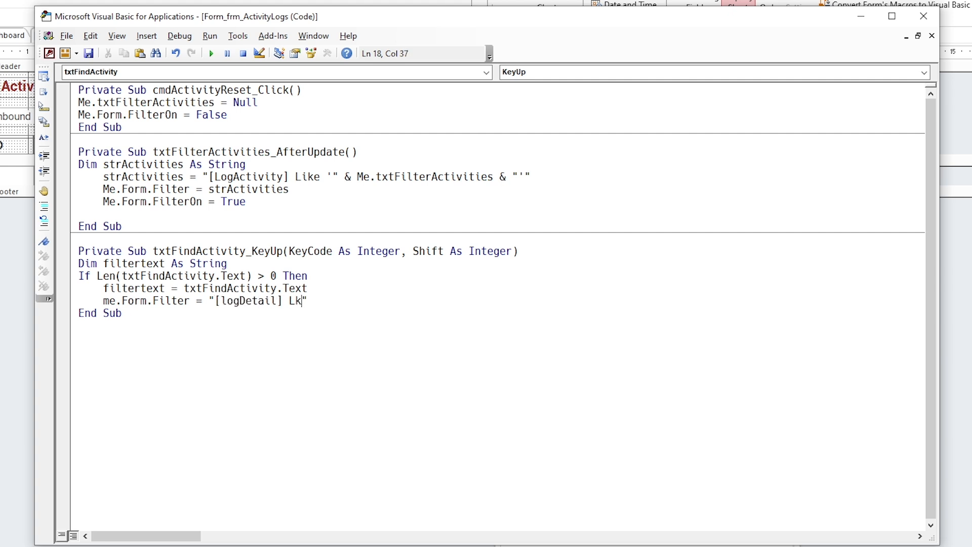
pyautogui.write('ike')
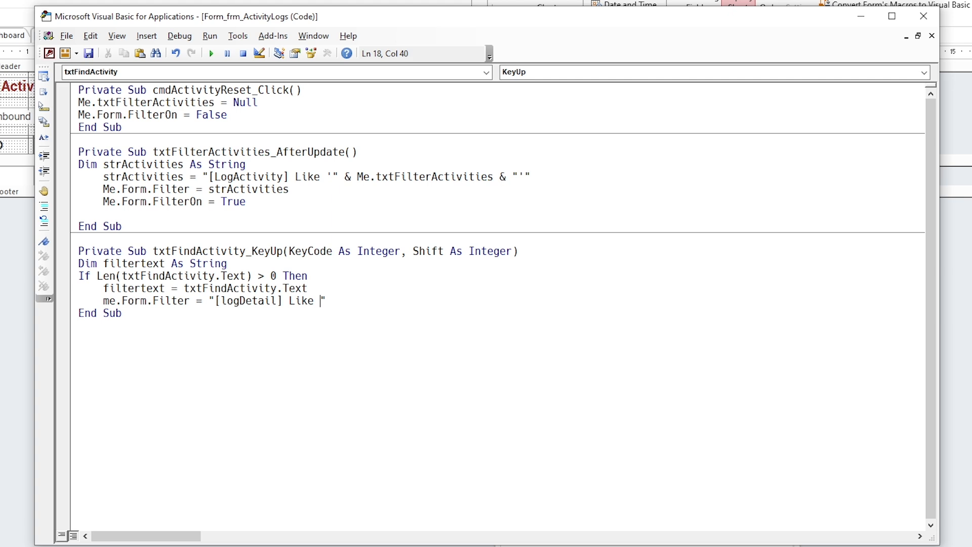
pyautogui.write("'")
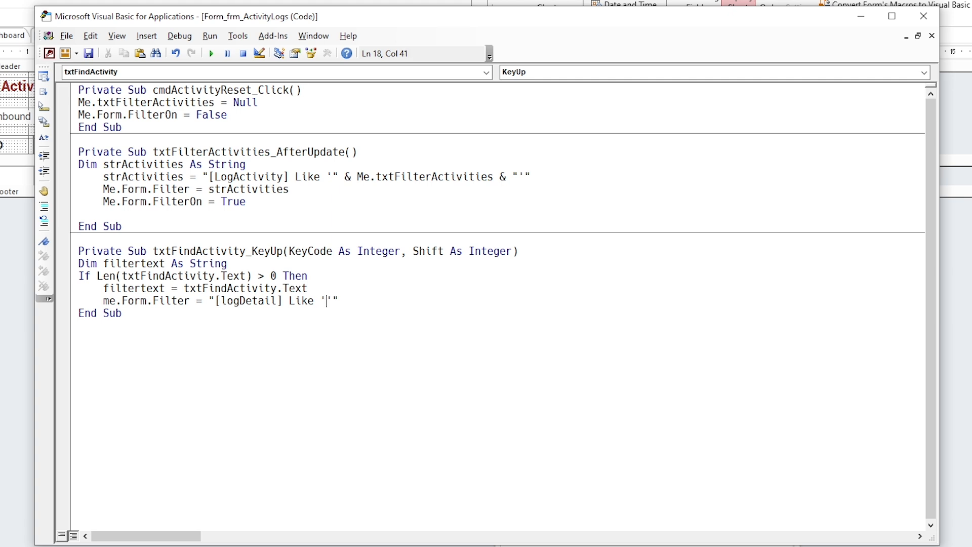
pyautogui.write('*""*')
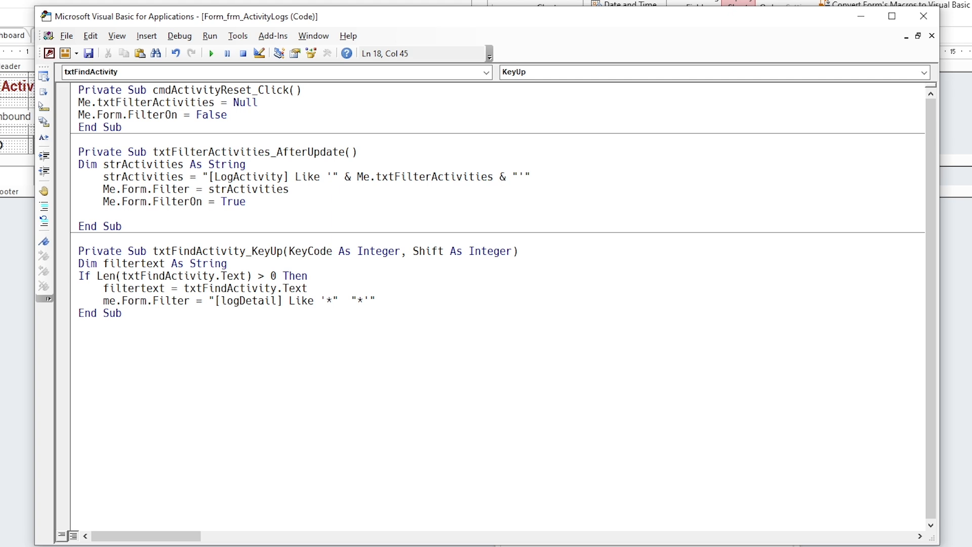
pyautogui.write('filtertext')
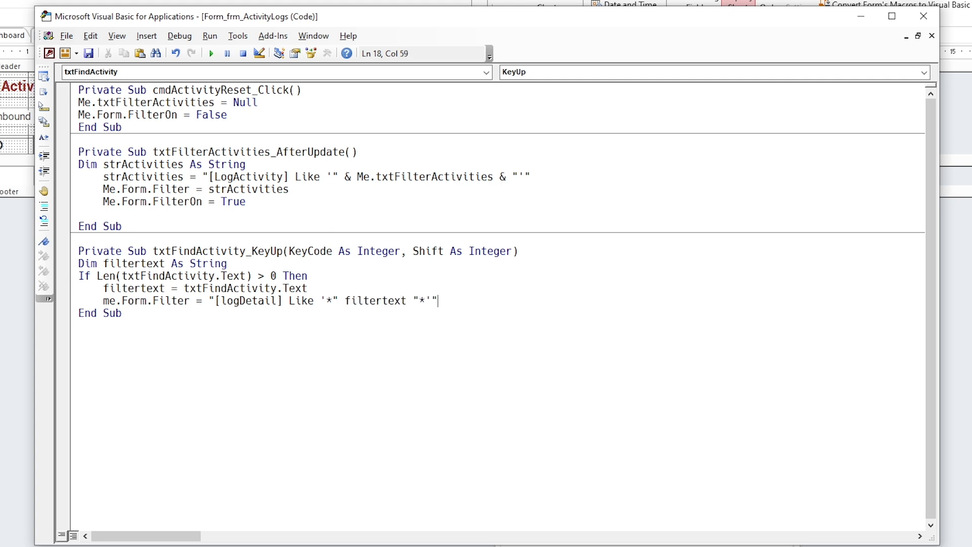
pyautogui.click(346, 301)
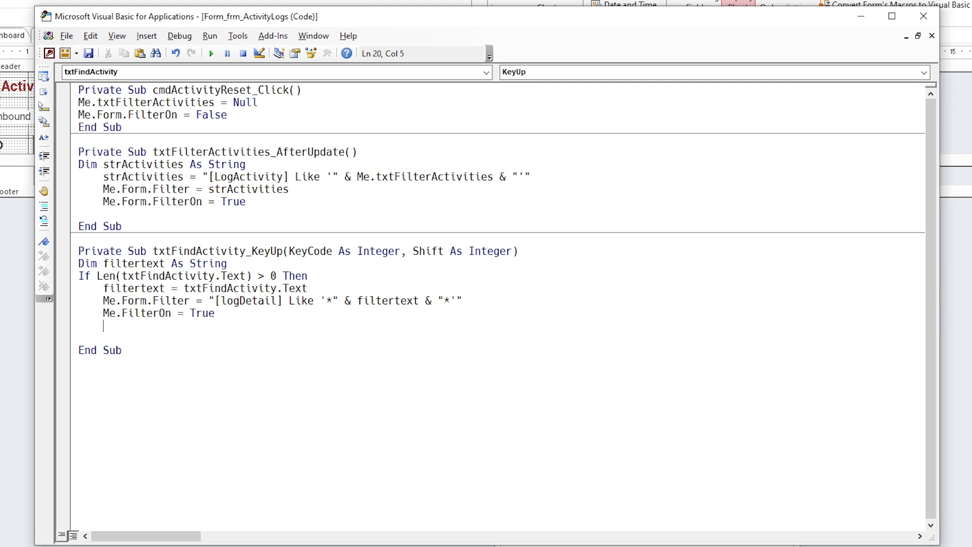
# Add the SelStart reset, the Else branch with FilterOn = False, and Exit Sub, then return to the form
pyautogui.write('txtFindActivity.te')
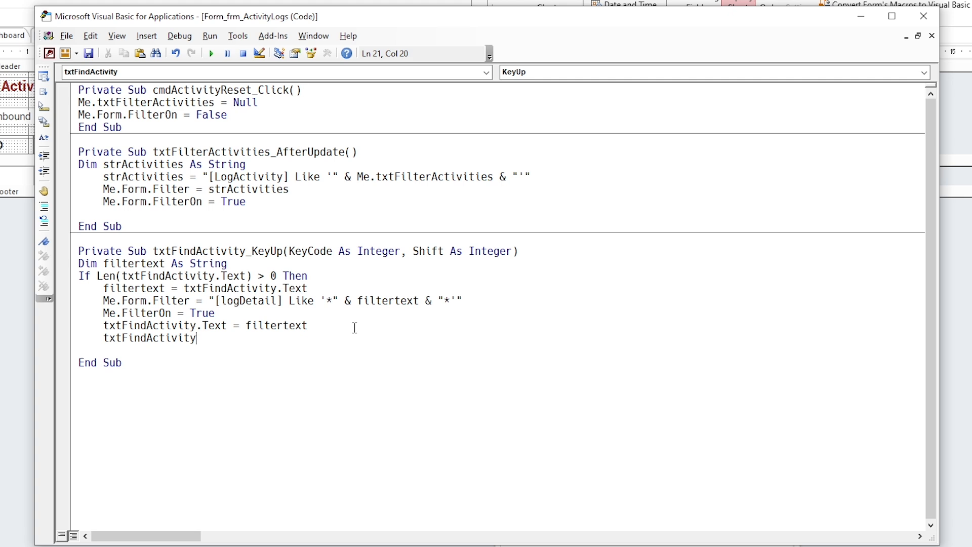
pyautogui.write('.SelStart')
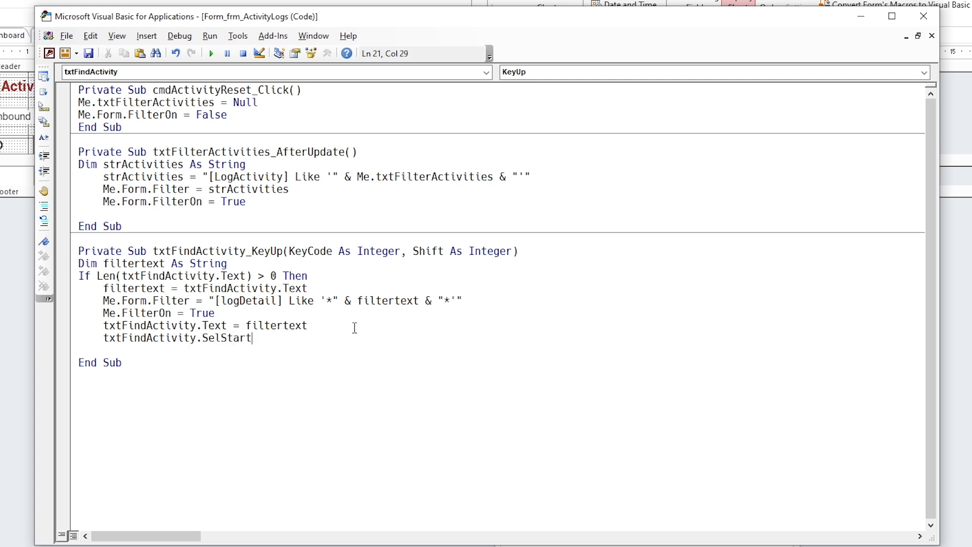
pyautogui.write('= len(txtFindActivity.t')
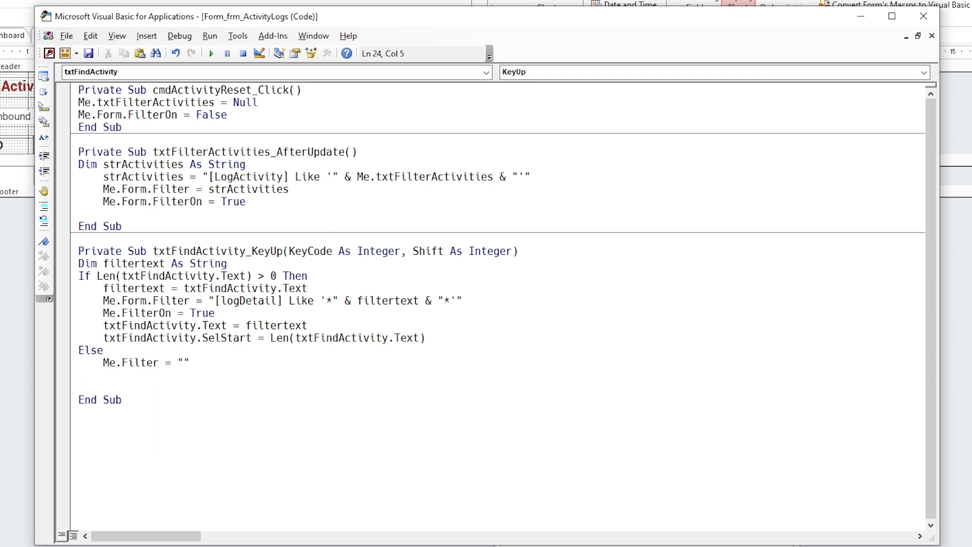
pyautogui.write('me.FilterOn')
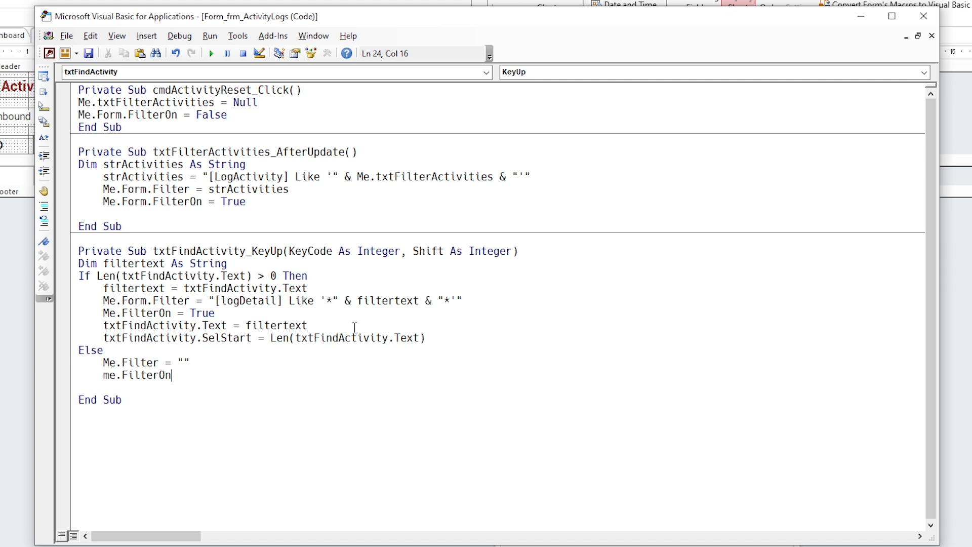
pyautogui.write('= False')
pyautogui.write('ex')
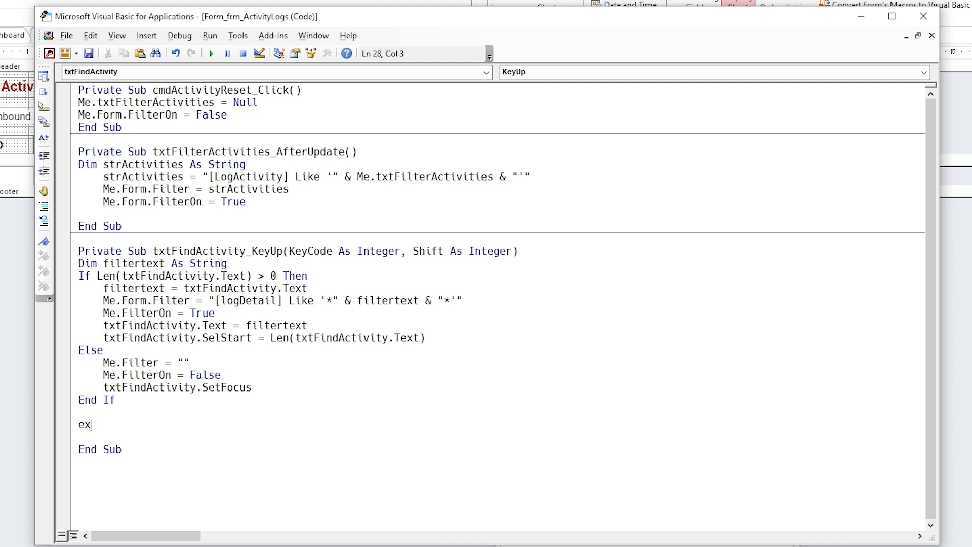
pyautogui.write('it Sub')
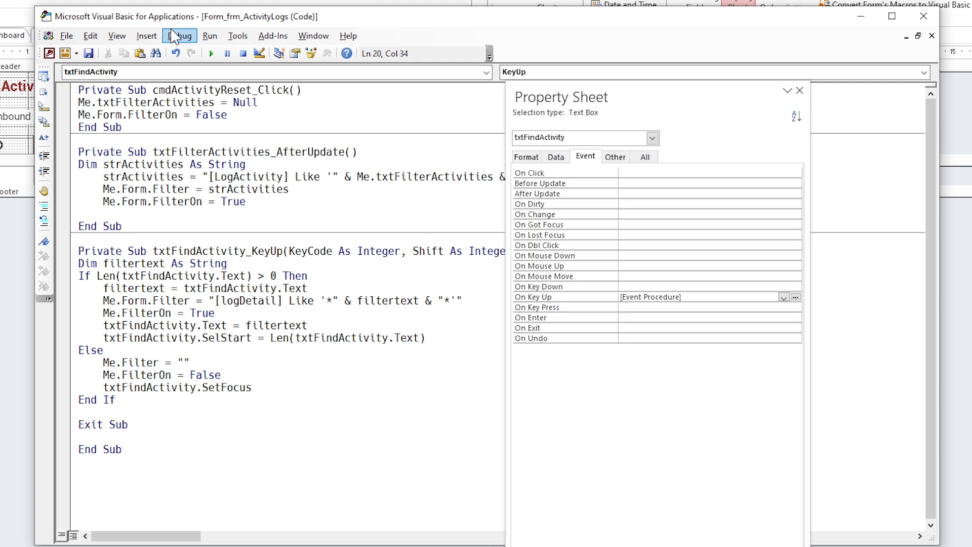
pyautogui.click(400, 338)
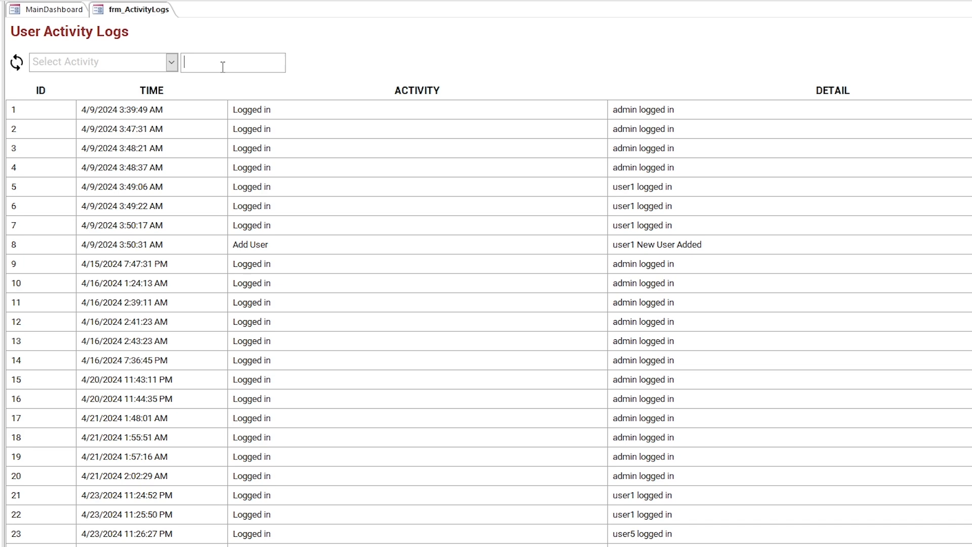
# Search the logs box with 'nesa', then debug the resulting run-time error 2185
pyautogui.write('ne')
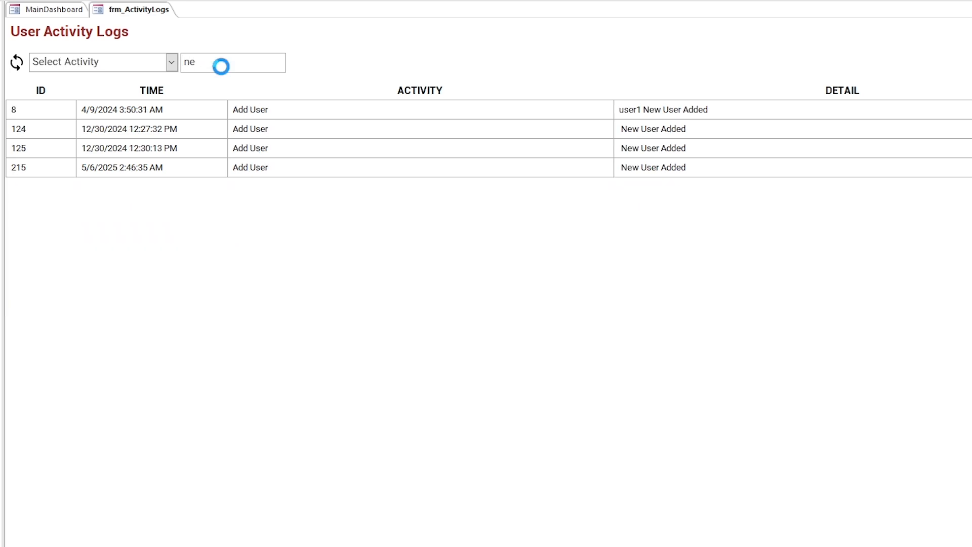
pyautogui.write('sa')
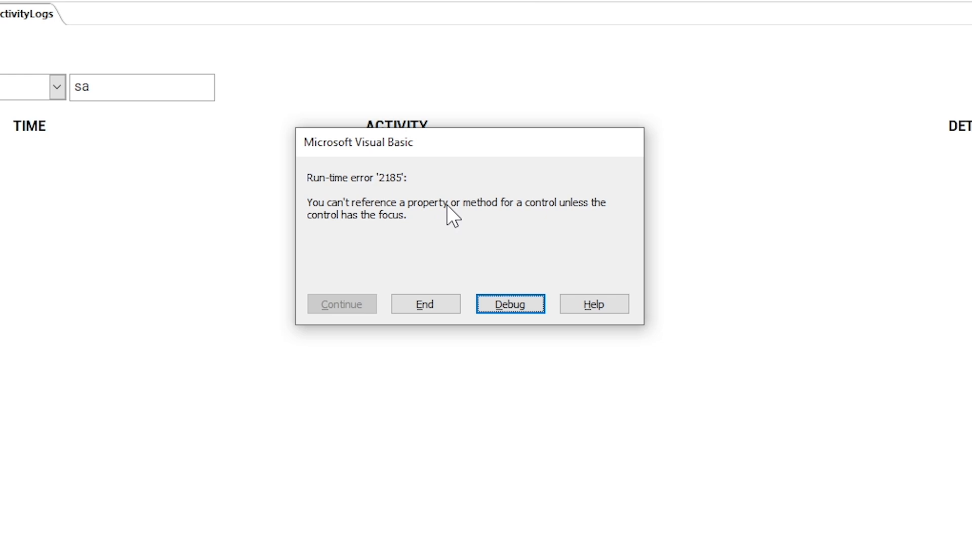
pyautogui.click(510, 303)
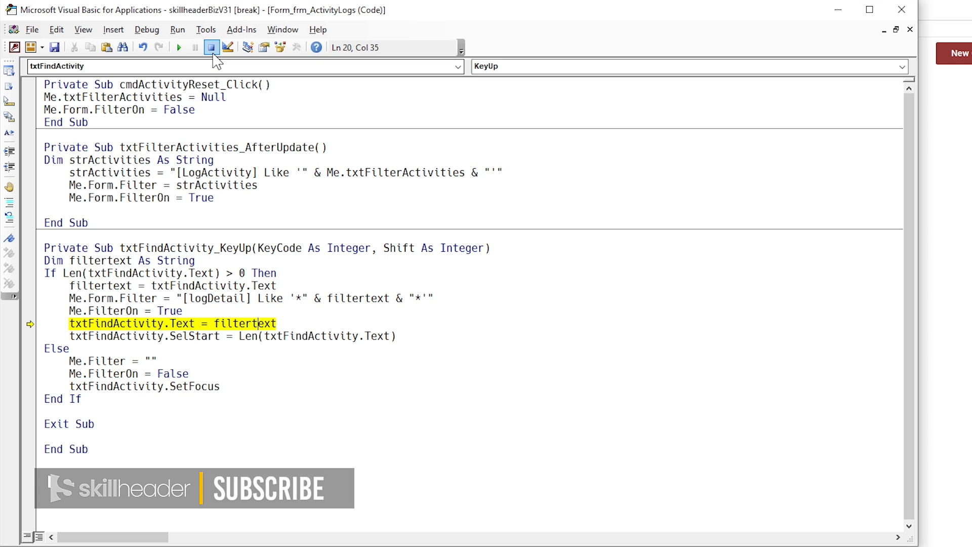
# Reset the paused code and add 'On Error GoTo errHandler' with an errHandler label setting FilterOn = False
pyautogui.click(210, 47)
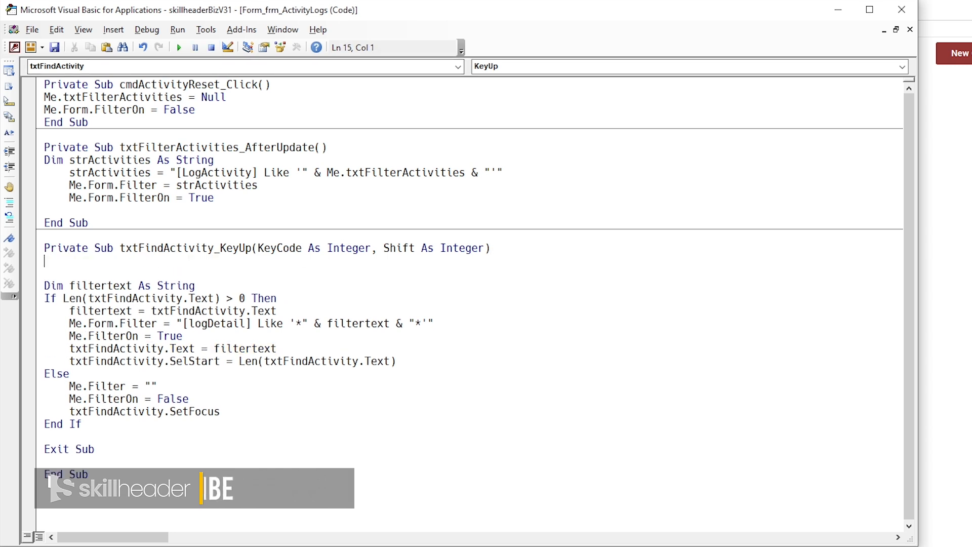
pyautogui.write('on error goto e')
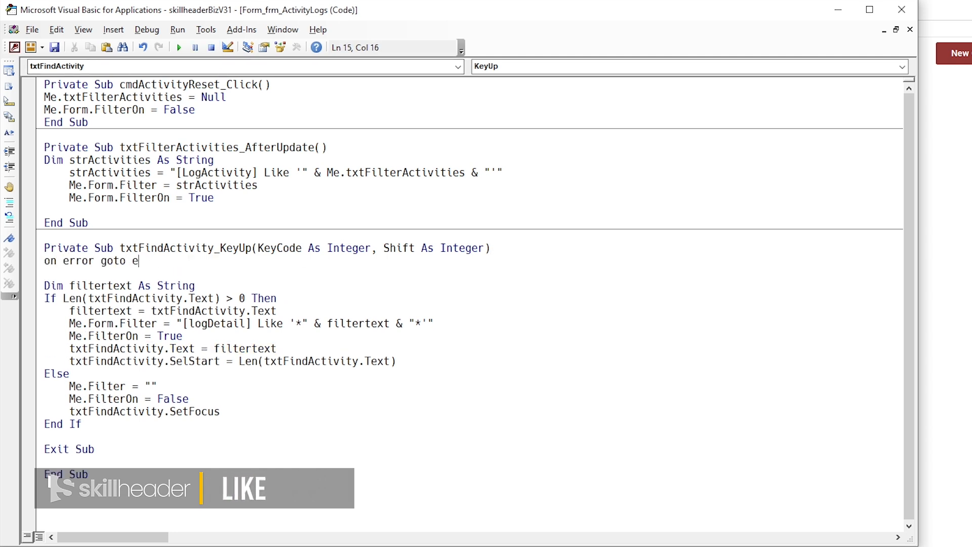
pyautogui.write('rrHandler')
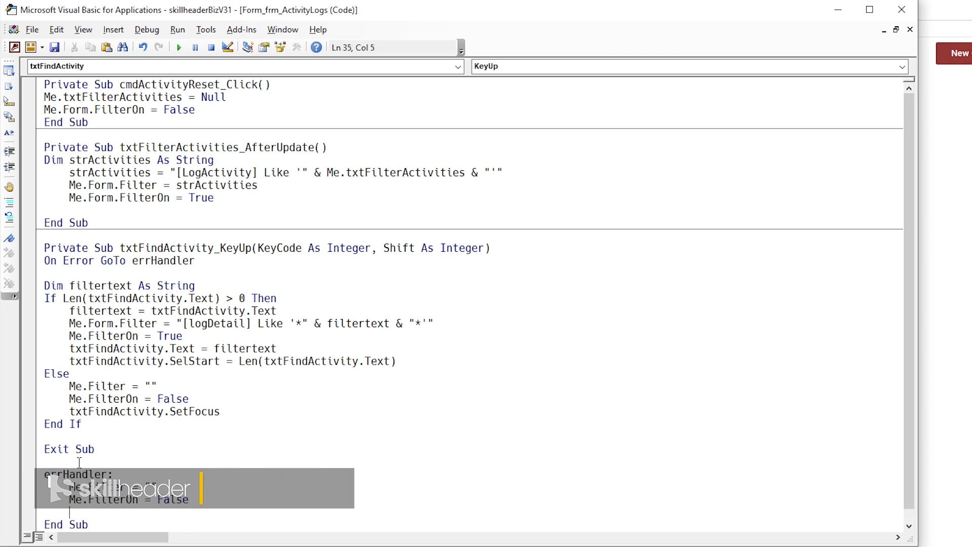
pyautogui.click(90, 523)
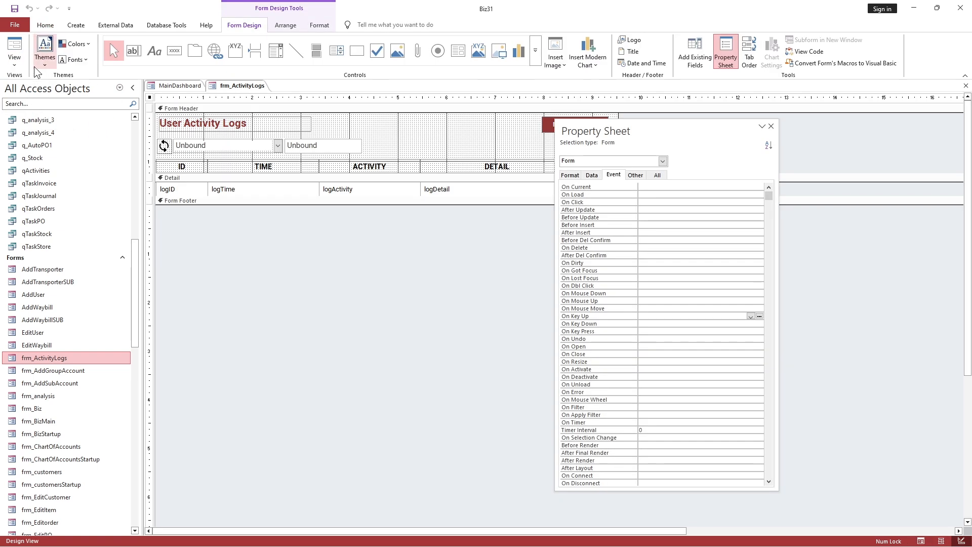
# Reopen frm_ActivityLogs from the Navigation Pane and confirm typing 'user' filters the entries without error
pyautogui.click(13, 51)
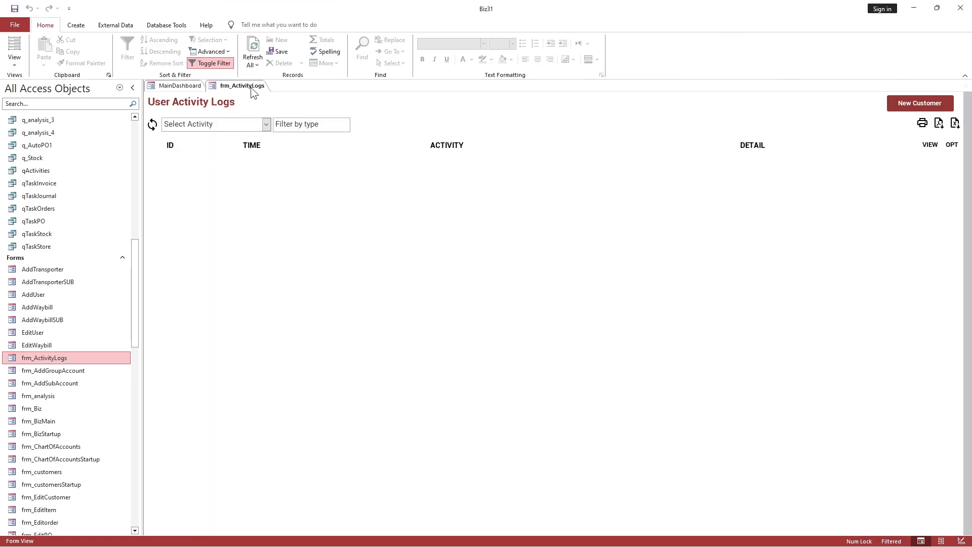
pyautogui.click(180, 85)
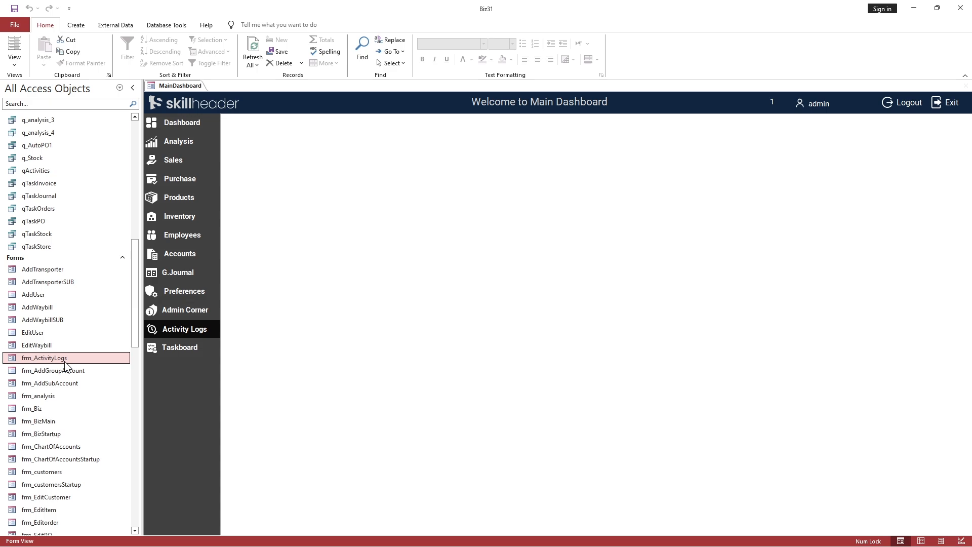
pyautogui.doubleClick(44, 357)
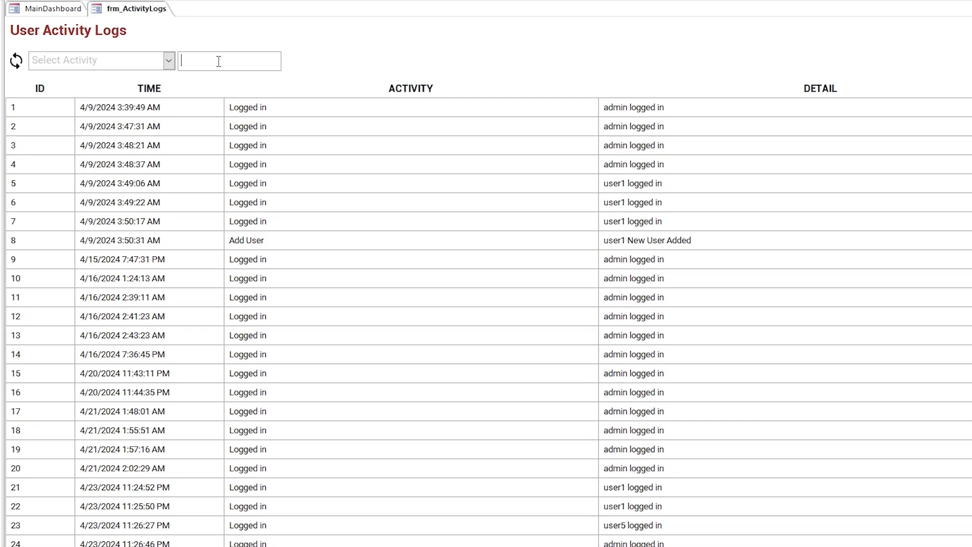
pyautogui.write('user')
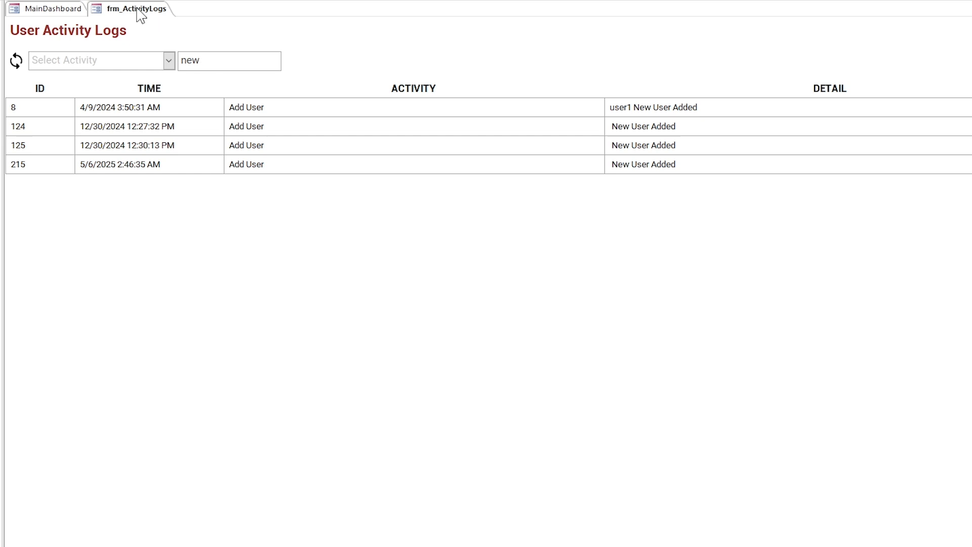
pyautogui.click(54, 8)
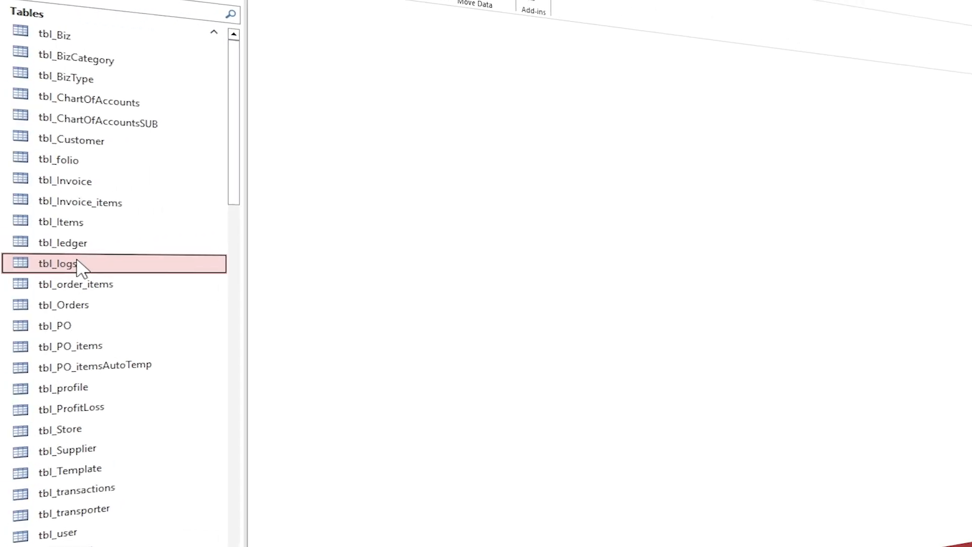
pyautogui.doubleClick(59, 264)
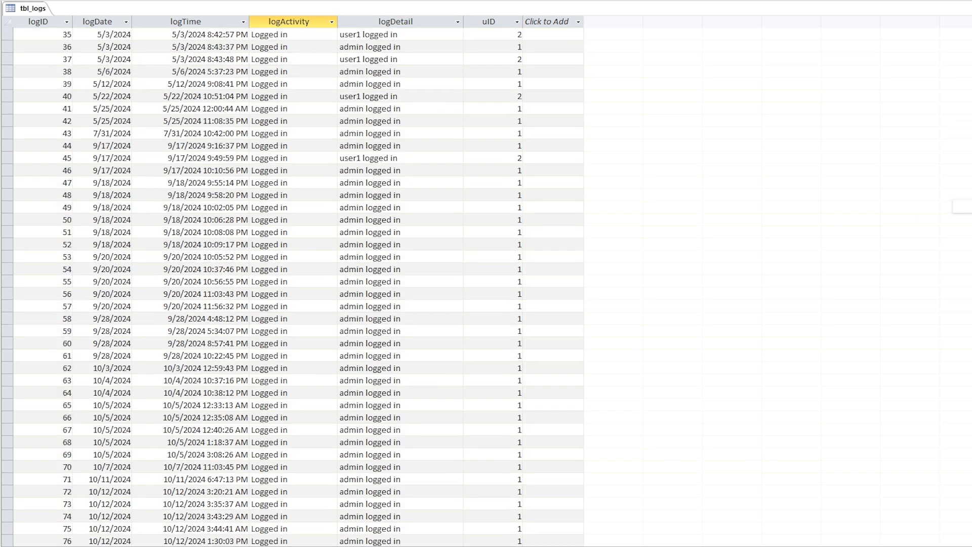
pyautogui.scroll(-3)
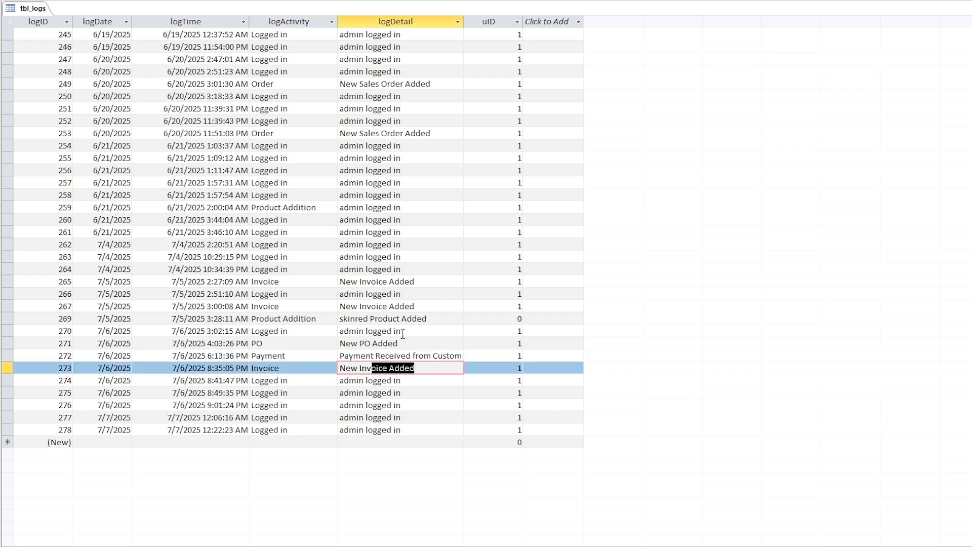
pyautogui.click(381, 318)
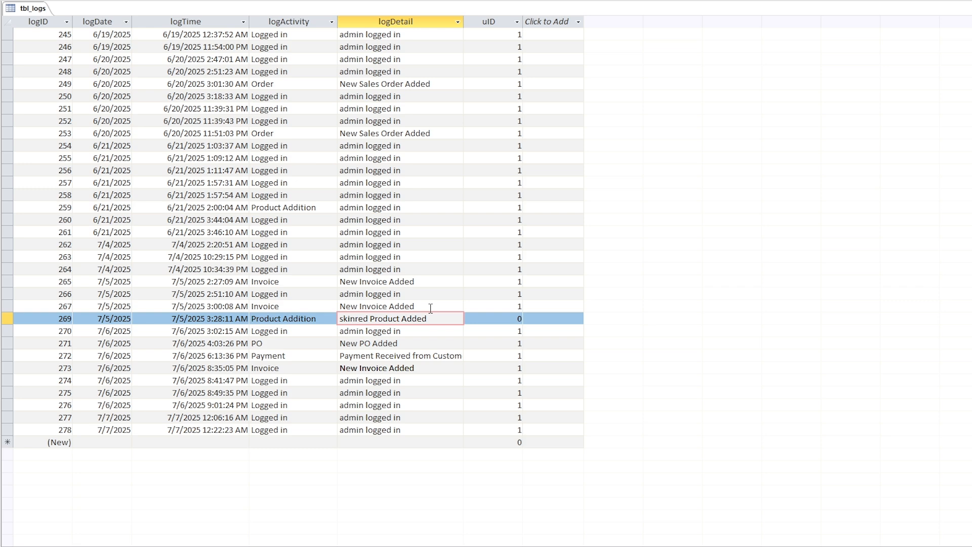
pyautogui.rightClick(32, 8)
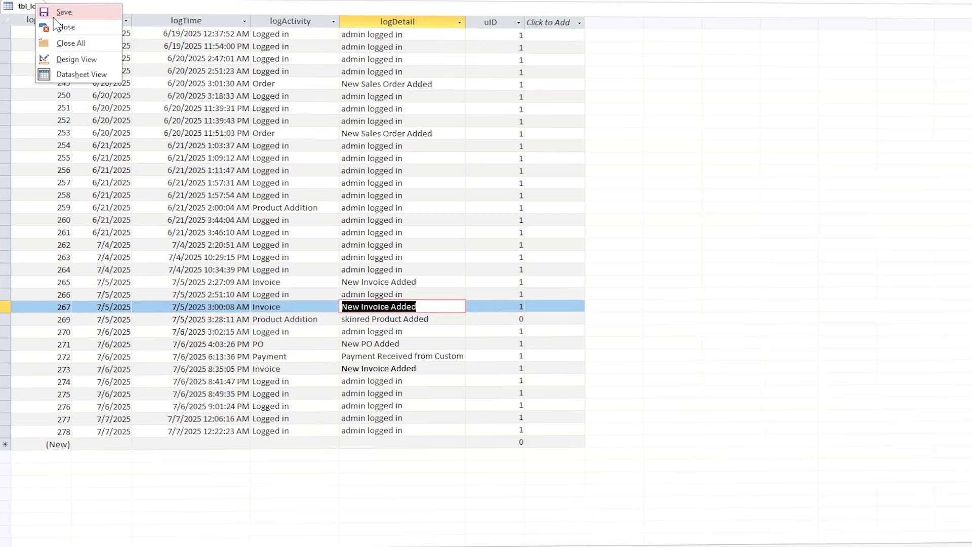
pyautogui.click(65, 27)
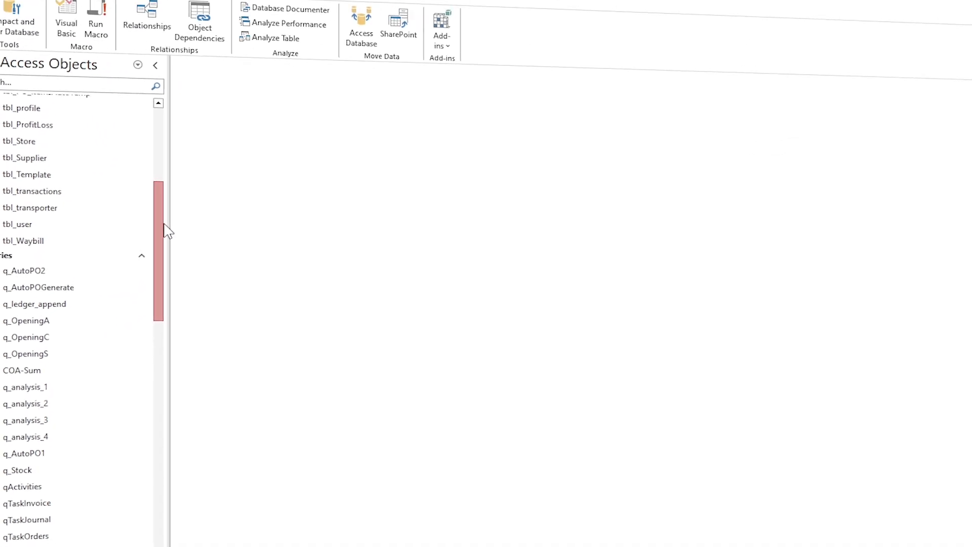
# Log in as admin and reach the activity logs form from the dashboard
pyautogui.click(156, 65)
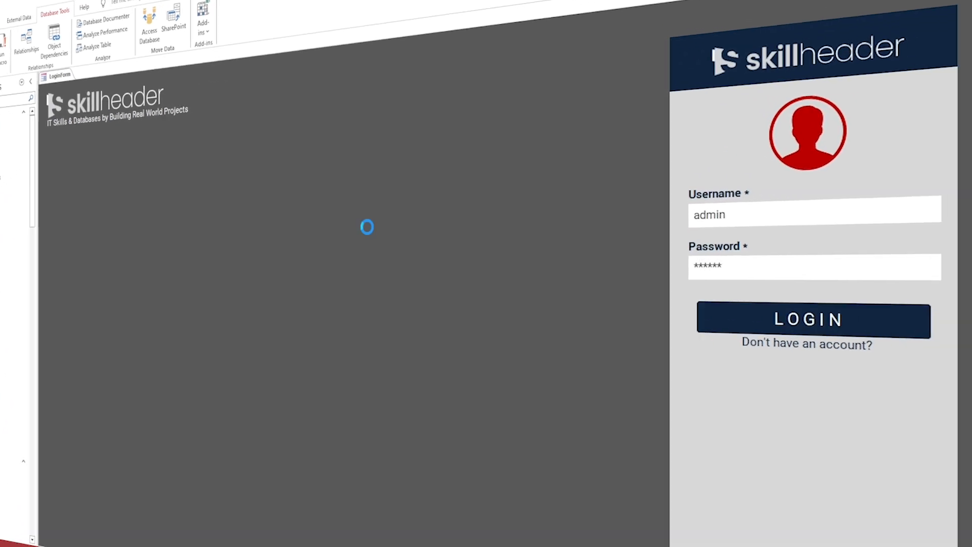
pyautogui.click(807, 319)
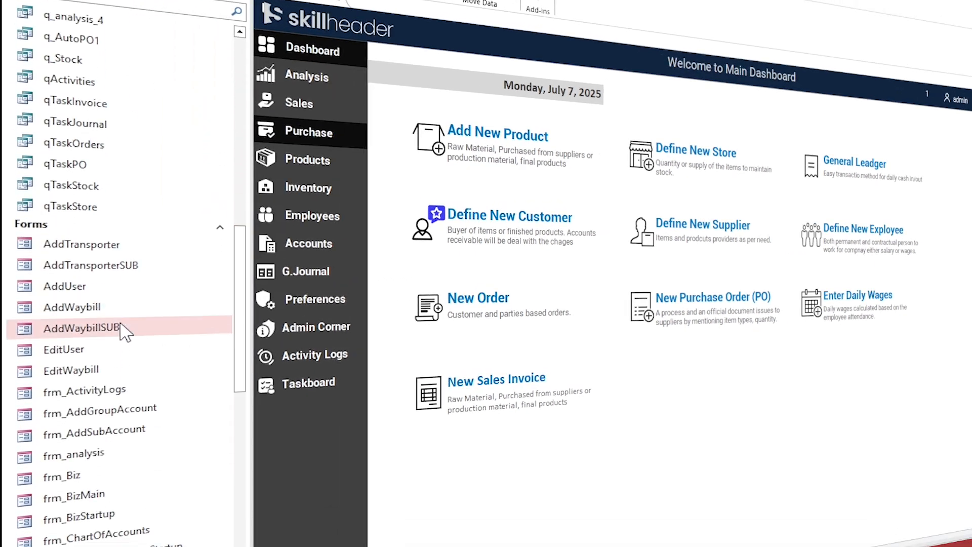
pyautogui.doubleClick(85, 389)
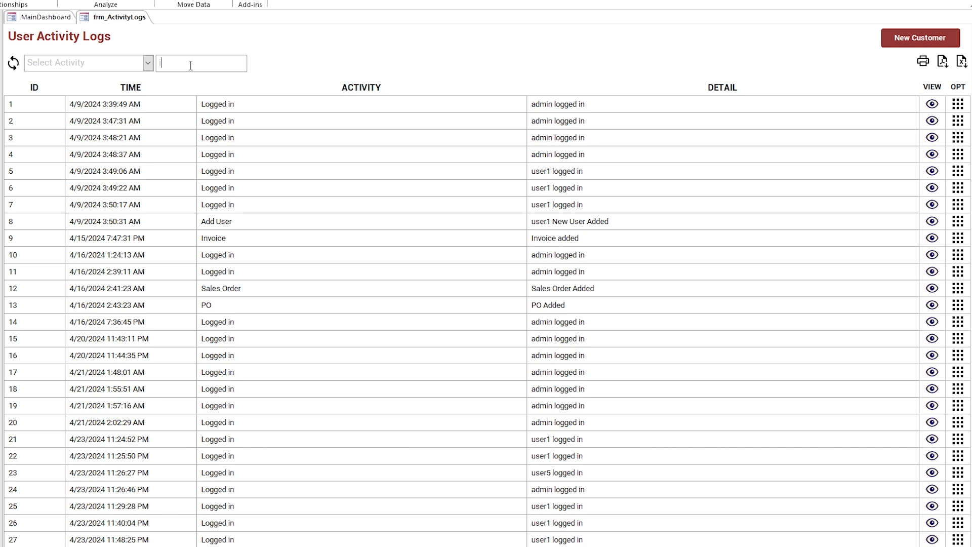
# Verify the search narrows to Invoice, PO and Payment entries, then return the form to Design View
pyautogui.write('invoi')
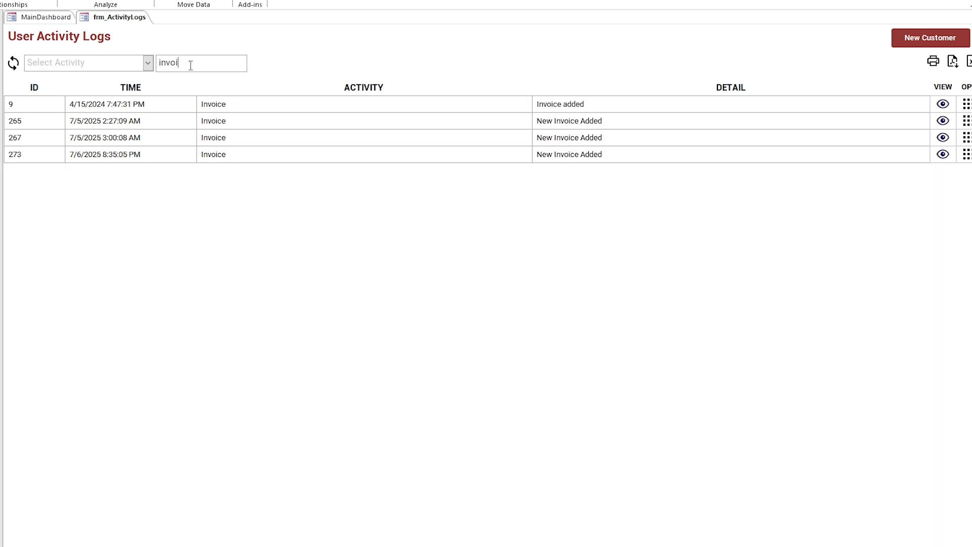
pyautogui.moveTo(556, 141)
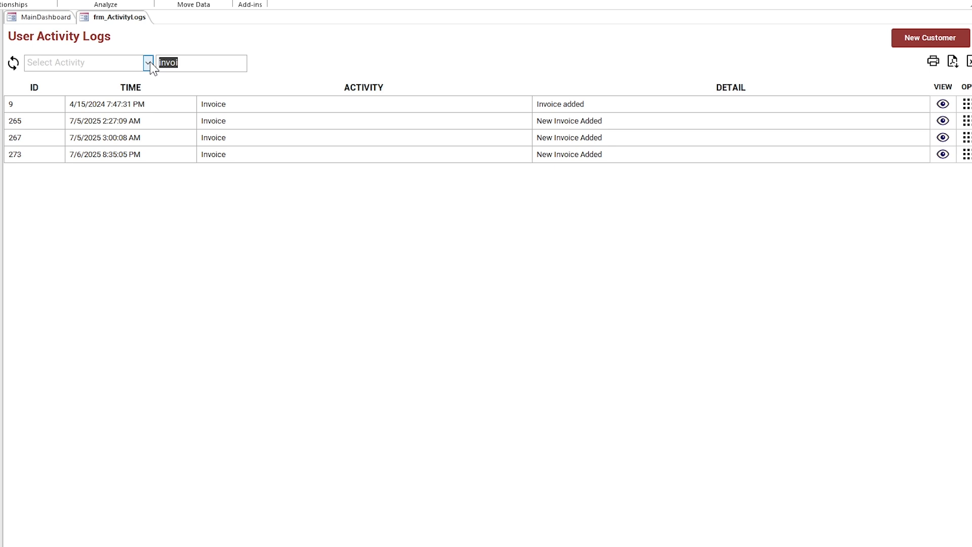
pyautogui.write('po')
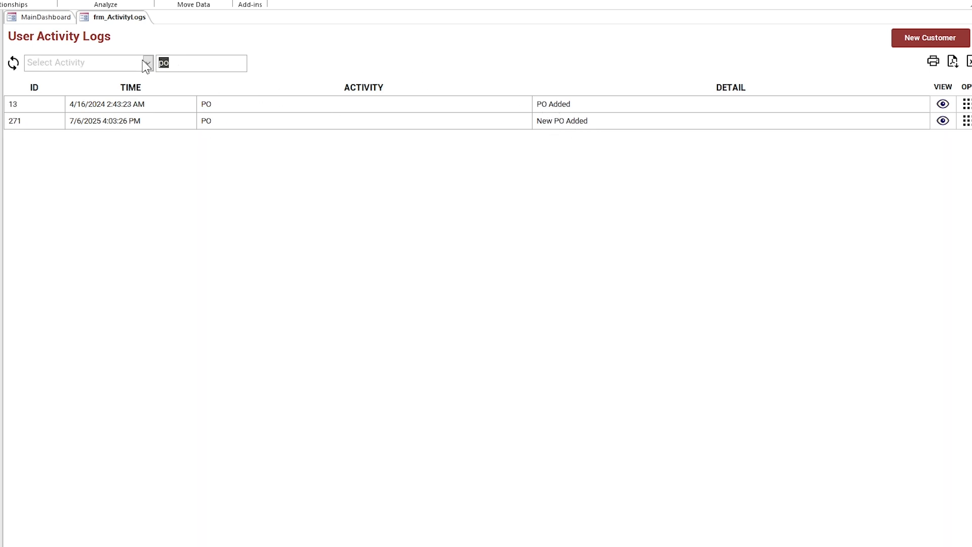
pyautogui.write('paym')
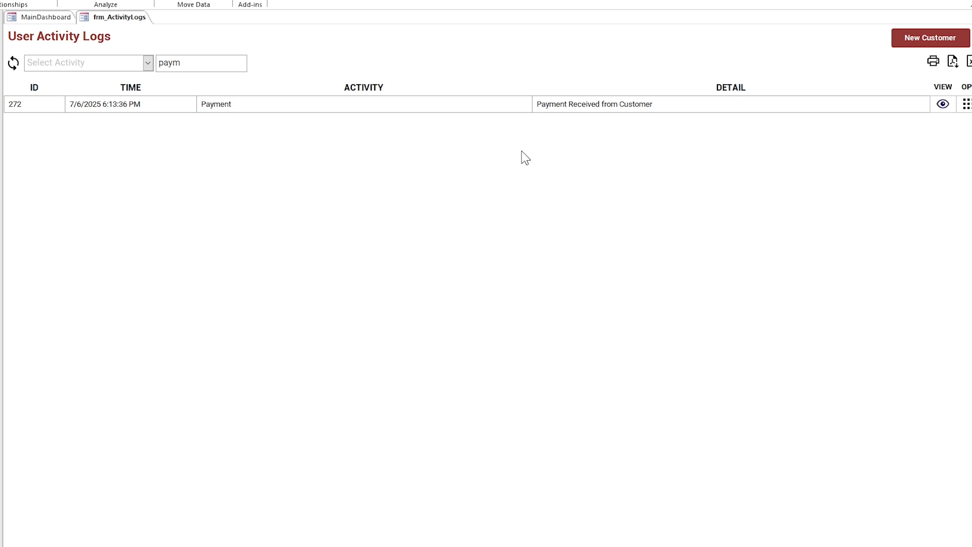
pyautogui.moveTo(230, 104)
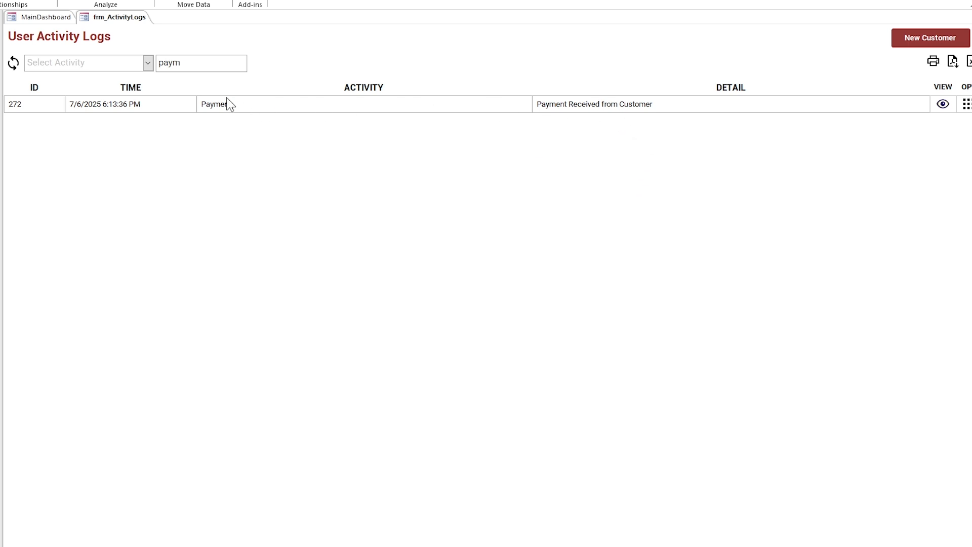
pyautogui.click(13, 63)
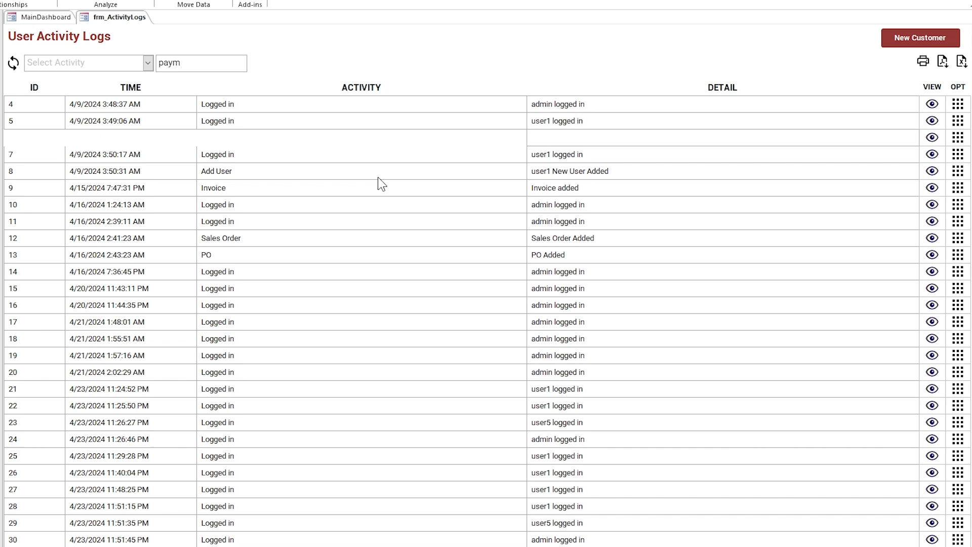
pyautogui.click(13, 63)
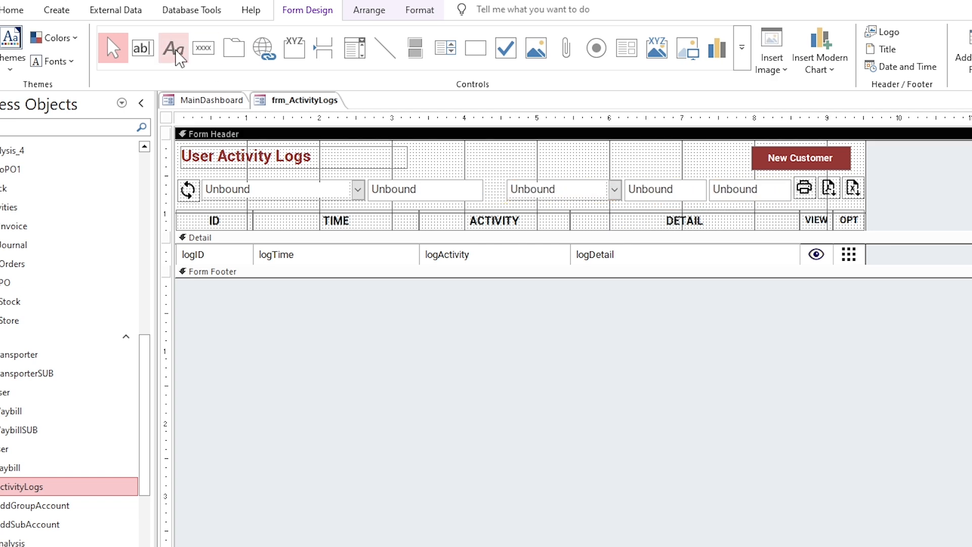
# Add Duration, From and To labels above the header filter boxes and select them for arranging
pyautogui.click(533, 159)
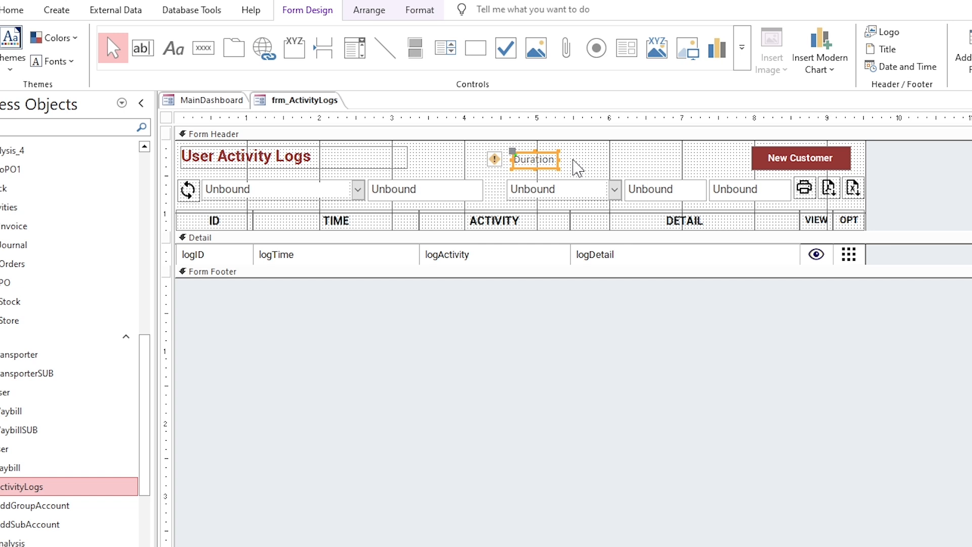
pyautogui.click(419, 10)
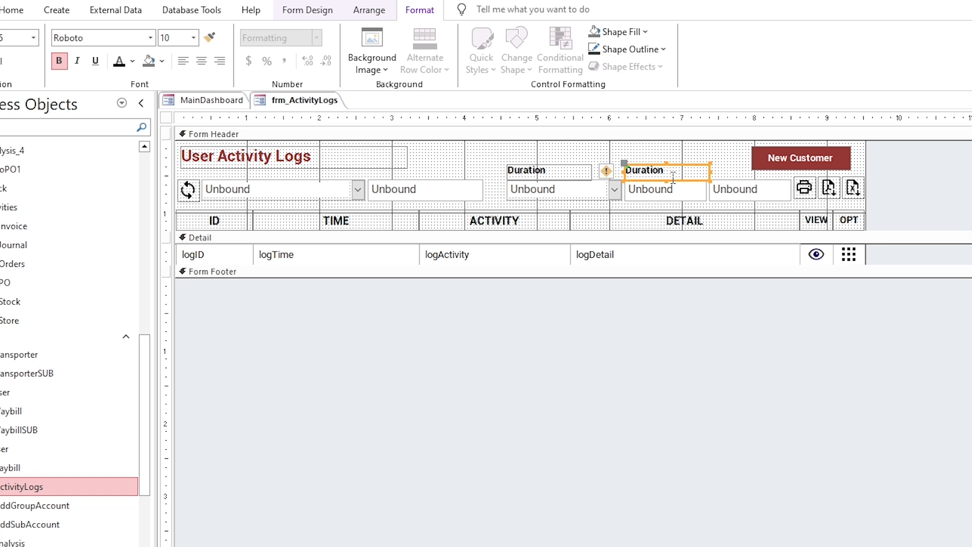
pyautogui.moveTo(678, 167)
pyautogui.write('To')
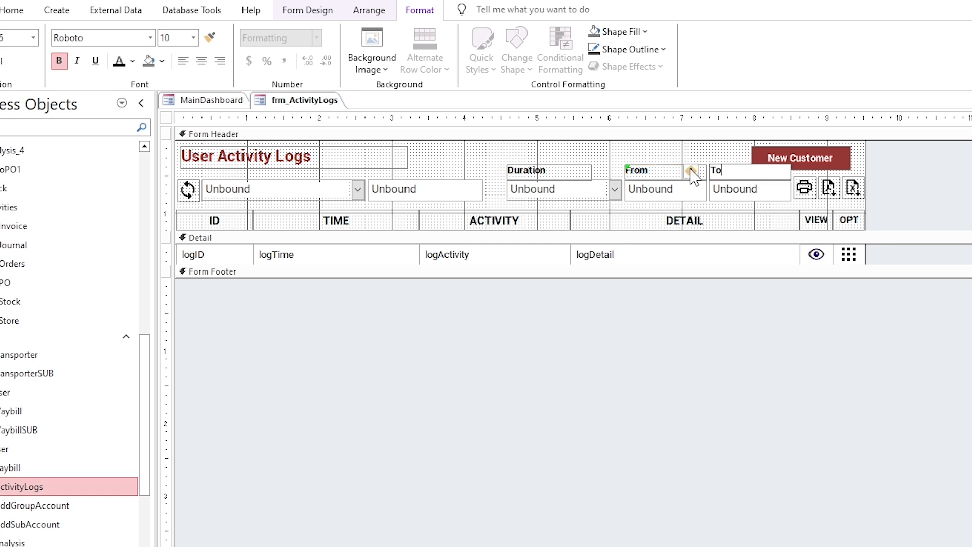
pyautogui.rightClick(649, 189)
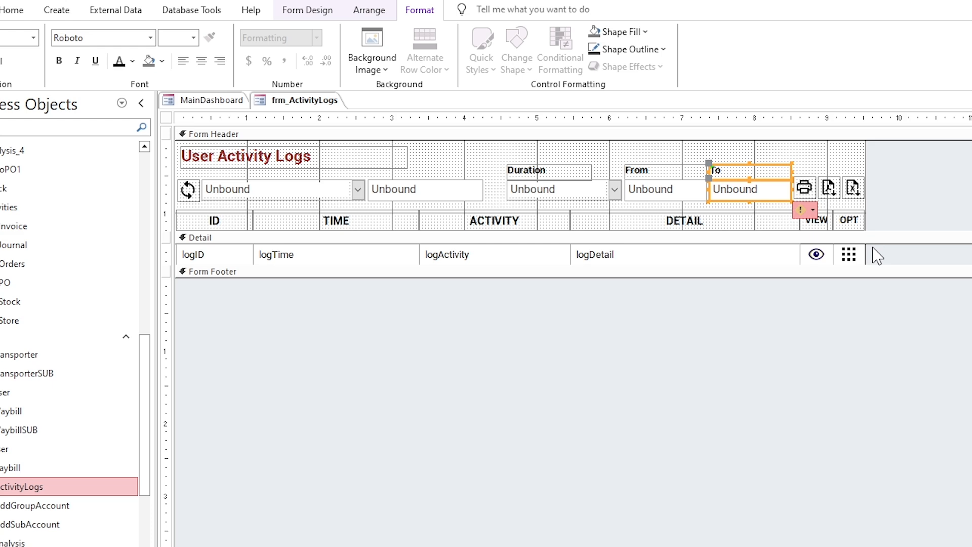
pyautogui.click(369, 10)
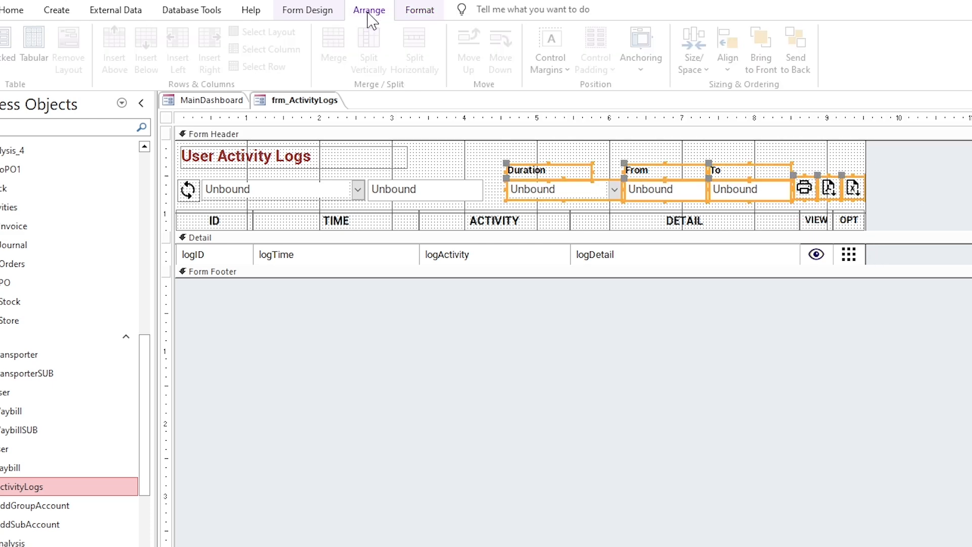
pyautogui.click(558, 189)
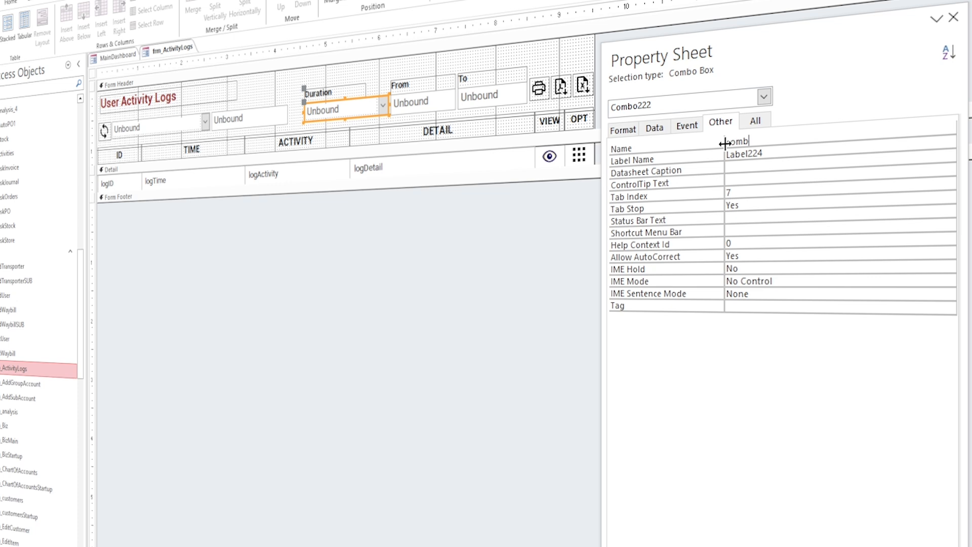
# Name the combo box comboDurationSelect and the From box txtDurationFrom, then return to the combo's data properties
pyautogui.write('DurationSelect')
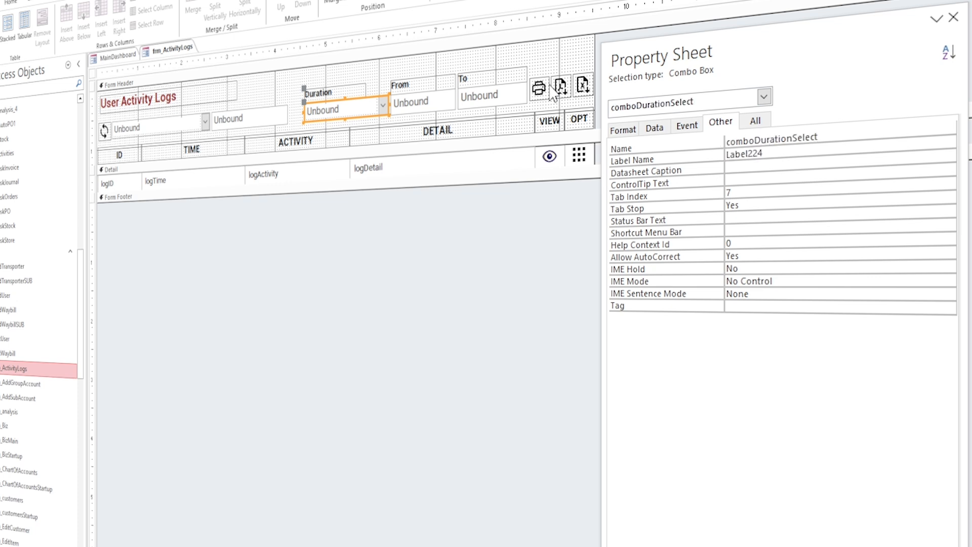
pyautogui.click(421, 101)
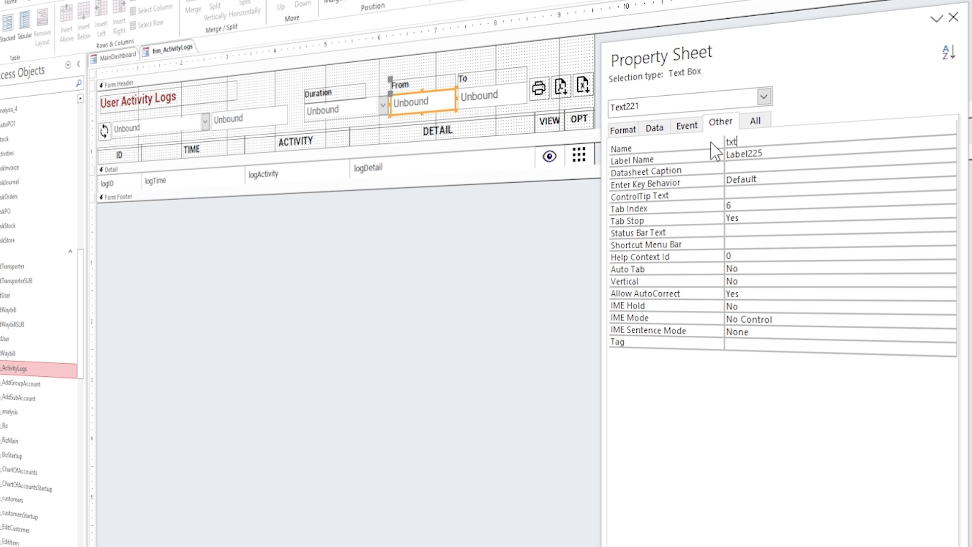
pyautogui.write('DurationFrom')
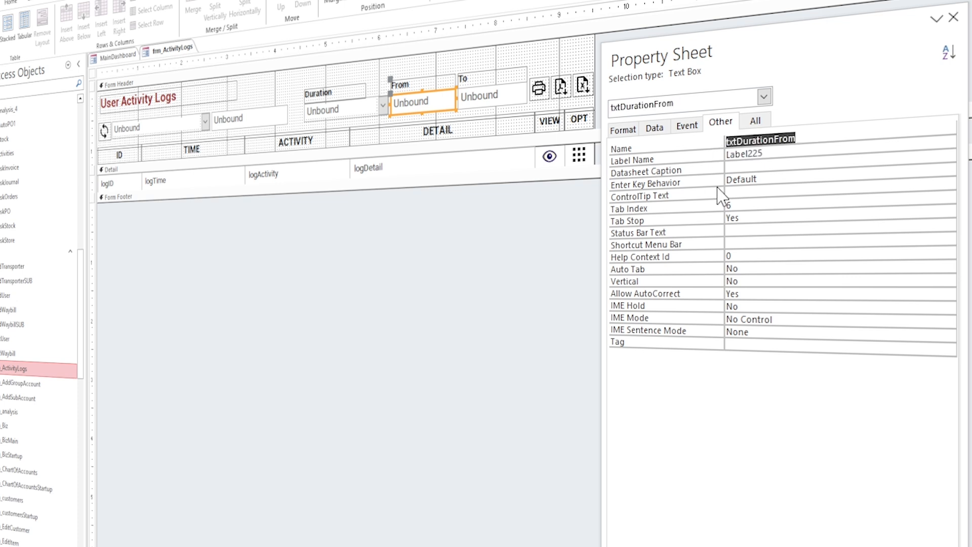
pyautogui.click(491, 94)
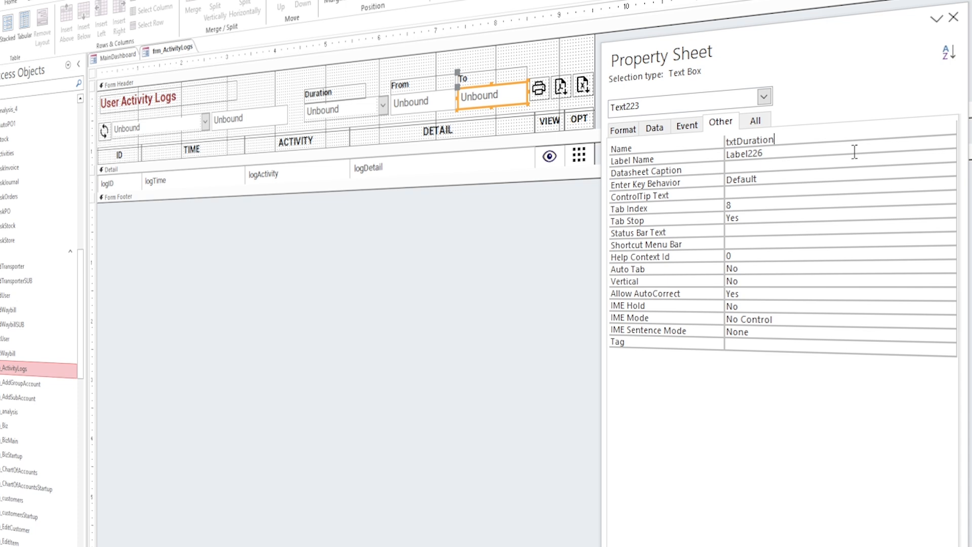
pyautogui.click(343, 110)
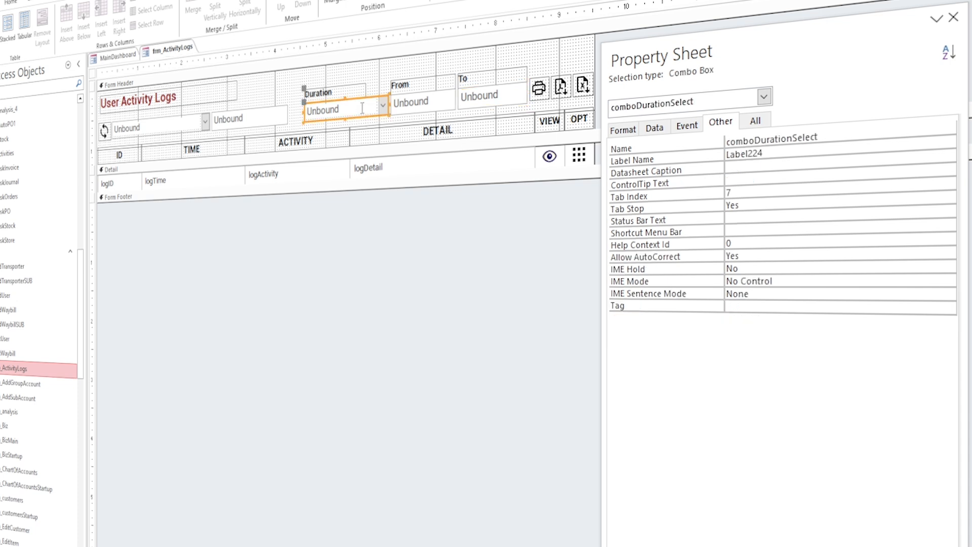
pyautogui.click(655, 123)
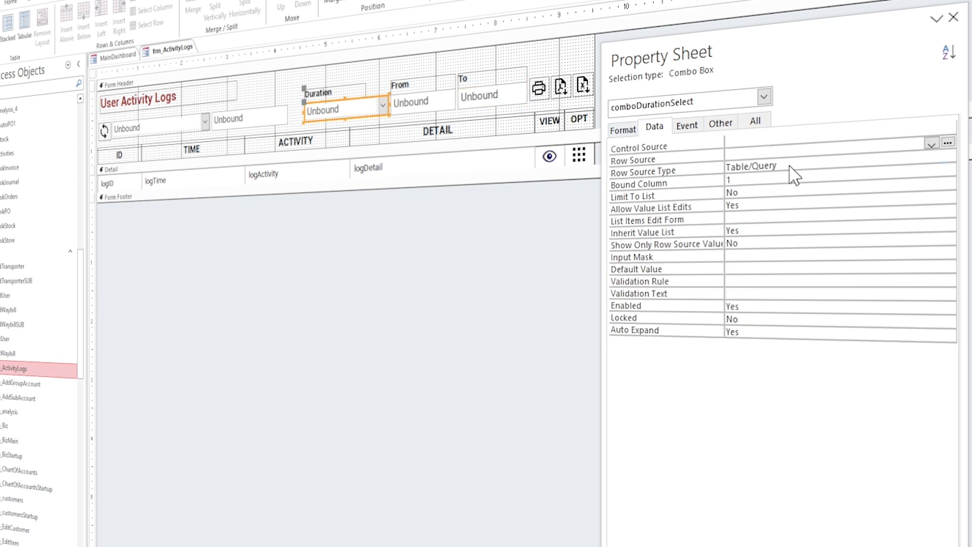
# Set Row Source Type to Value List and enter Custome, Today, Yesterday, Last 7 Days, This Month, Last Month, 30 Days
pyautogui.click(948, 172)
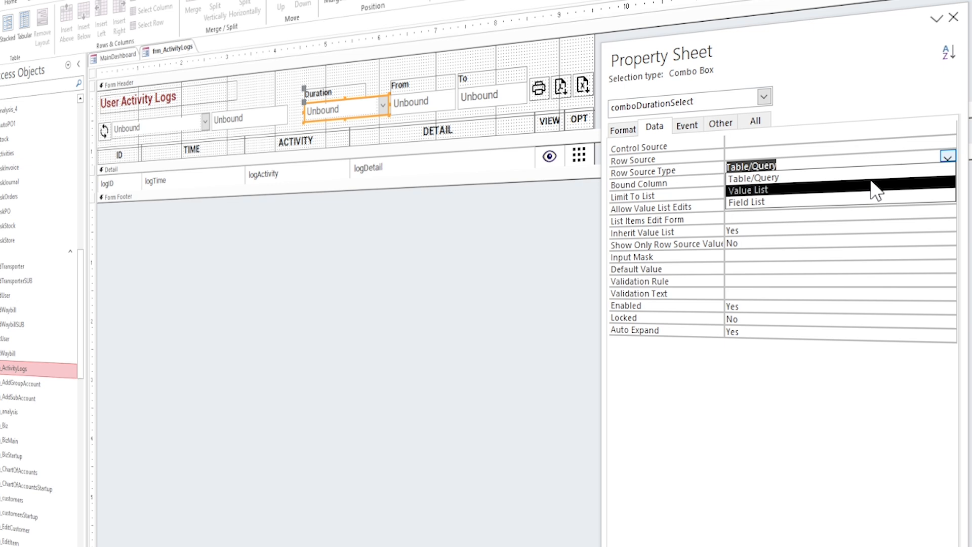
pyautogui.click(747, 189)
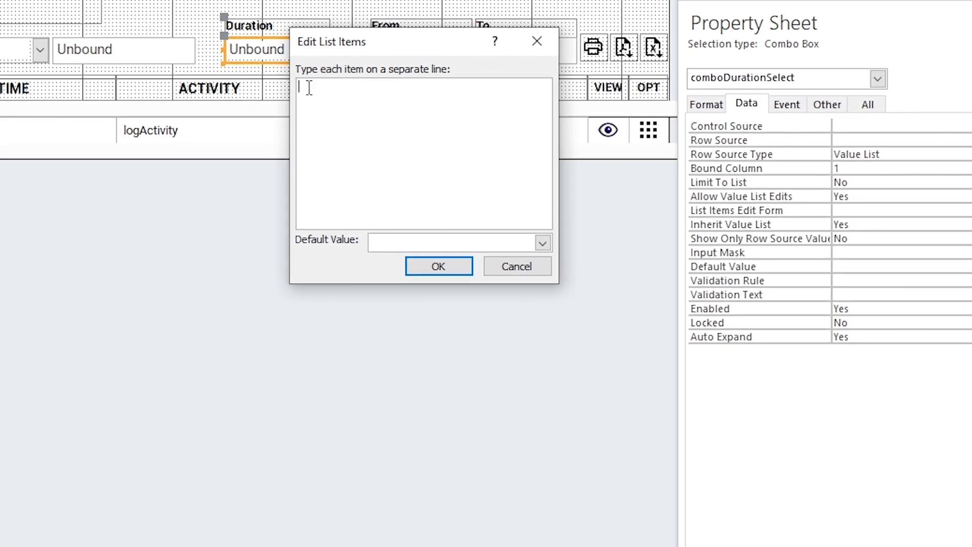
pyautogui.write('Custome')
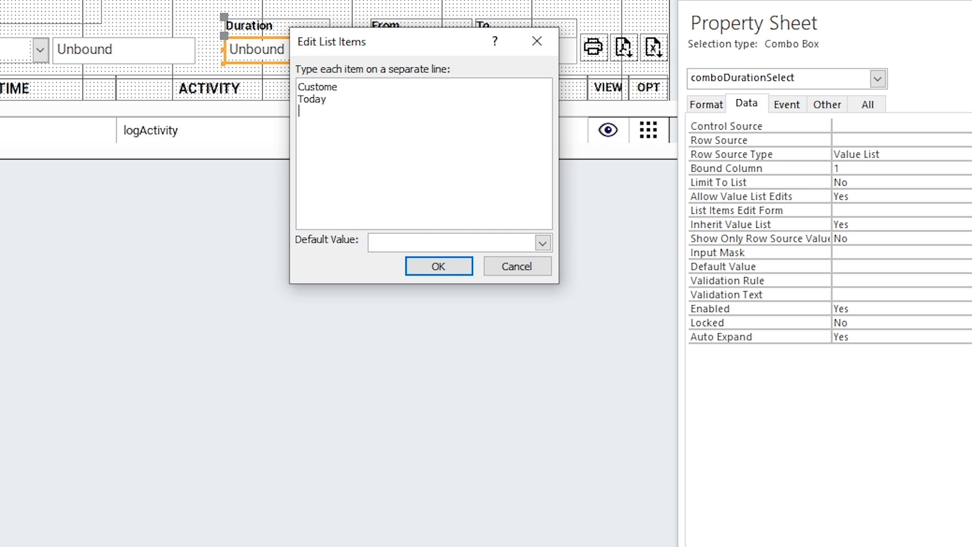
pyautogui.write('Yesterday')
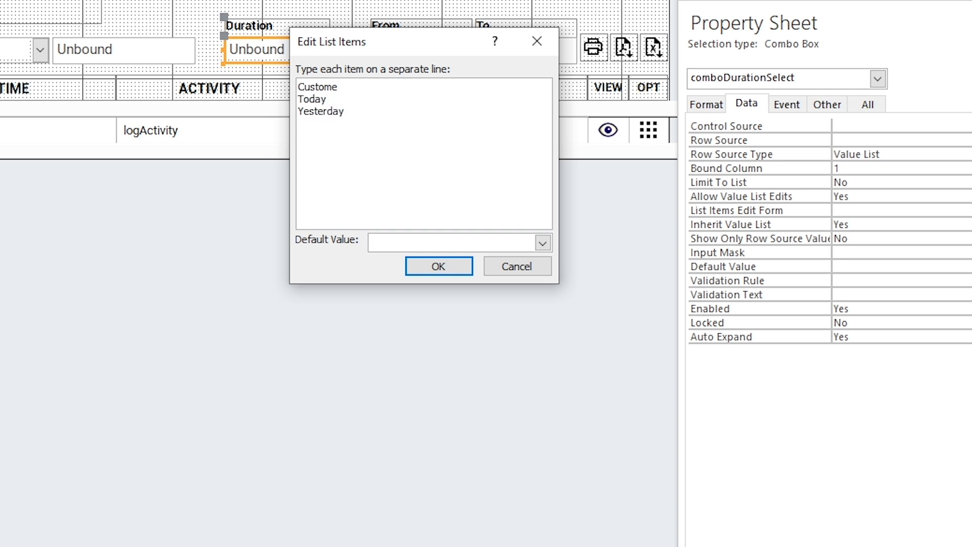
pyautogui.write('Last 7 Days')
pyautogui.write('This Month')
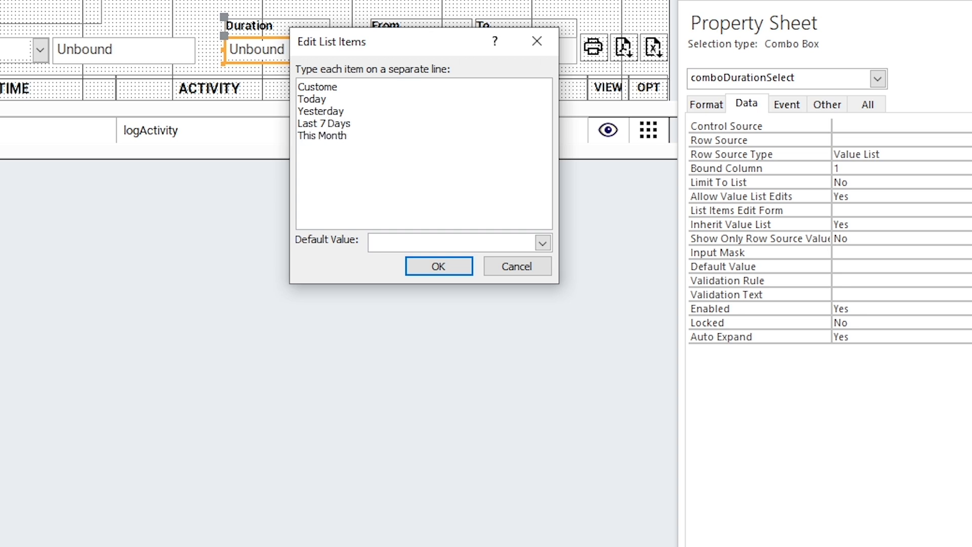
pyautogui.write('Last Month')
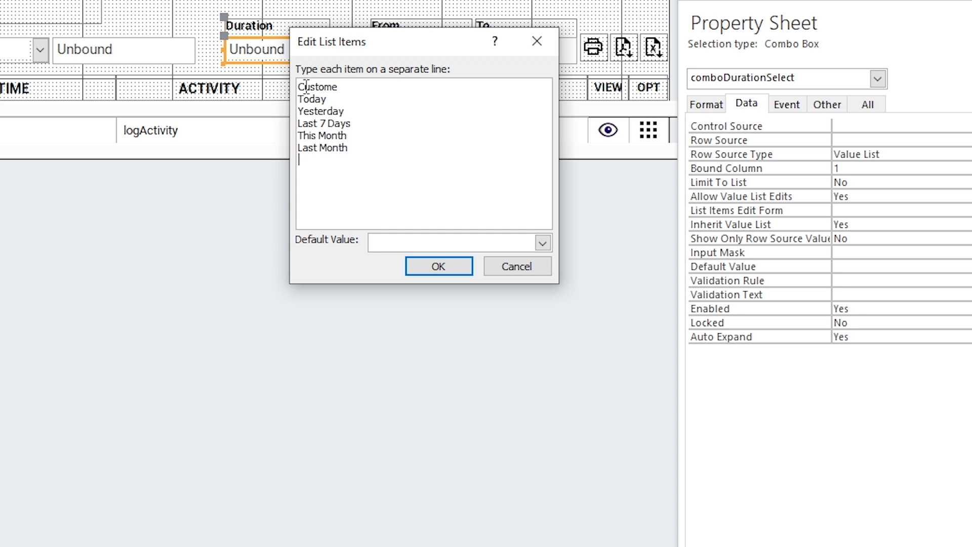
pyautogui.write('30')
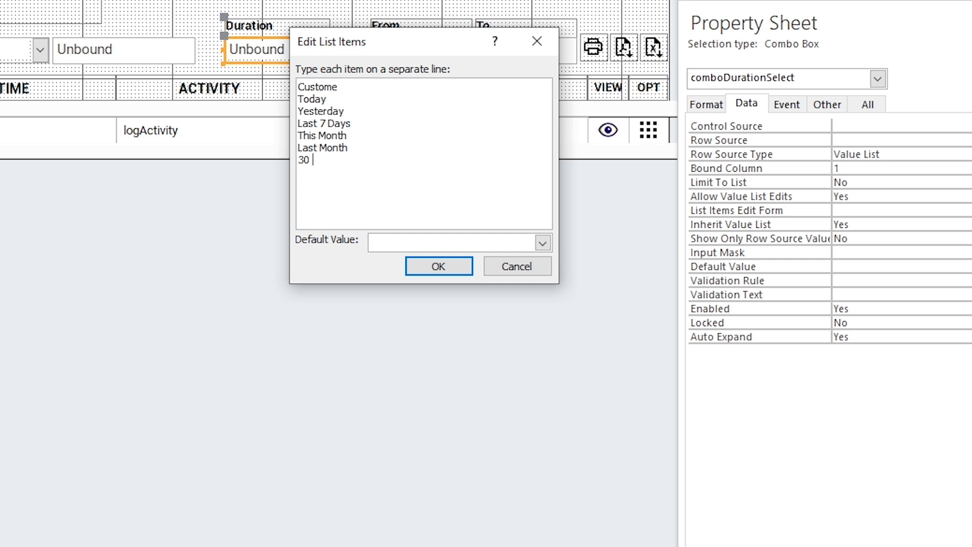
pyautogui.write('Days')
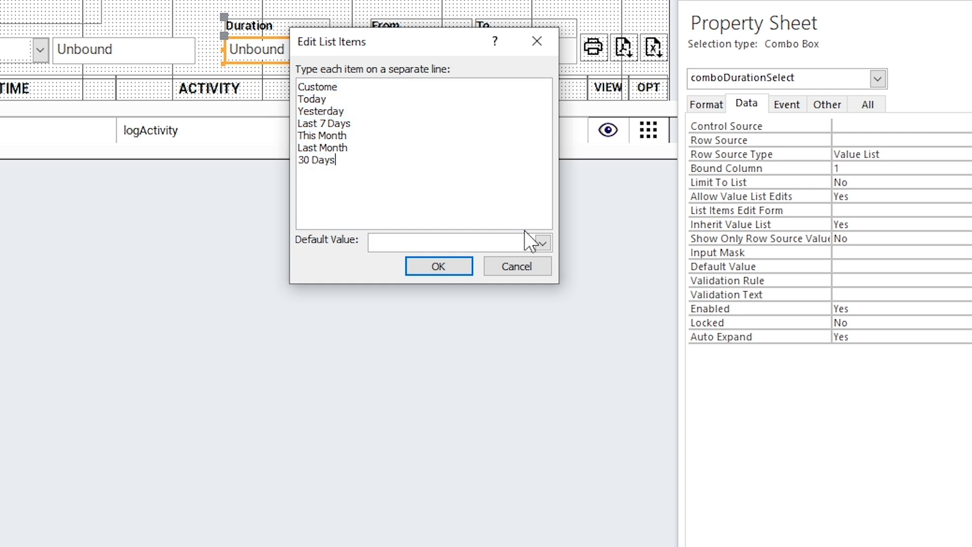
# Choose 30 Days as the combo's default value and confirm the list
pyautogui.click(540, 242)
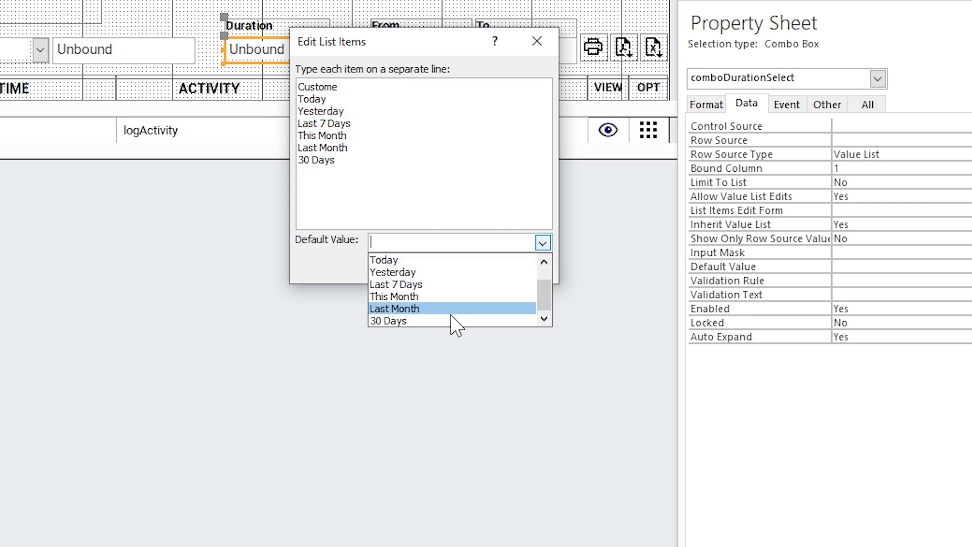
pyautogui.moveTo(438, 299)
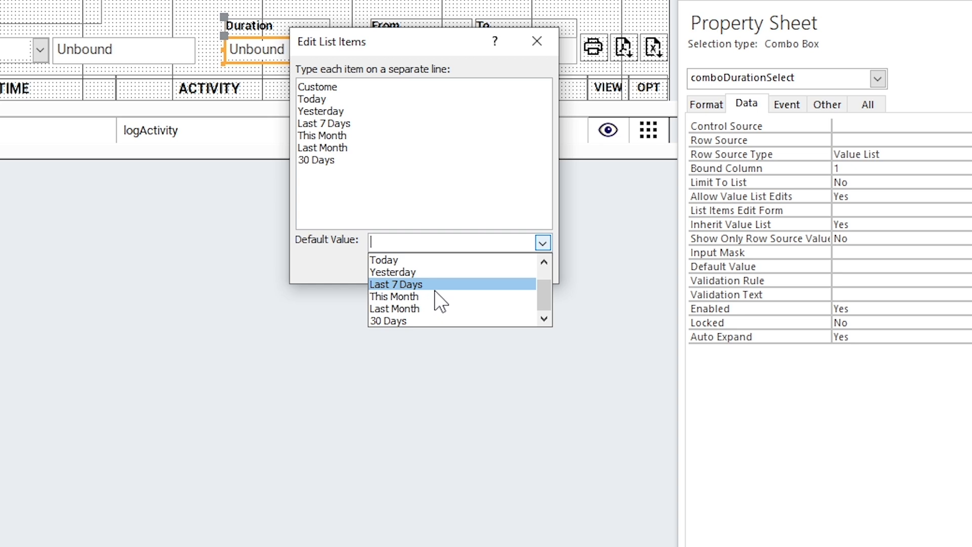
pyautogui.click(388, 321)
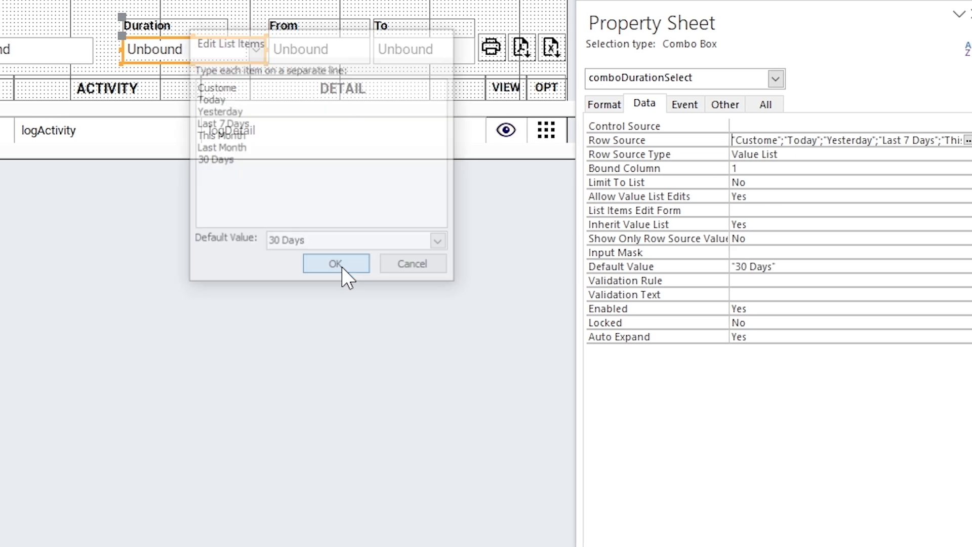
pyautogui.click(335, 263)
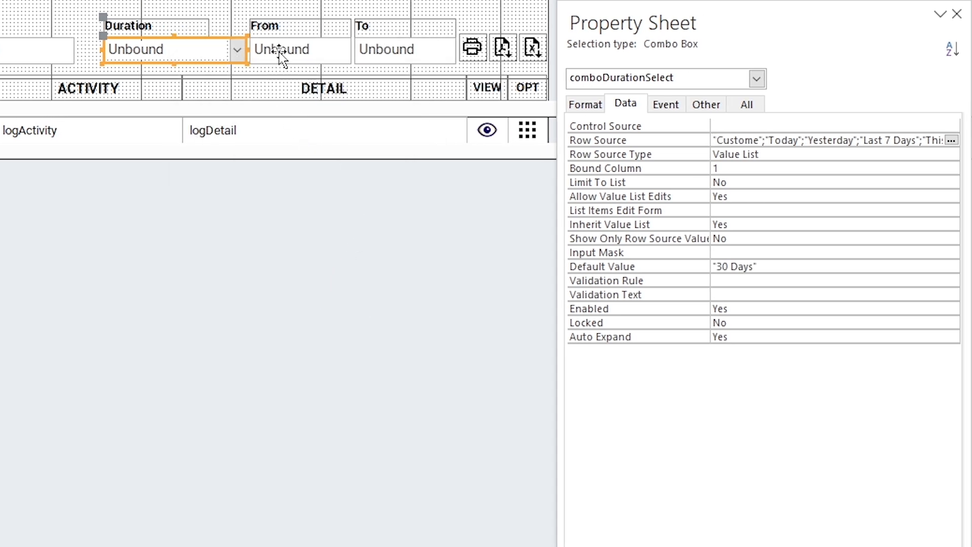
# Give txtDurationFrom a Default Value of date() and clear the To box's placeholder format
pyautogui.click(300, 48)
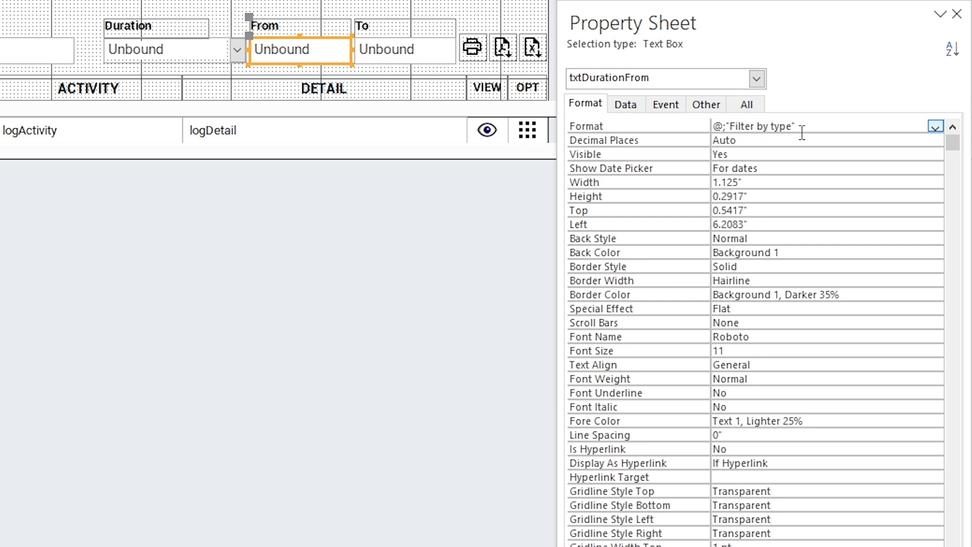
pyautogui.click(403, 49)
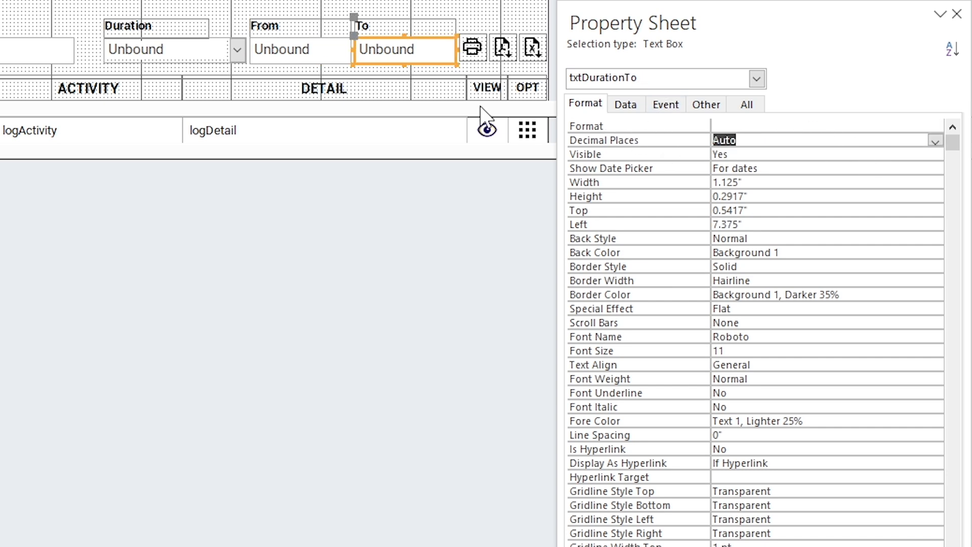
pyautogui.click(164, 50)
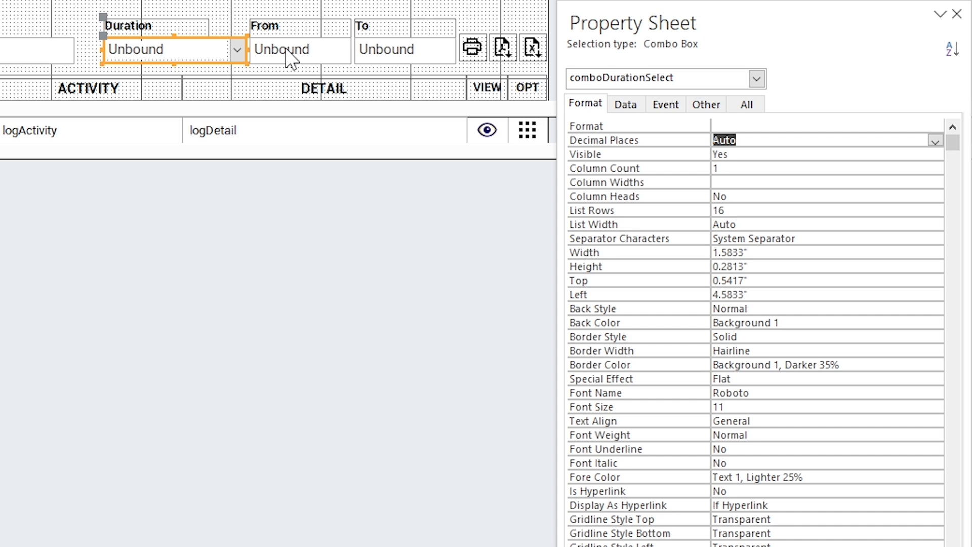
pyautogui.click(299, 49)
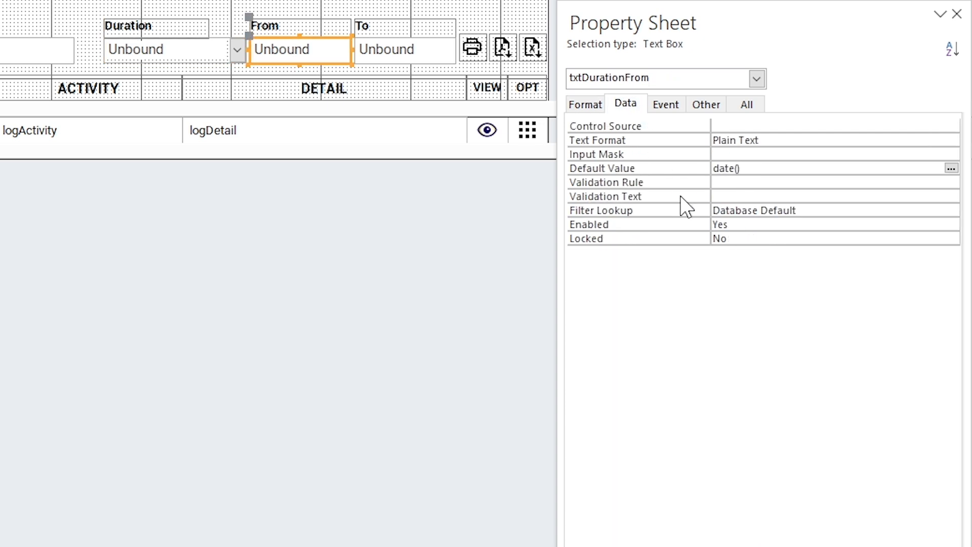
pyautogui.click(806, 181)
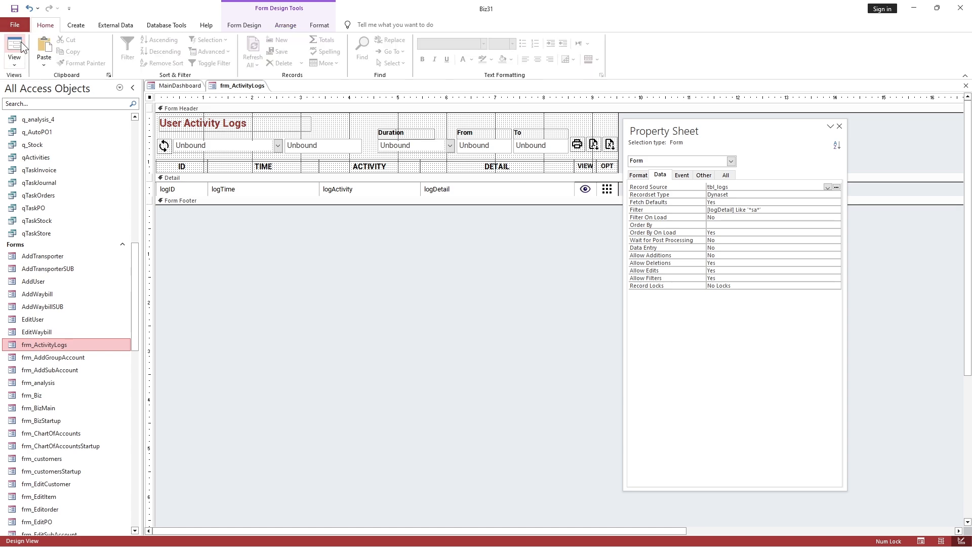
pyautogui.click(13, 50)
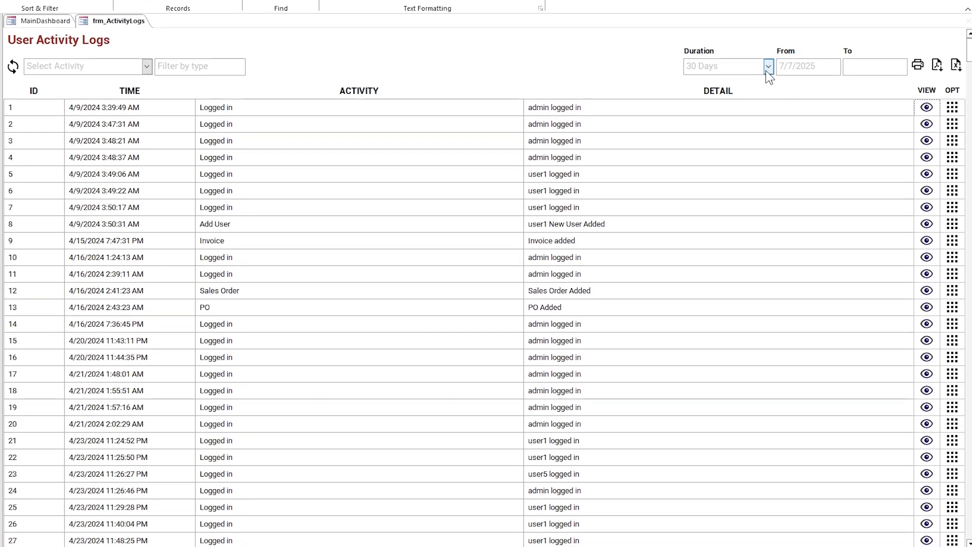
pyautogui.click(769, 66)
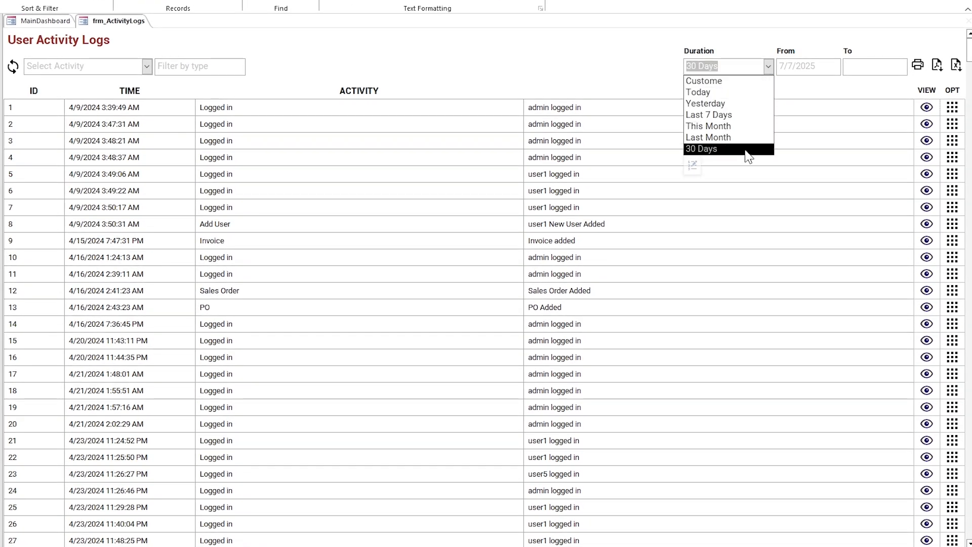
pyautogui.click(704, 82)
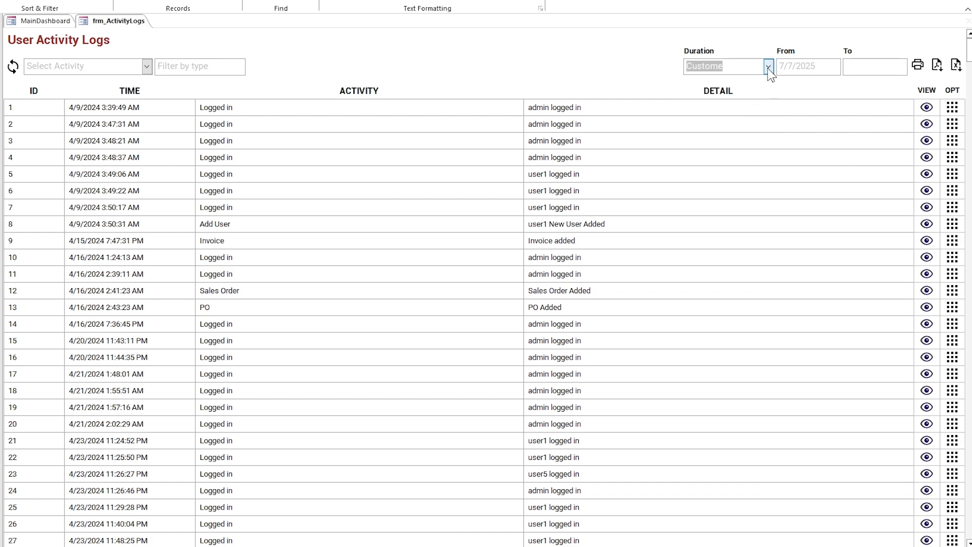
pyautogui.click(769, 67)
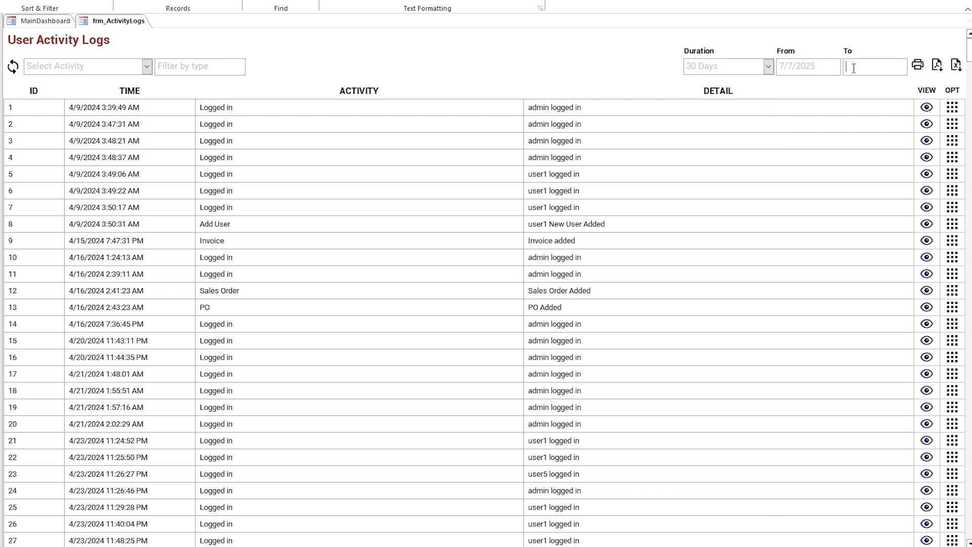
pyautogui.rightClick(117, 21)
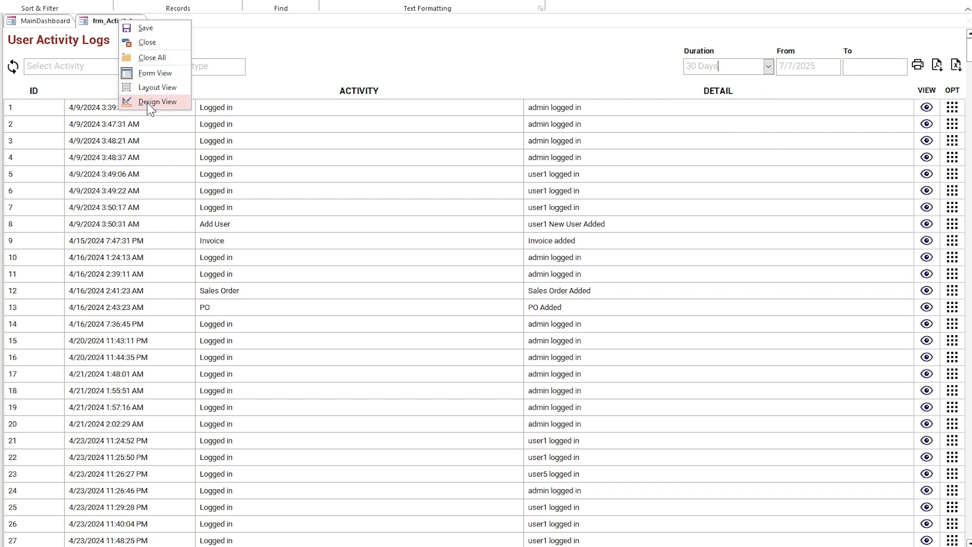
pyautogui.click(157, 102)
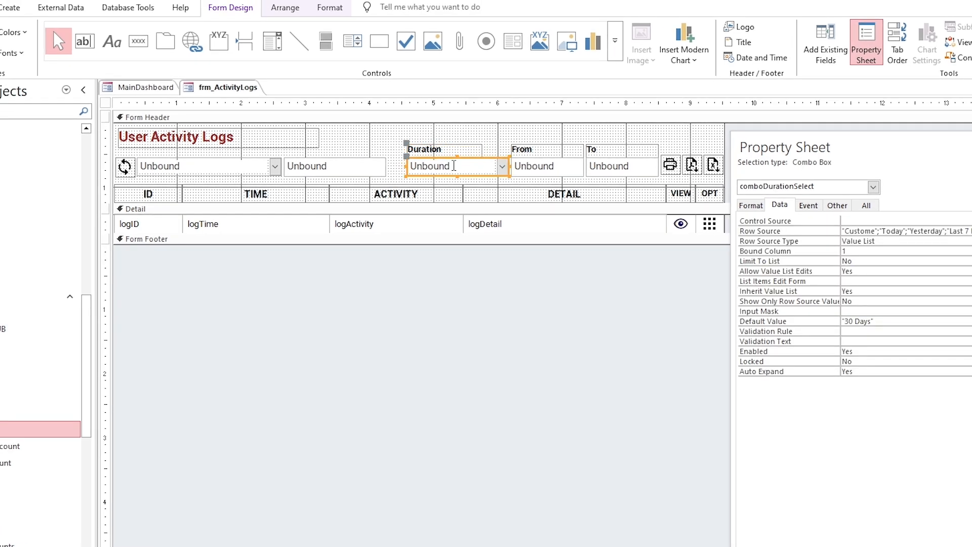
pyautogui.click(454, 42)
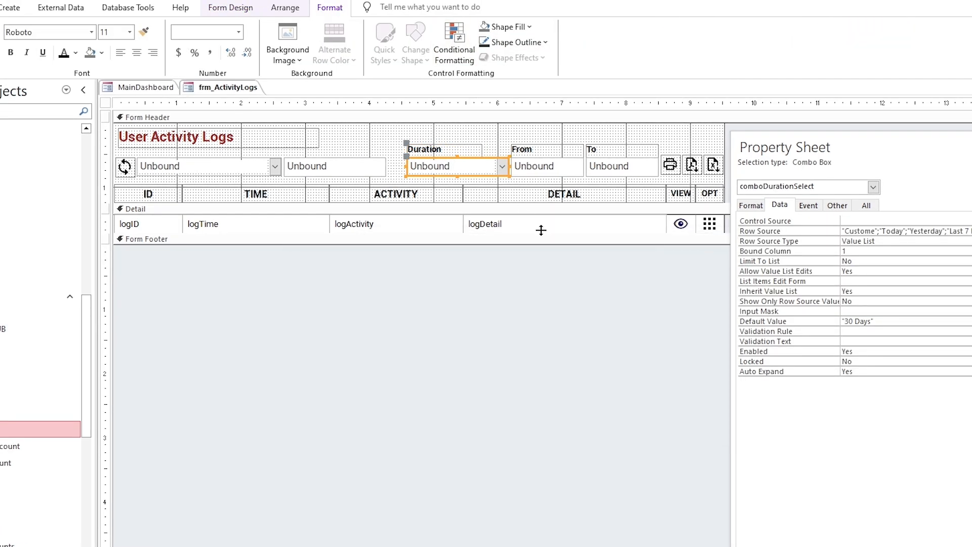
pyautogui.click(547, 165)
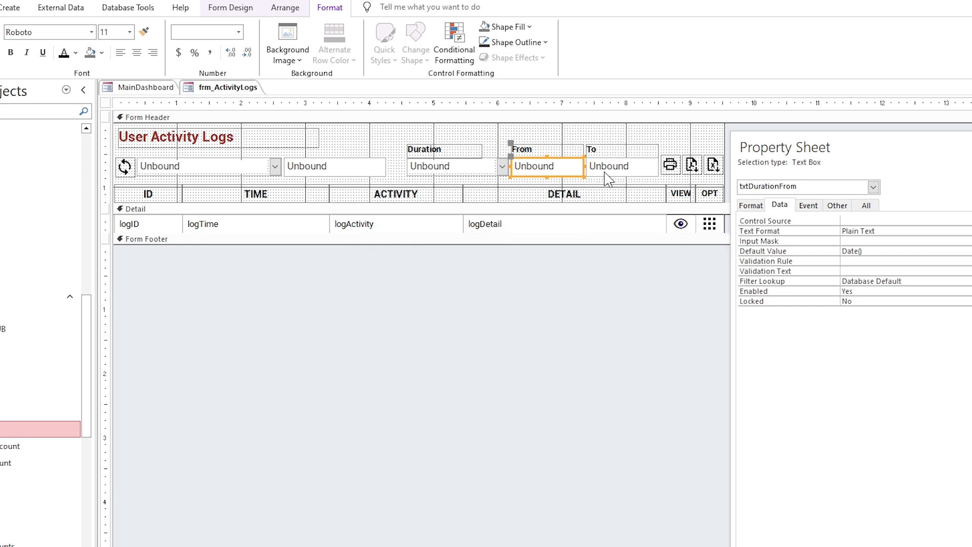
pyautogui.click(620, 165)
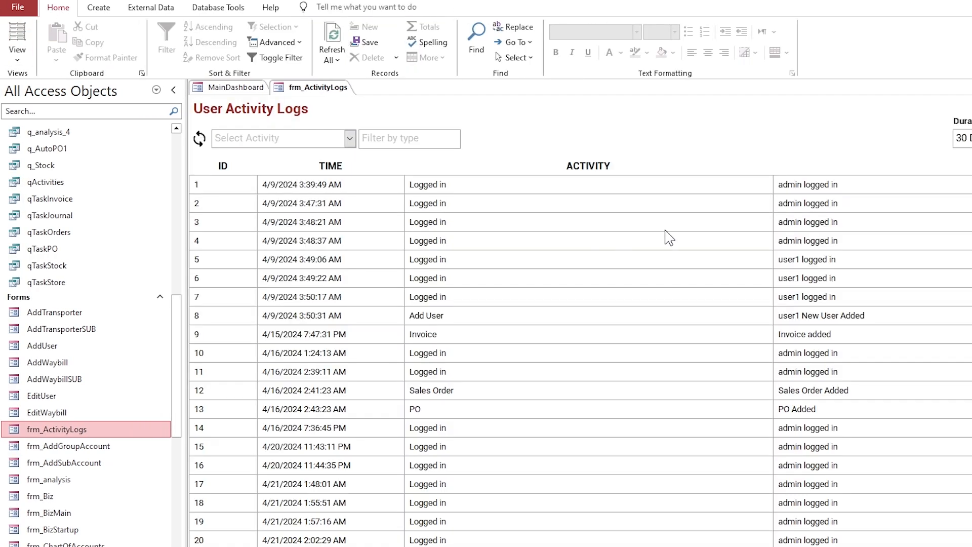
# Format the From and To date boxes as short dates so From displays as 07-Jul-25
pyautogui.click(767, 67)
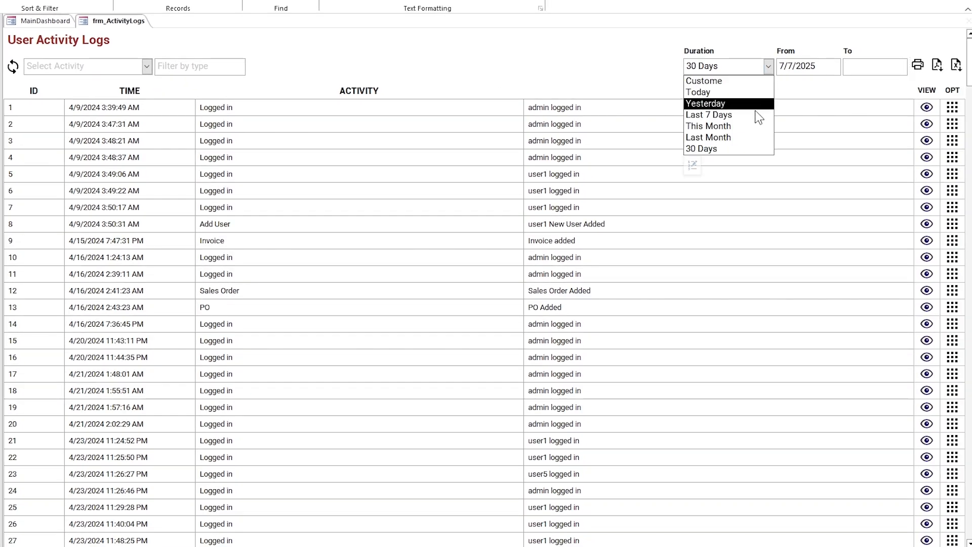
pyautogui.rightClick(116, 21)
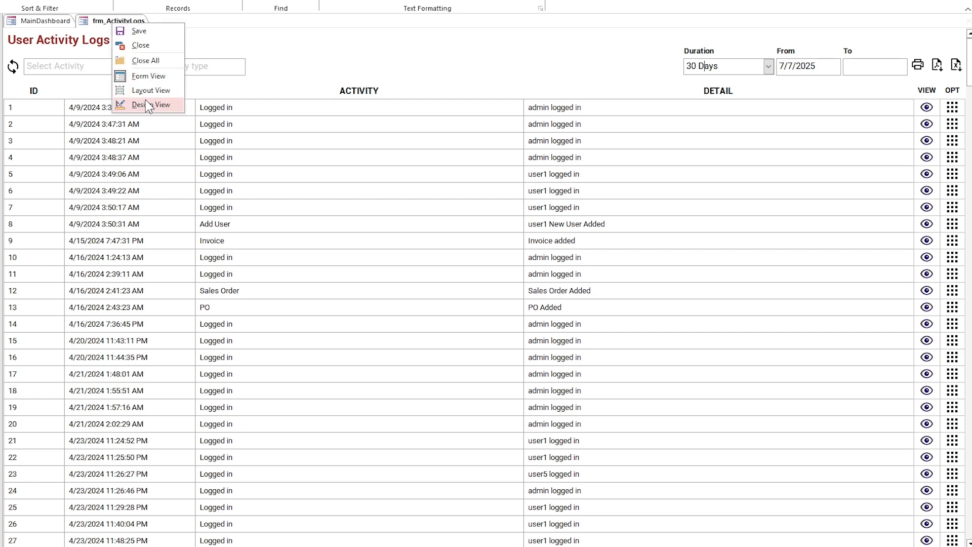
pyautogui.click(148, 105)
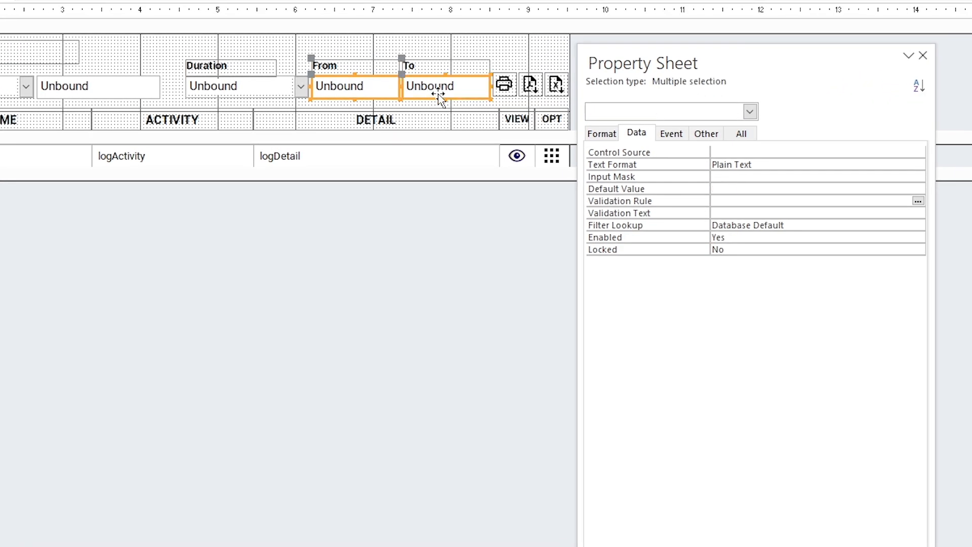
pyautogui.click(601, 134)
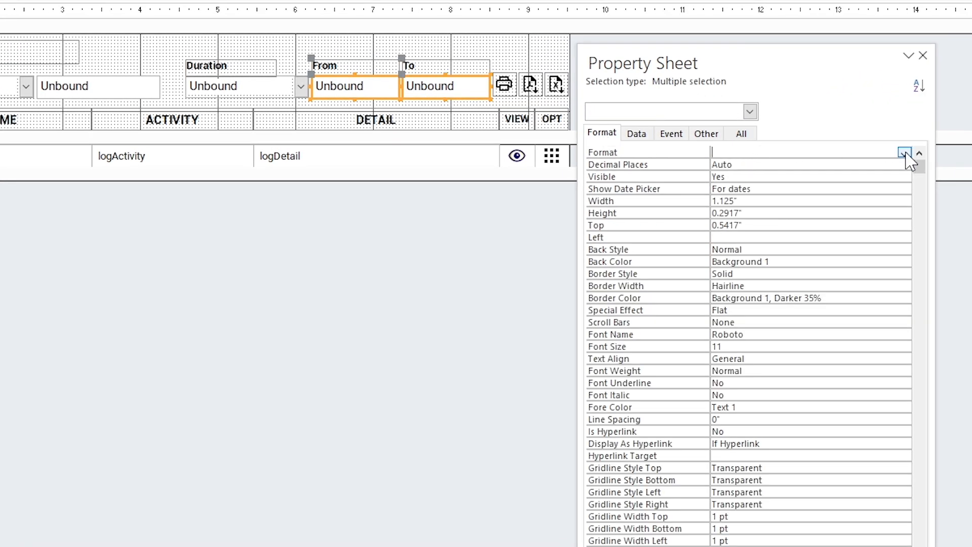
pyautogui.click(905, 153)
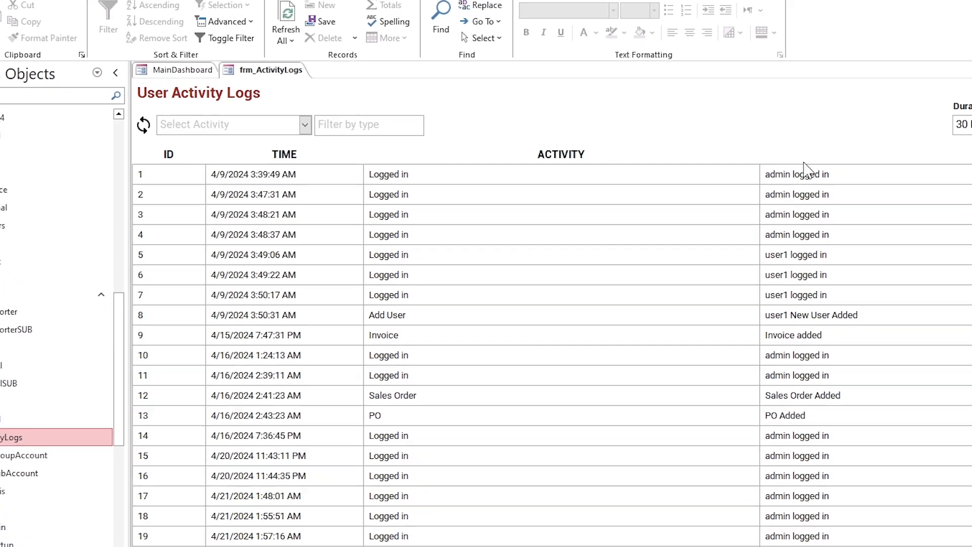
pyautogui.click(769, 66)
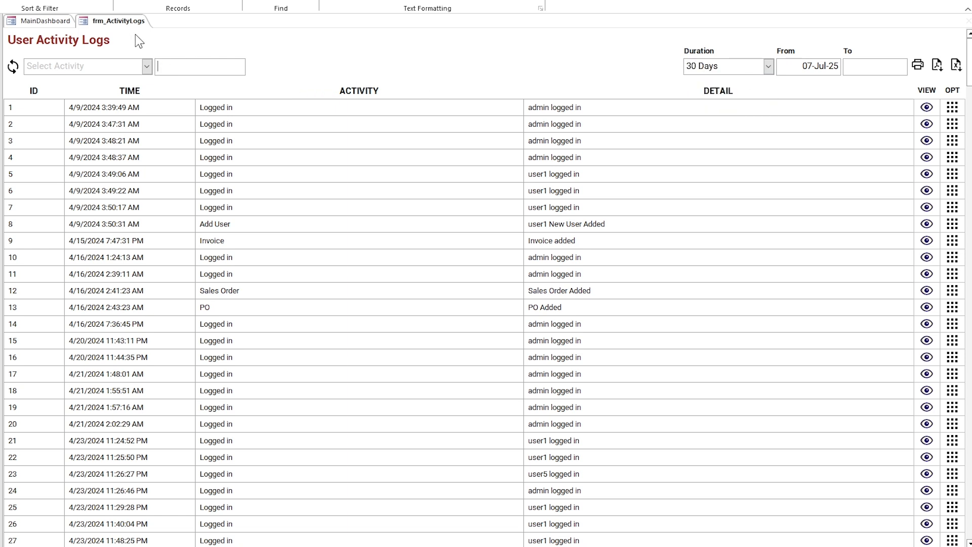
# Close frm_ActivityLogs and browse the Sales, Purchase and Products sections of the dashboard
pyautogui.rightClick(116, 20)
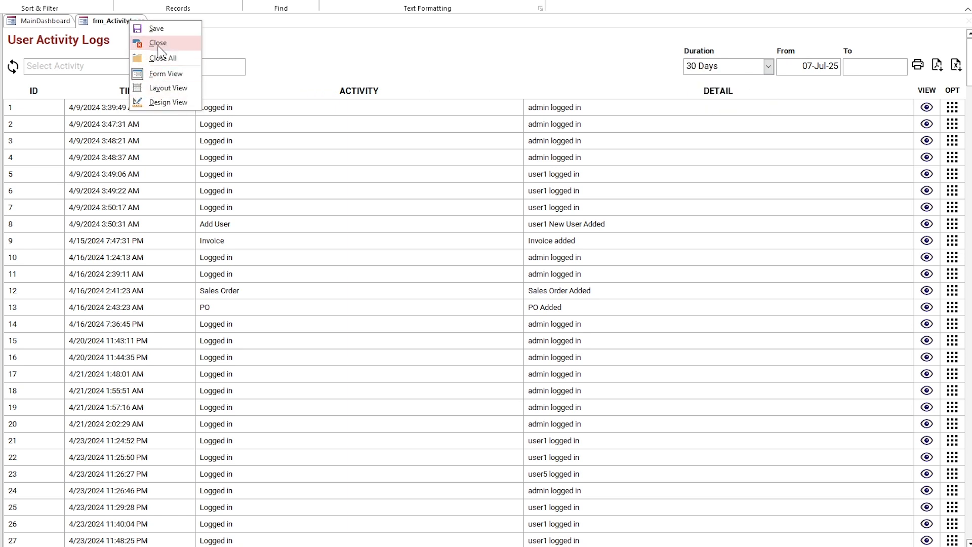
pyautogui.click(158, 42)
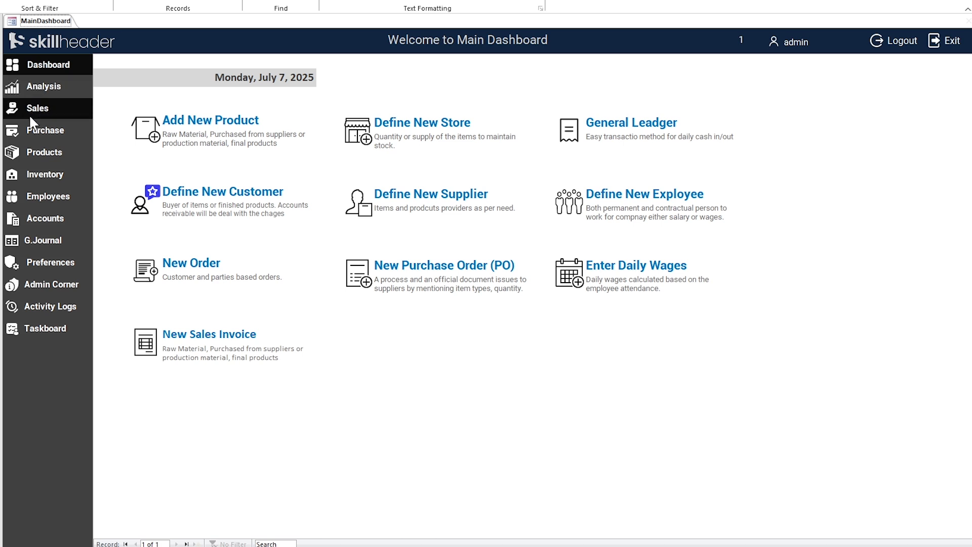
pyautogui.click(37, 108)
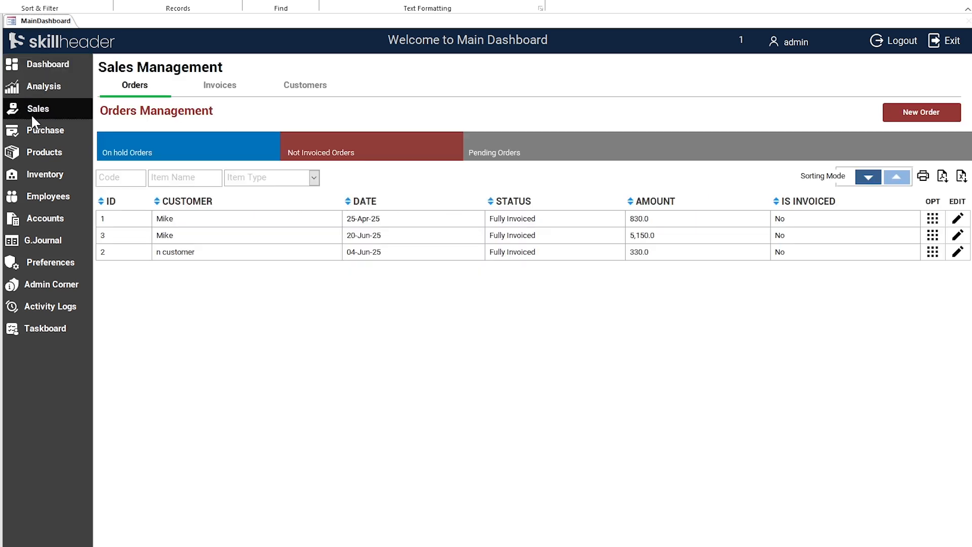
pyautogui.click(45, 130)
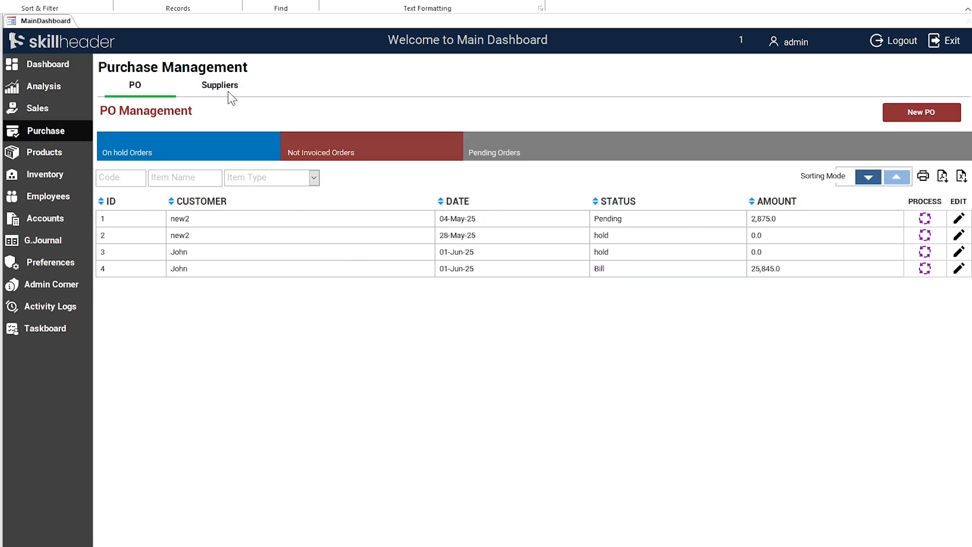
pyautogui.click(45, 153)
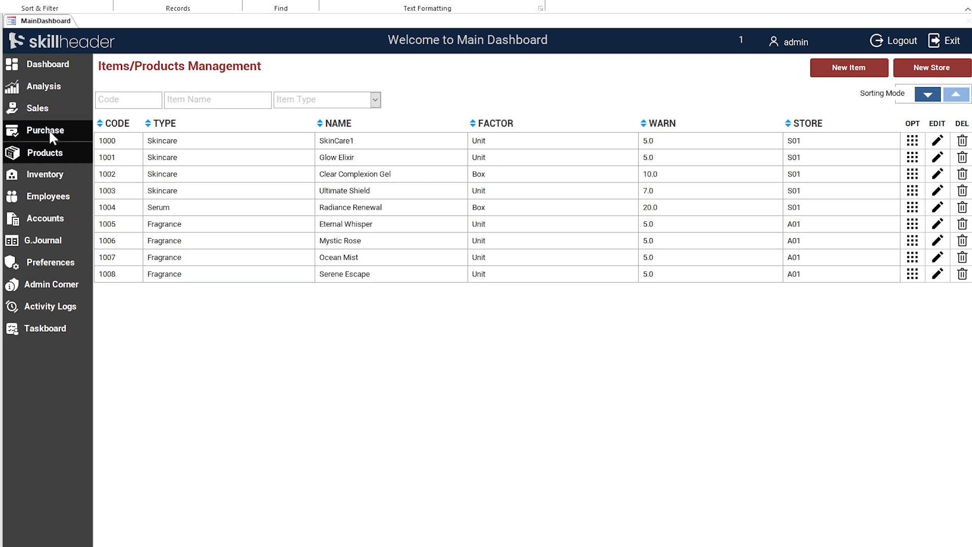
pyautogui.click(45, 131)
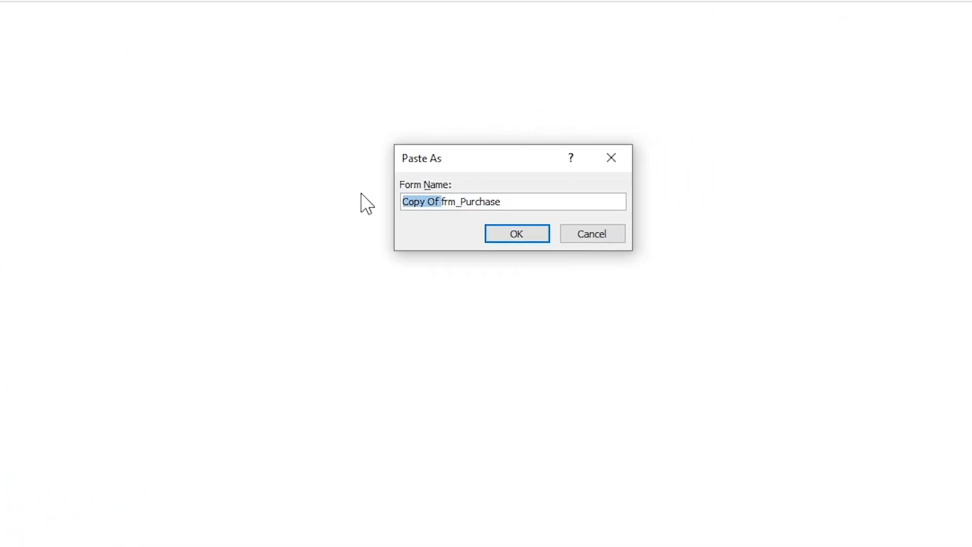
# Name the pasted copy of frm_Purchase 'frm_Activity' and confirm
pyautogui.write('frm_Acti')
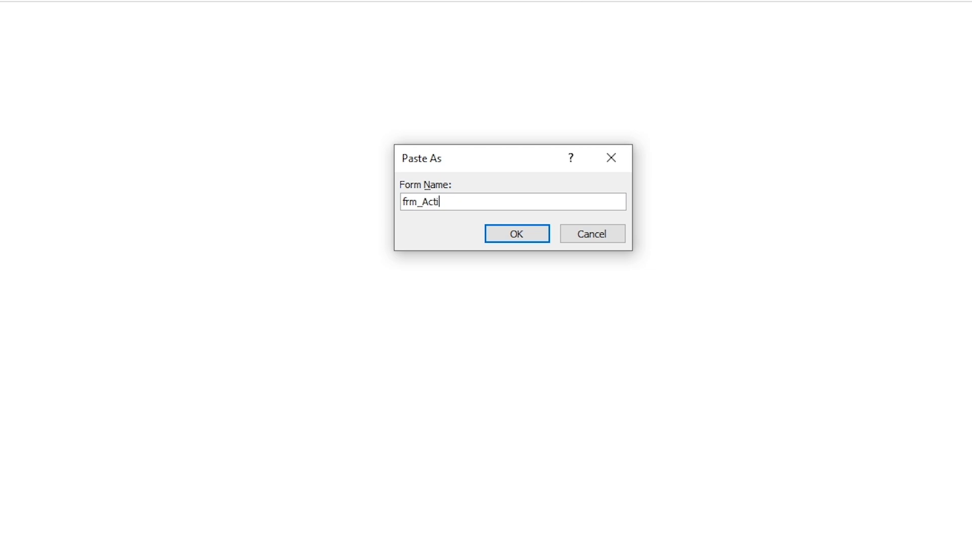
pyautogui.click(515, 234)
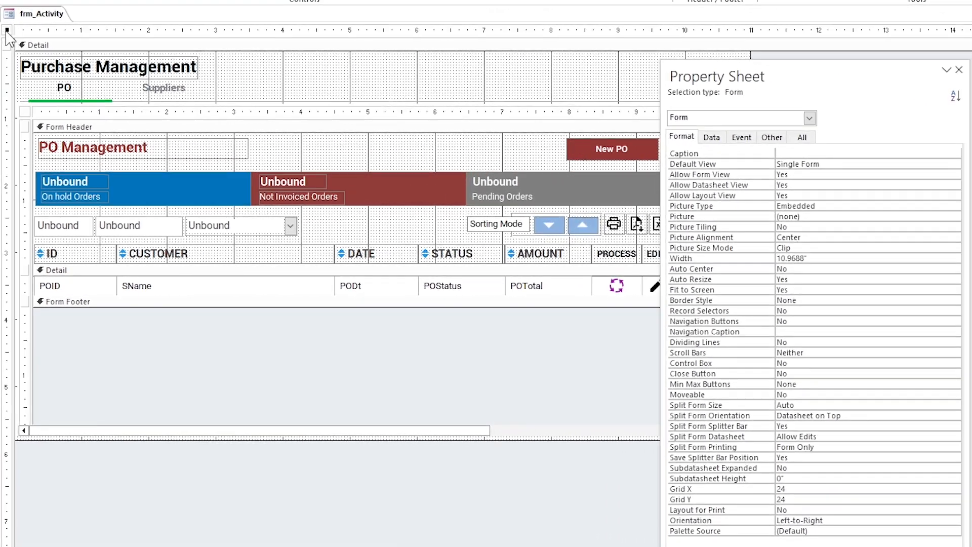
# Remove the form's event code and the Suppliers subform from the copied tab pages
pyautogui.click(741, 136)
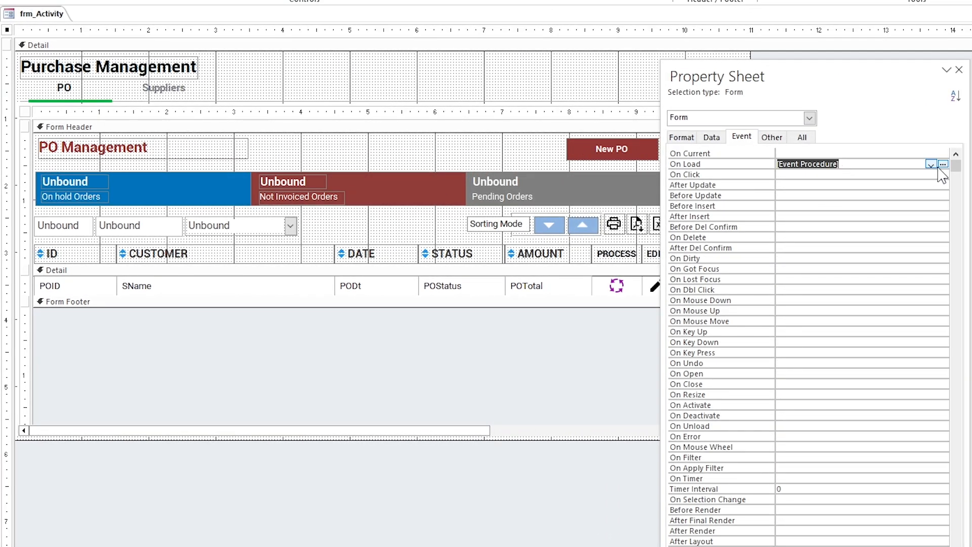
pyautogui.click(942, 164)
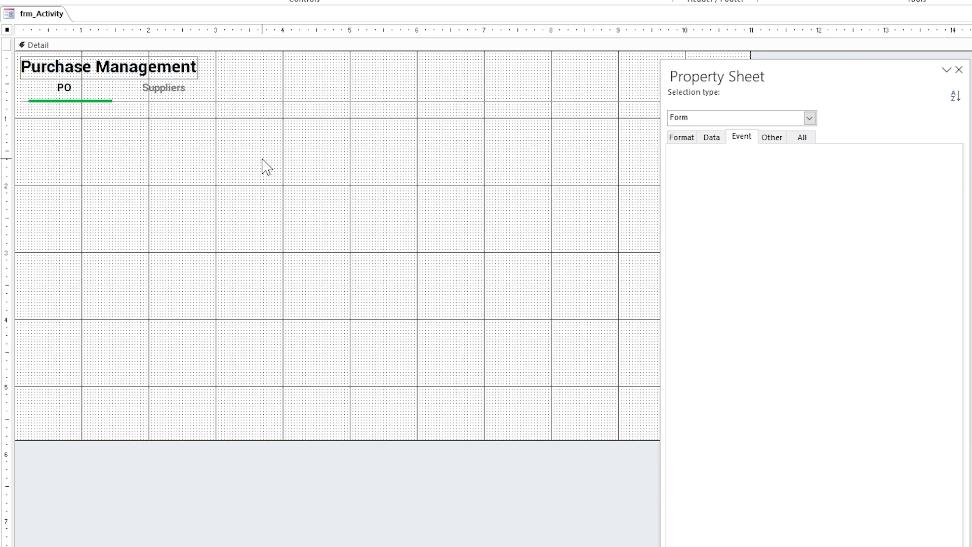
pyautogui.click(164, 88)
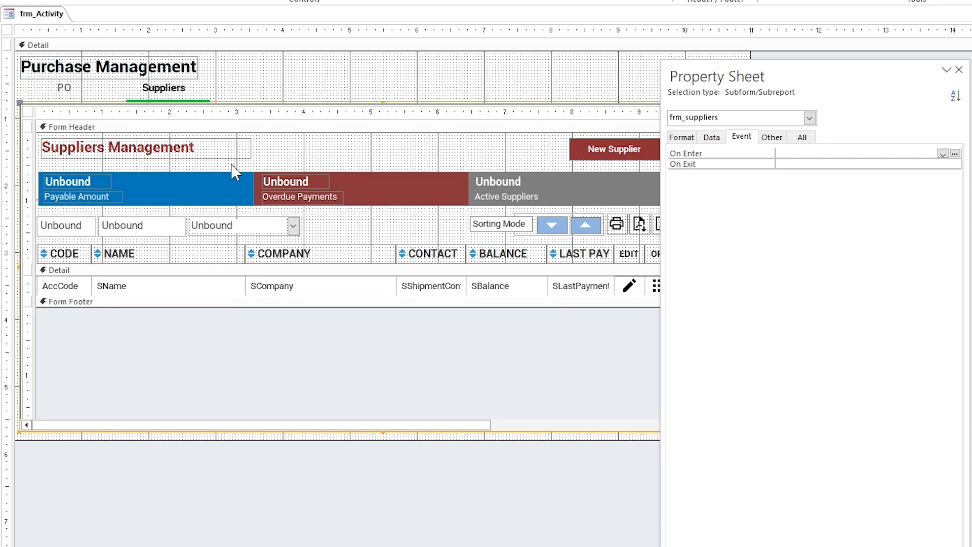
pyautogui.click(109, 67)
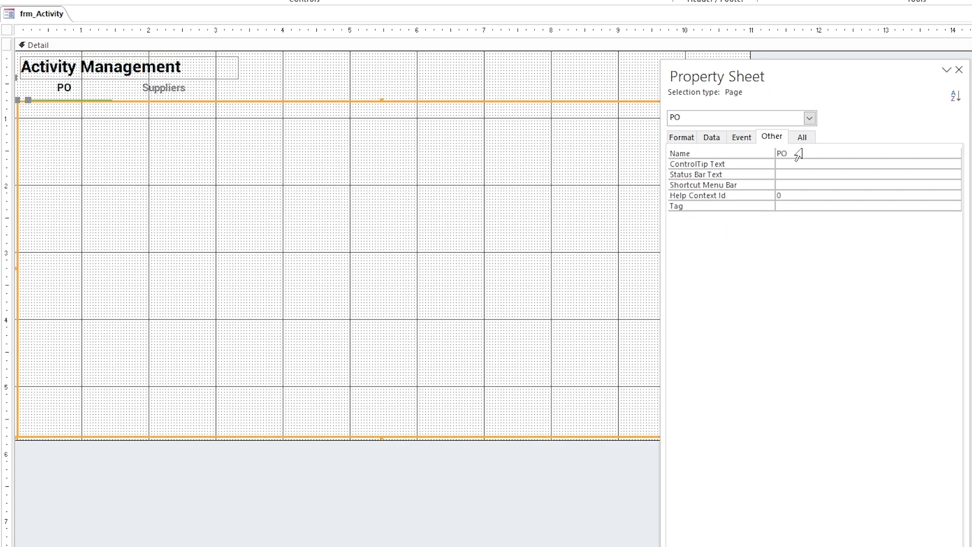
# Rename the tab pages to Analysis and Activities
pyautogui.write('Analysis')
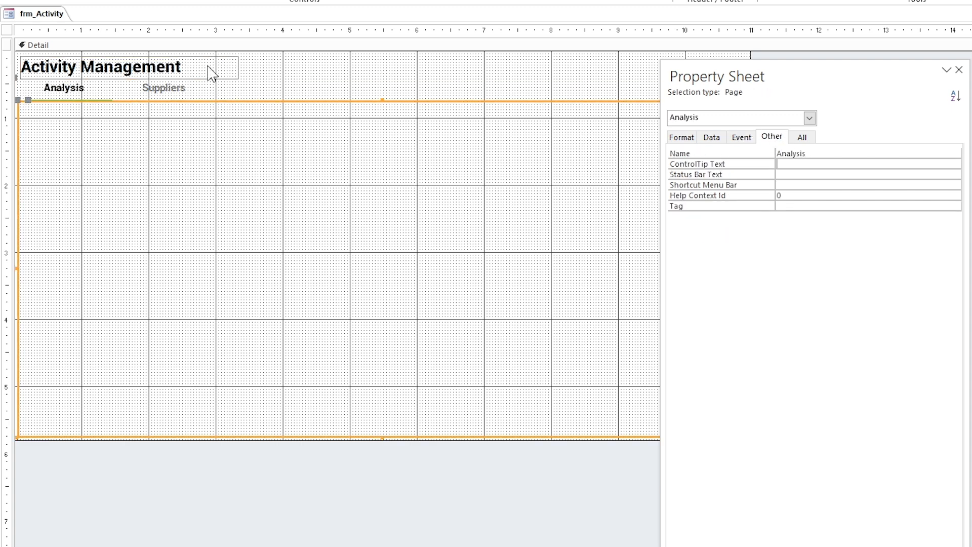
pyautogui.click(163, 87)
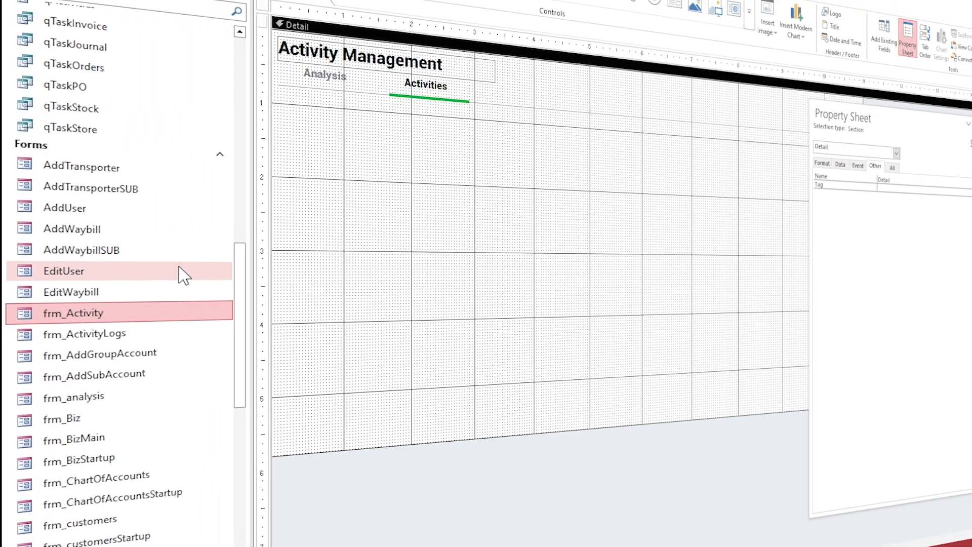
# Embed the User Activity Logs subform on the Activities page, sized to fill it
pyautogui.click(84, 333)
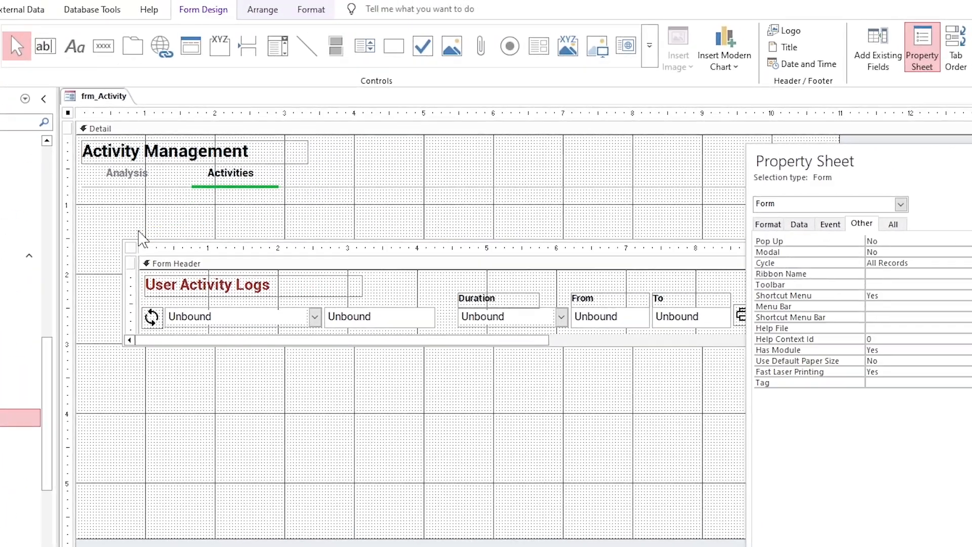
pyautogui.click(922, 47)
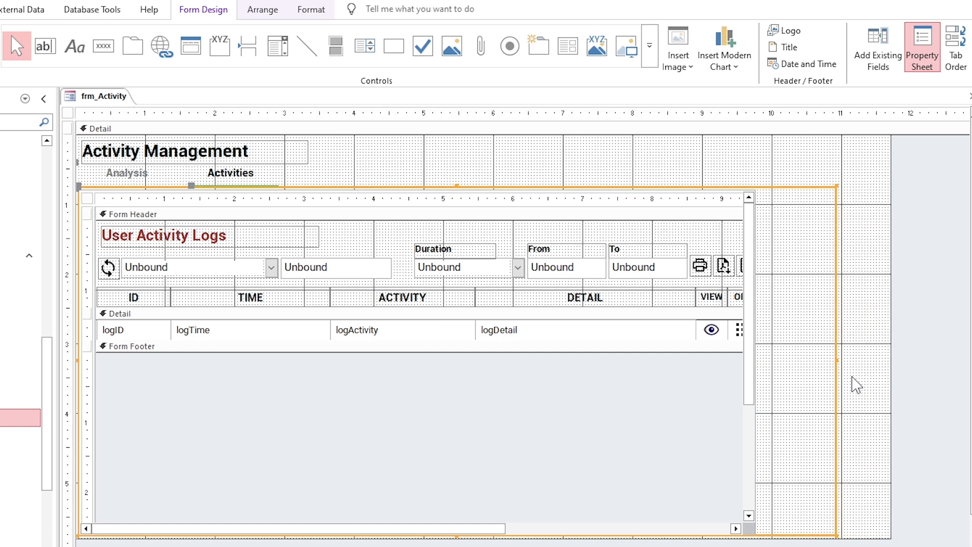
pyautogui.moveTo(792, 379)
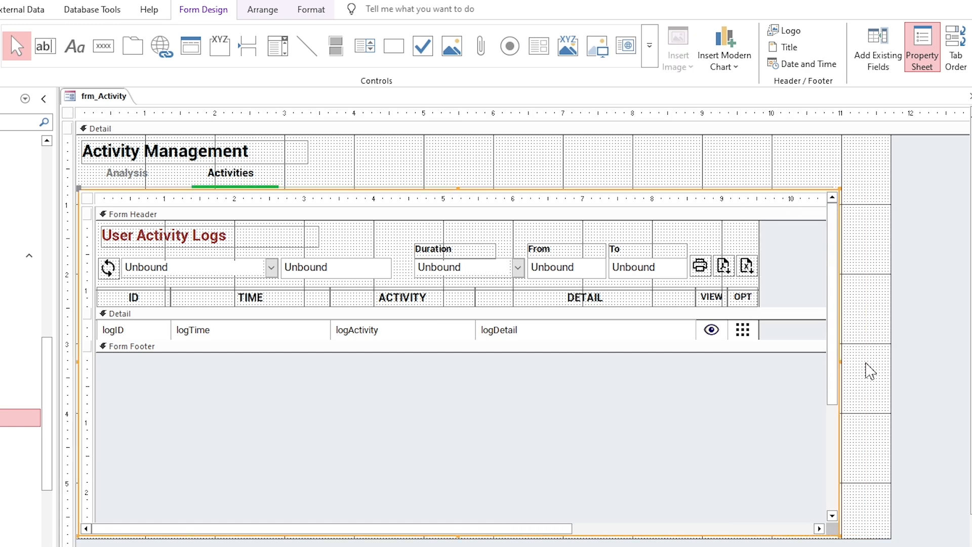
pyautogui.click(311, 9)
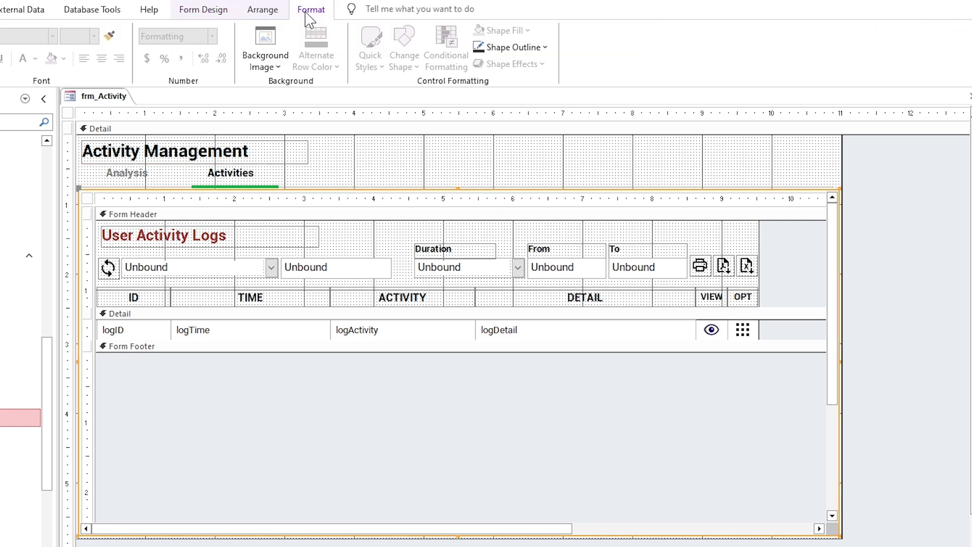
pyautogui.click(528, 46)
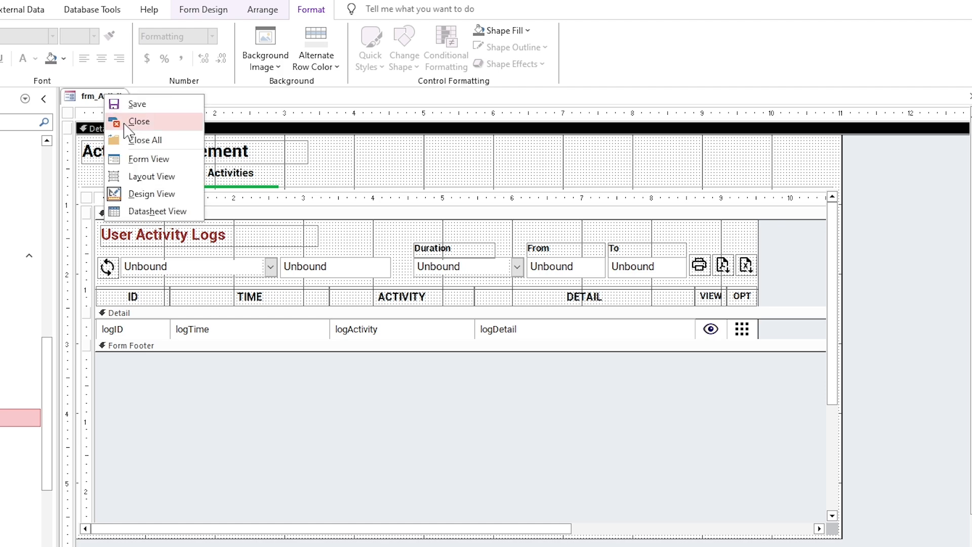
# Close frm_Activity, log in as admin and try the dashboard's Activity Logs item
pyautogui.click(139, 122)
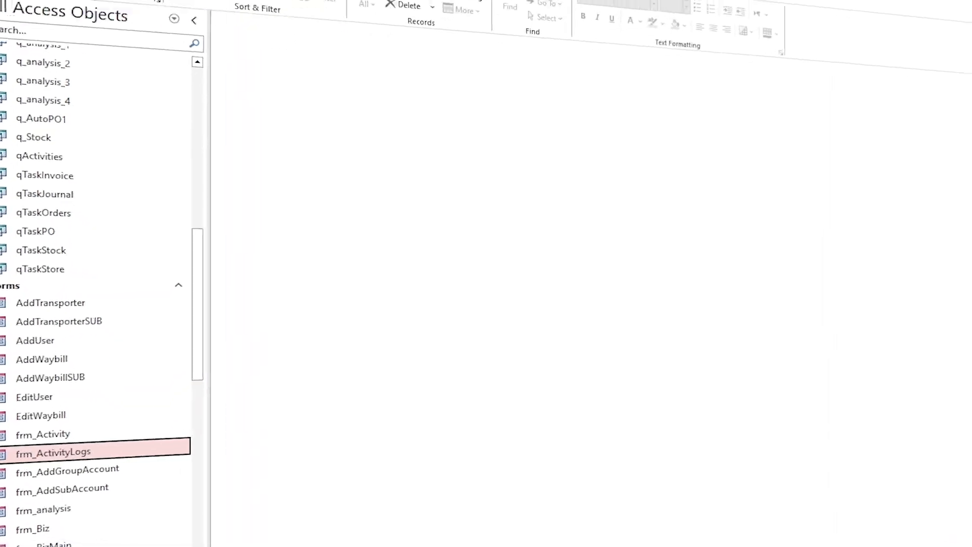
pyautogui.click(200, 9)
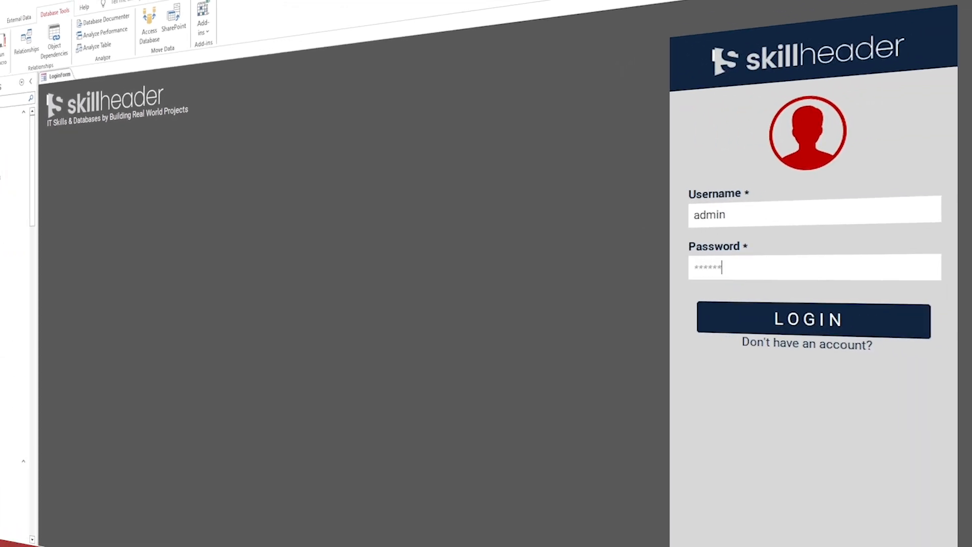
pyautogui.click(808, 319)
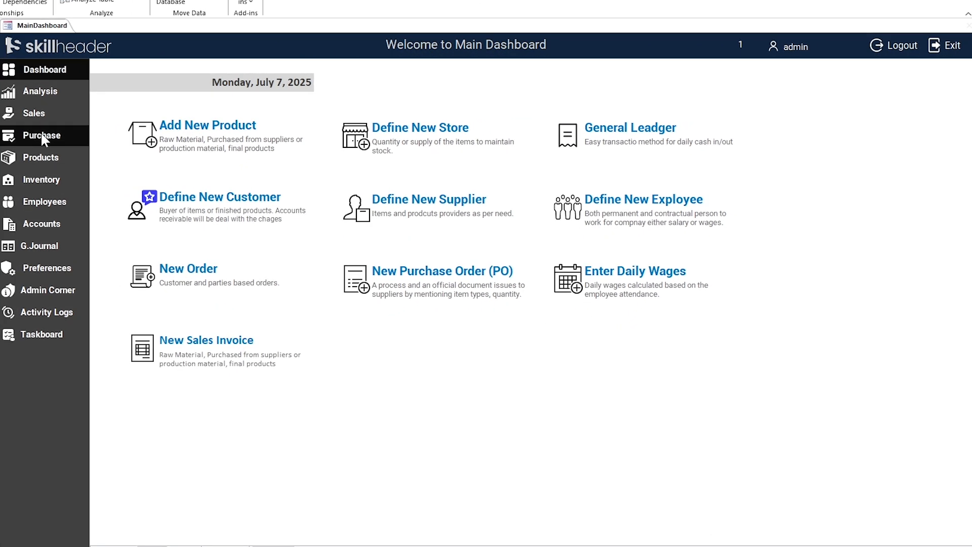
pyautogui.click(48, 290)
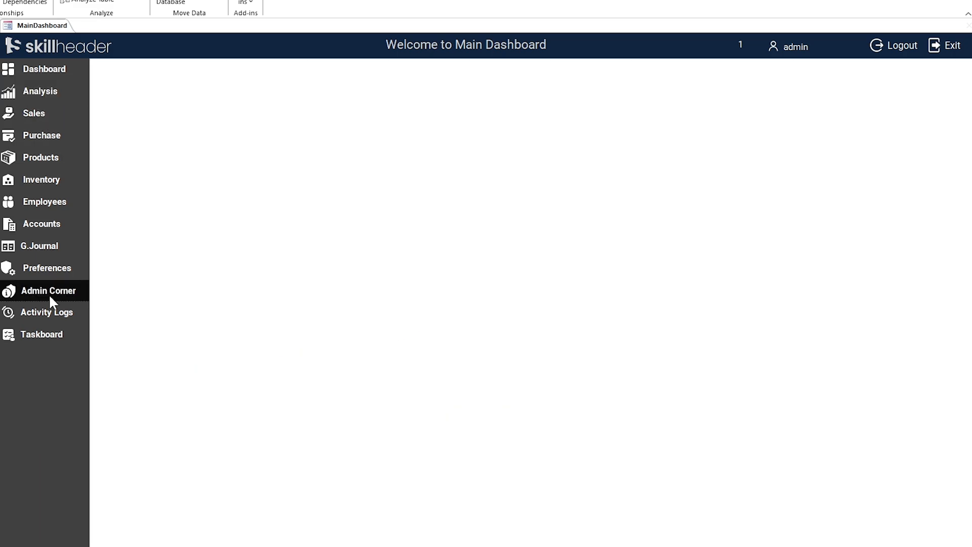
# In MainDashboard design view, set the Activity Logs button's Navigation Target Name to frm_Activity
pyautogui.rightClick(42, 25)
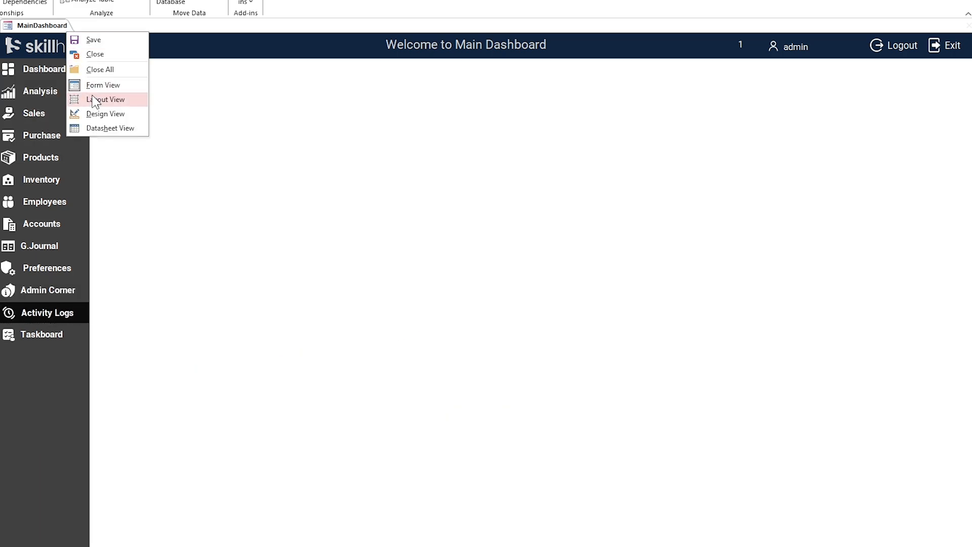
pyautogui.click(106, 113)
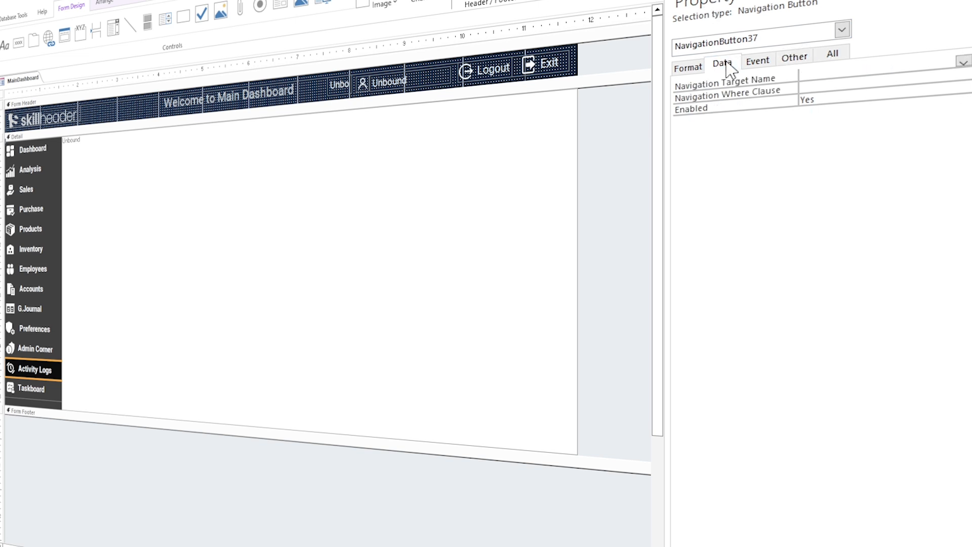
pyautogui.click(963, 62)
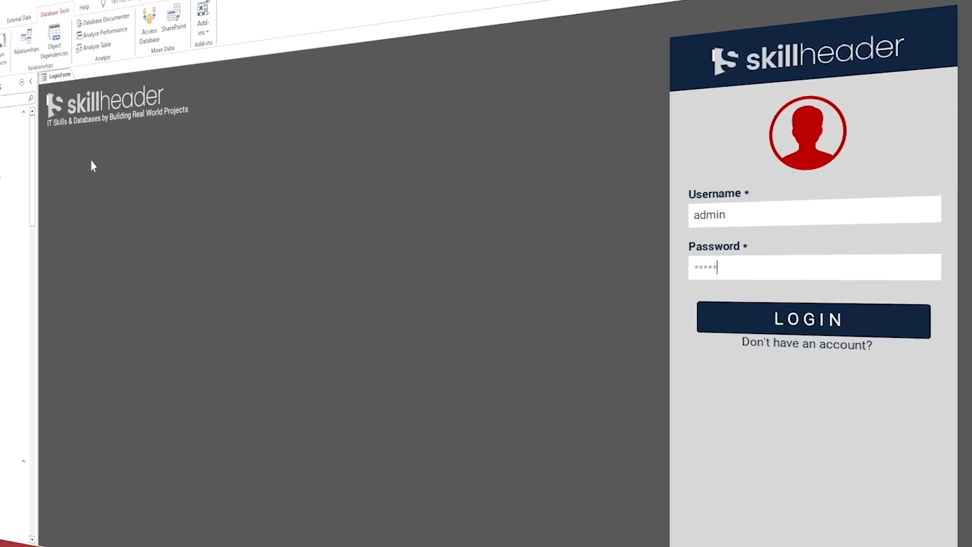
# Log in and show the Activities page of Activity Management from the Activity Logs item
pyautogui.click(807, 320)
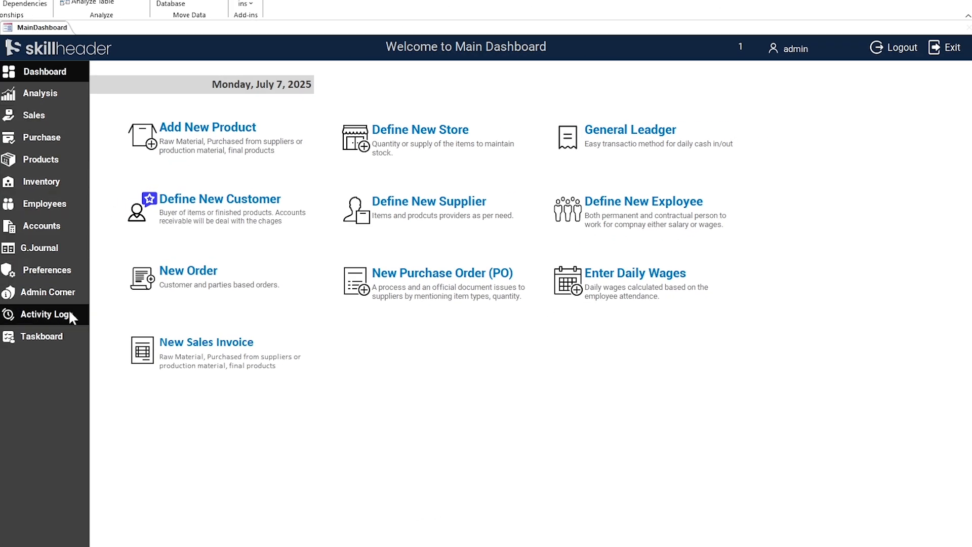
pyautogui.click(47, 314)
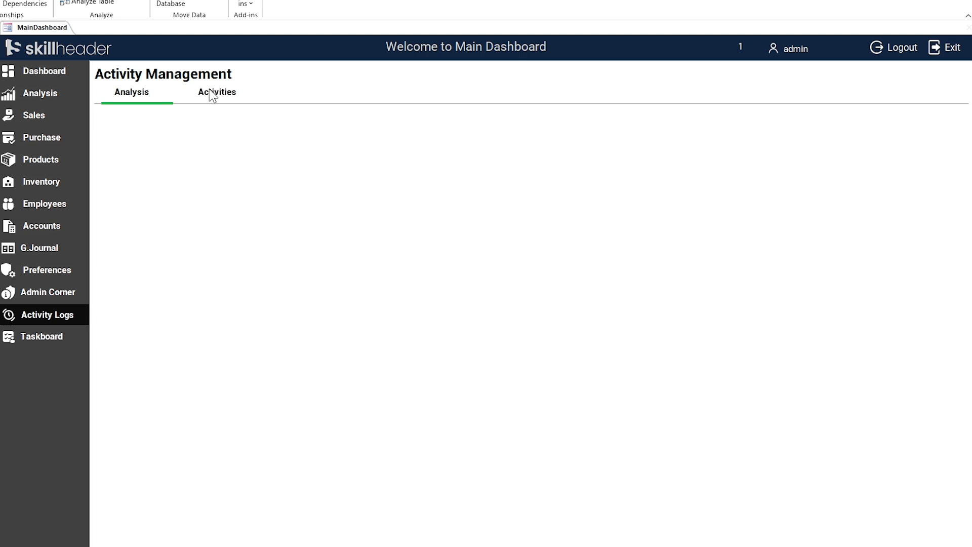
pyautogui.click(217, 92)
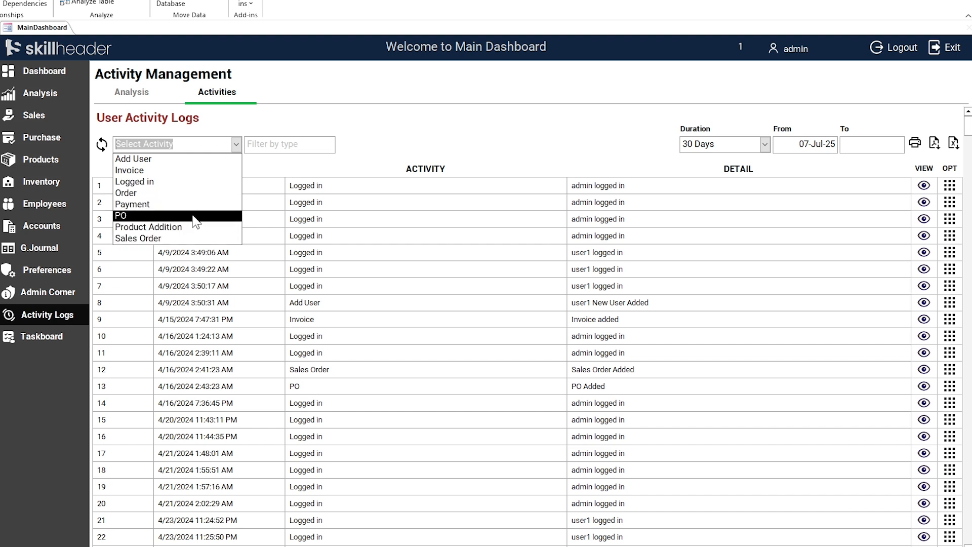
# Filter the logs by activity type: PO, then Invoice, then another type from the list
pyautogui.click(121, 214)
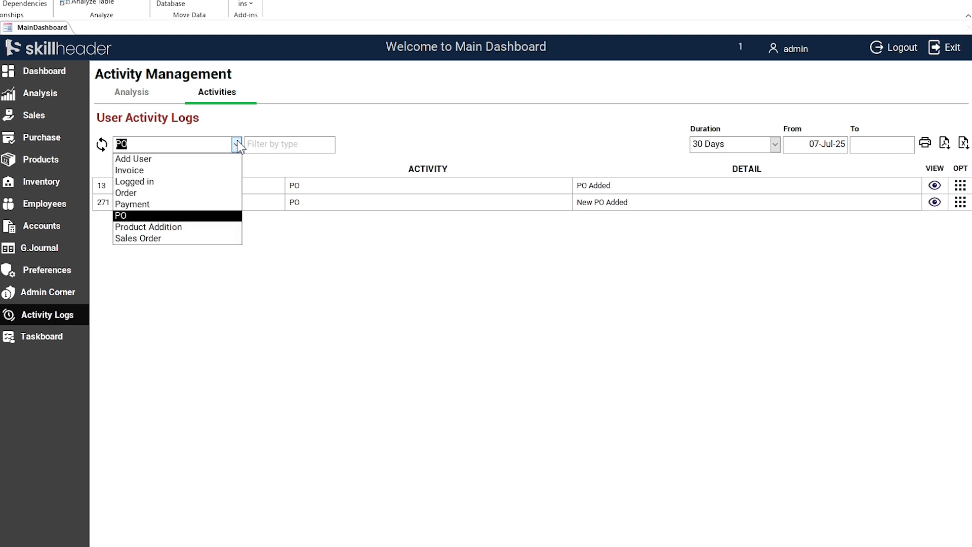
pyautogui.click(130, 170)
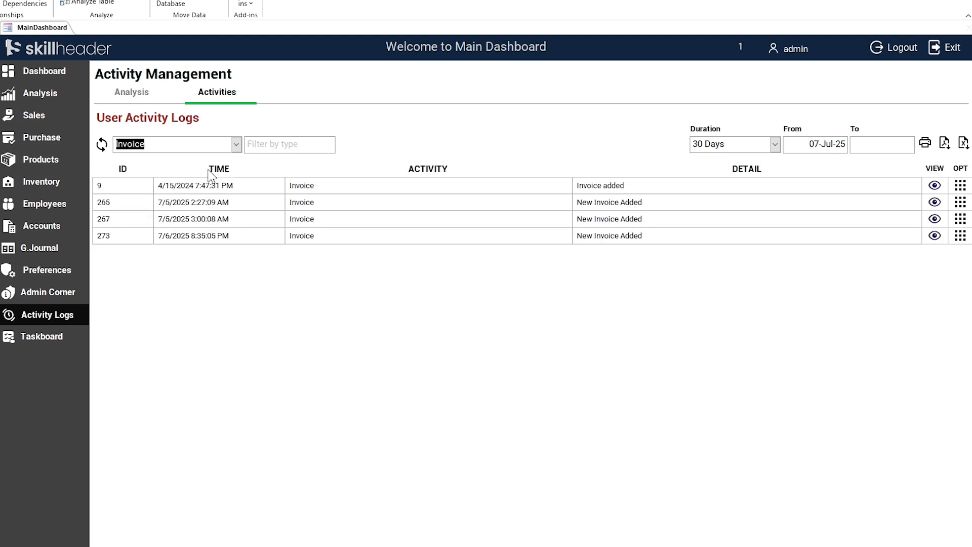
pyautogui.click(236, 145)
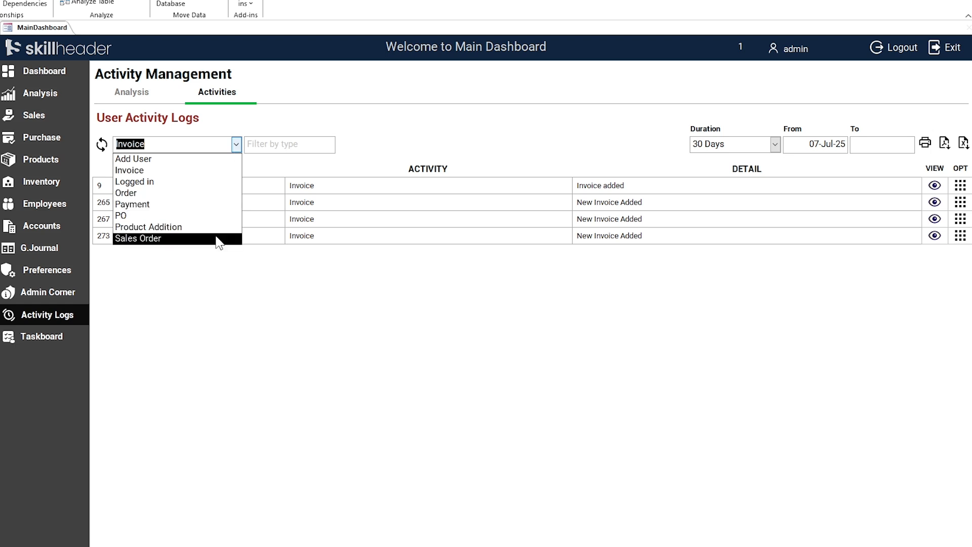
pyautogui.click(137, 238)
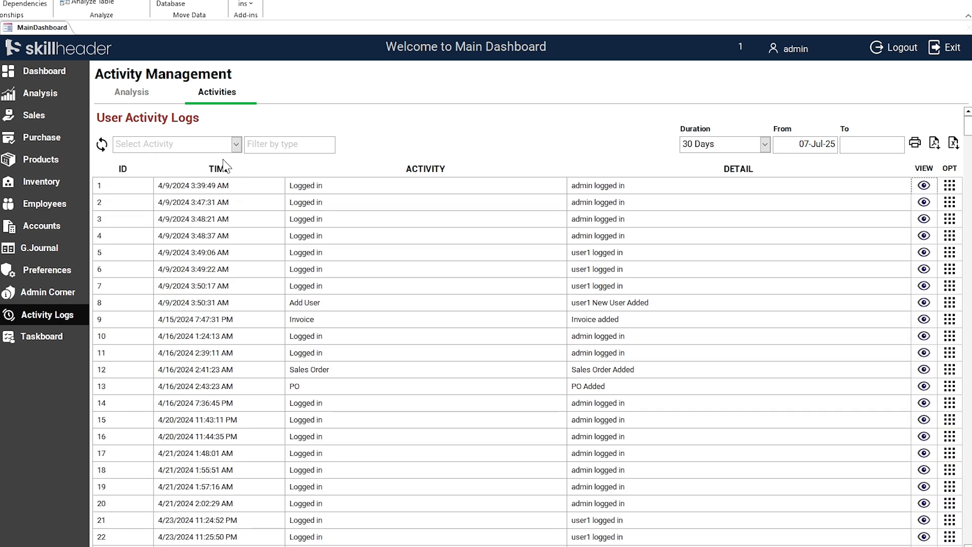
# Search the logs for 'sale', reset the filters, and return to the Analysis page
pyautogui.write('sal')
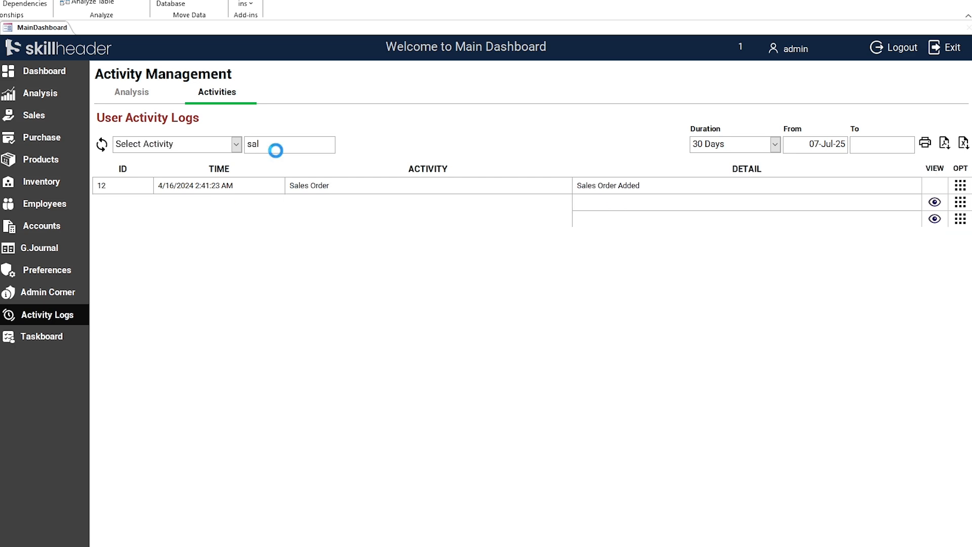
pyautogui.write('e')
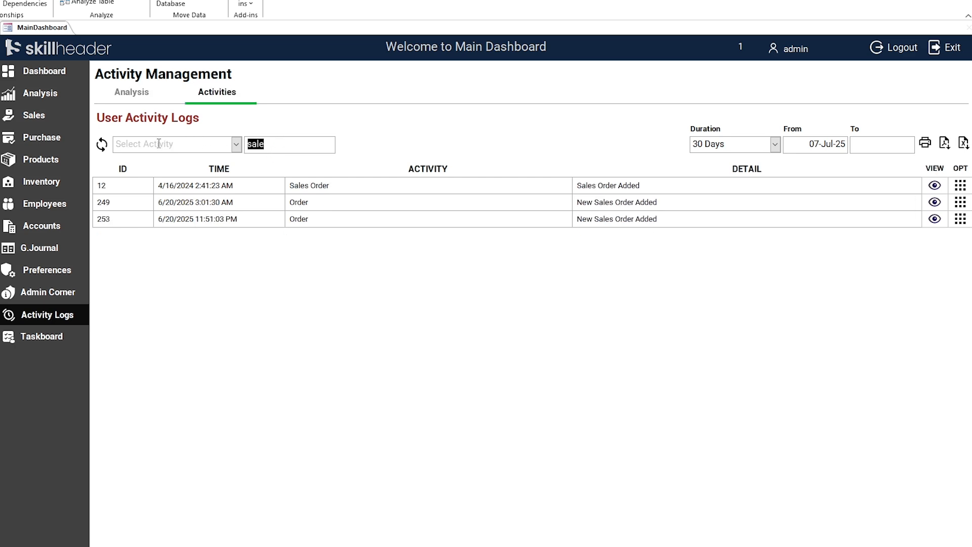
pyautogui.click(101, 143)
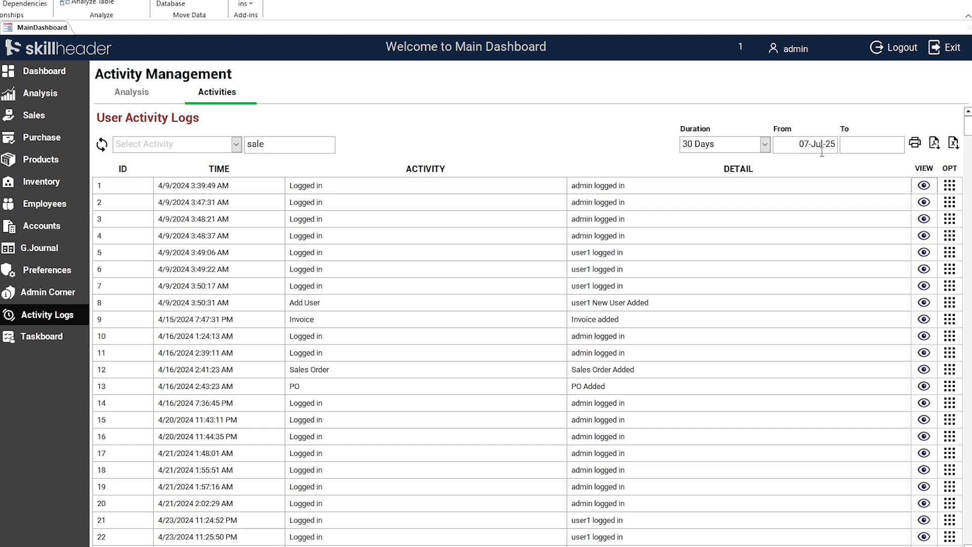
pyautogui.click(131, 92)
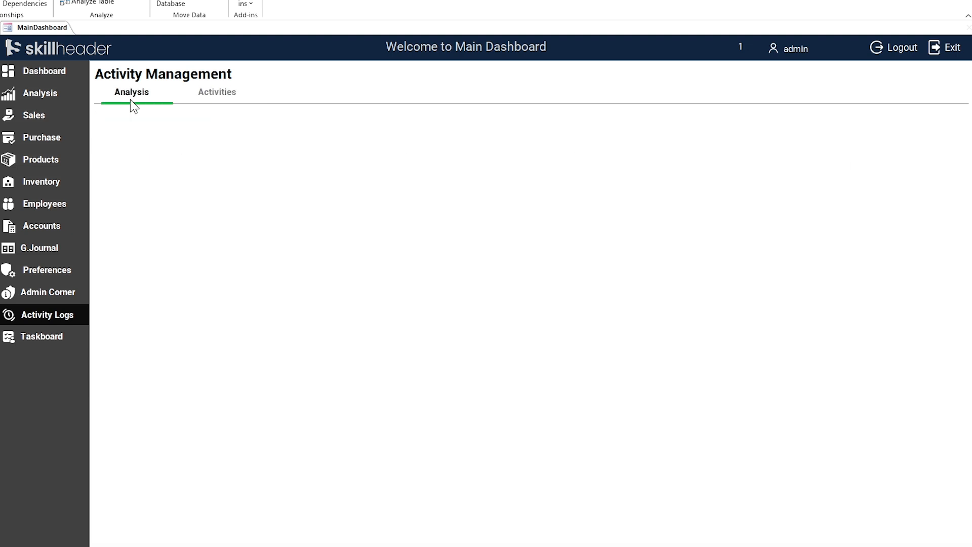
# View the dashboard Analysis charts, then the full unfiltered user activity log list
pyautogui.click(39, 93)
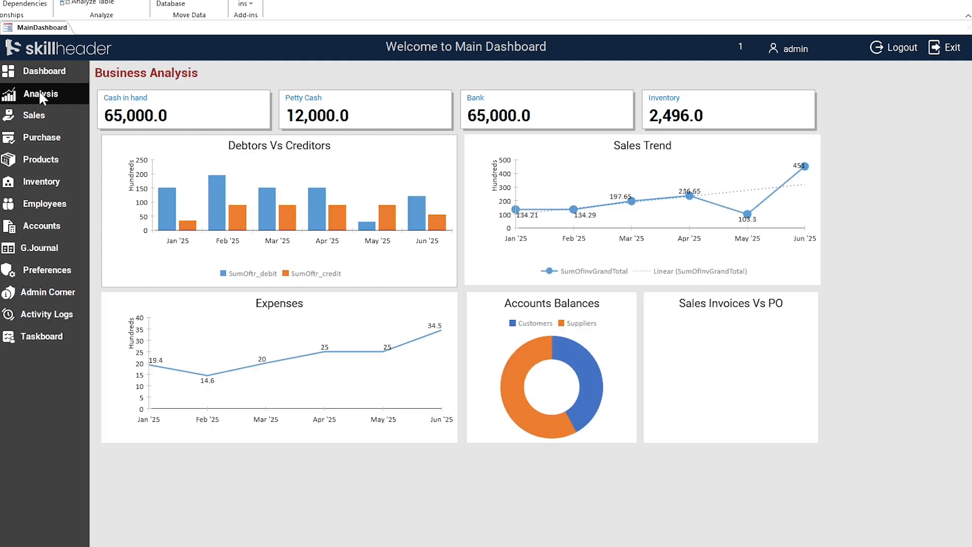
pyautogui.moveTo(70, 103)
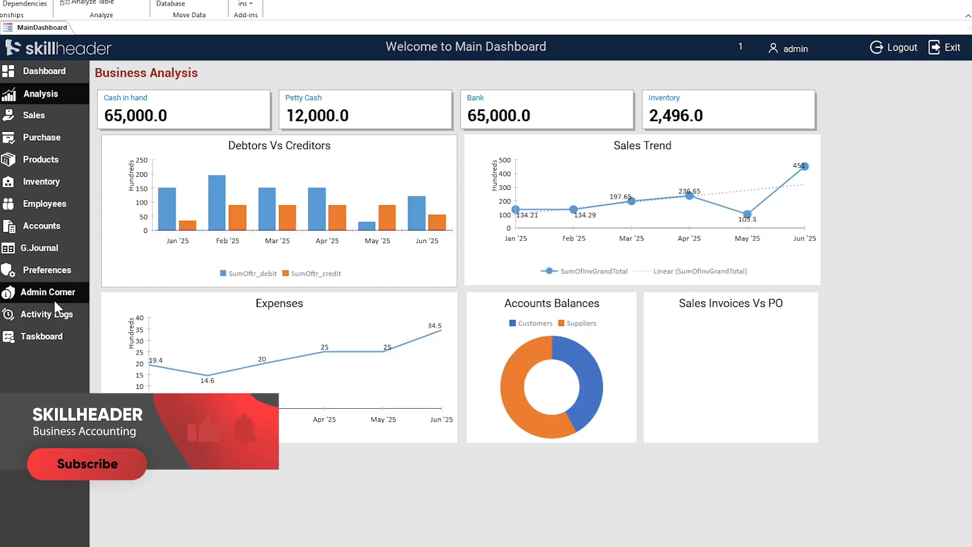
pyautogui.click(48, 314)
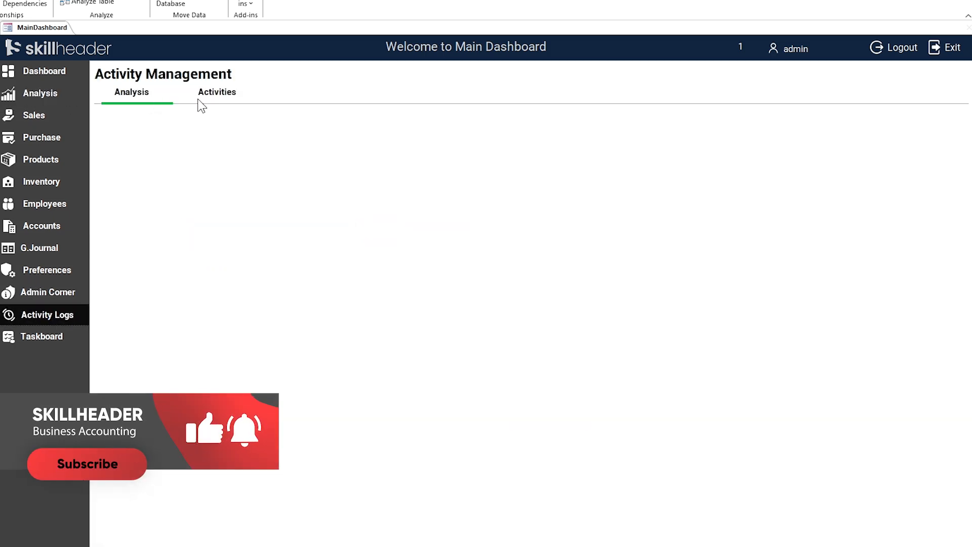
pyautogui.click(217, 92)
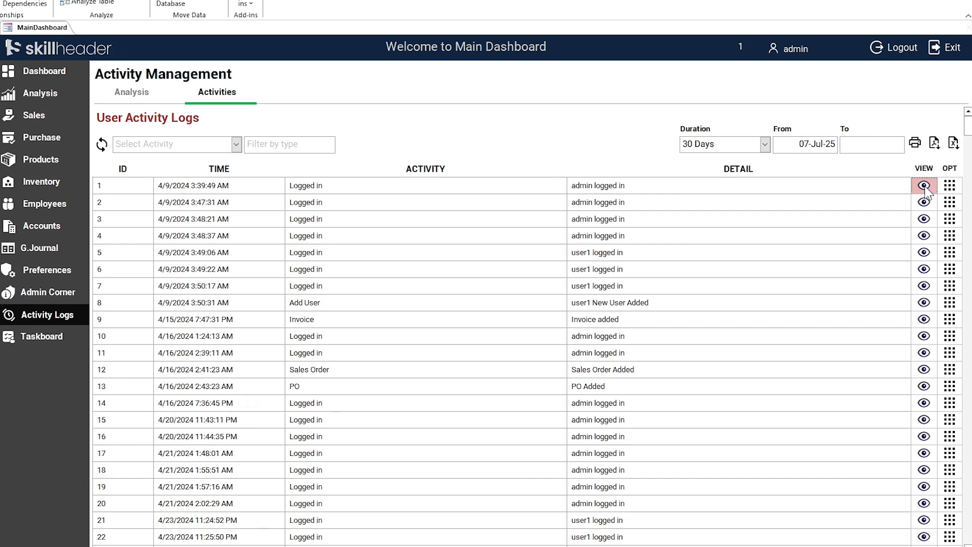
pyautogui.moveTo(911, 206)
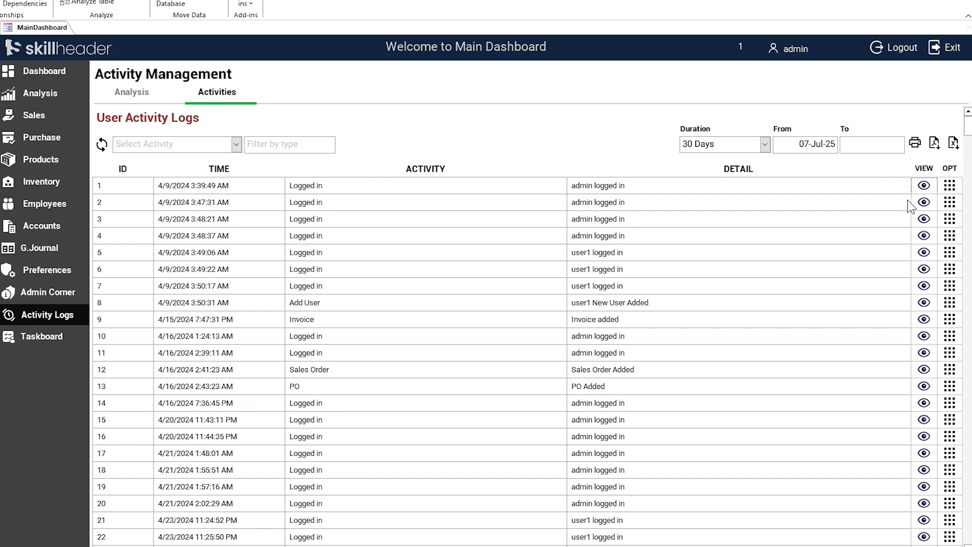